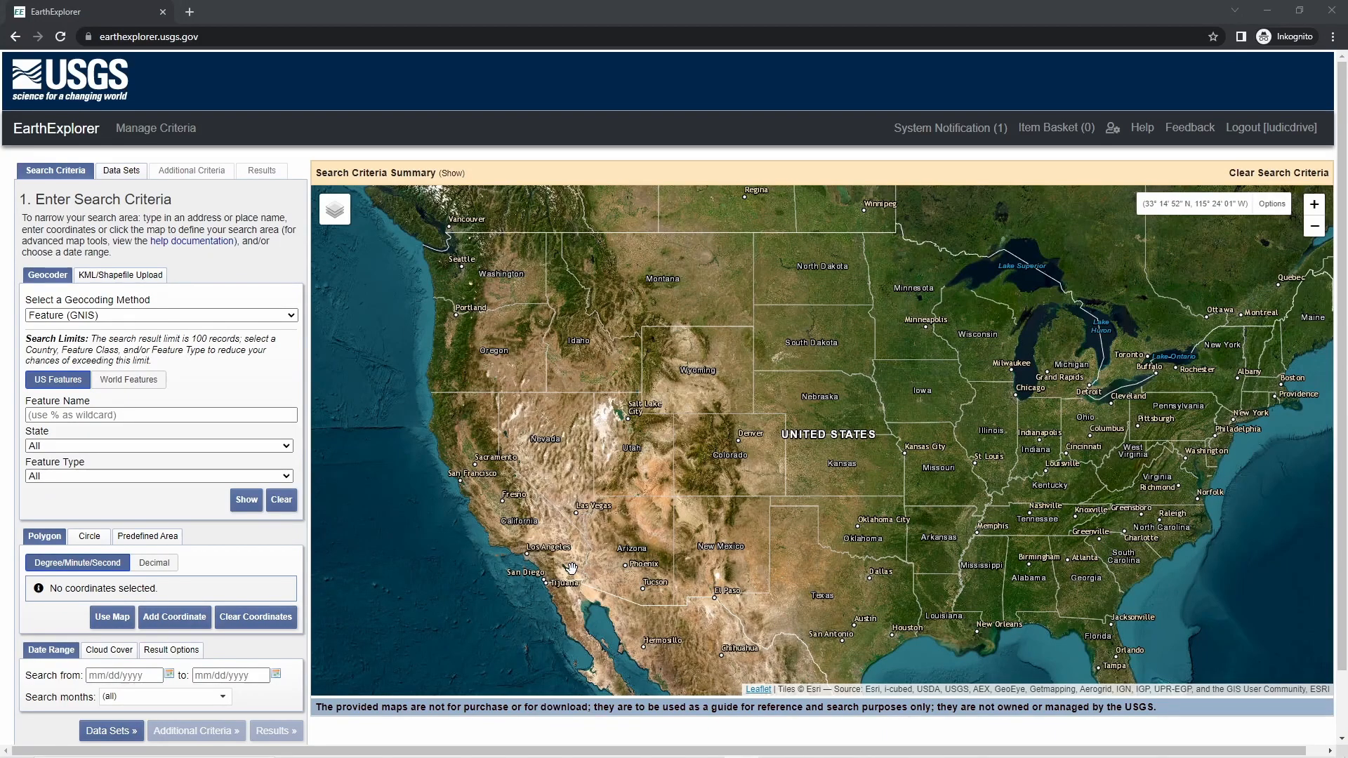
mouse_move(570, 569)
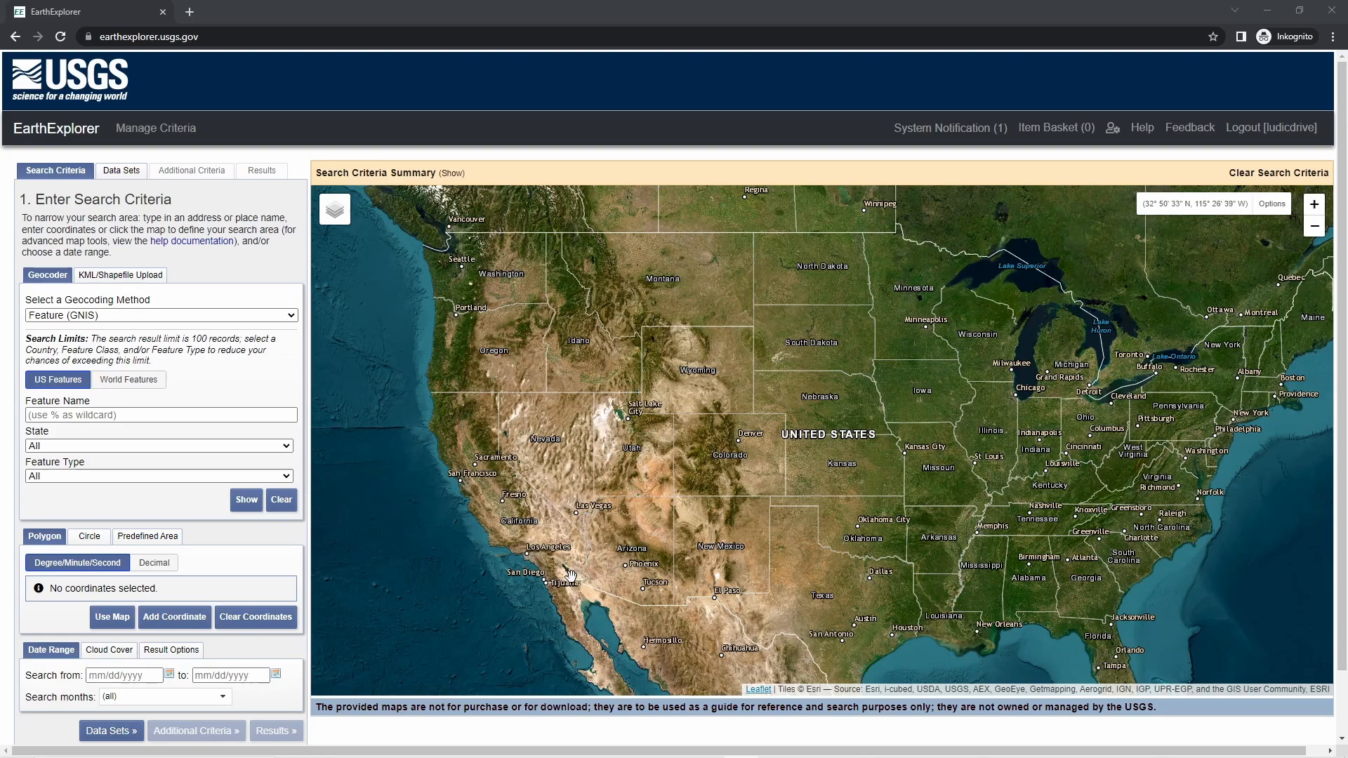
mouse_move(478, 433)
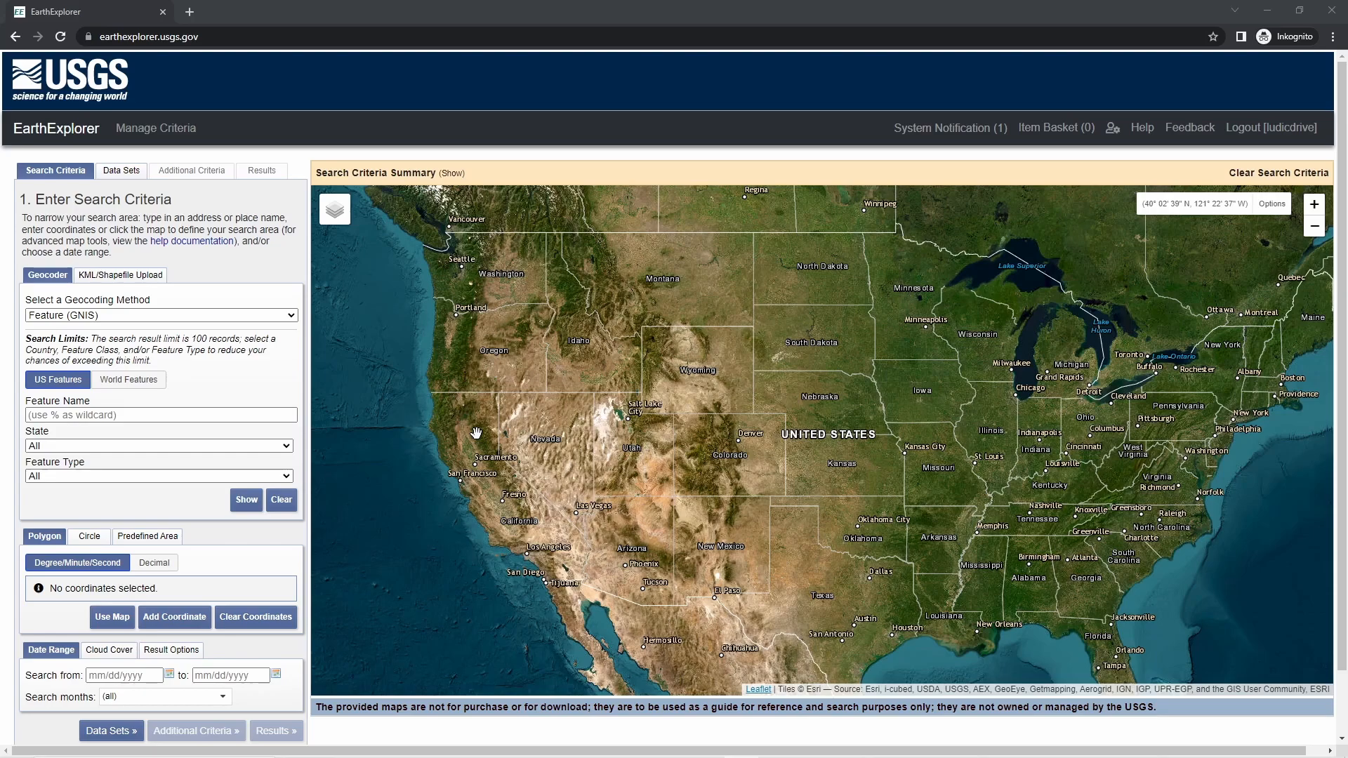
mouse_move(410, 425)
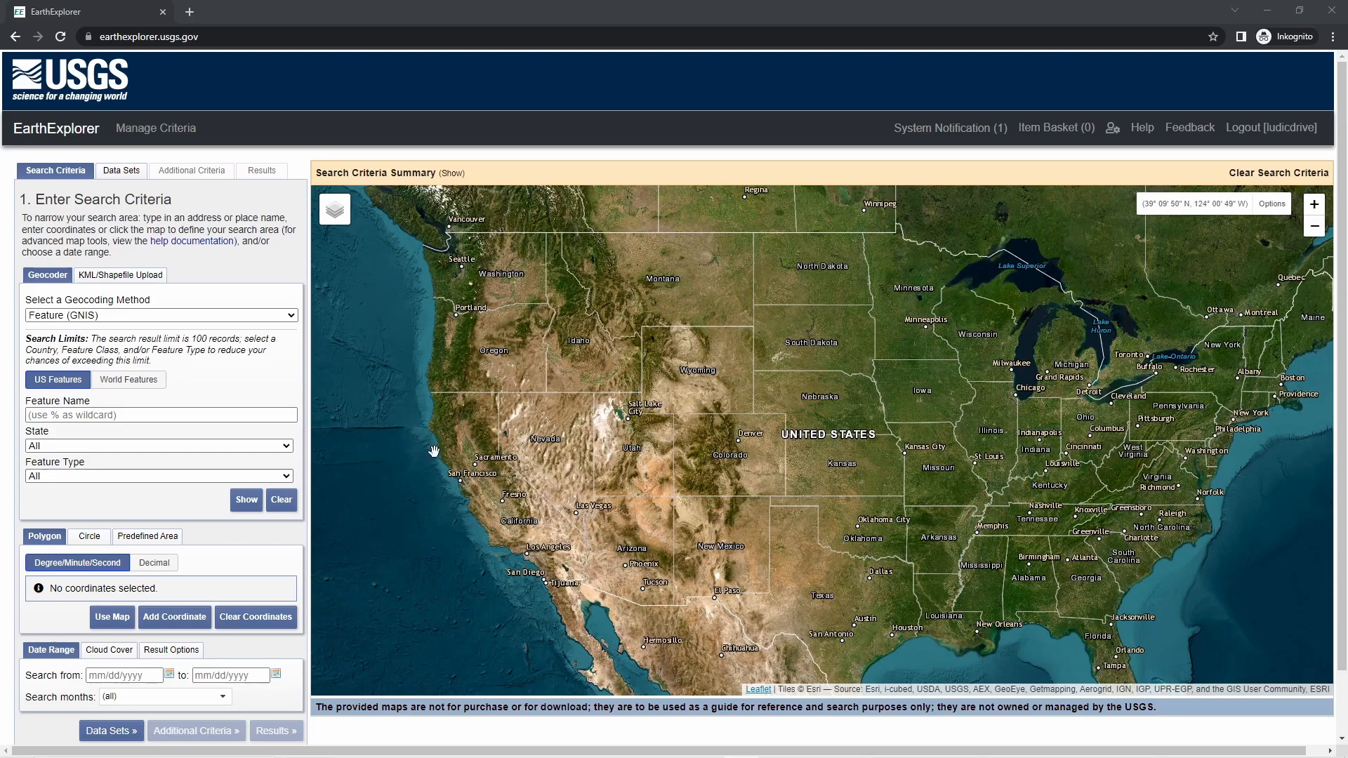
mouse_move(156, 128)
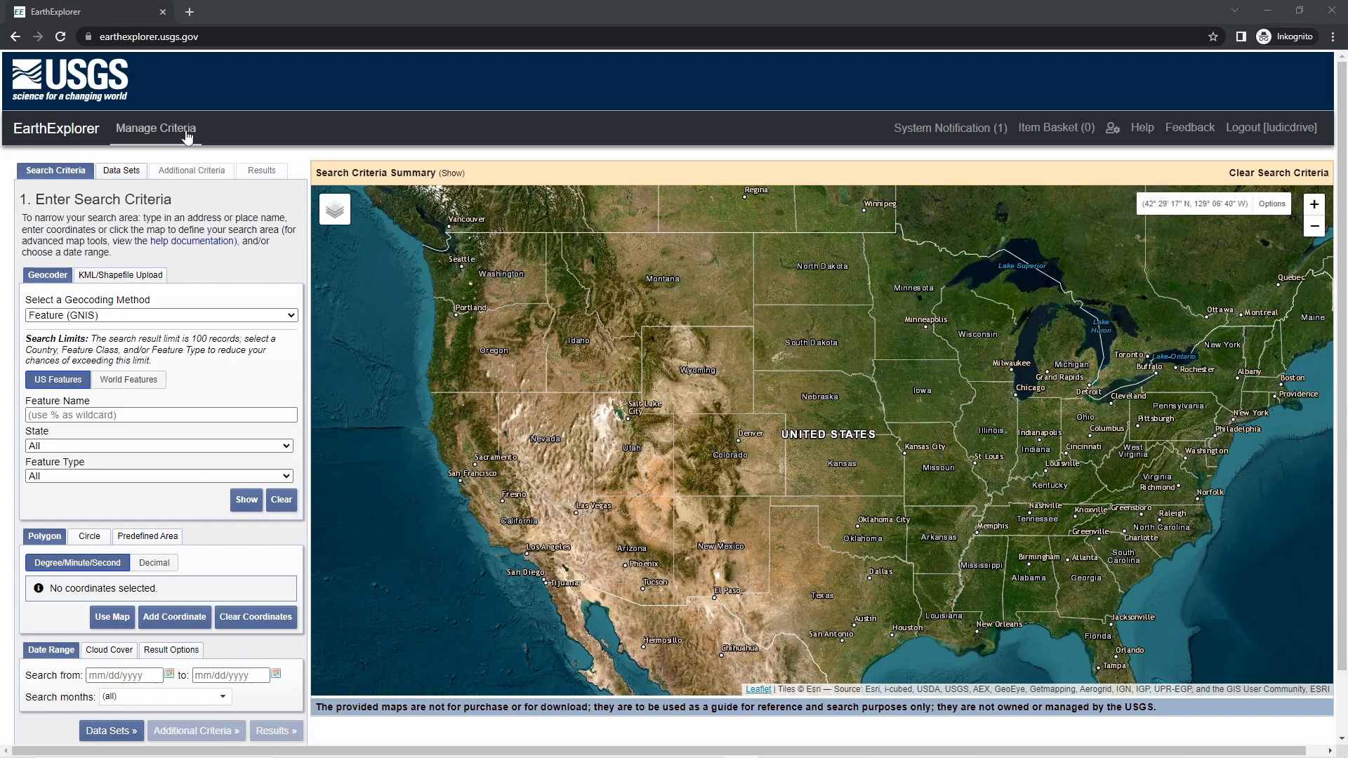
mouse_move(172, 37)
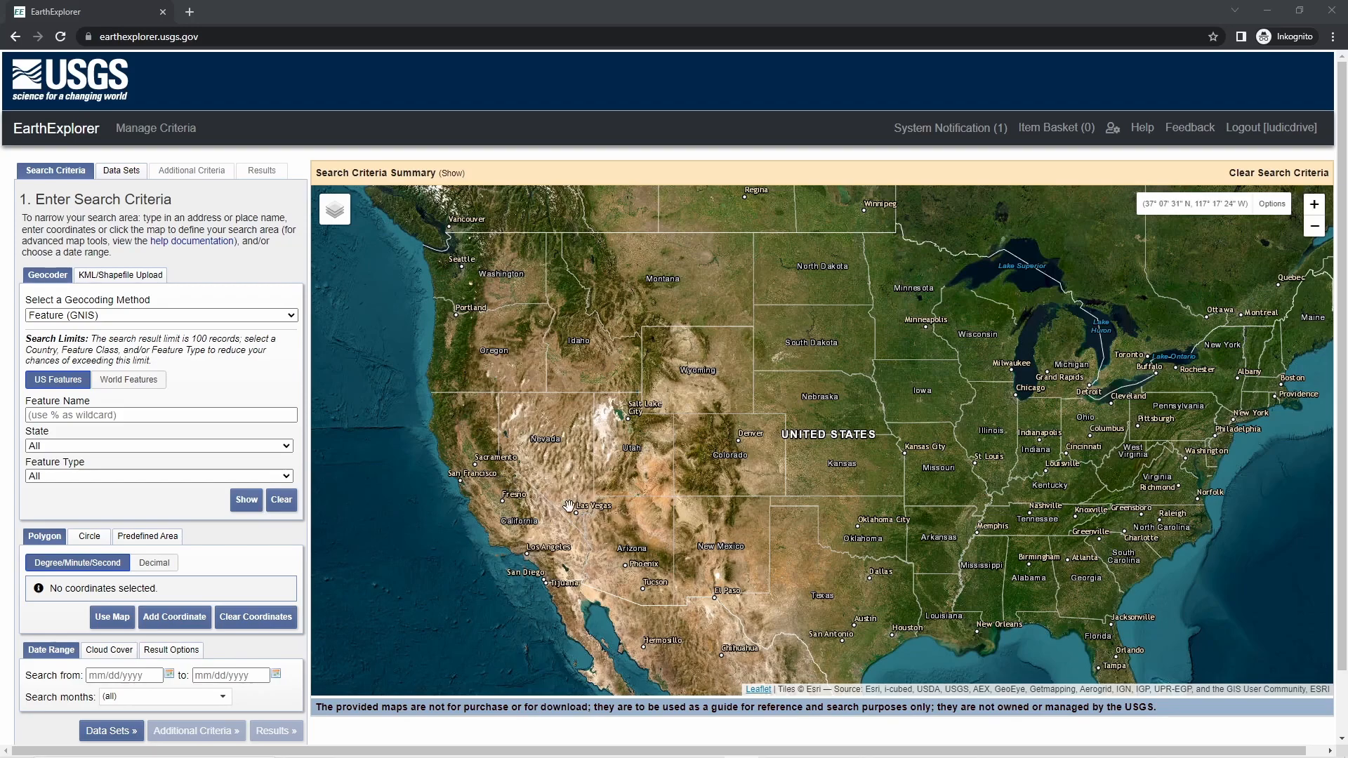
mouse_move(1273, 127)
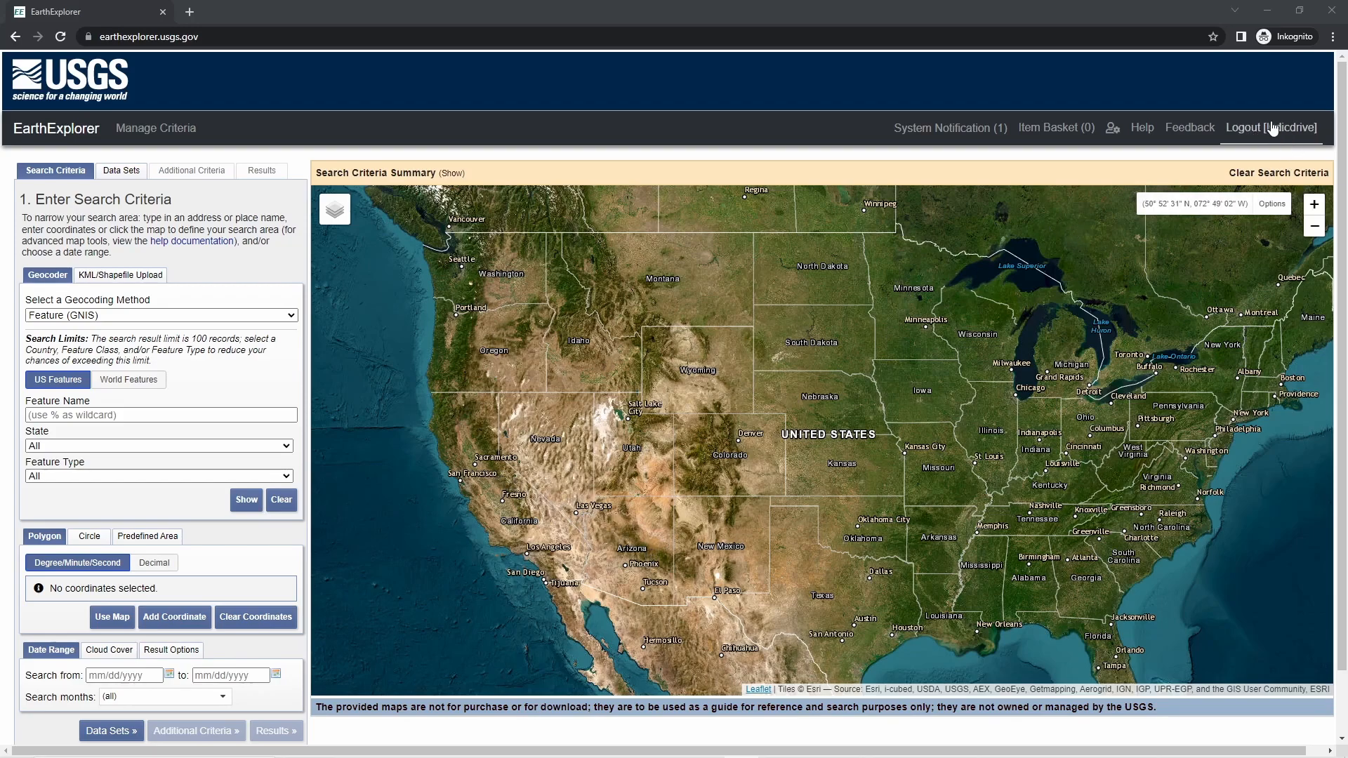
mouse_move(1280, 134)
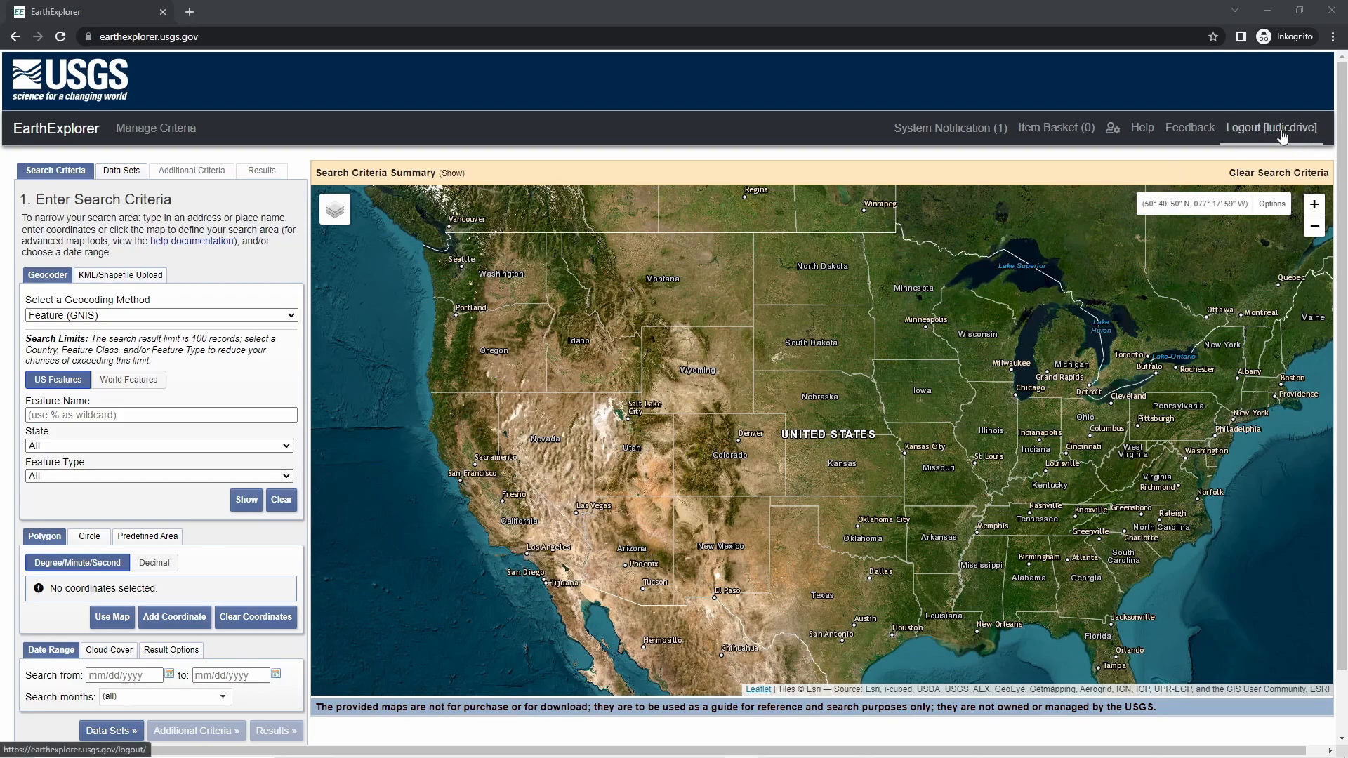
mouse_move(617, 495)
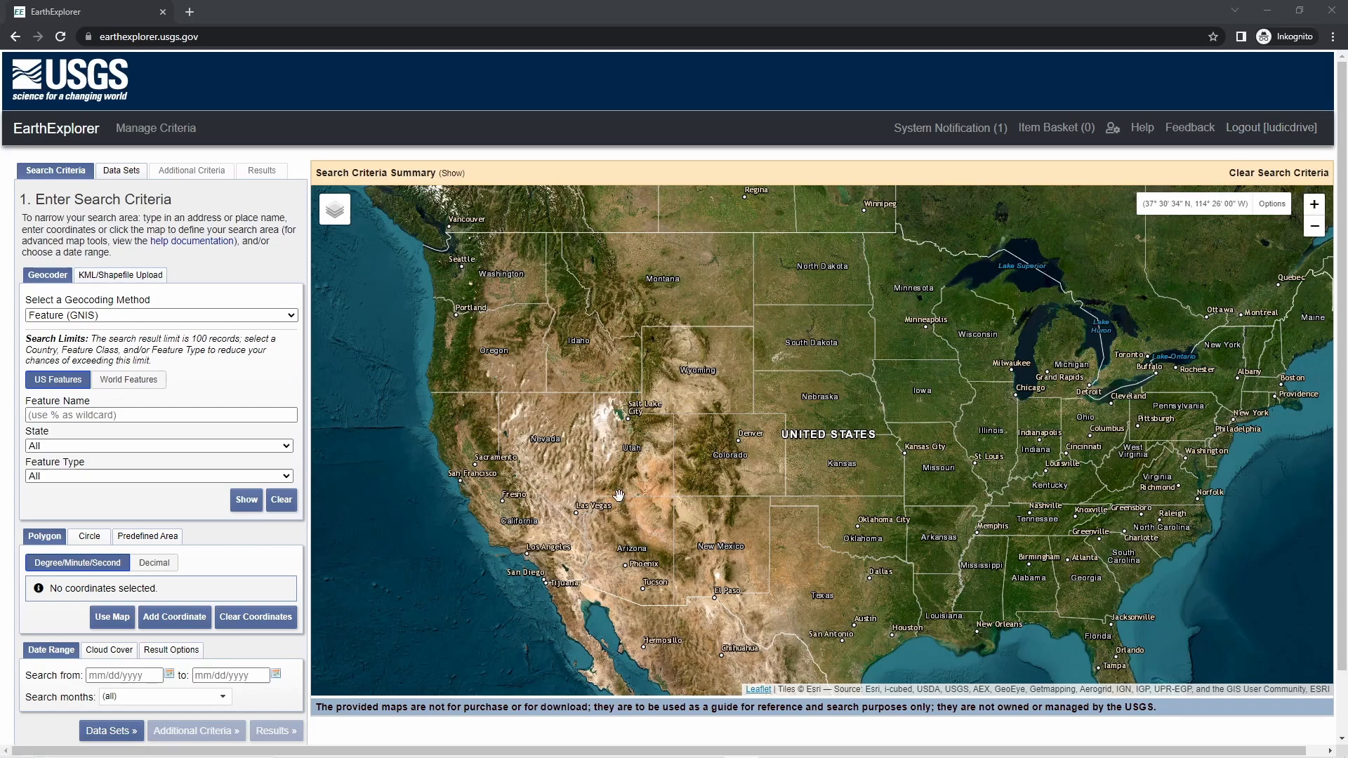
mouse_move(827, 567)
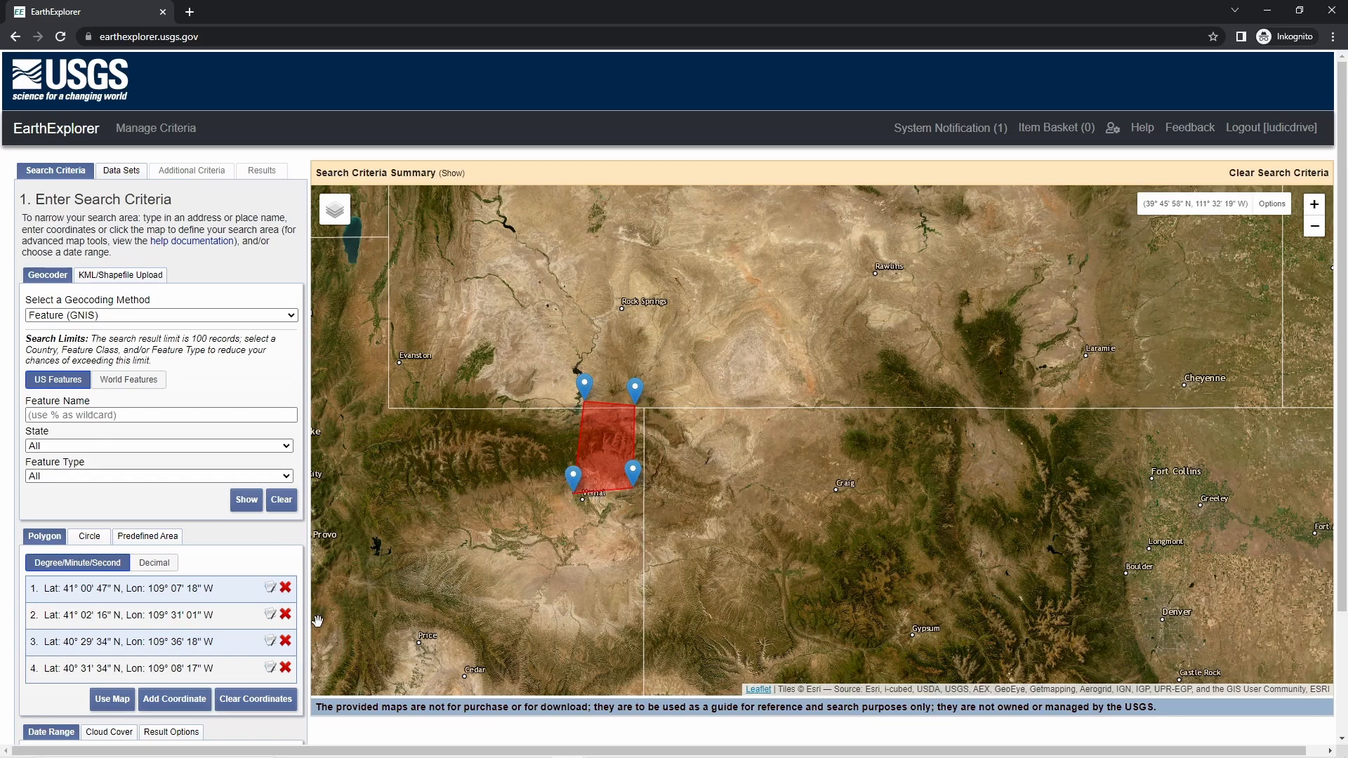
Scroll the search panel down to the date range section below the four-point polygon
scroll(down, 3)
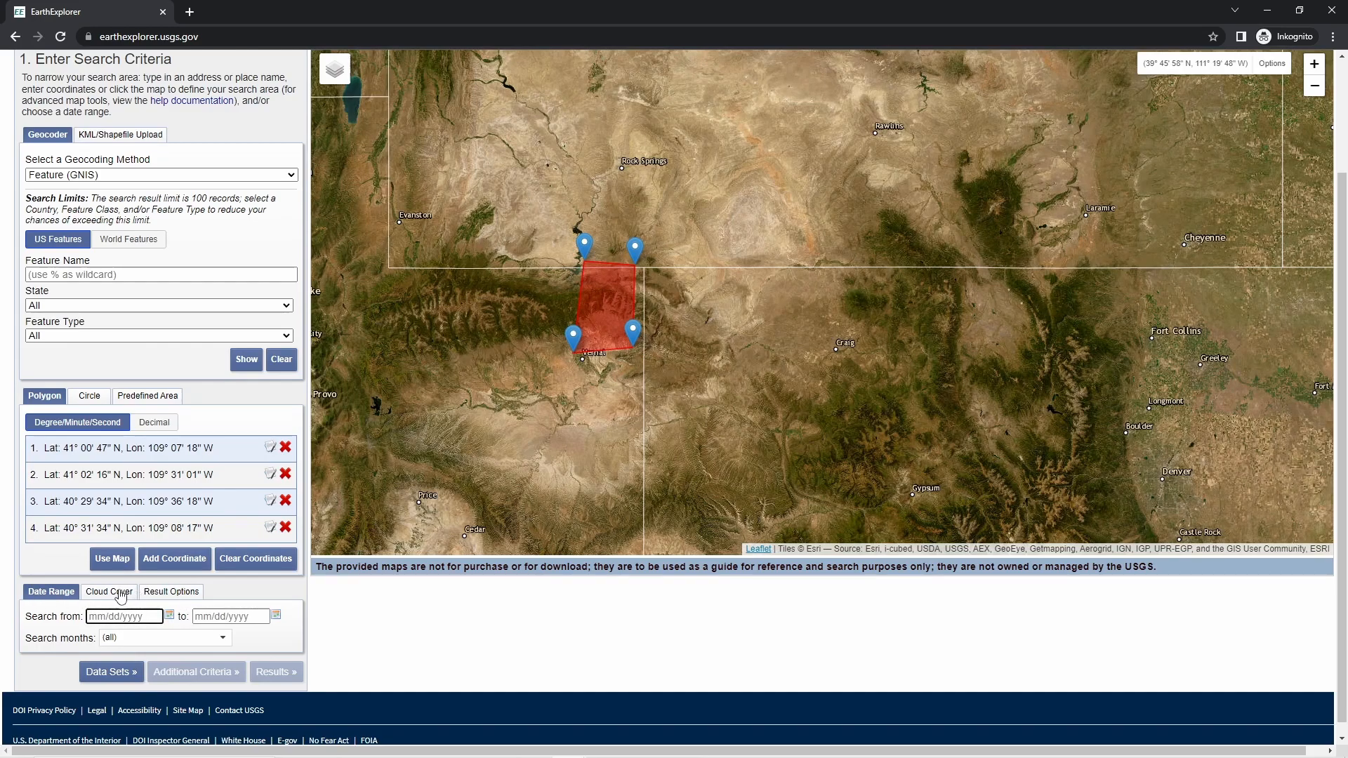
Check the Cloud Cover options, return to Date Range and leave the dates blank
click(109, 591)
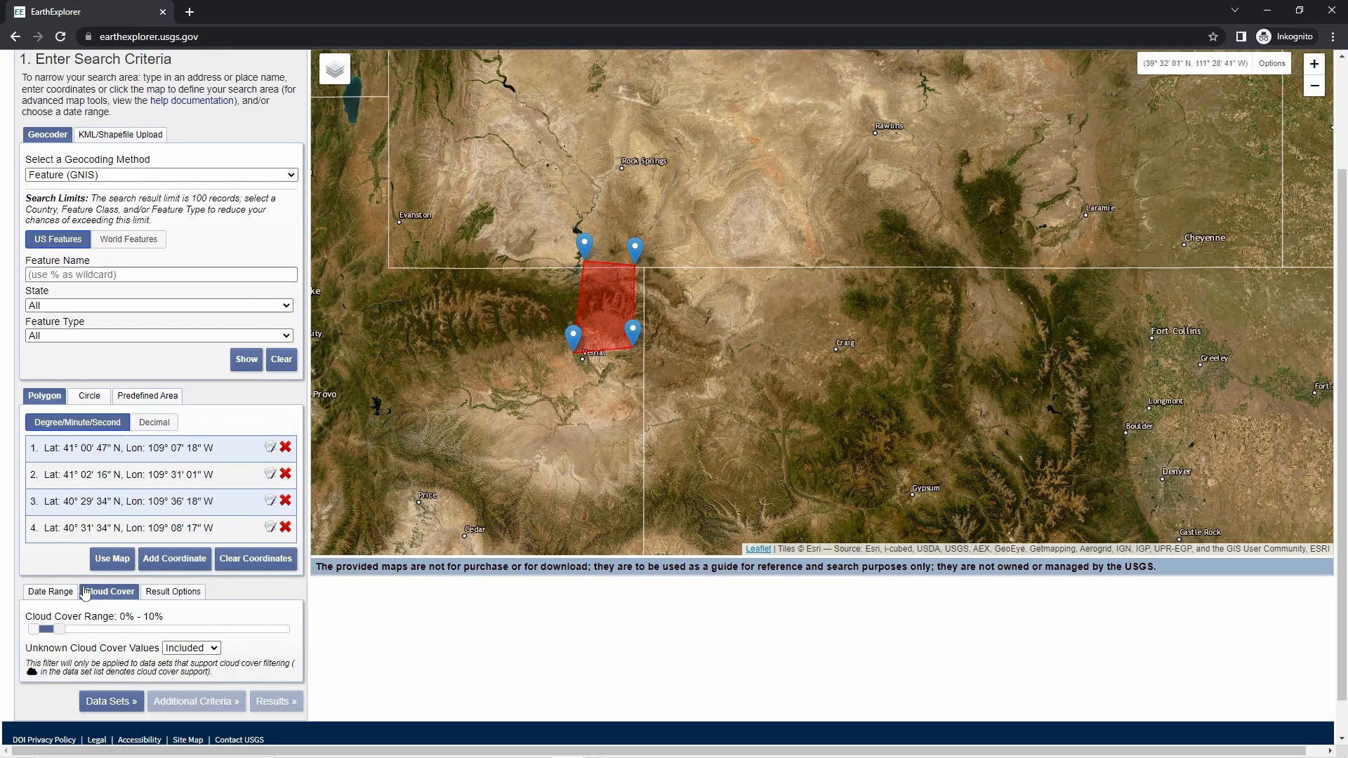
mouse_move(54, 597)
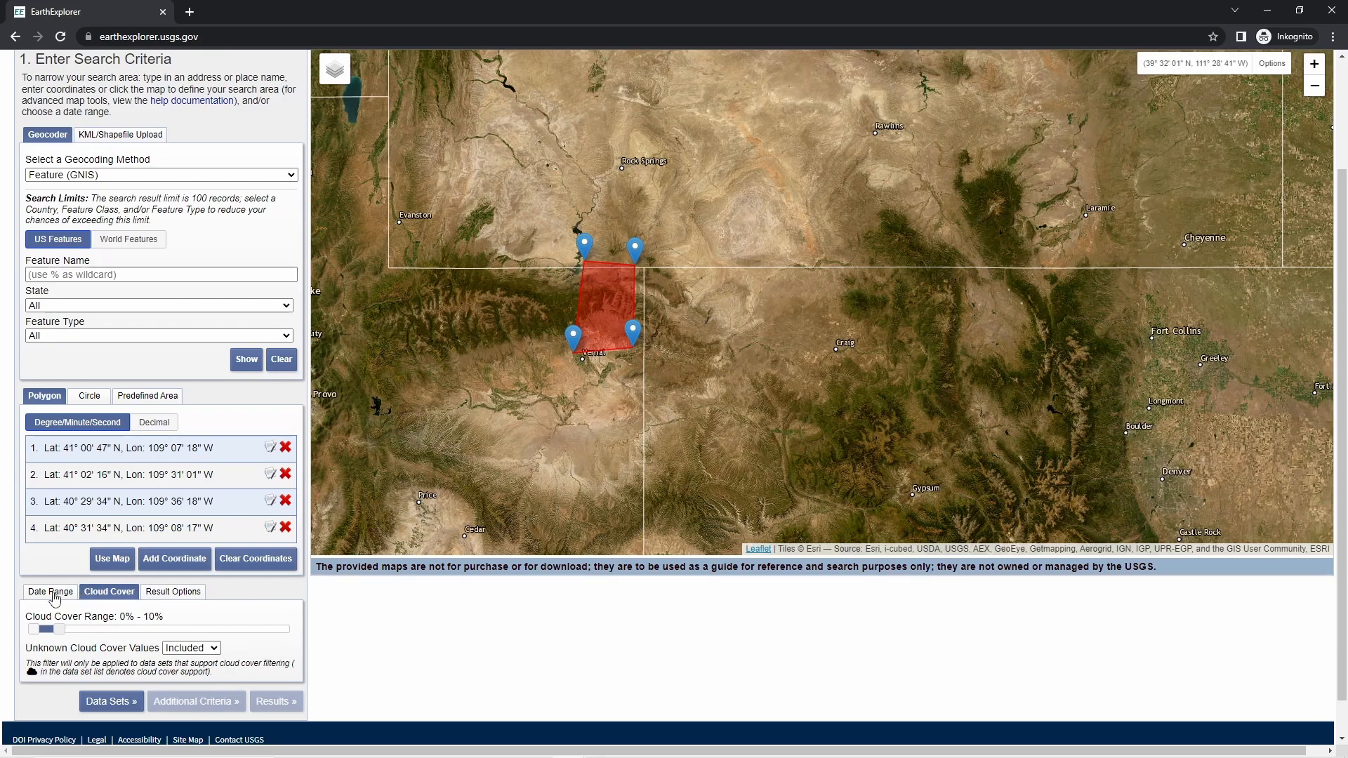
click(50, 591)
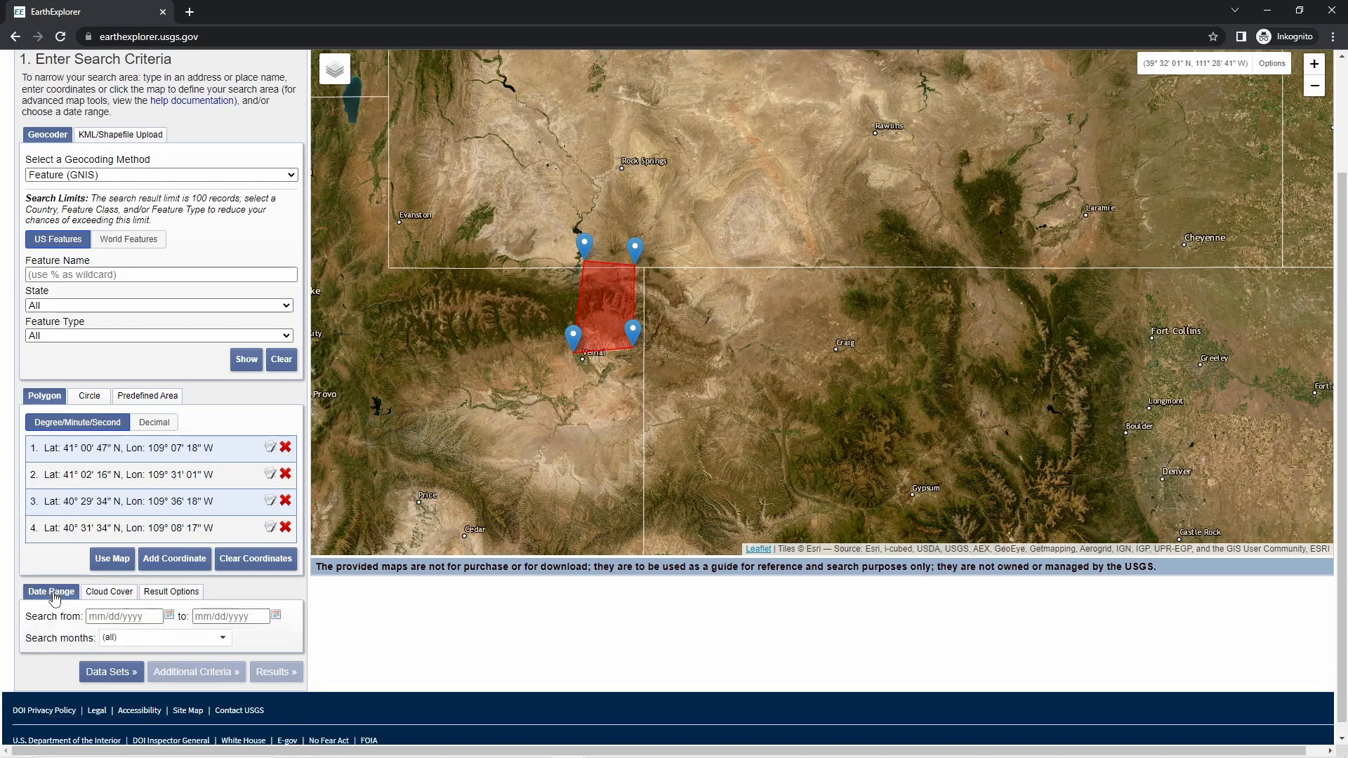
mouse_move(175, 618)
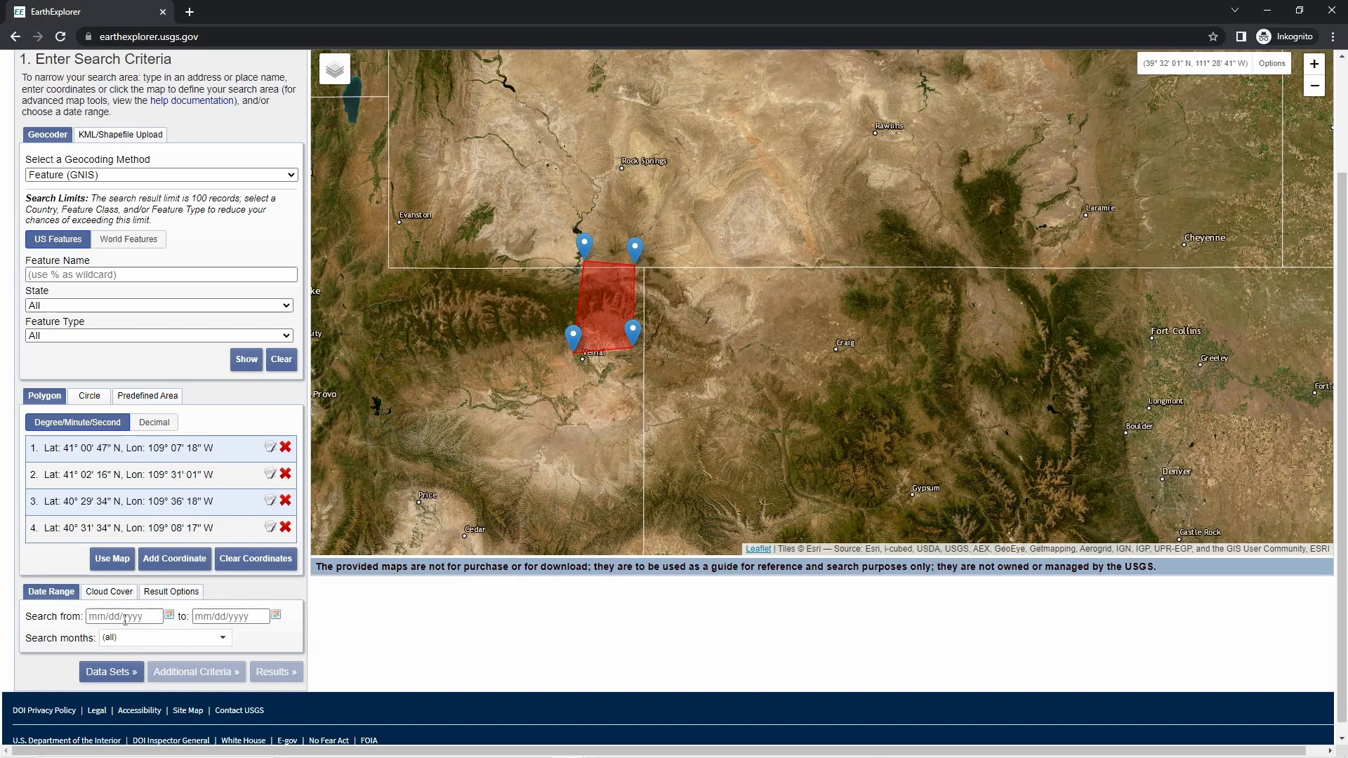
click(111, 671)
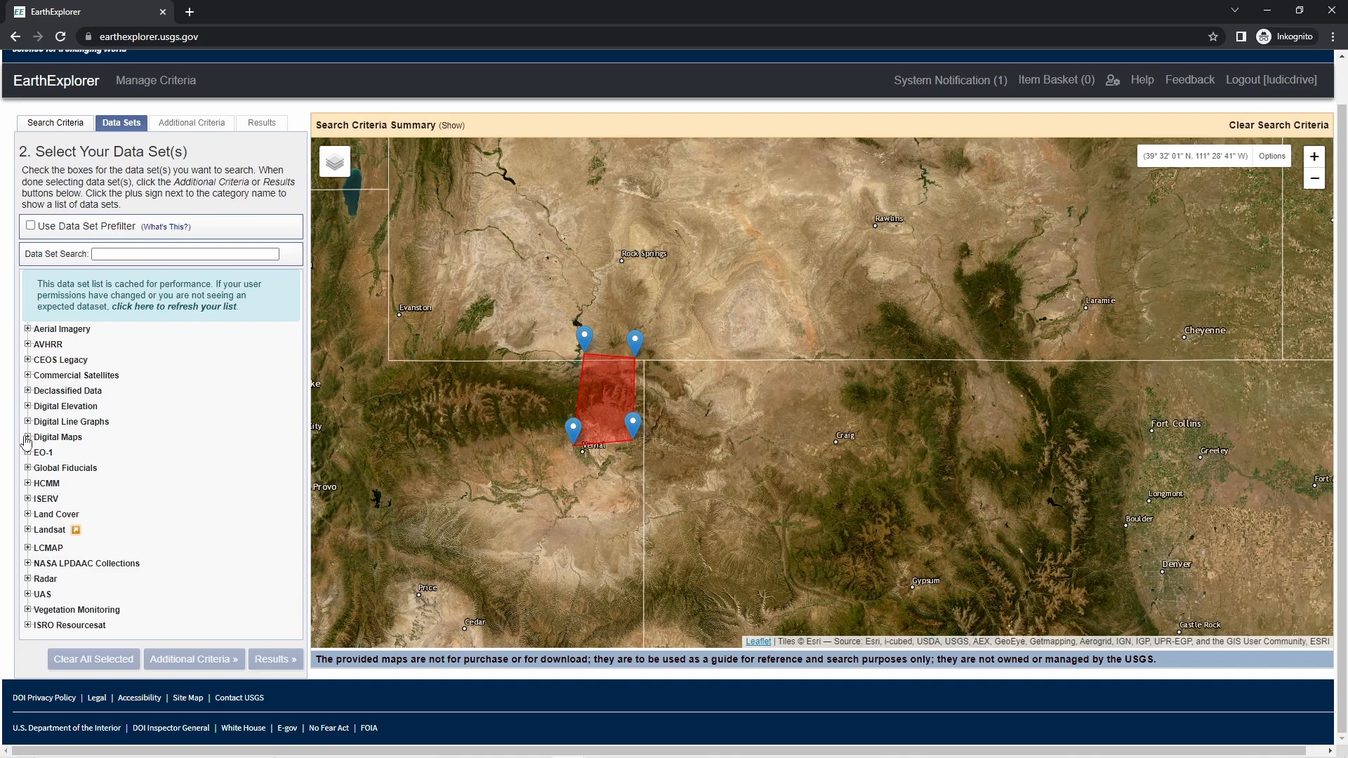
Choose SRTM Void Filled under Digital Elevation > SRTM
click(28, 405)
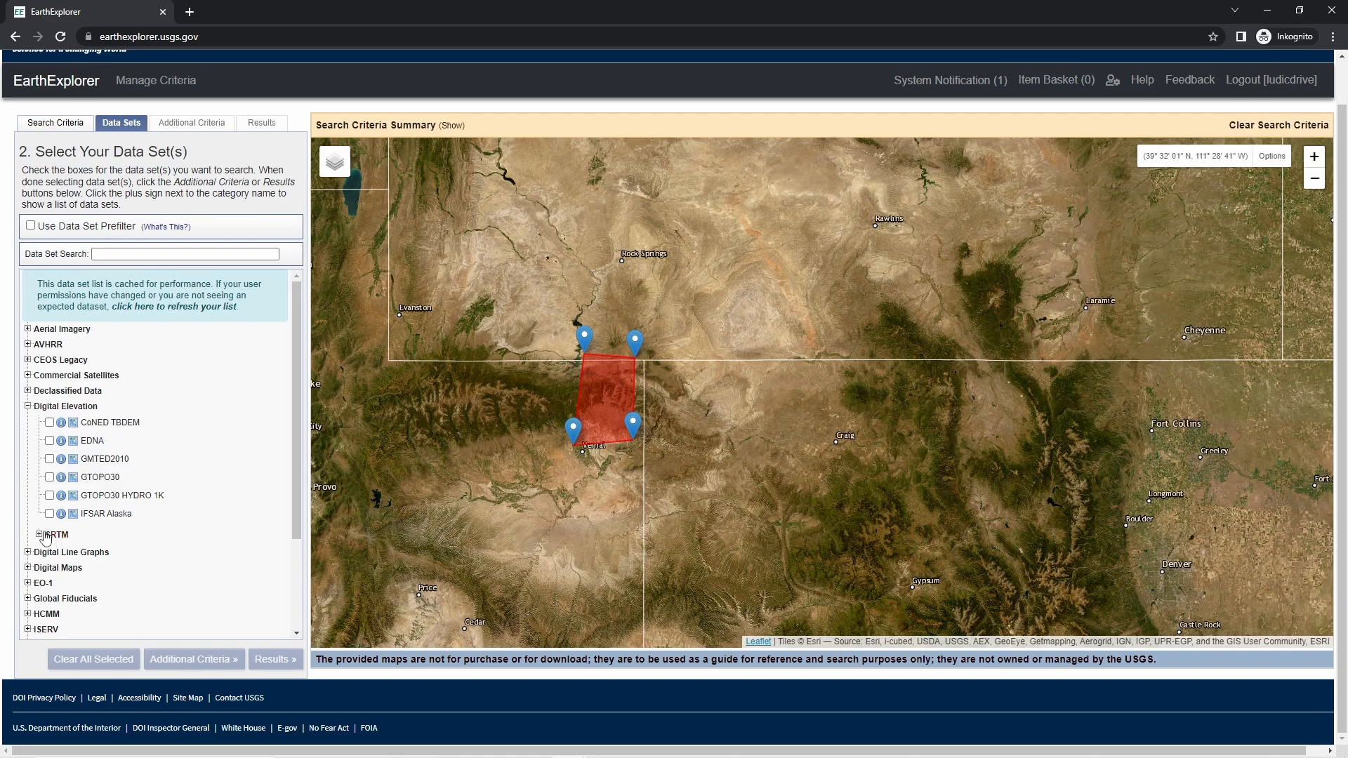
click(39, 534)
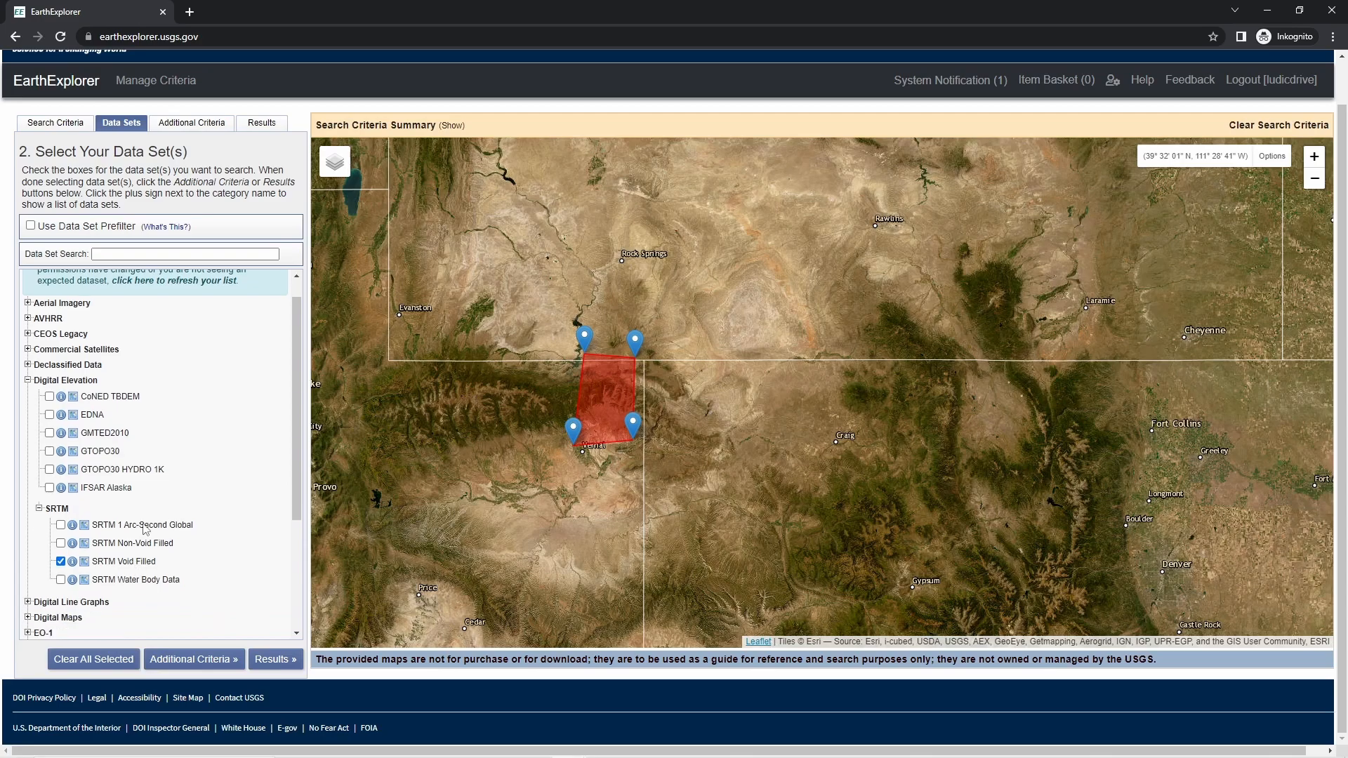
scroll(down, 3)
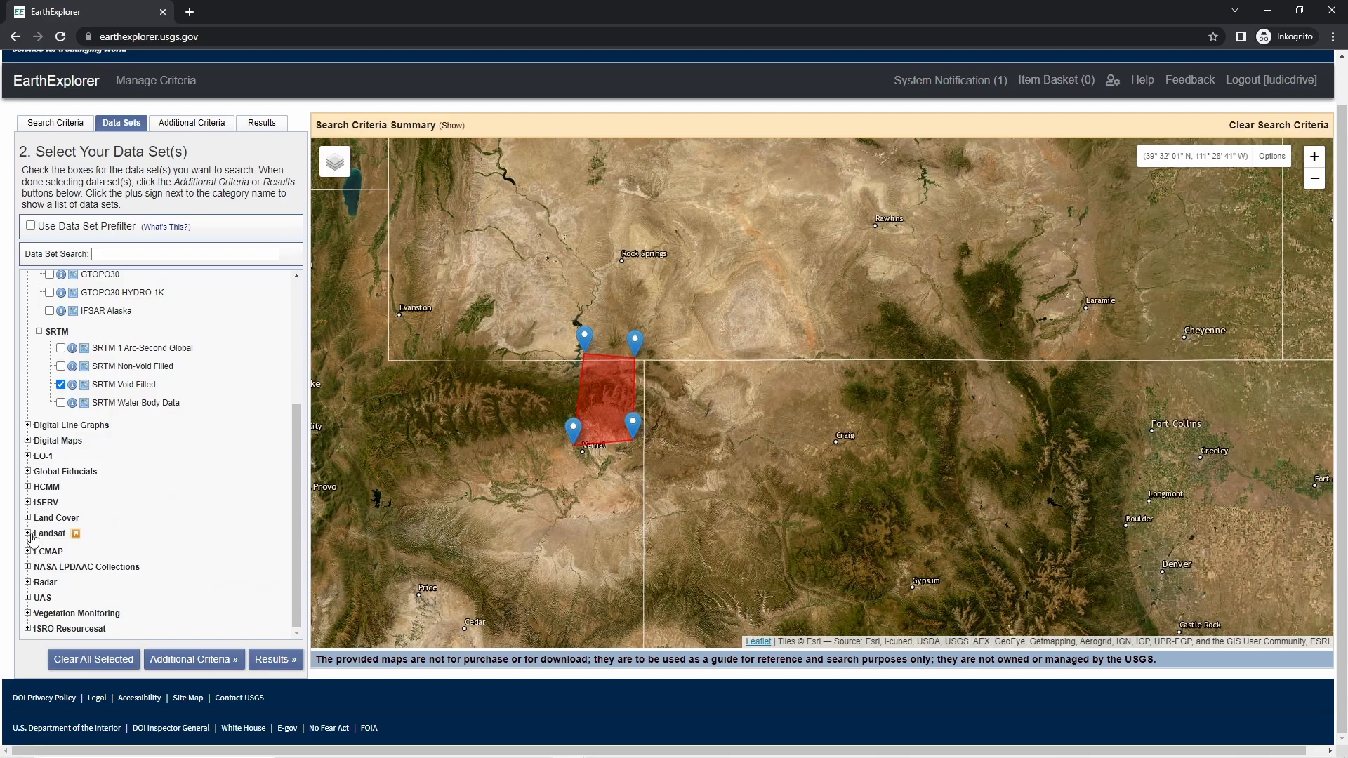
Add Landsat 8-9 OLI/TIRS C2 L1 from Collection 2 Level-1 and continue to Results
click(28, 532)
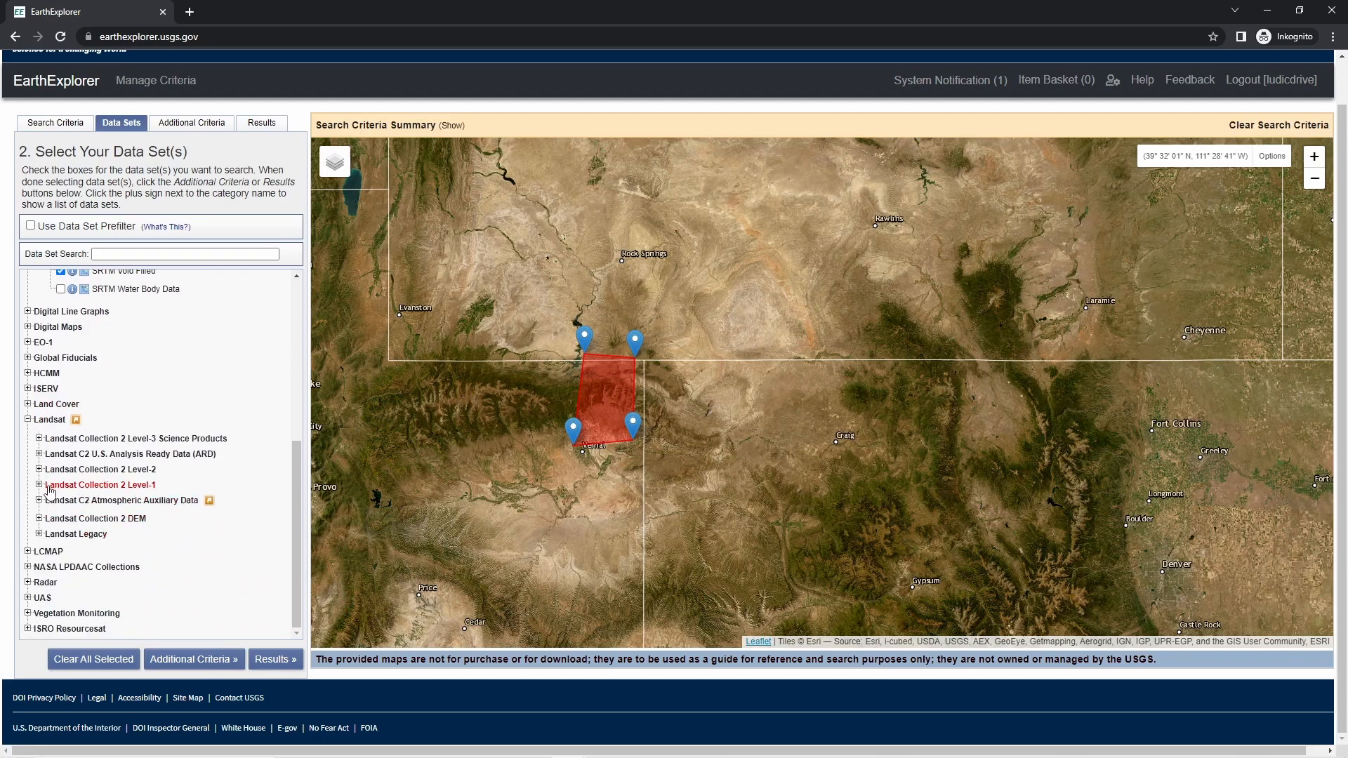
click(39, 485)
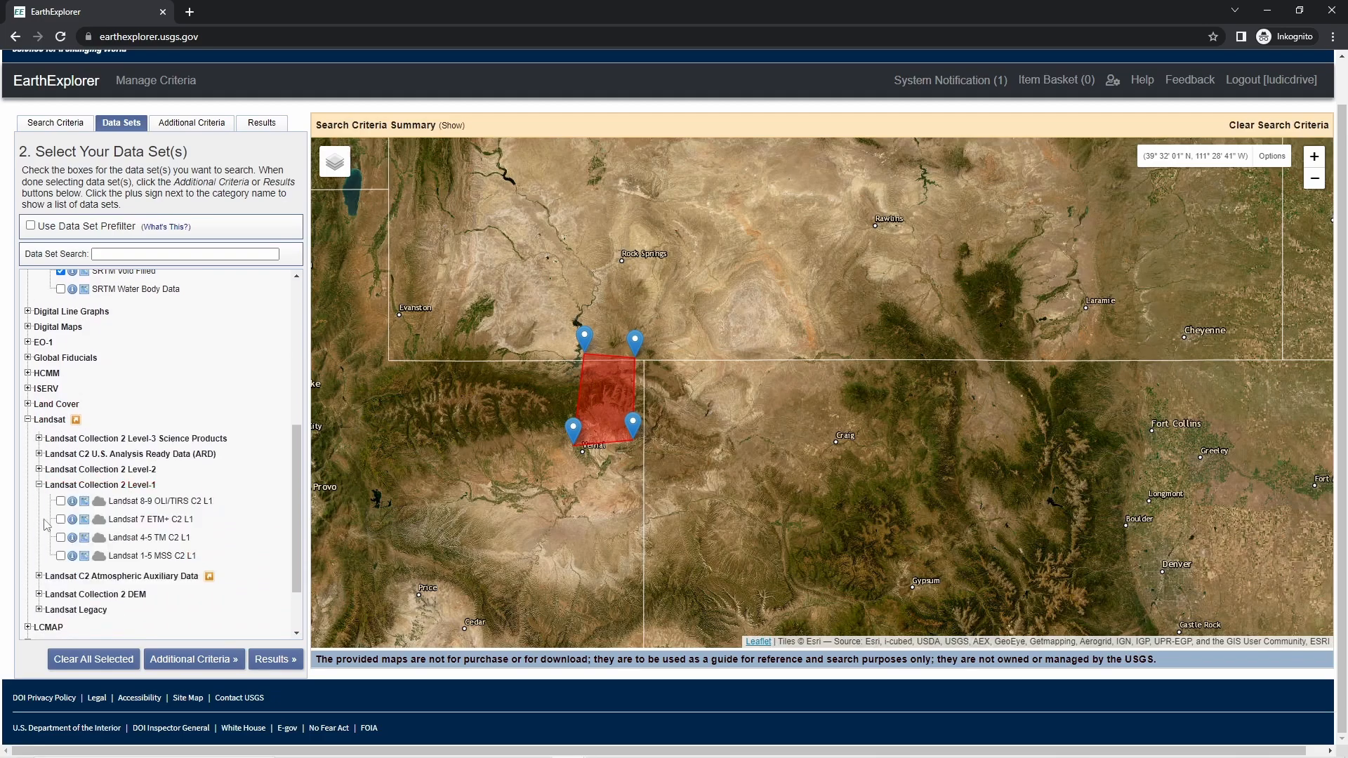
click(59, 501)
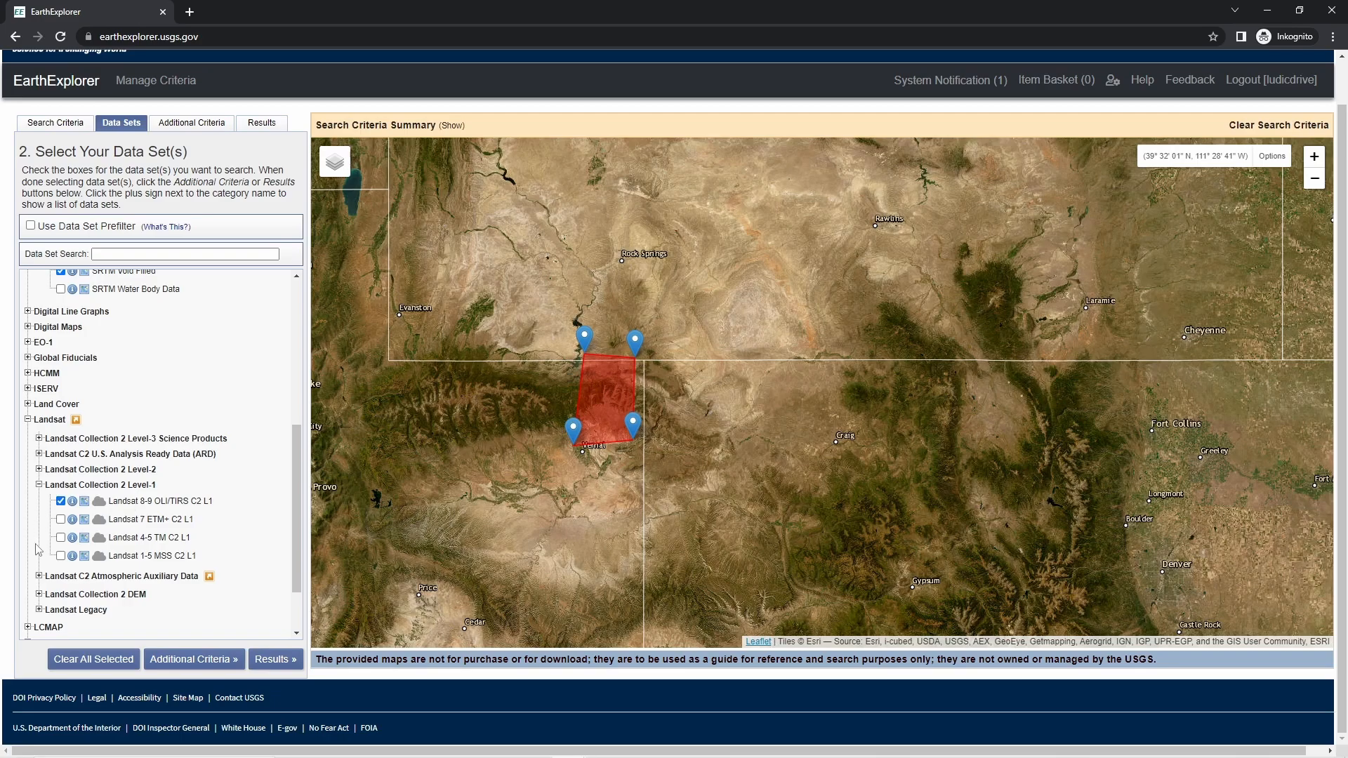
mouse_move(189, 613)
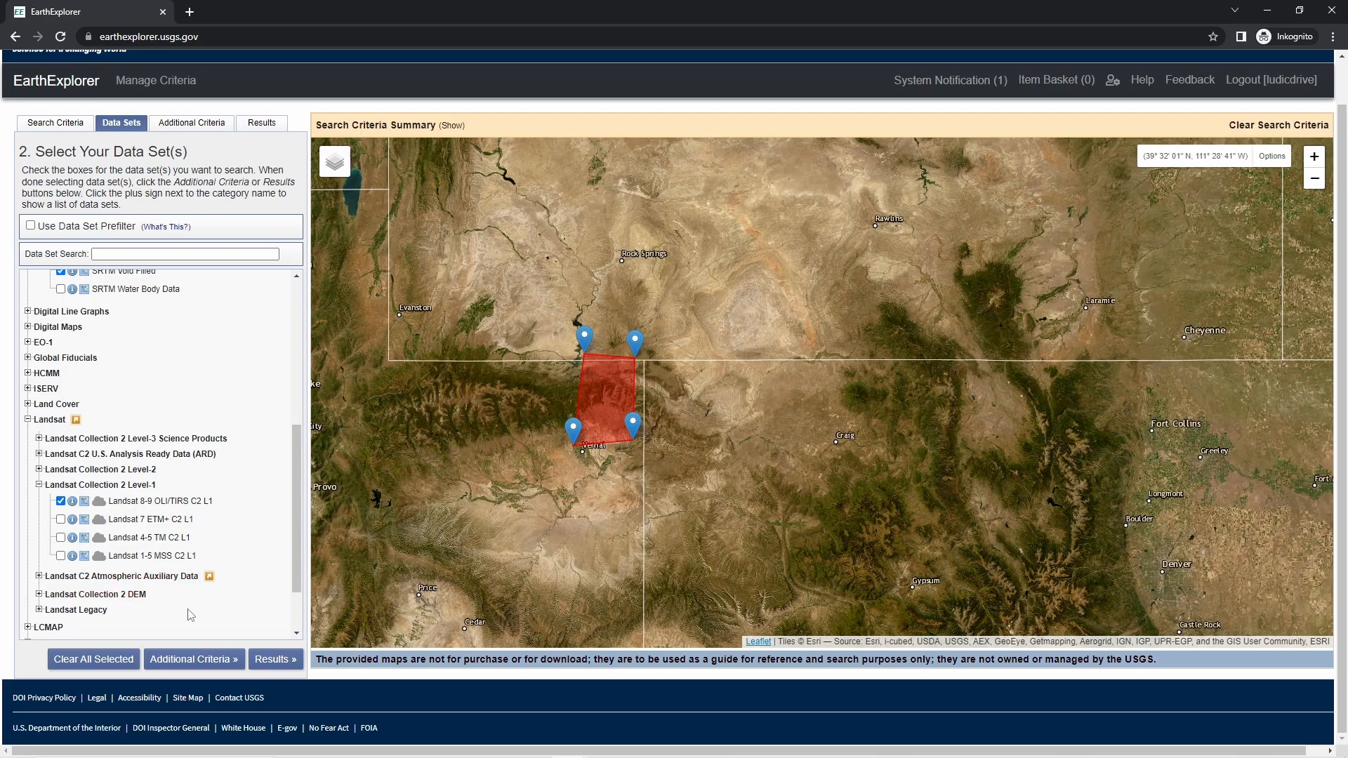
mouse_move(273, 659)
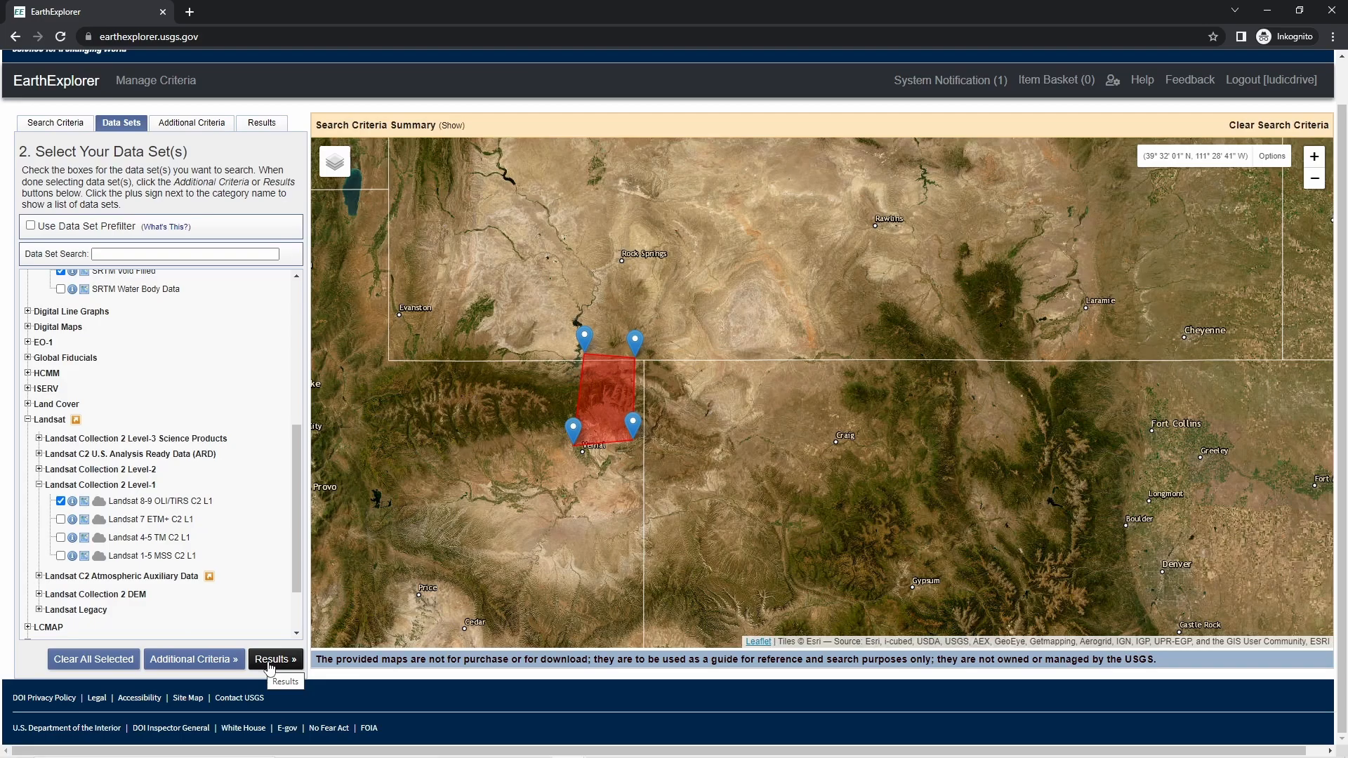
click(192, 659)
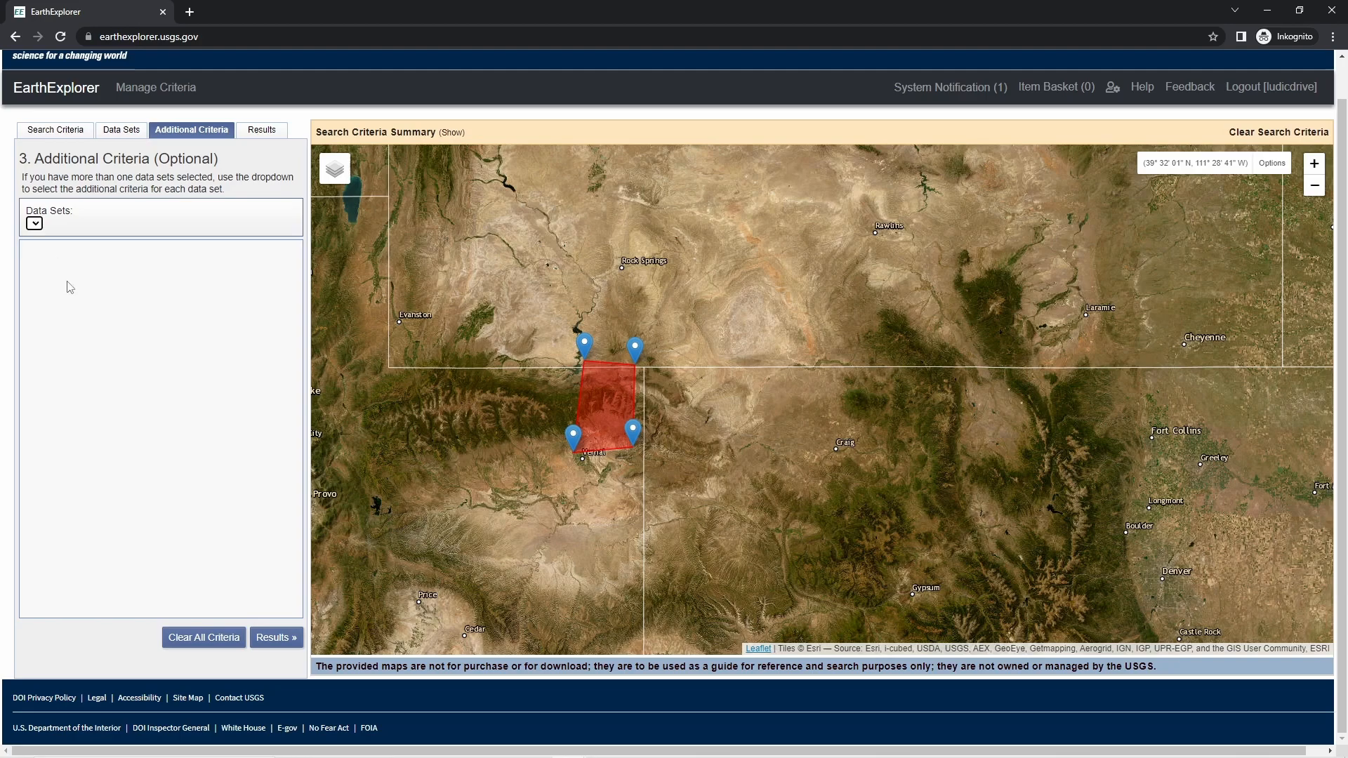
Move between EarthExplorer's step tabs to load results for the chosen data sets
click(120, 130)
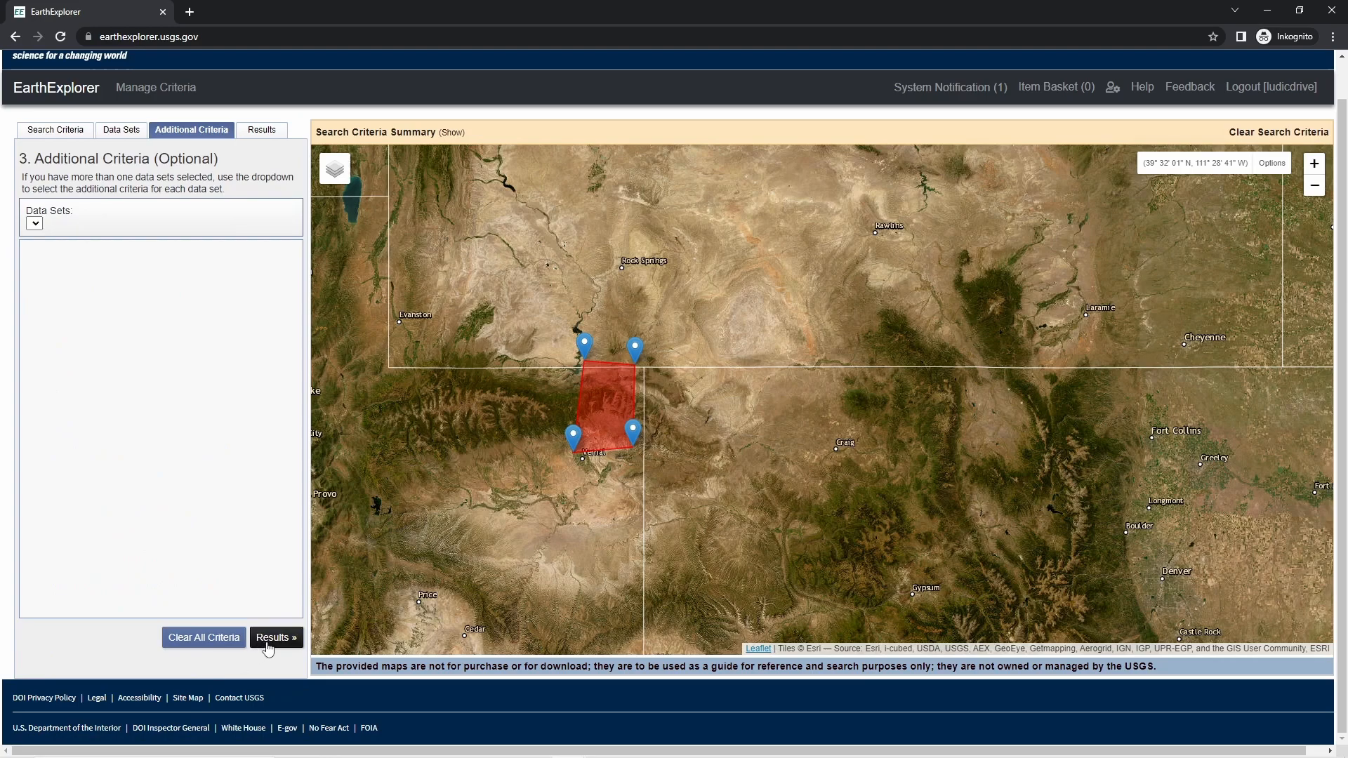
mouse_move(134, 137)
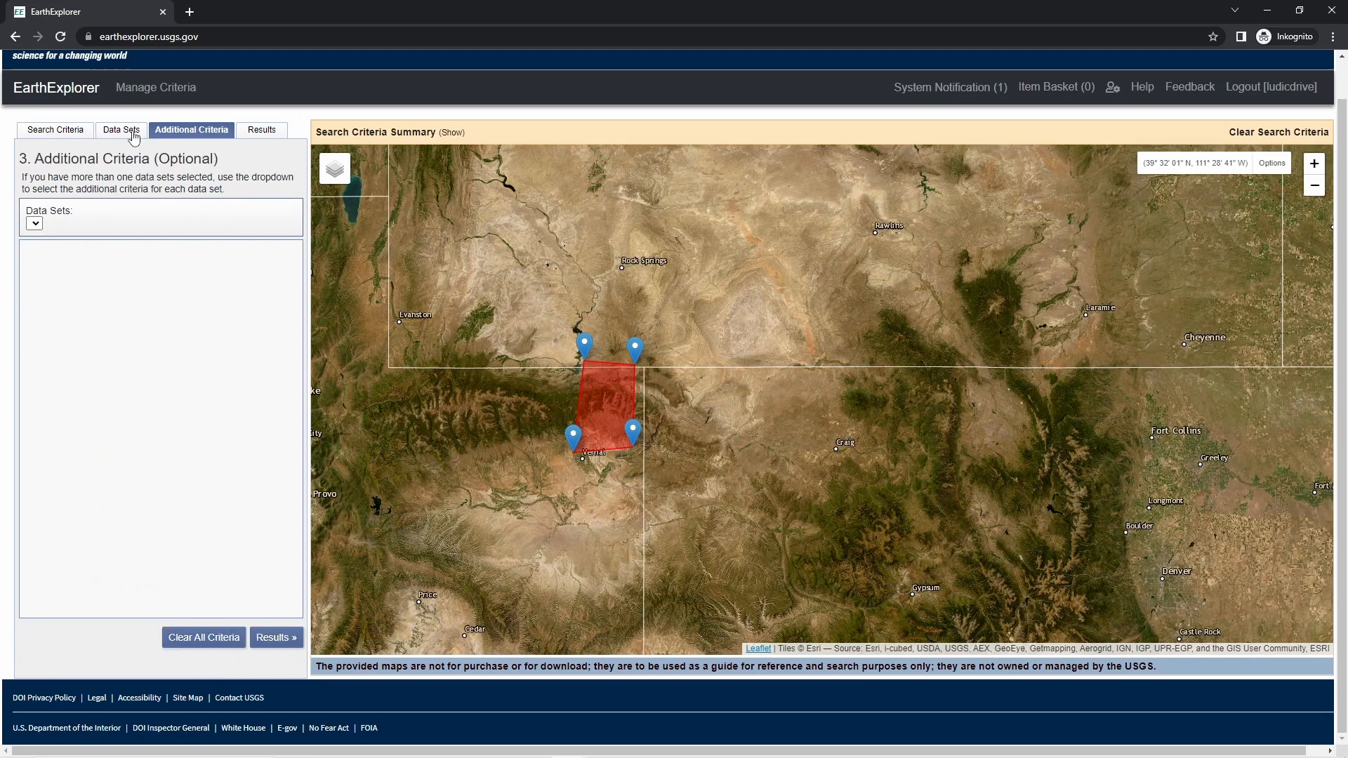
click(120, 130)
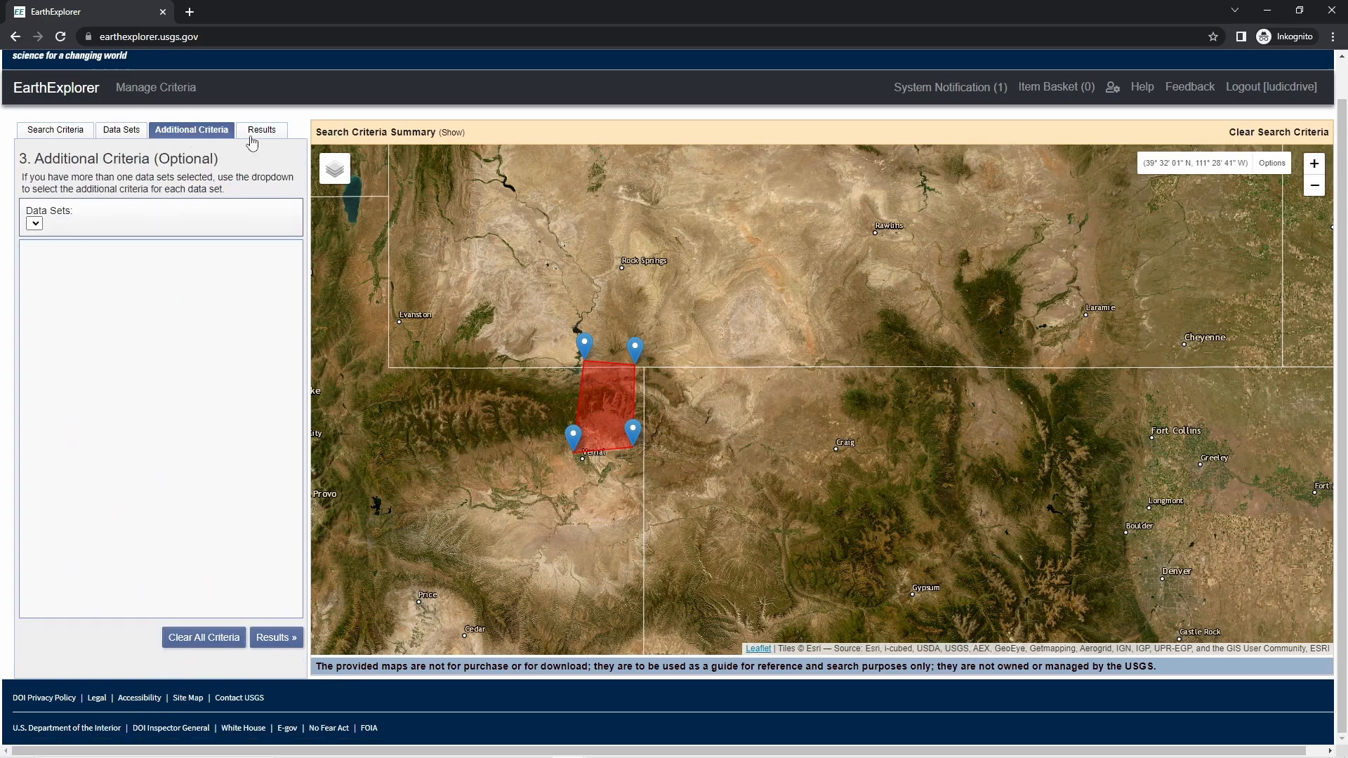
click(261, 130)
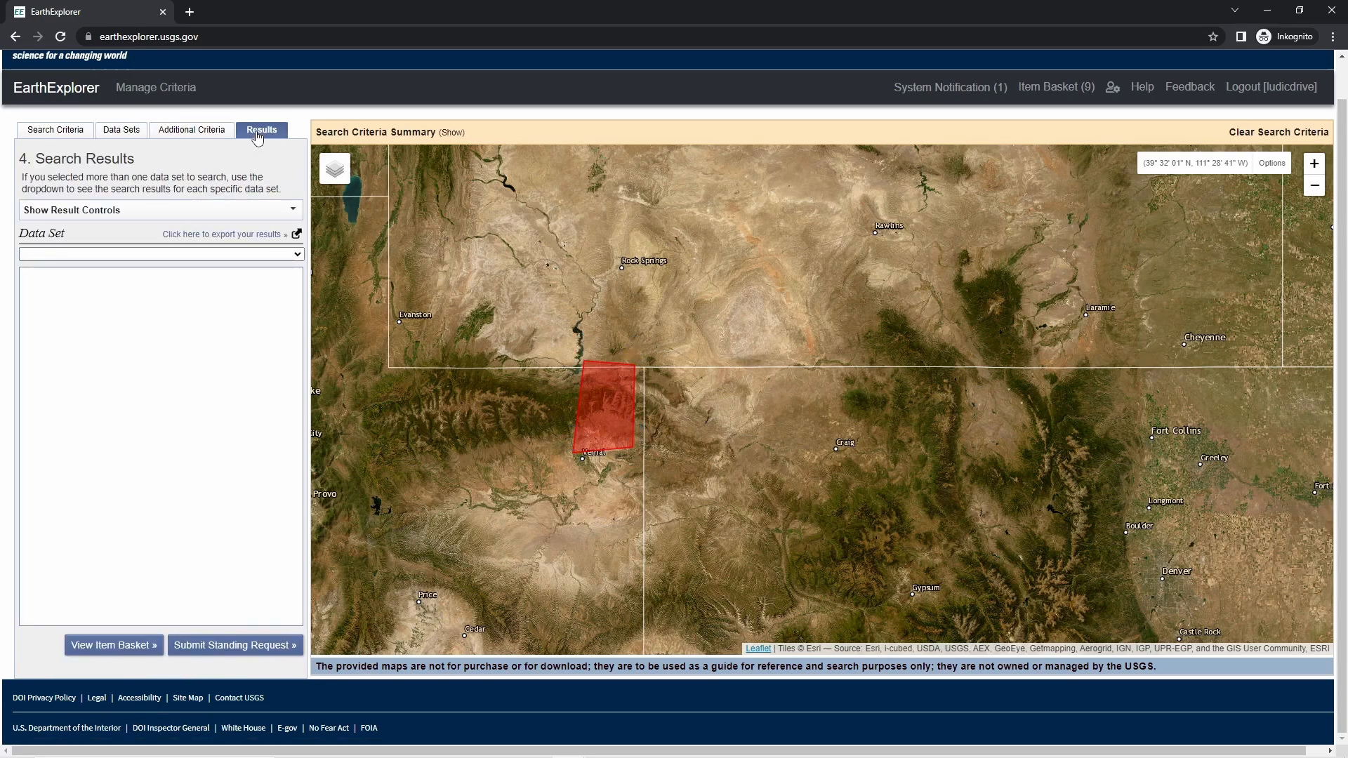
click(159, 253)
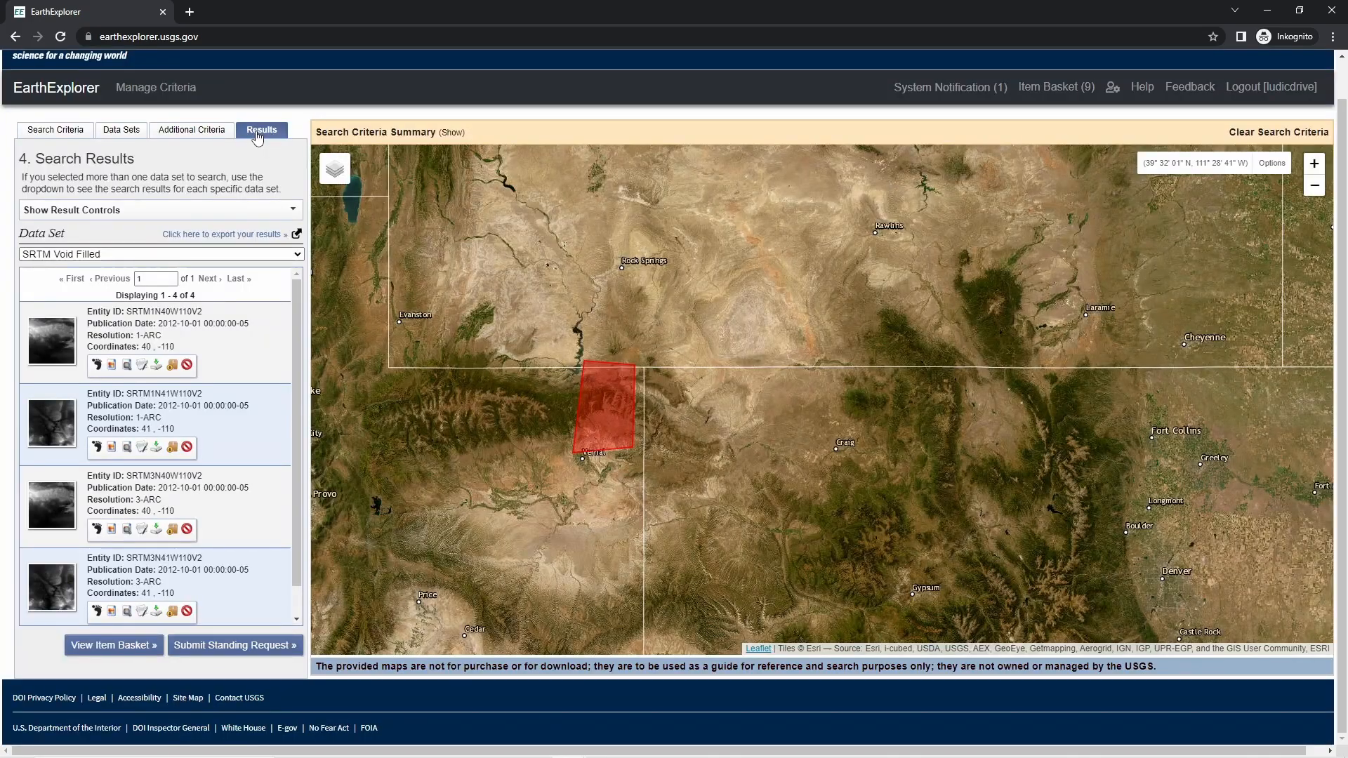
Filter the Landsat 8-9 OLI/TIRS C2 L1 data set by a Day/Night Indicator option
click(191, 129)
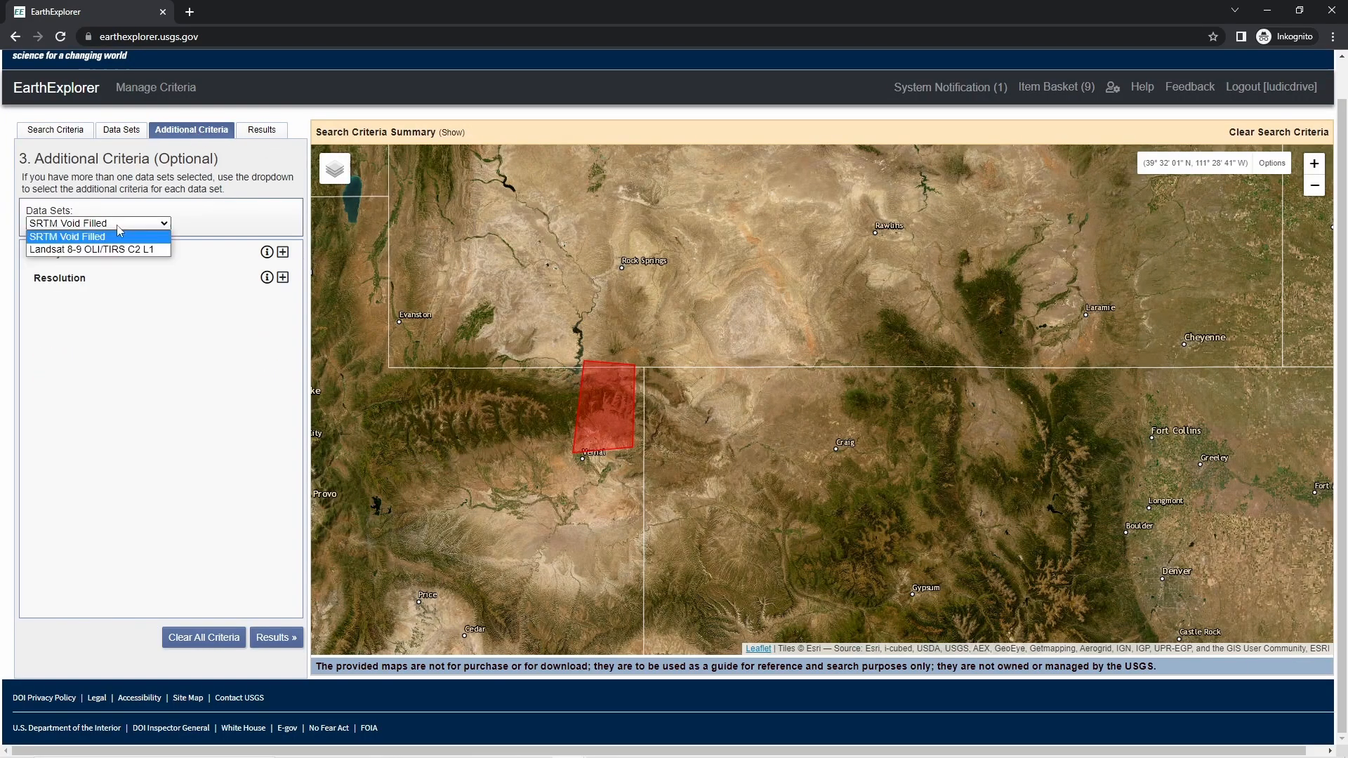
click(93, 249)
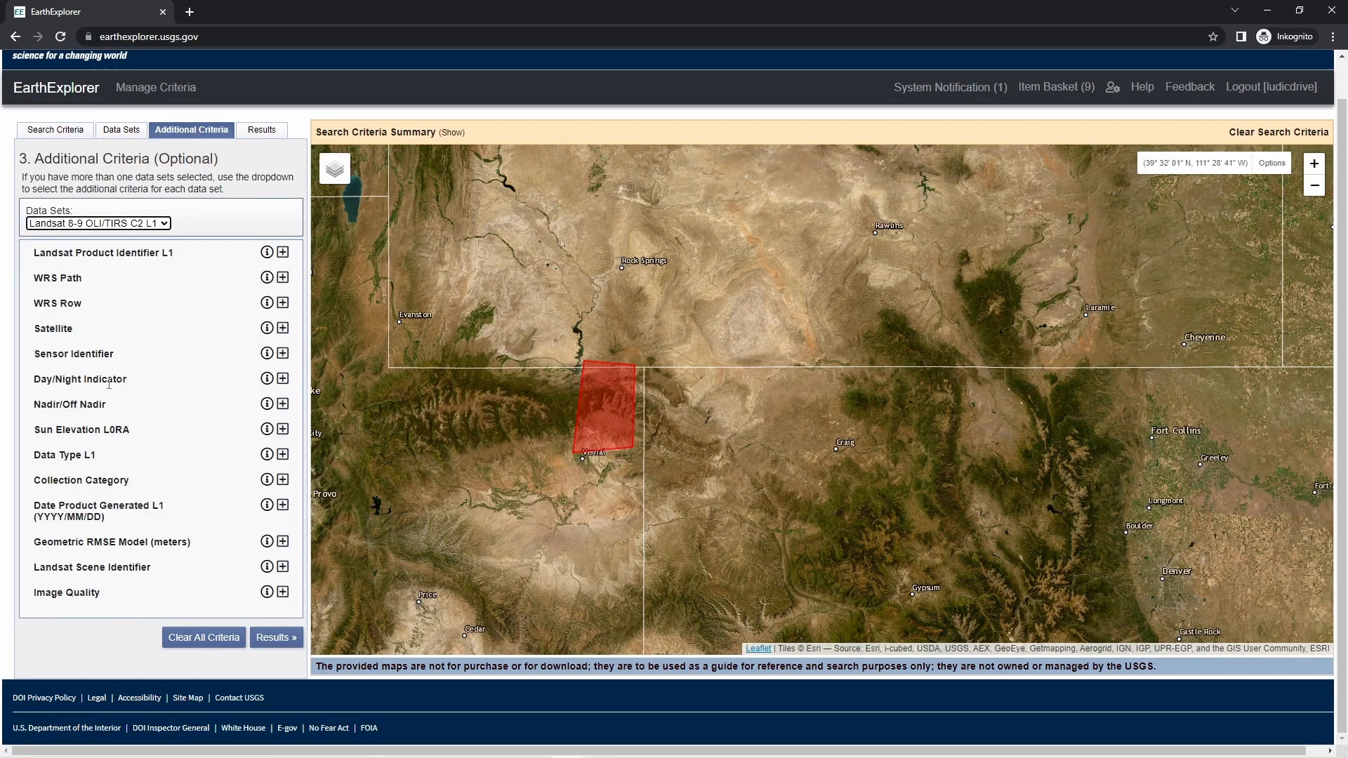
mouse_move(116, 393)
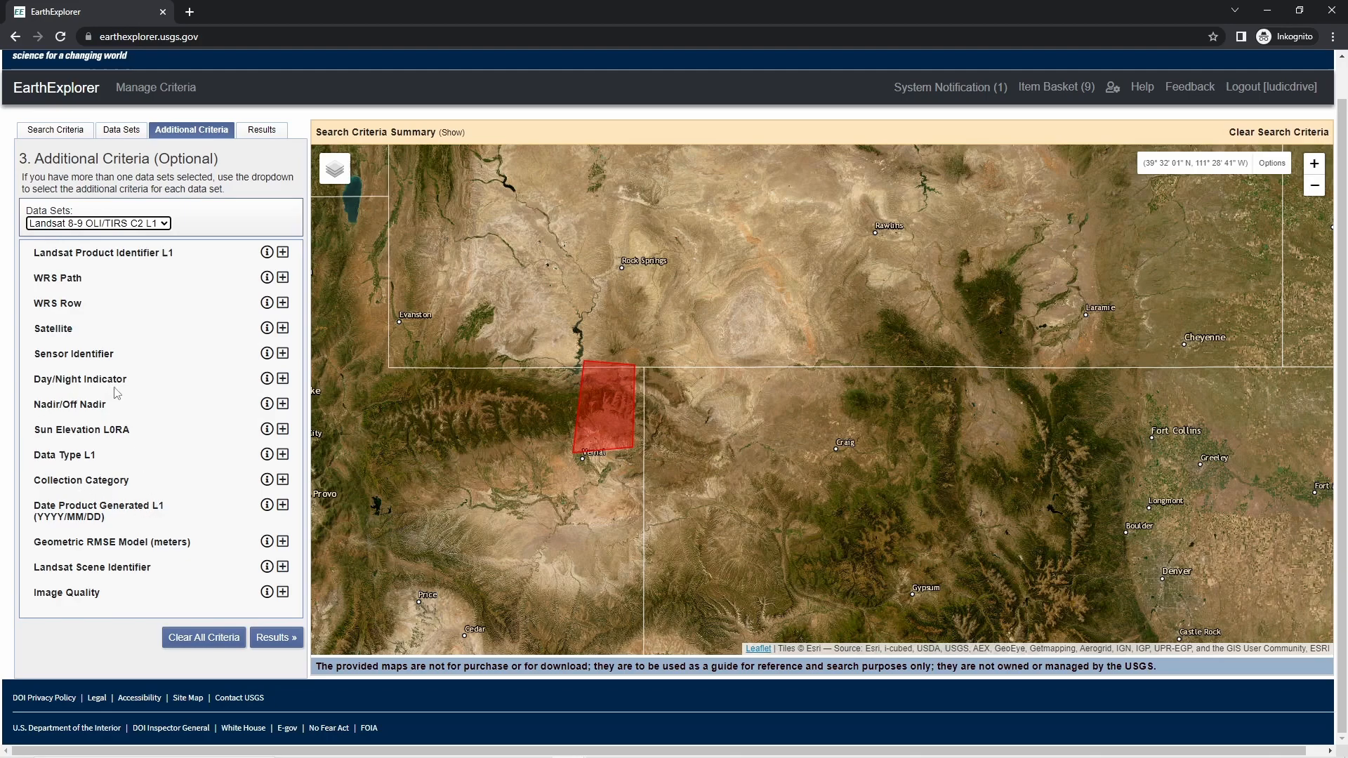
click(278, 379)
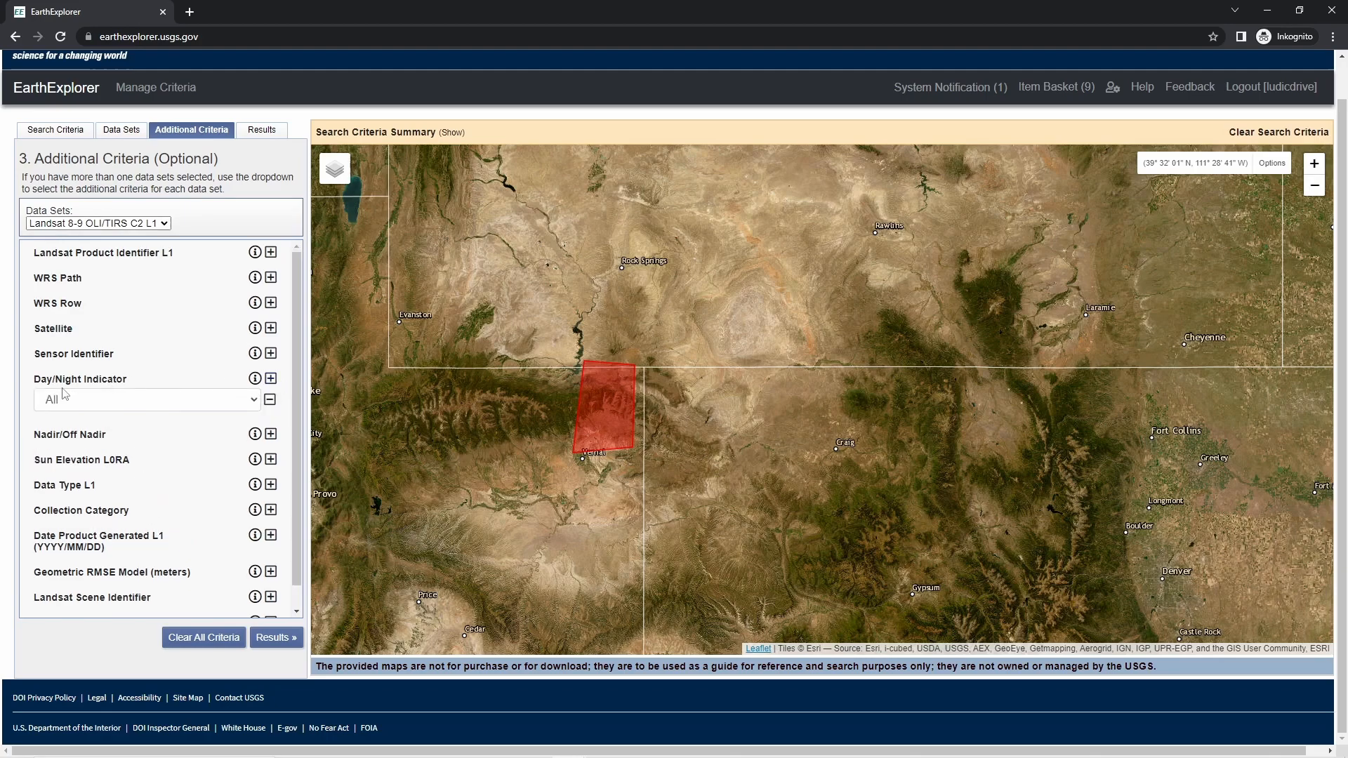
click(146, 399)
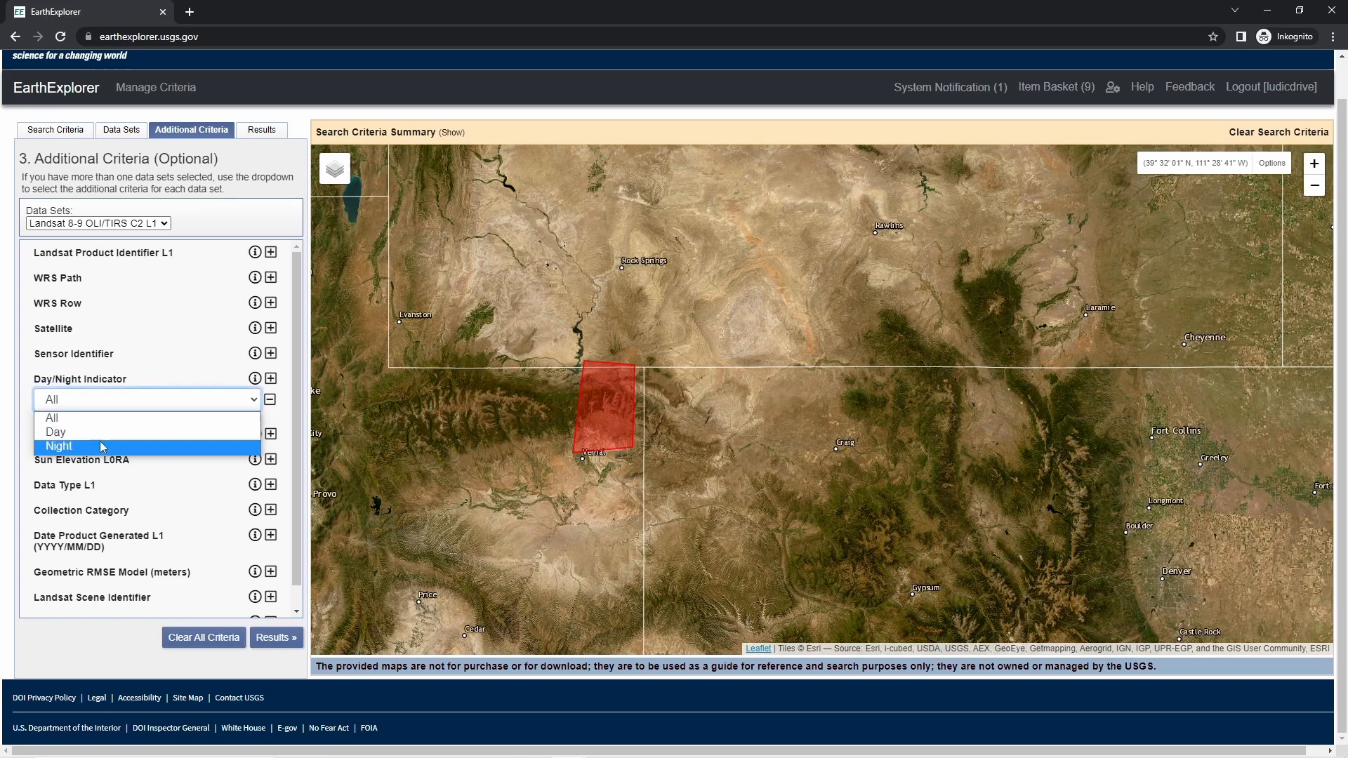
click(55, 430)
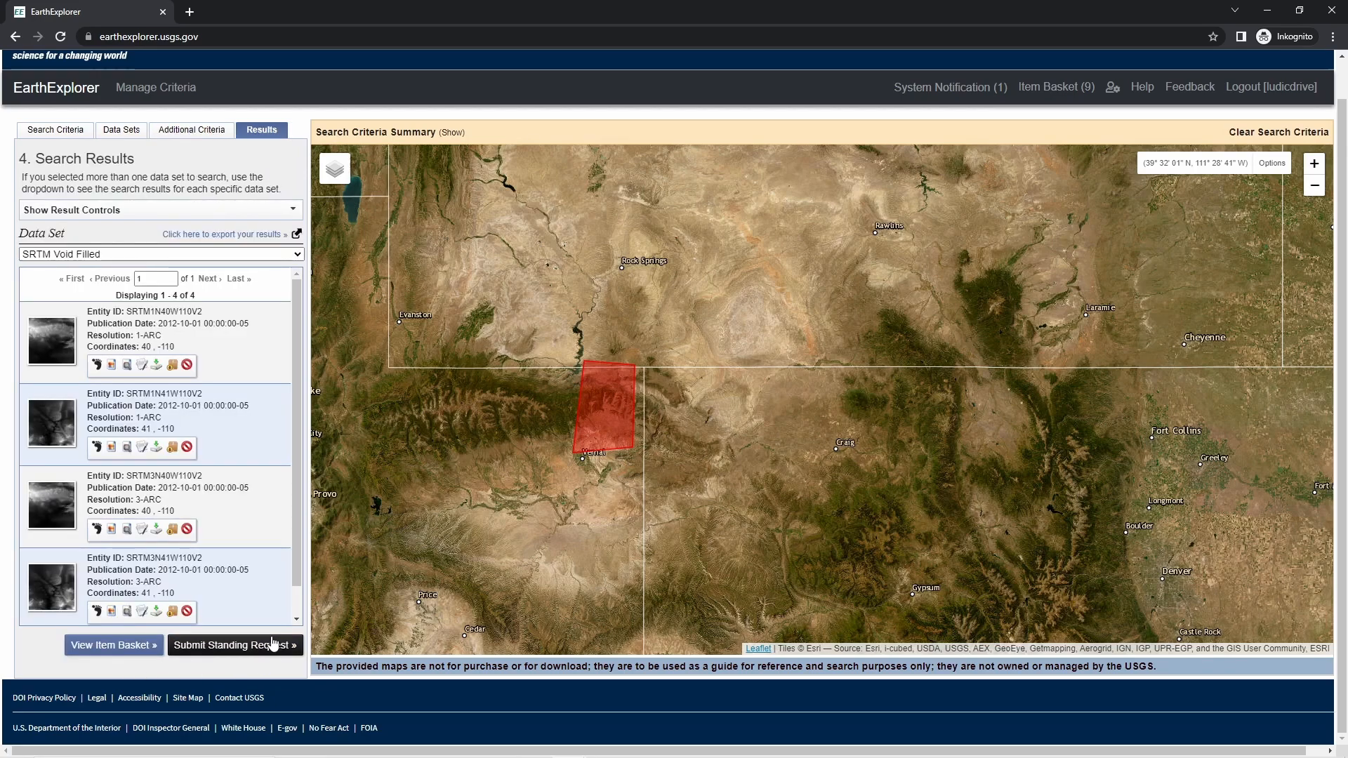
Show Landsat 8-9 results, preview scene LC09_L1TP_036032_20230701 and toggle its map overlay
click(157, 253)
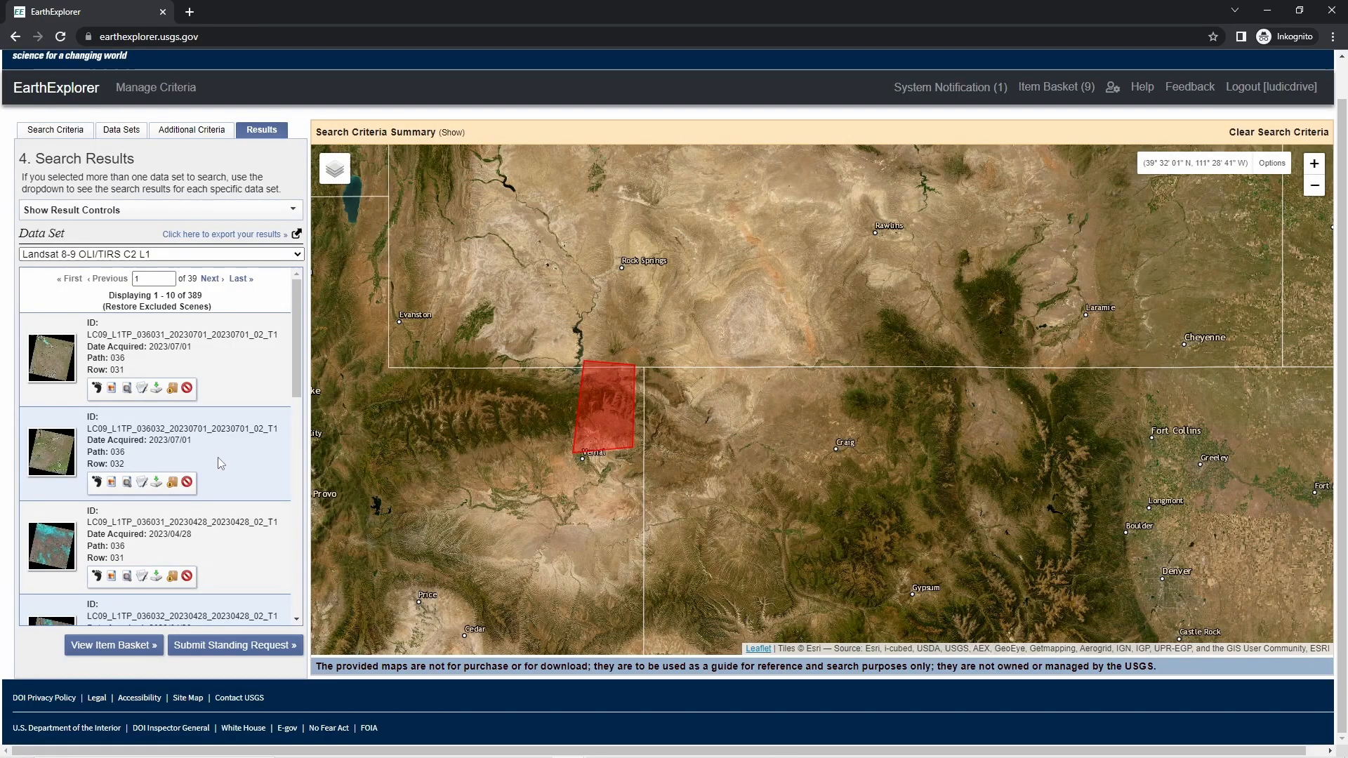
scroll(down, 3)
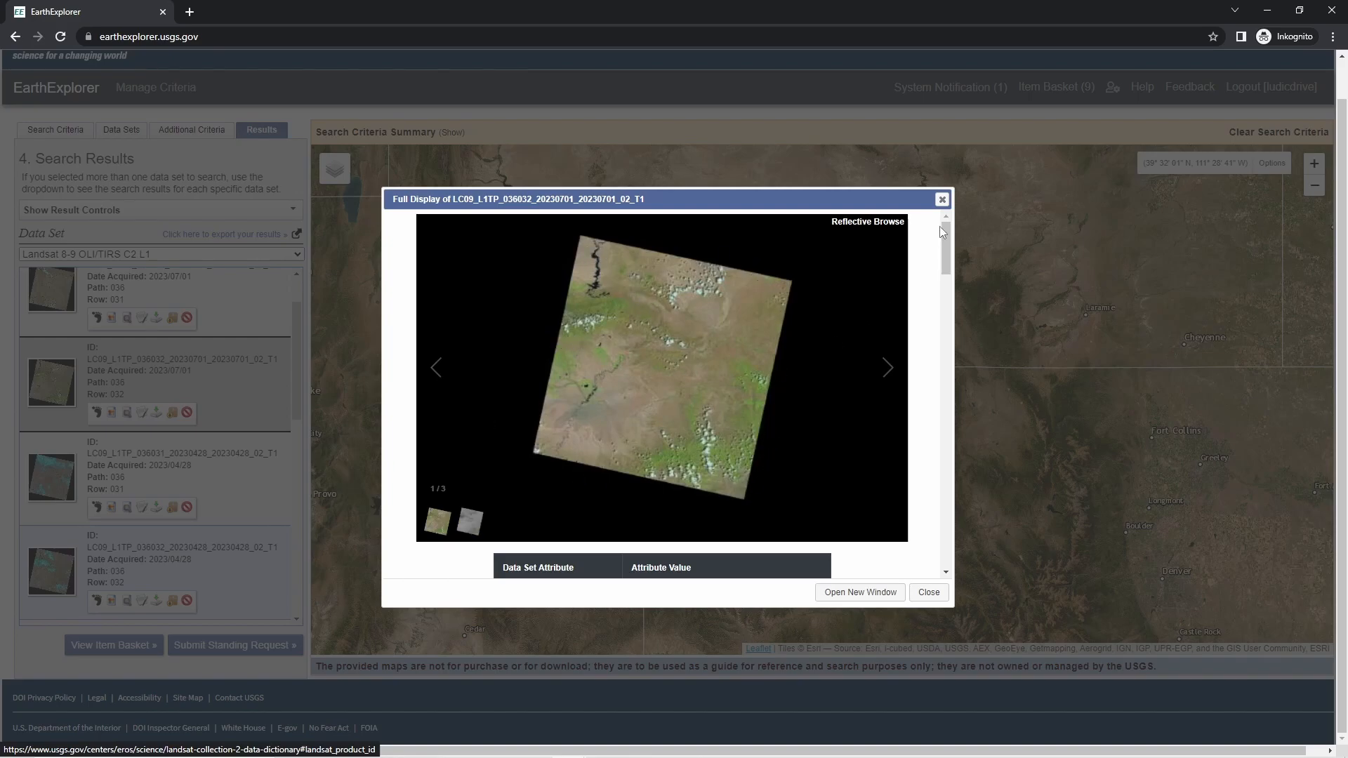
mouse_move(941, 199)
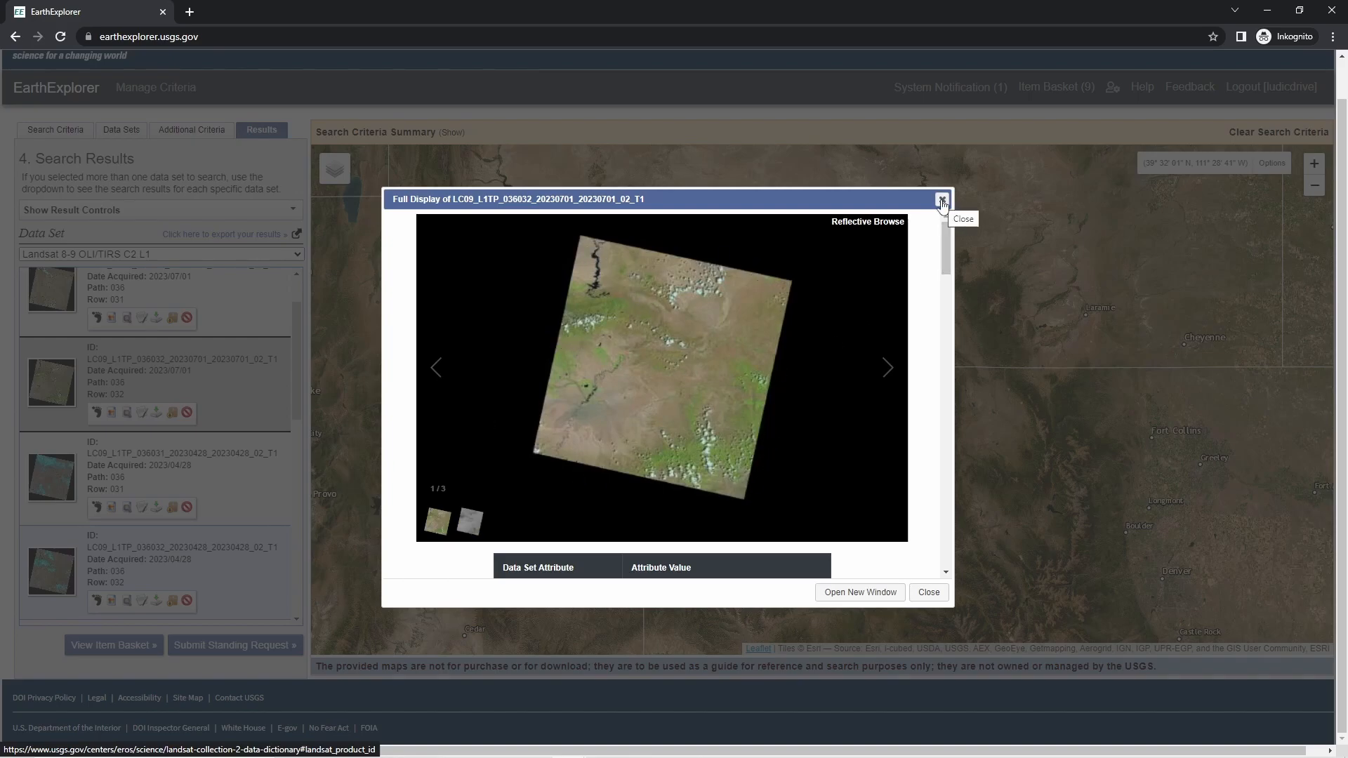
click(941, 198)
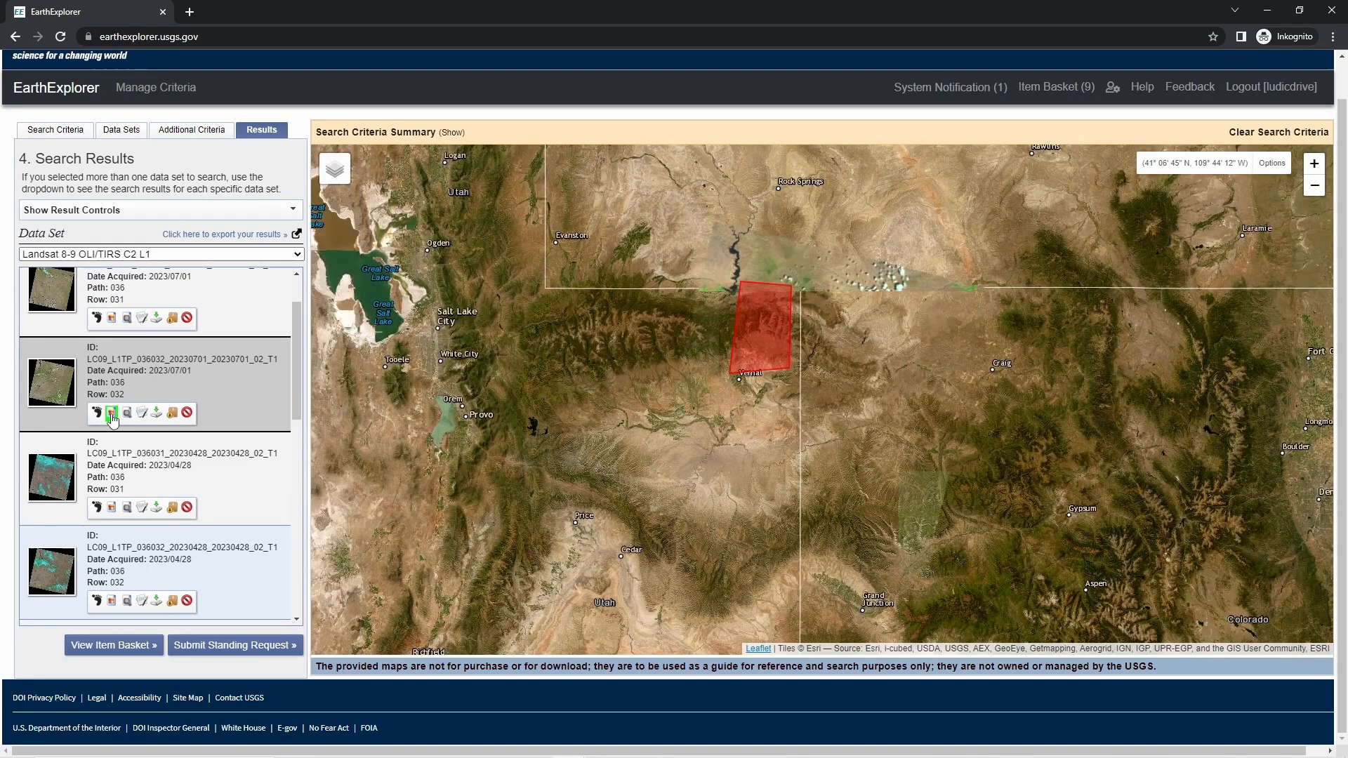
click(112, 413)
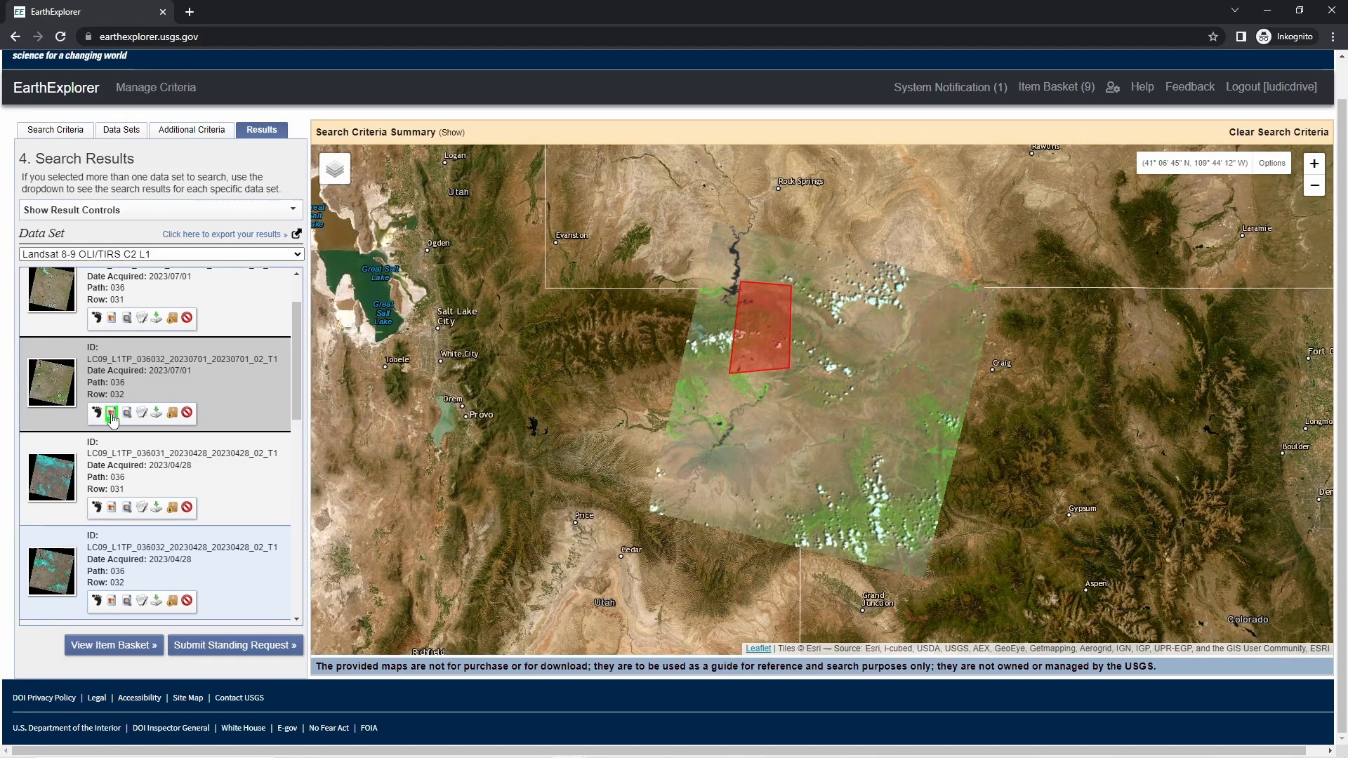
click(101, 414)
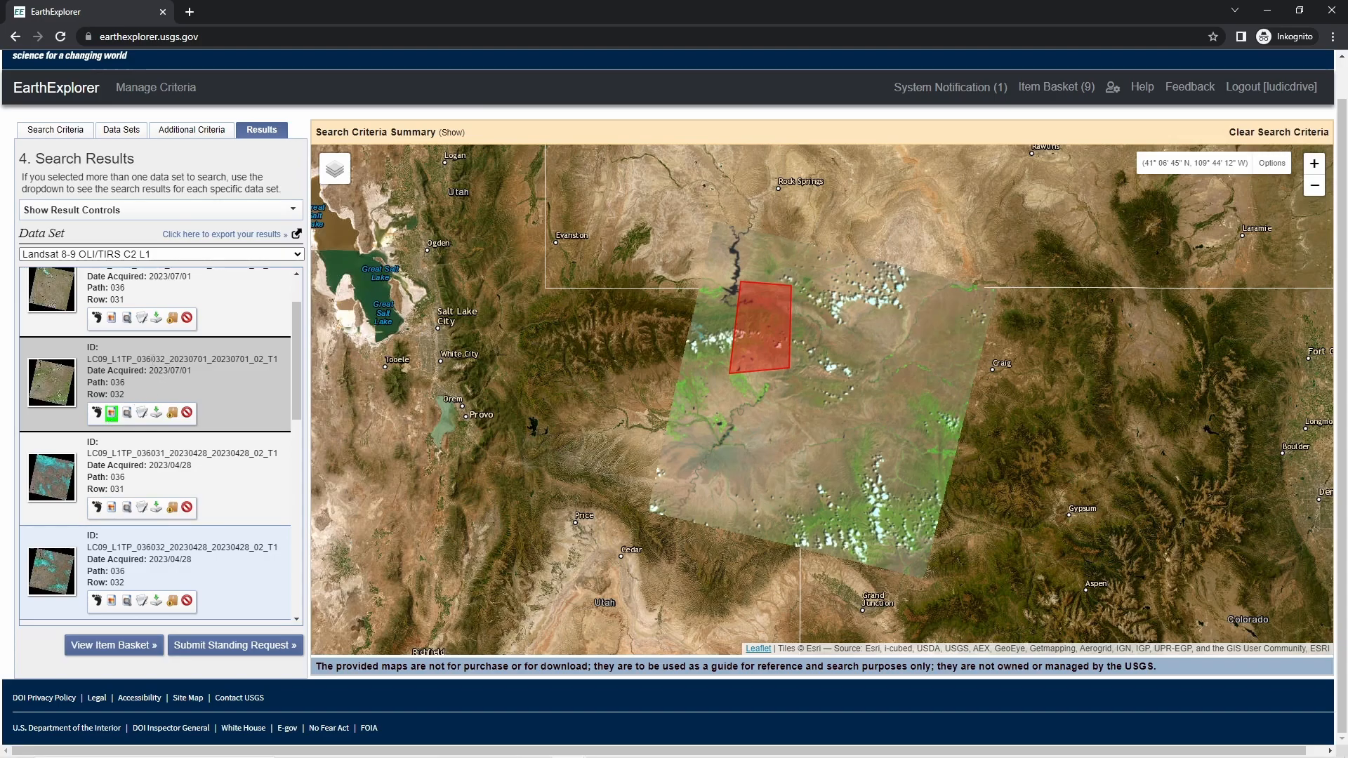
mouse_move(201, 370)
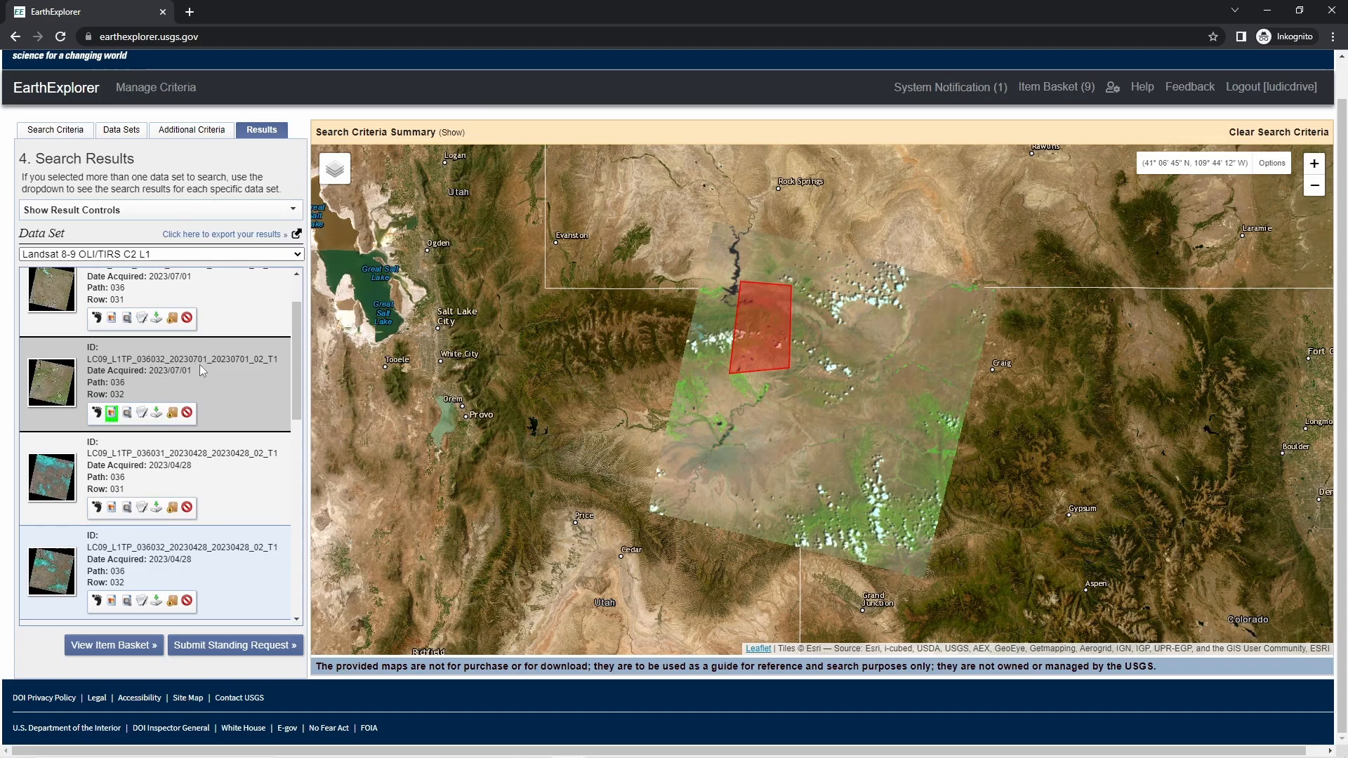
mouse_move(209, 418)
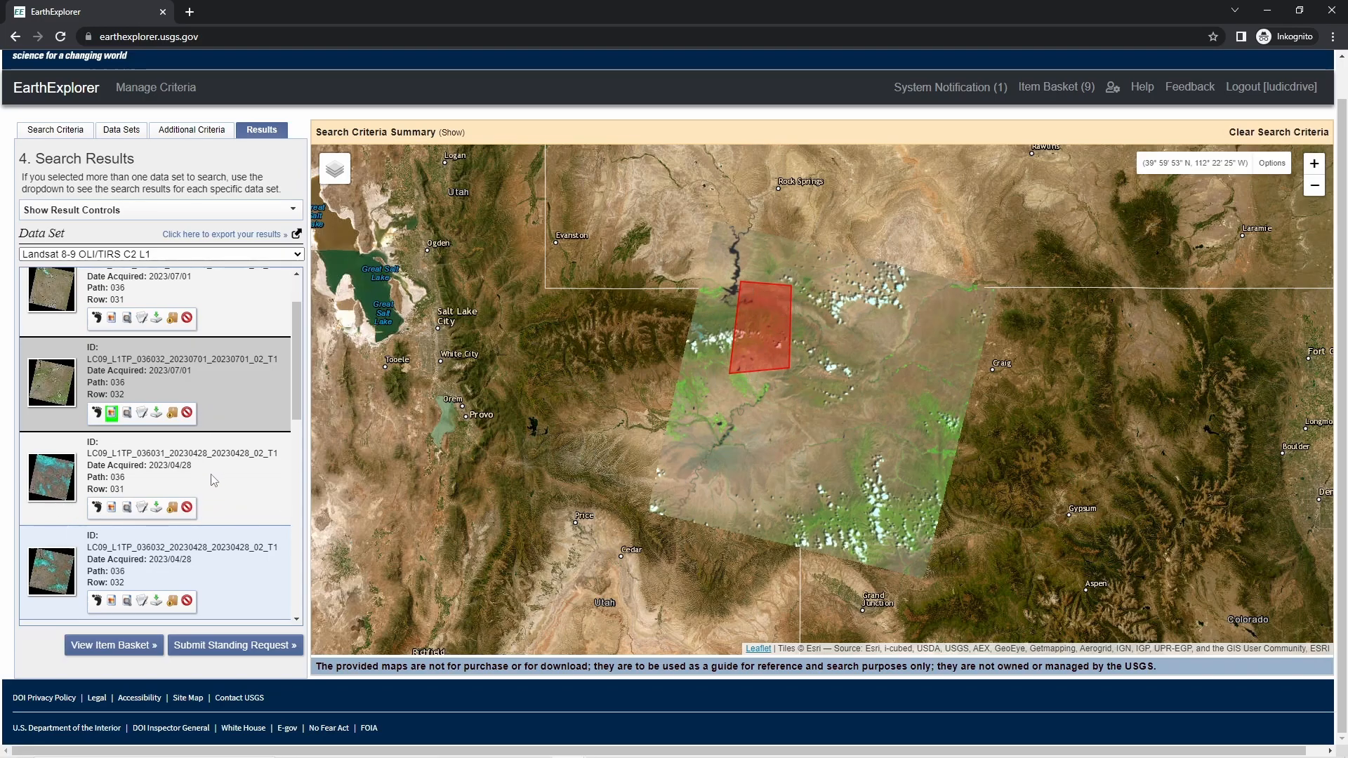
mouse_move(172, 414)
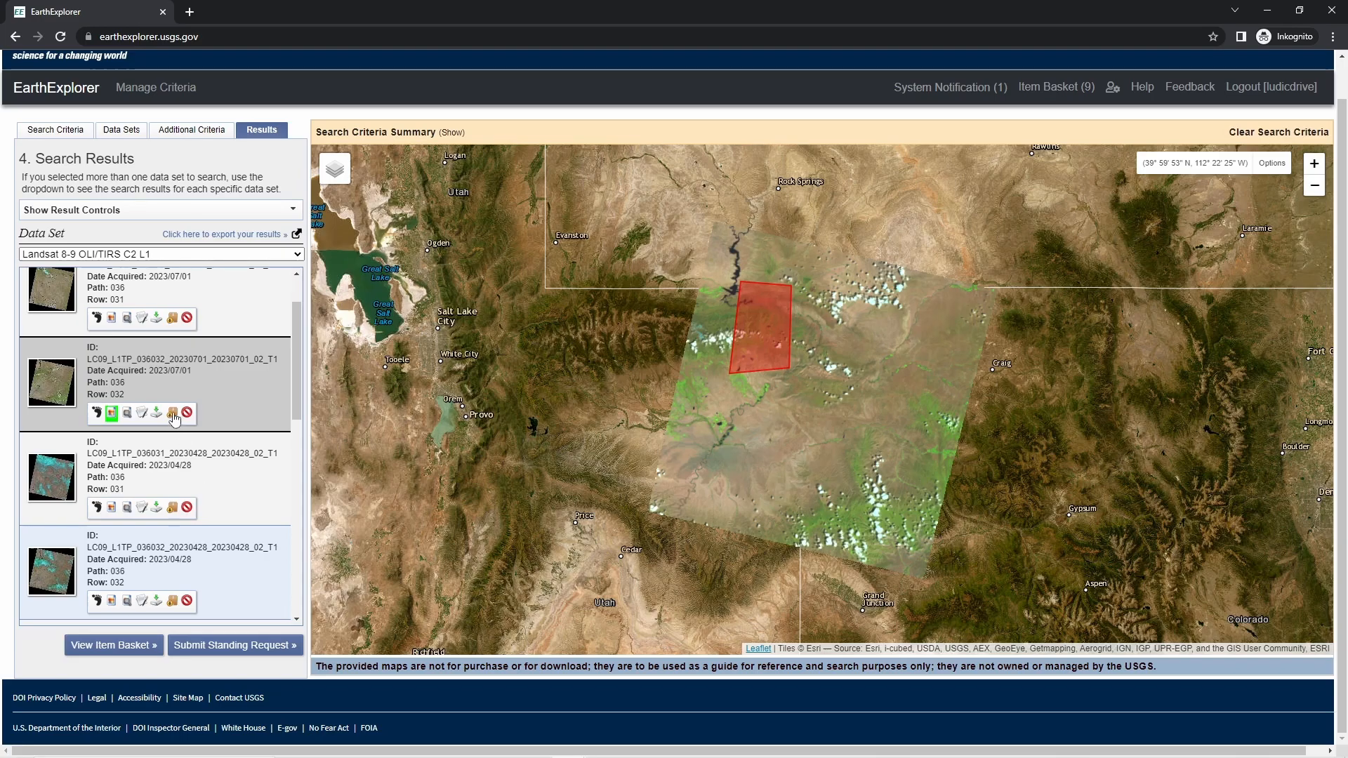
mouse_move(171, 414)
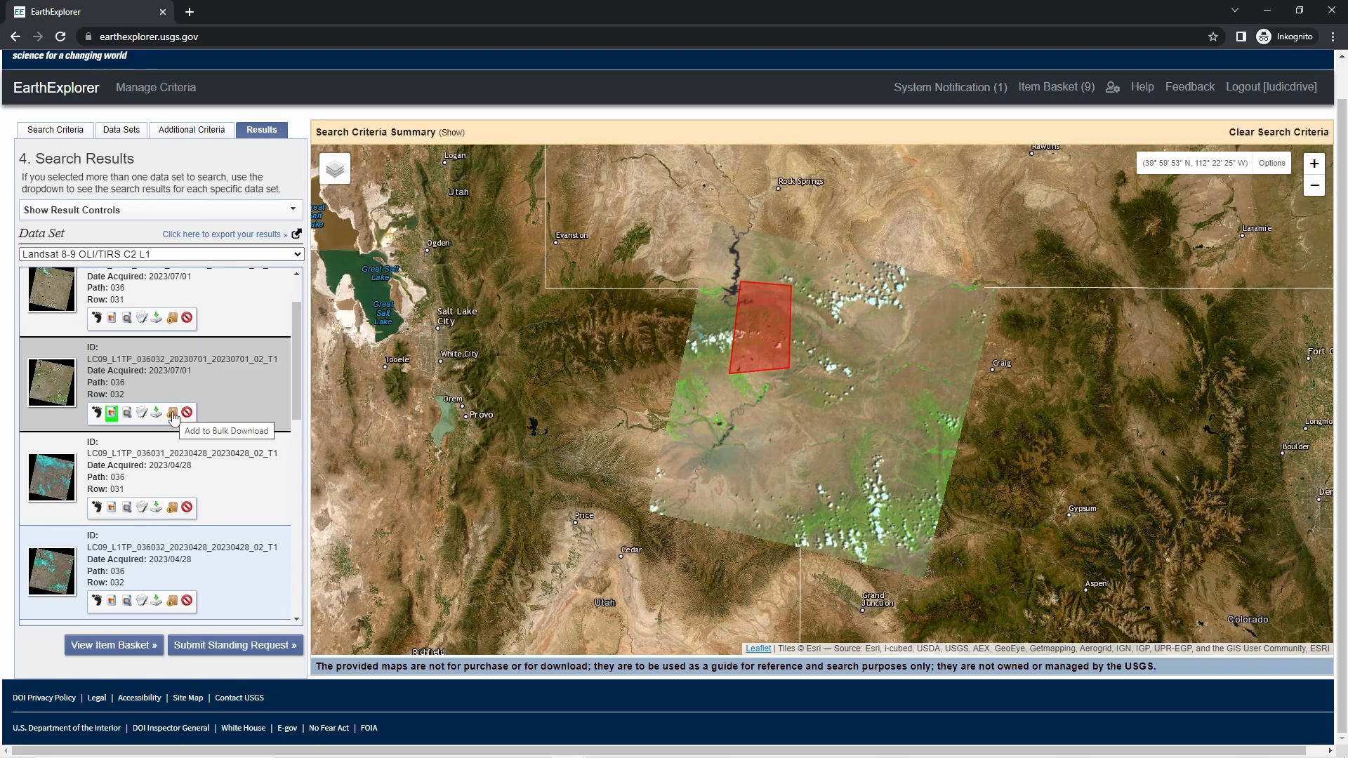
Download the scene's Full-Resolution Browse (Natural Color) GeoTIFF
click(156, 413)
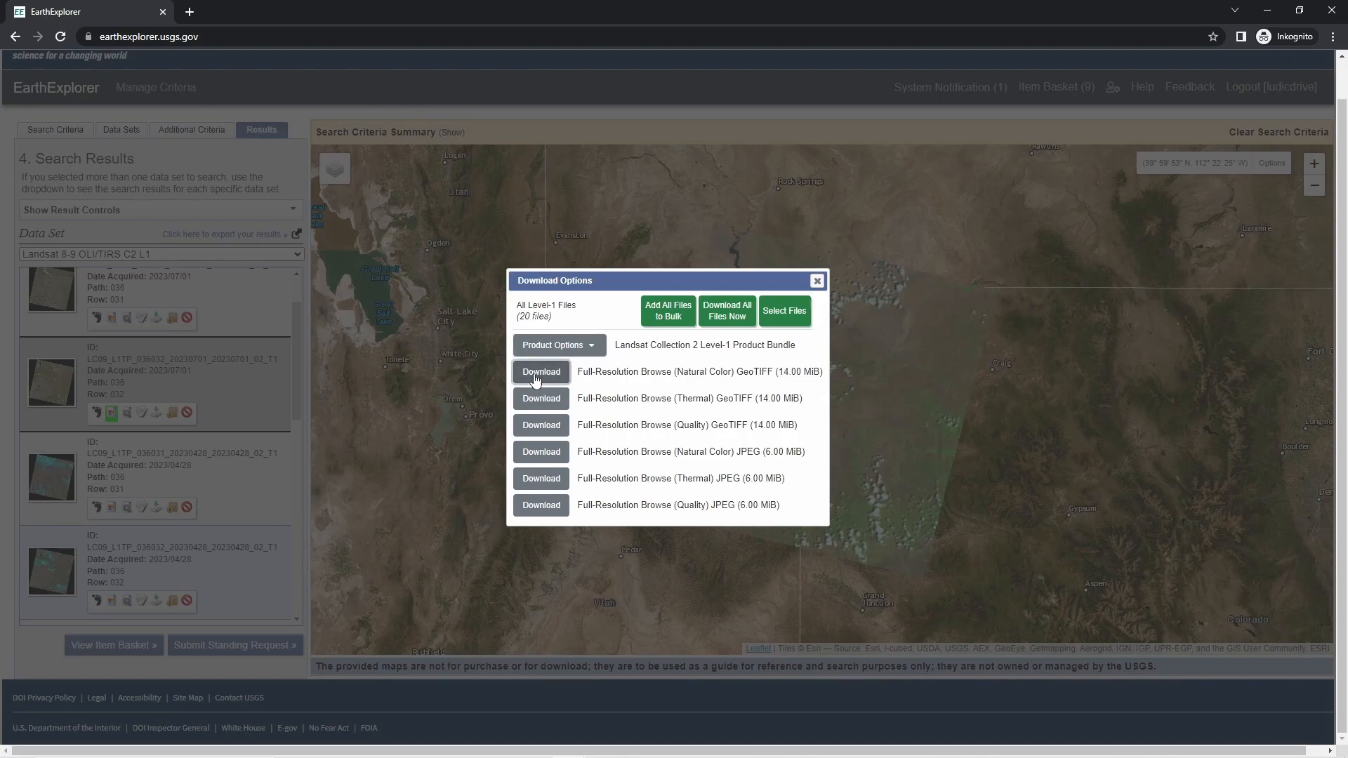
click(540, 371)
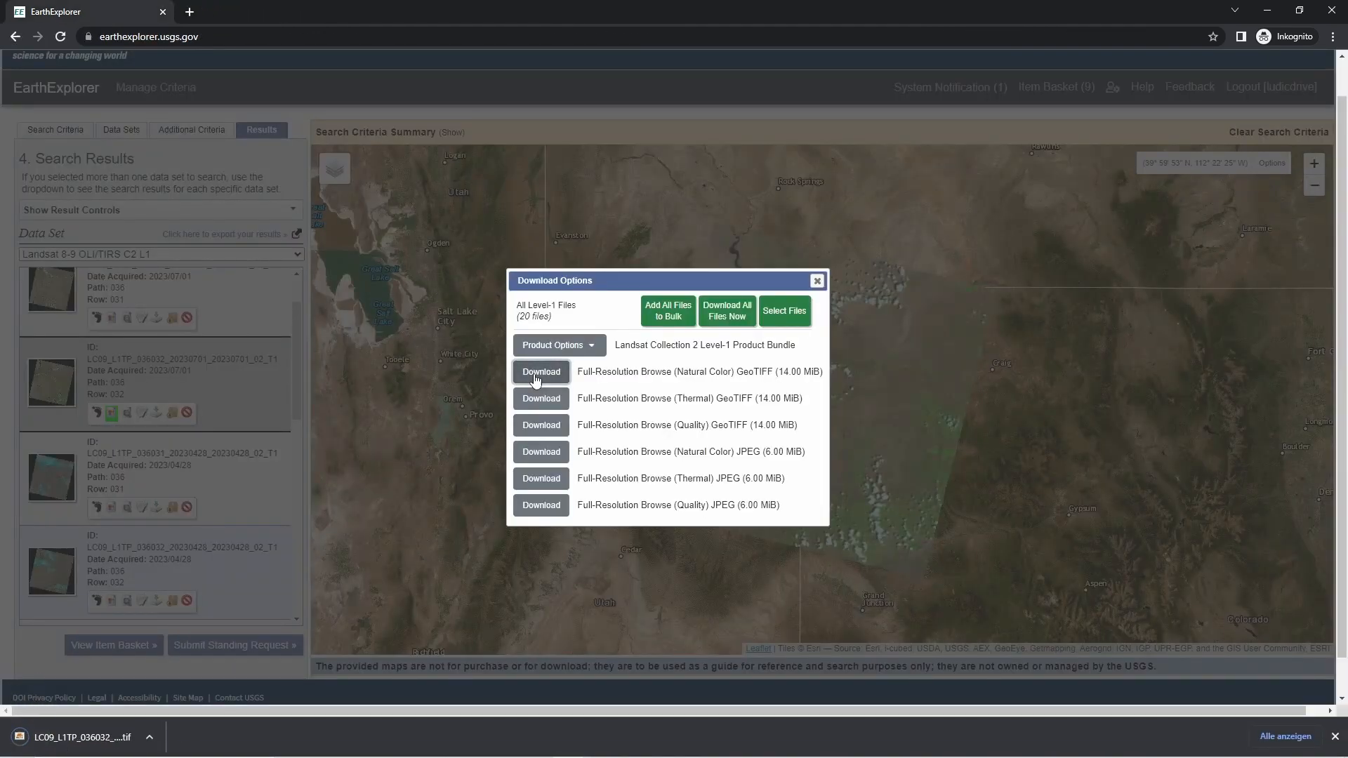
mouse_move(822, 326)
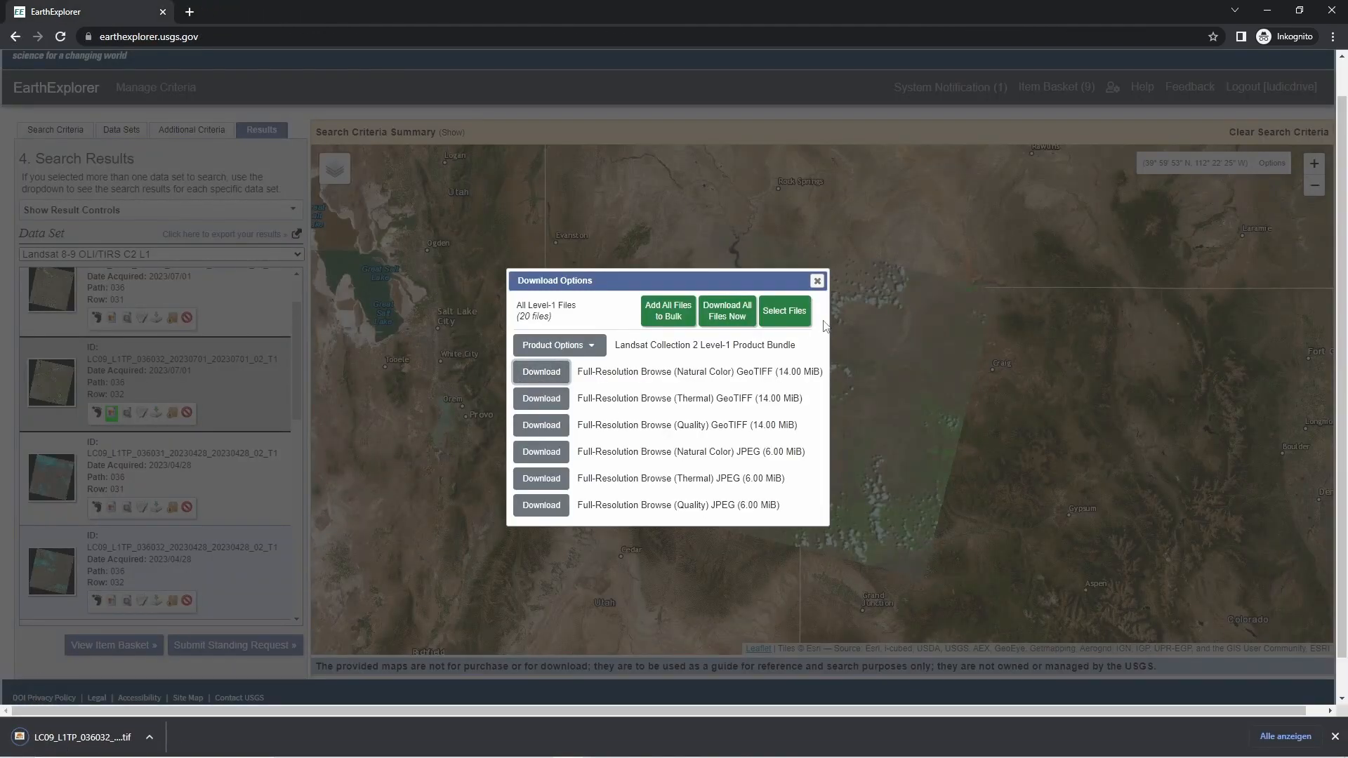
mouse_move(1265, 181)
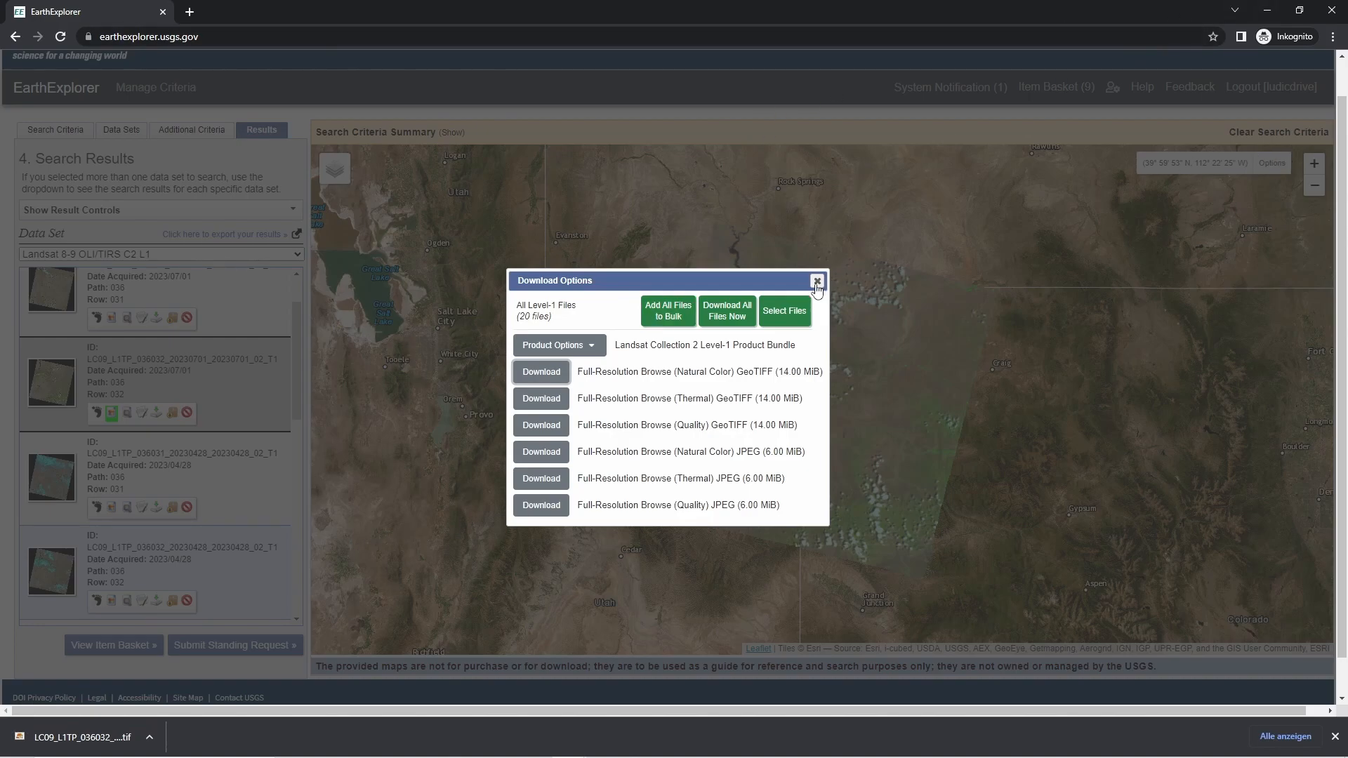
mouse_move(815, 283)
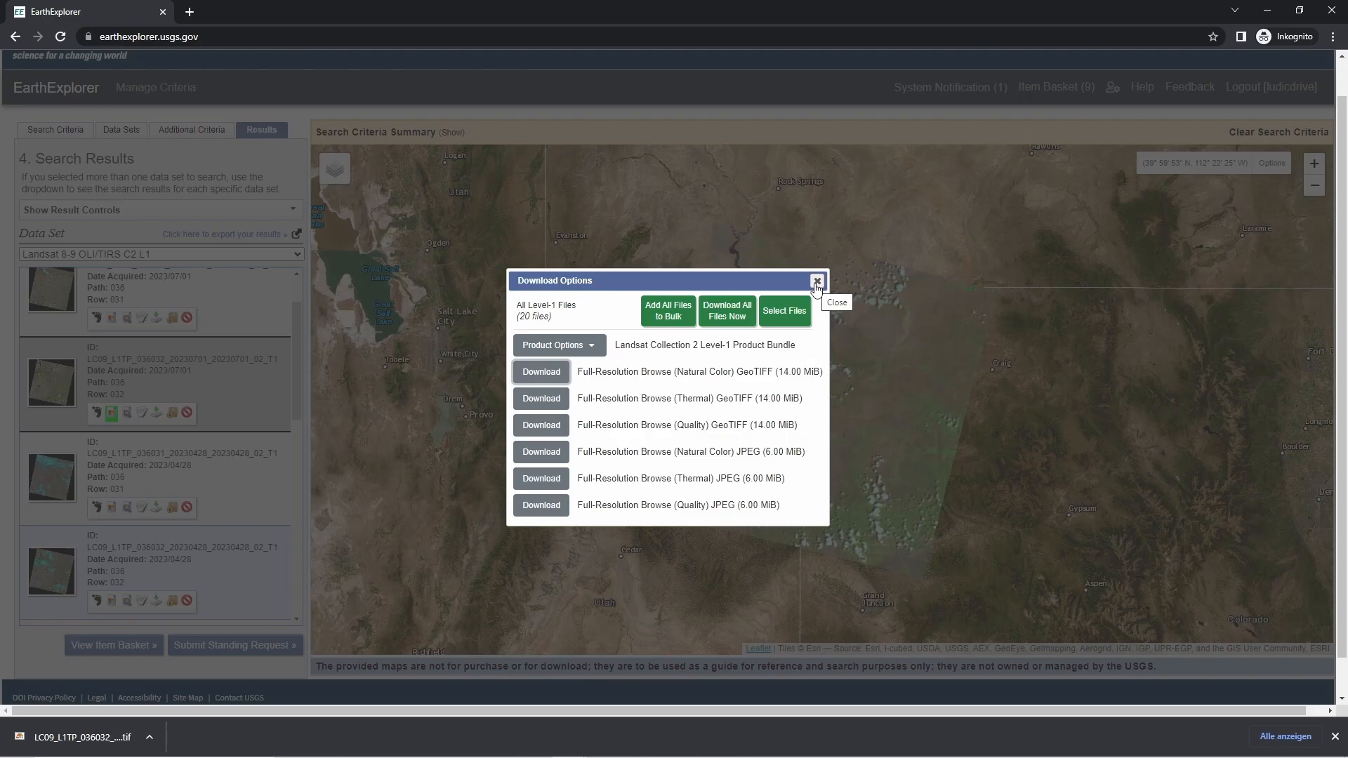
click(815, 280)
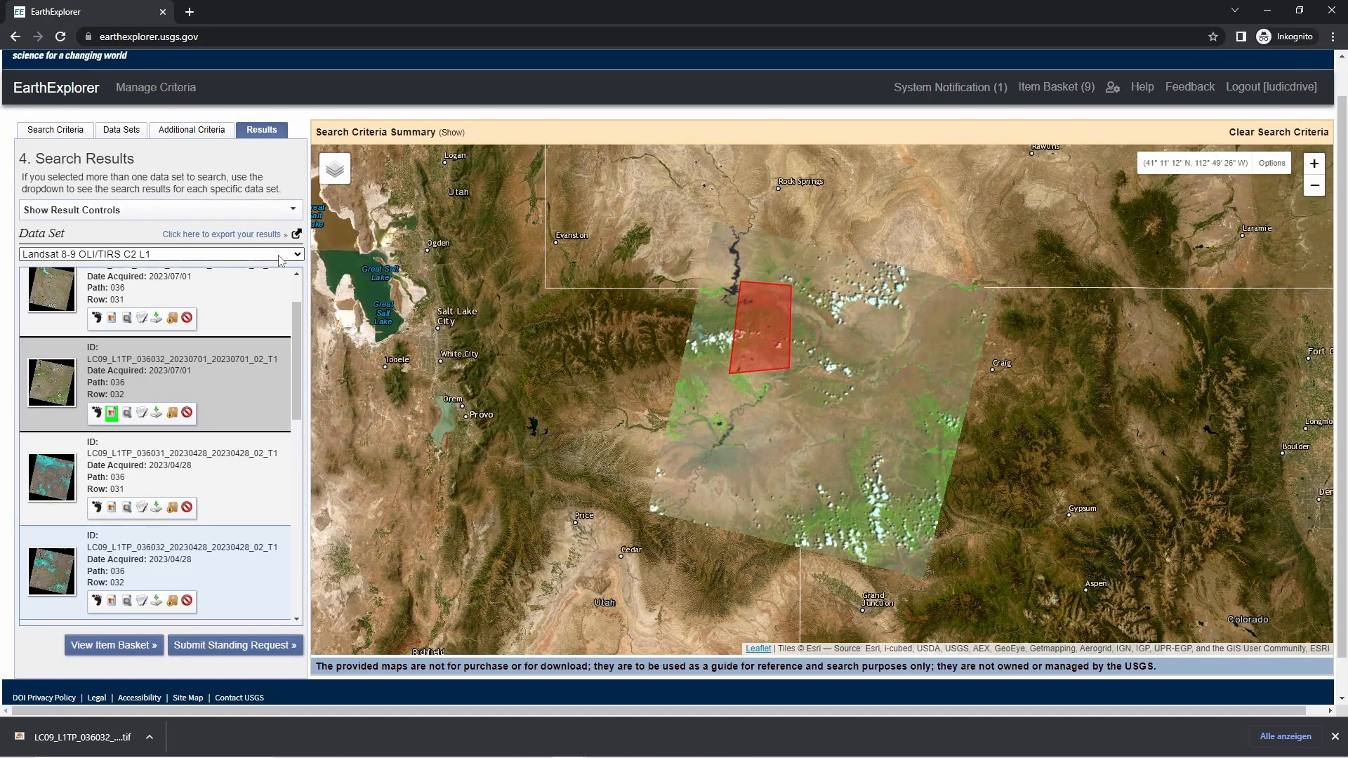
Switch to SRTM Void Filled results, toggle tile SRTM3N40W110V2's footprint, and download its GeoTIFF 3 Arc-second
click(160, 253)
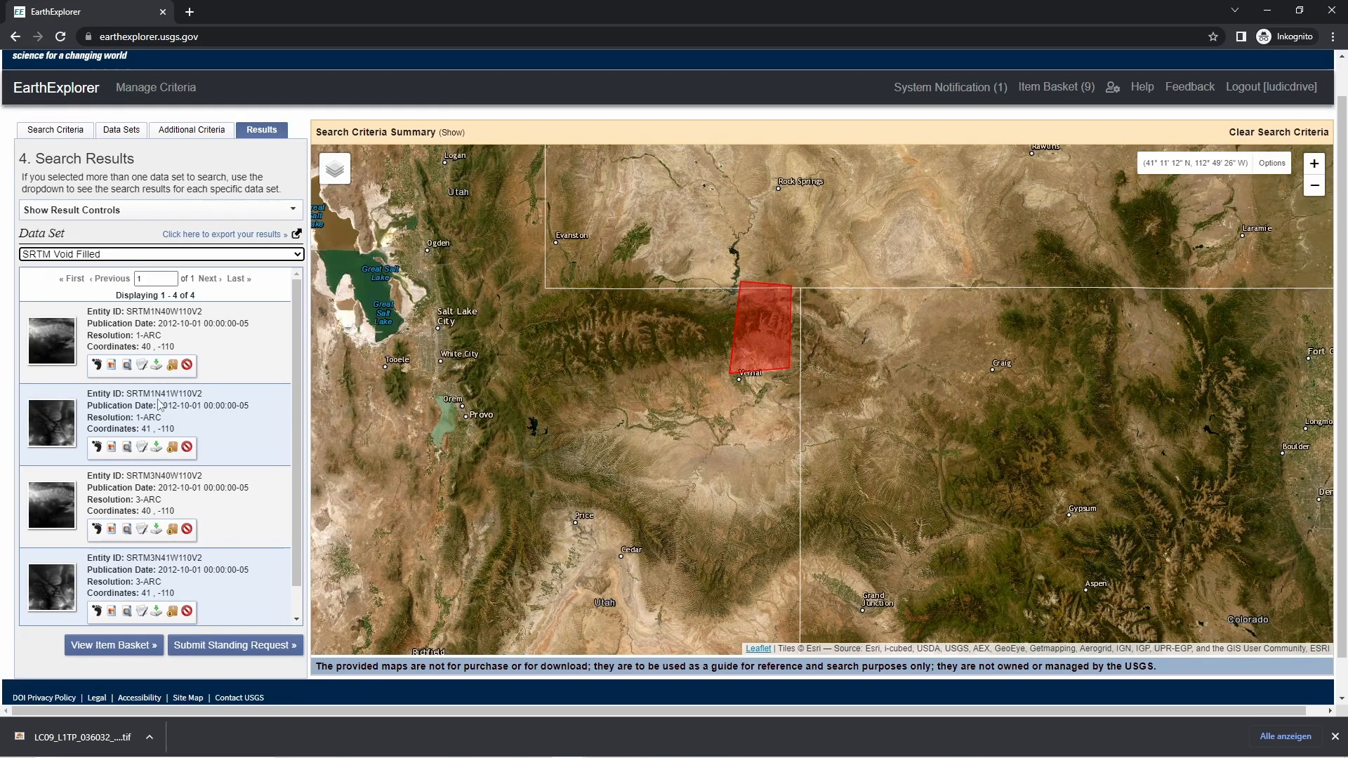
mouse_move(116, 456)
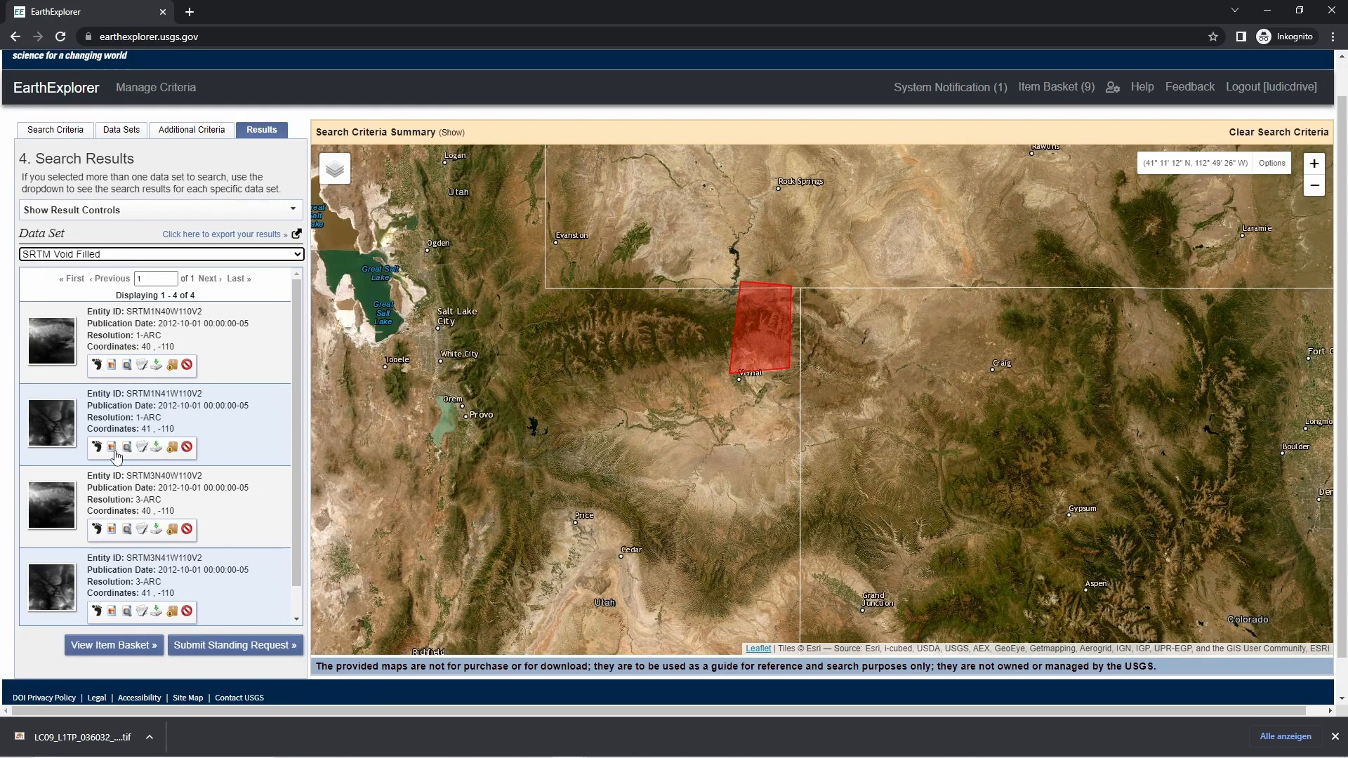
click(111, 448)
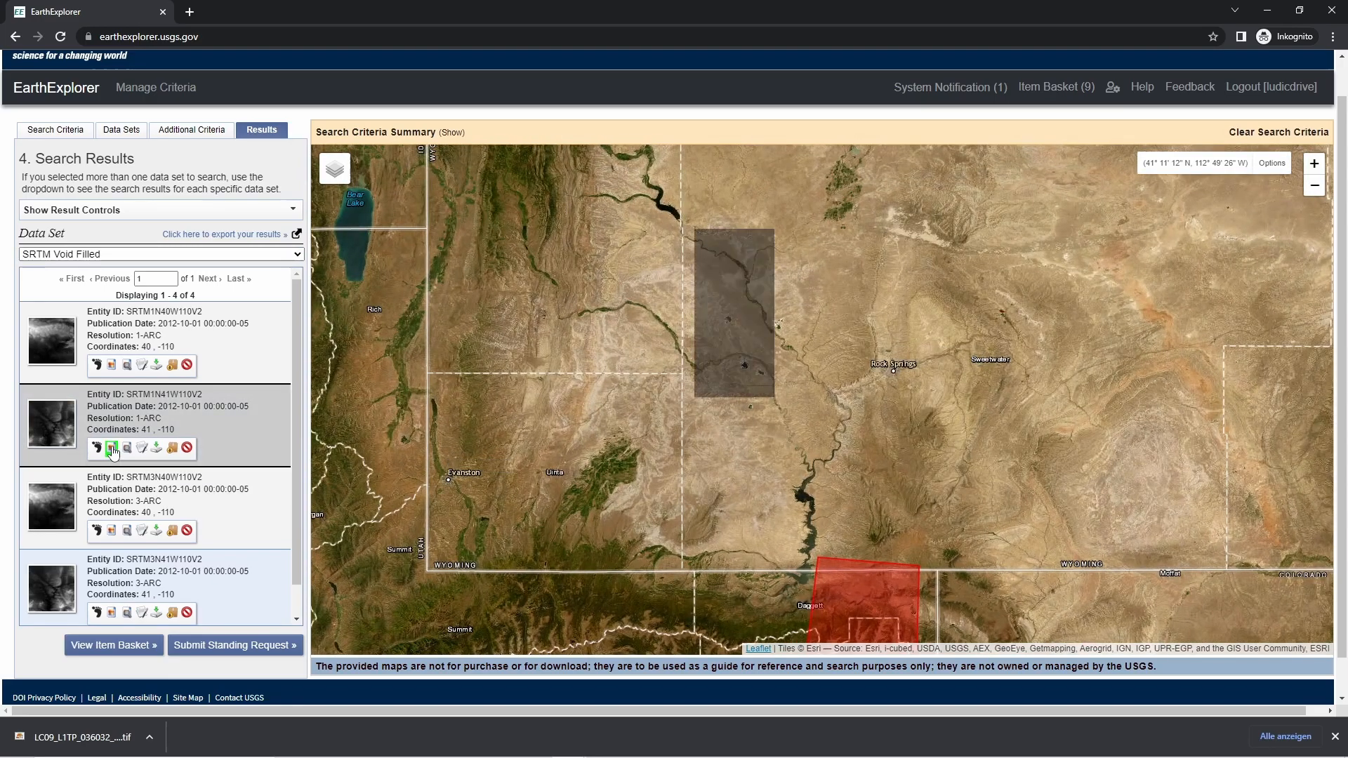
click(112, 448)
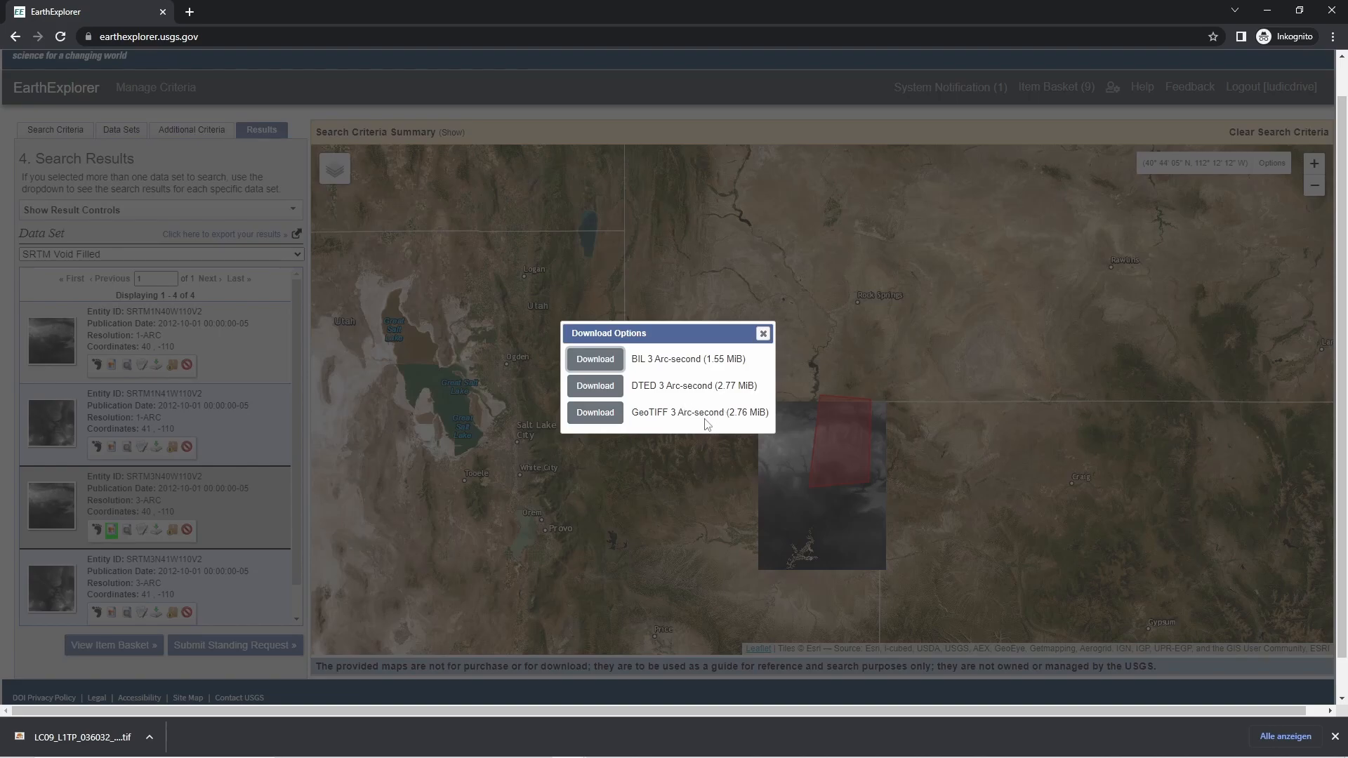
click(594, 412)
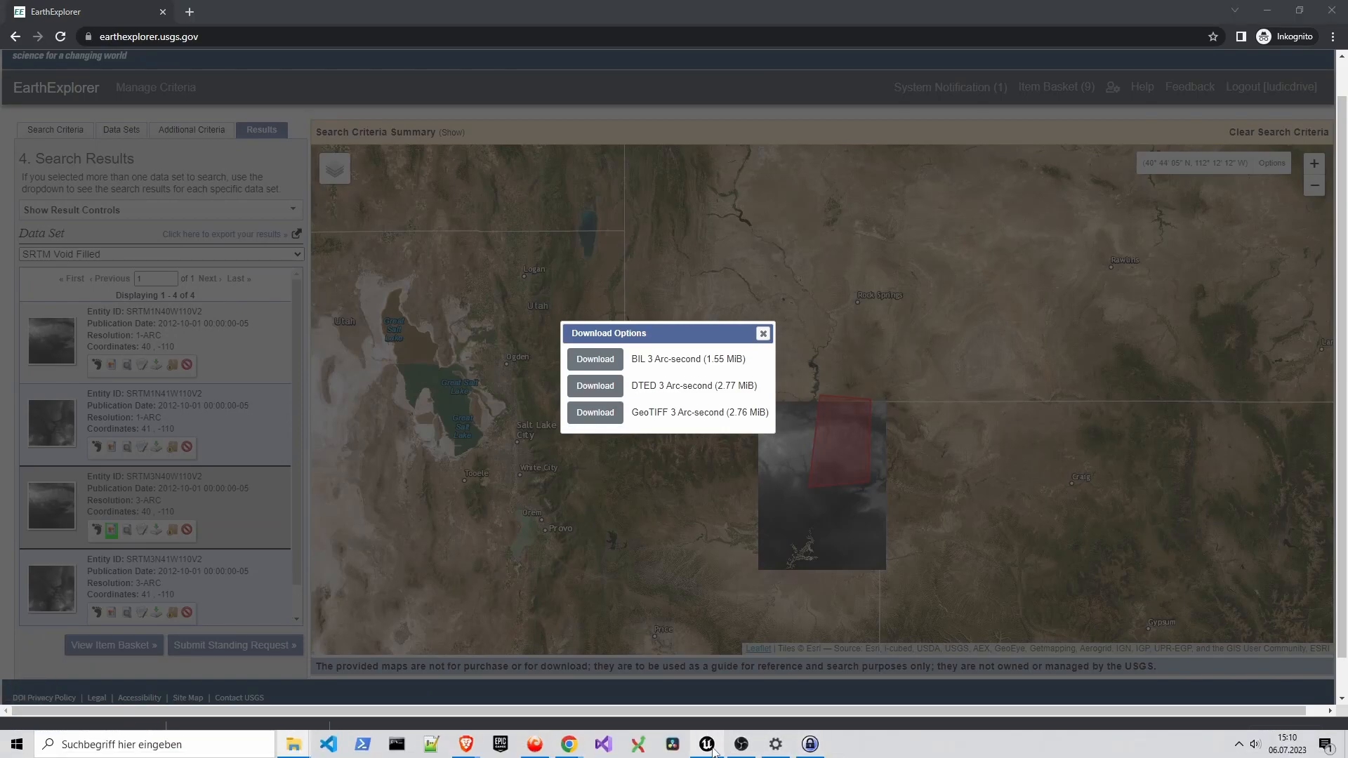
Create a new Empty Open World level in Unreal Engine and open the Edit menu
click(705, 744)
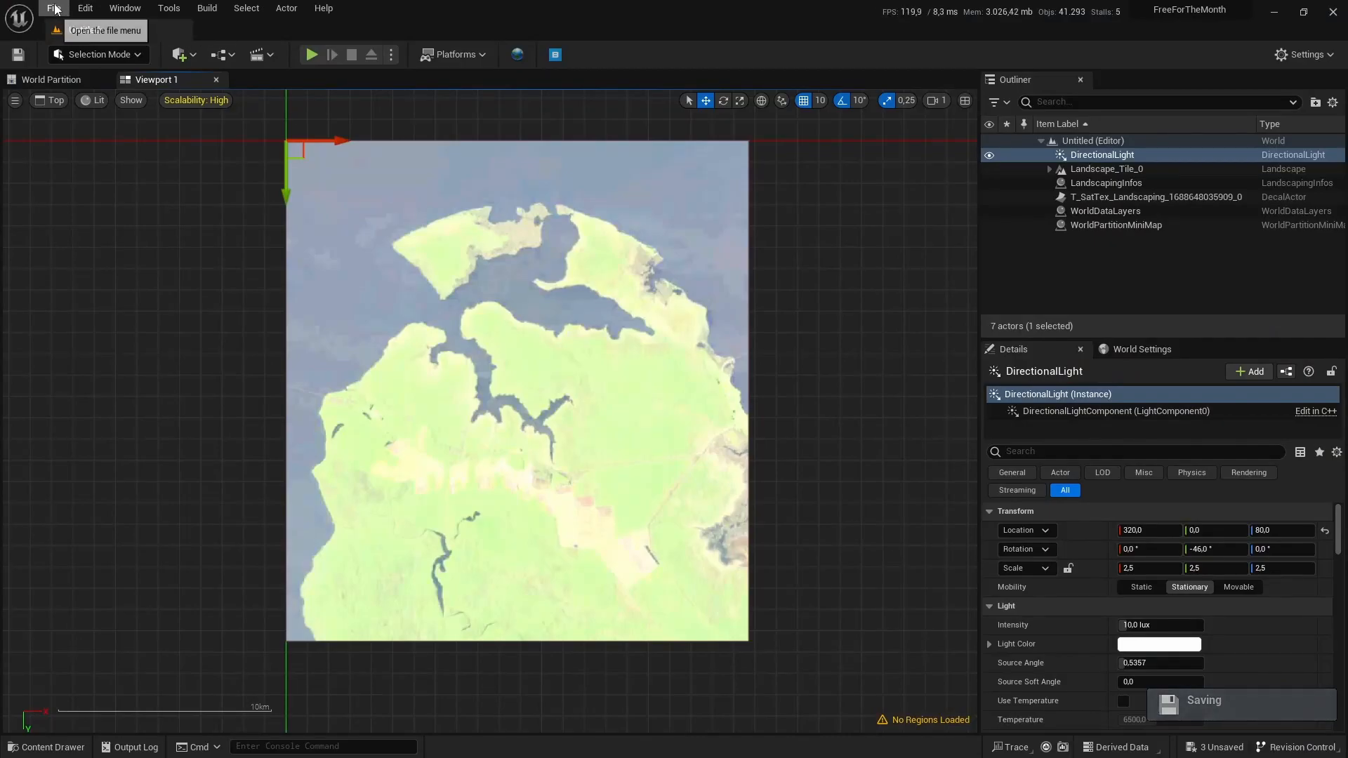
click(84, 8)
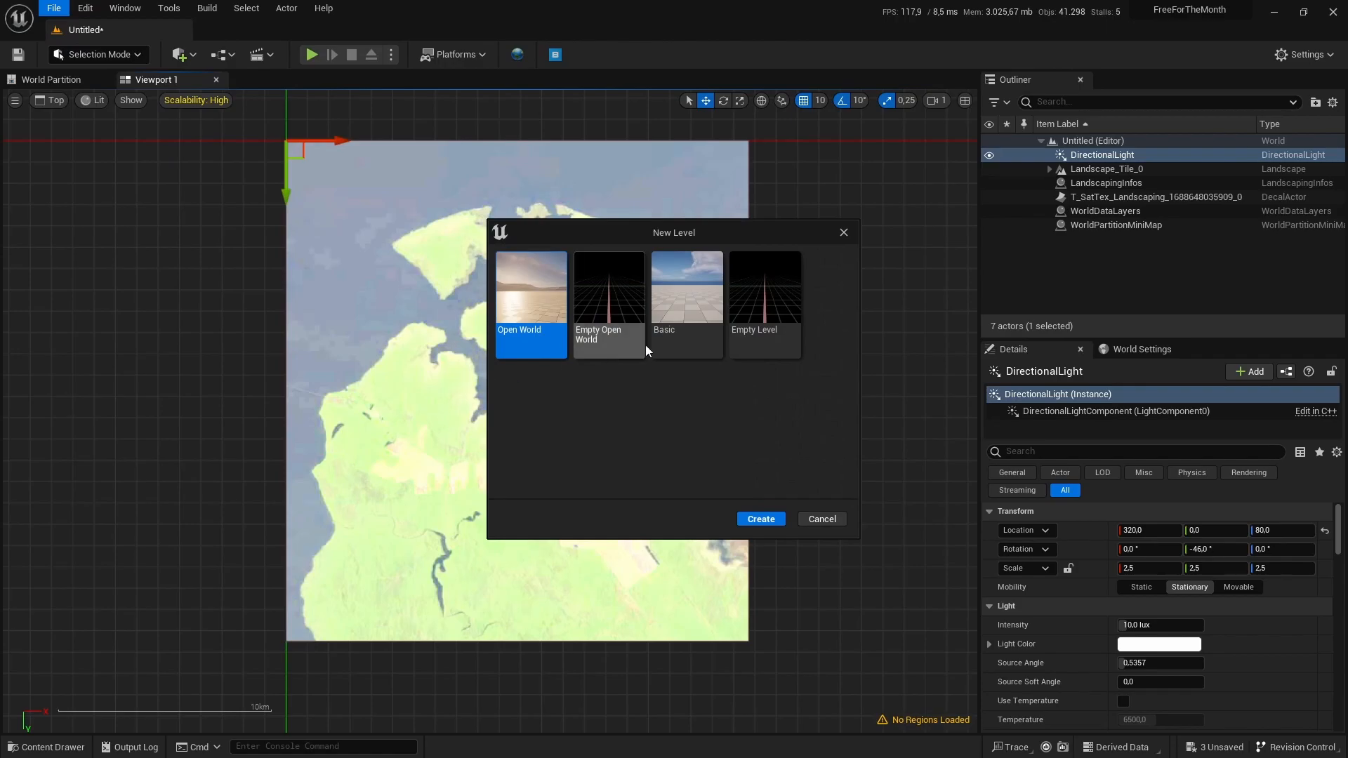
click(608, 287)
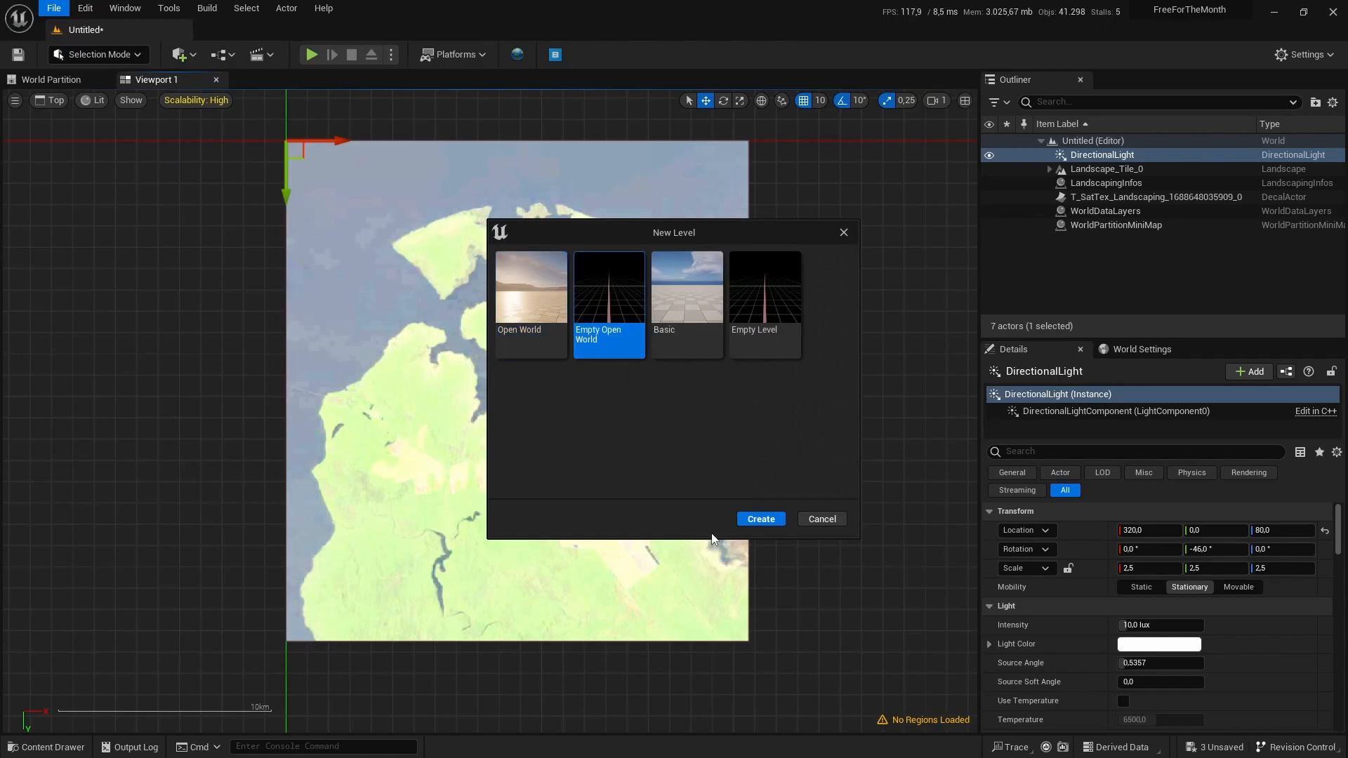
click(759, 518)
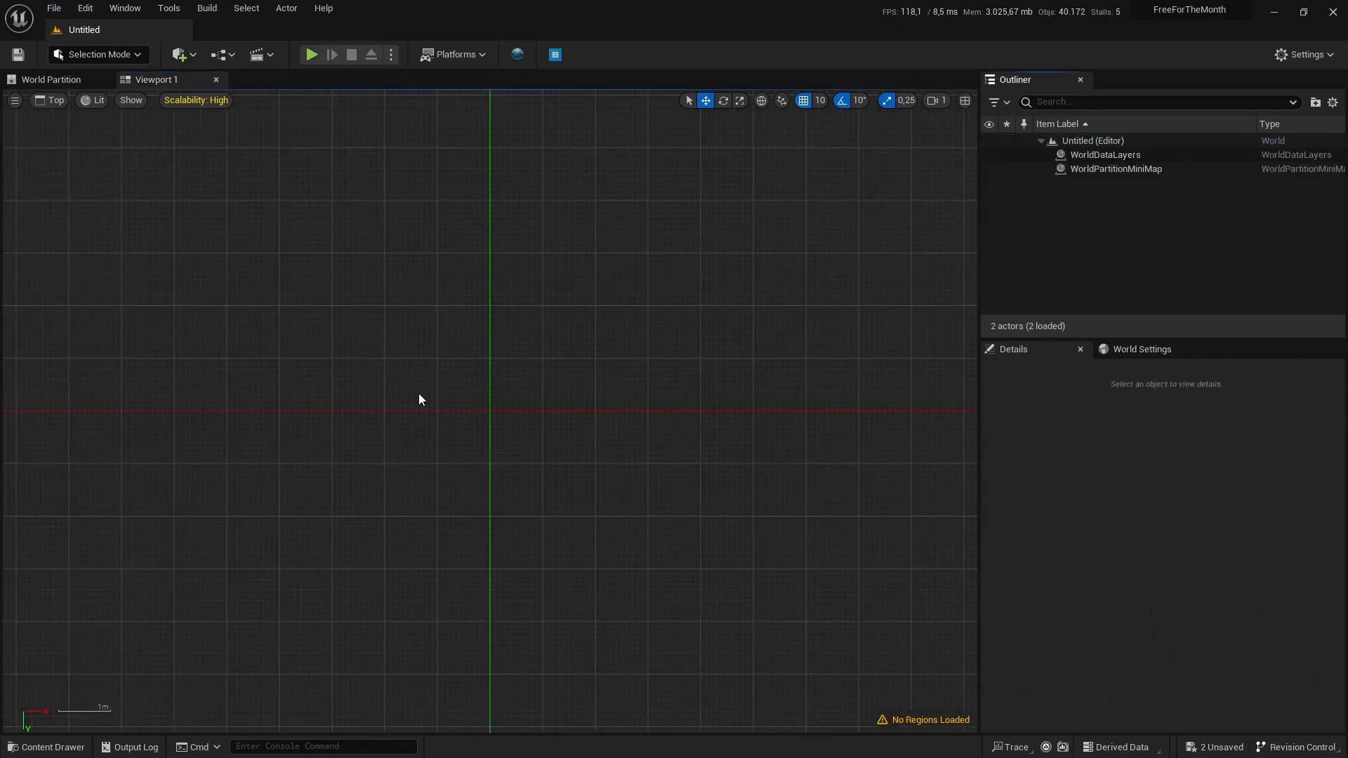
mouse_move(517, 54)
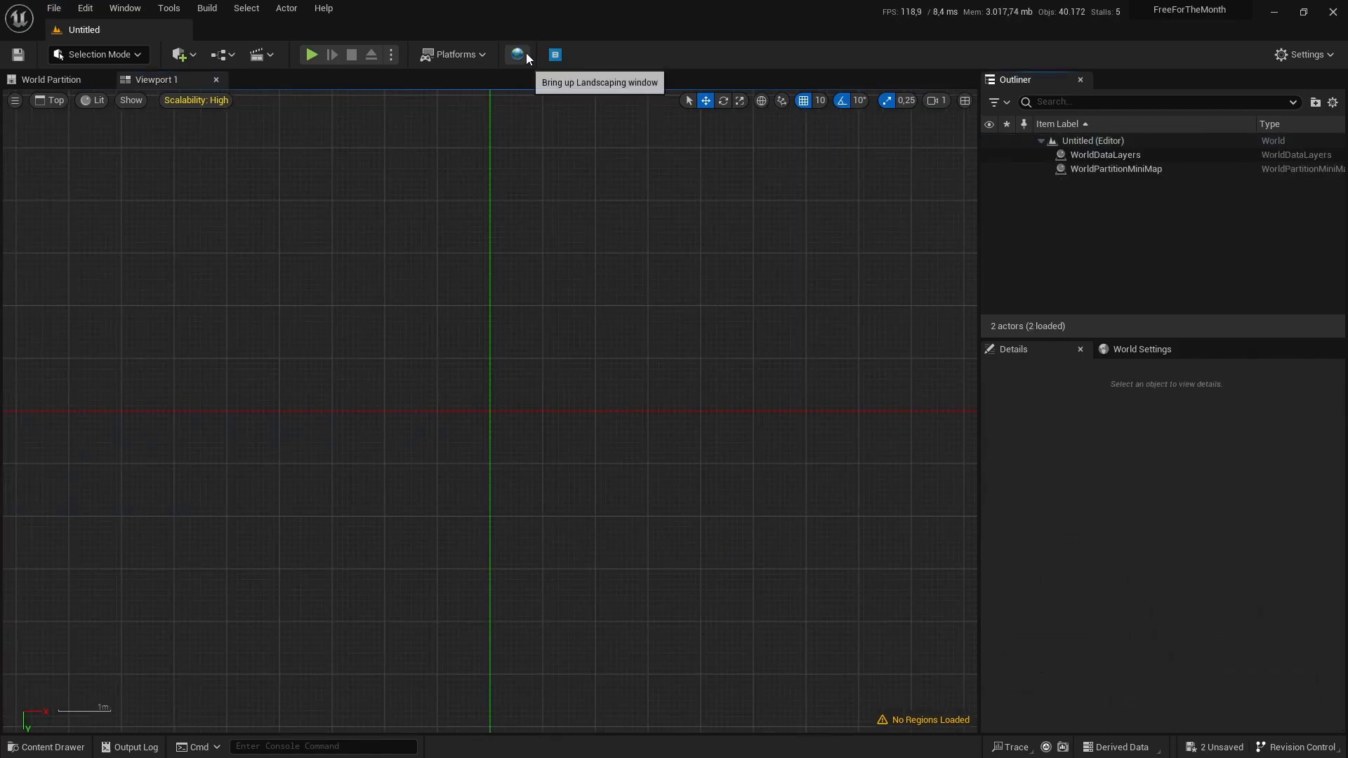
click(84, 8)
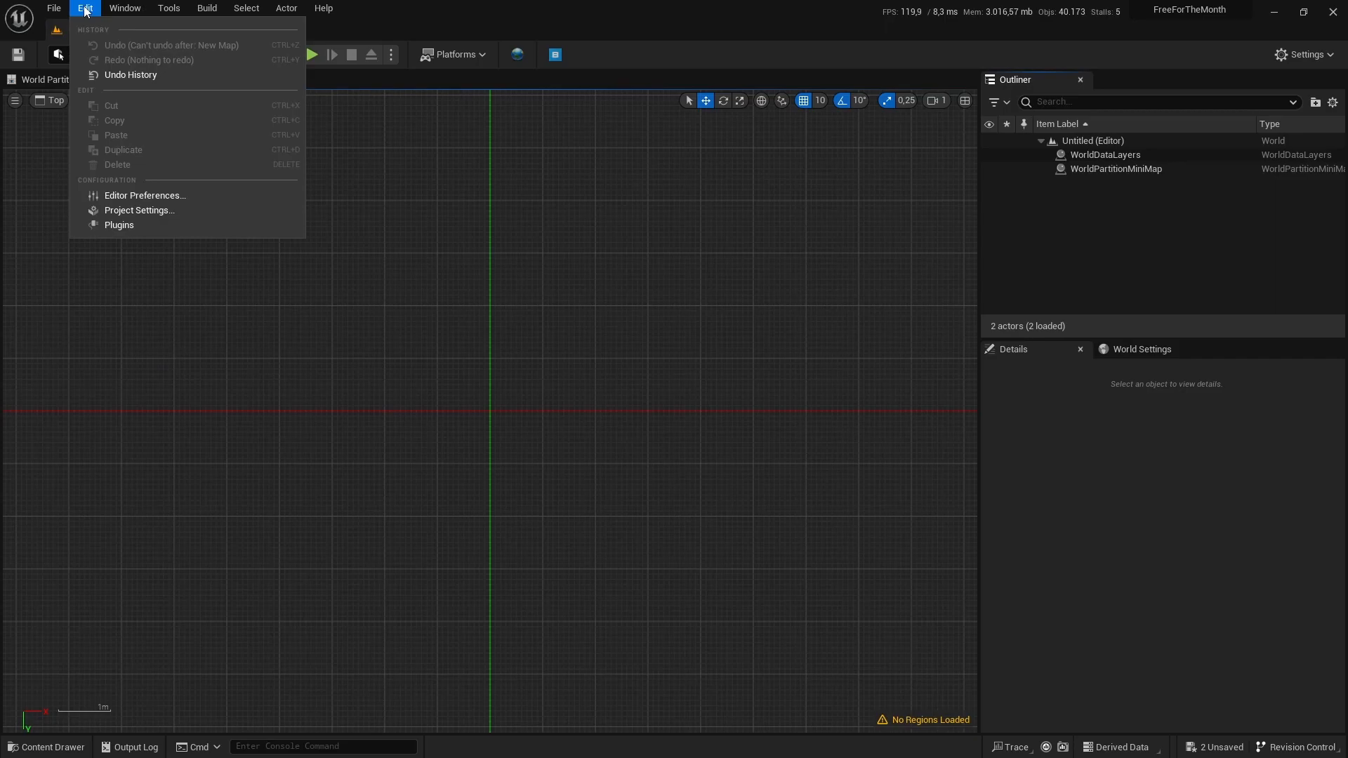
mouse_move(139, 210)
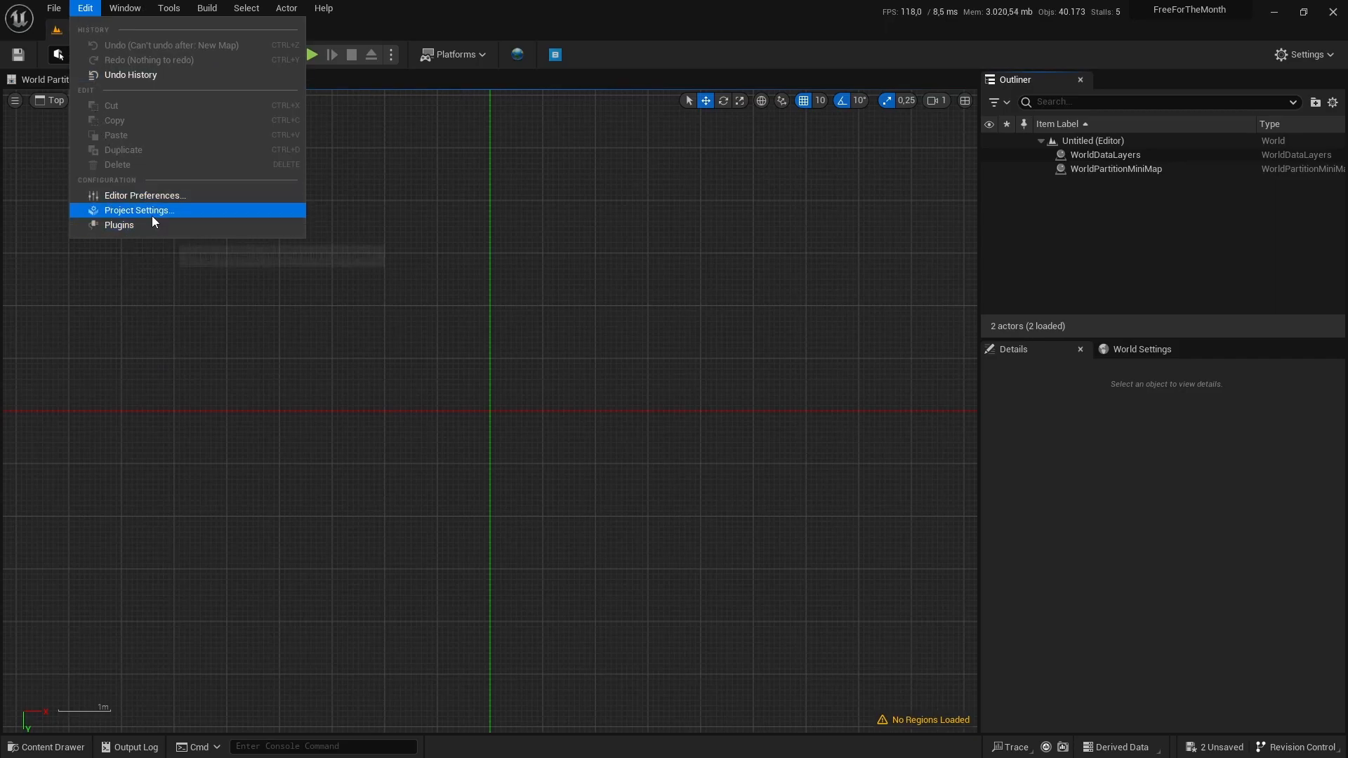
Open Project Settings and show the Landscaping plugin settings
click(138, 210)
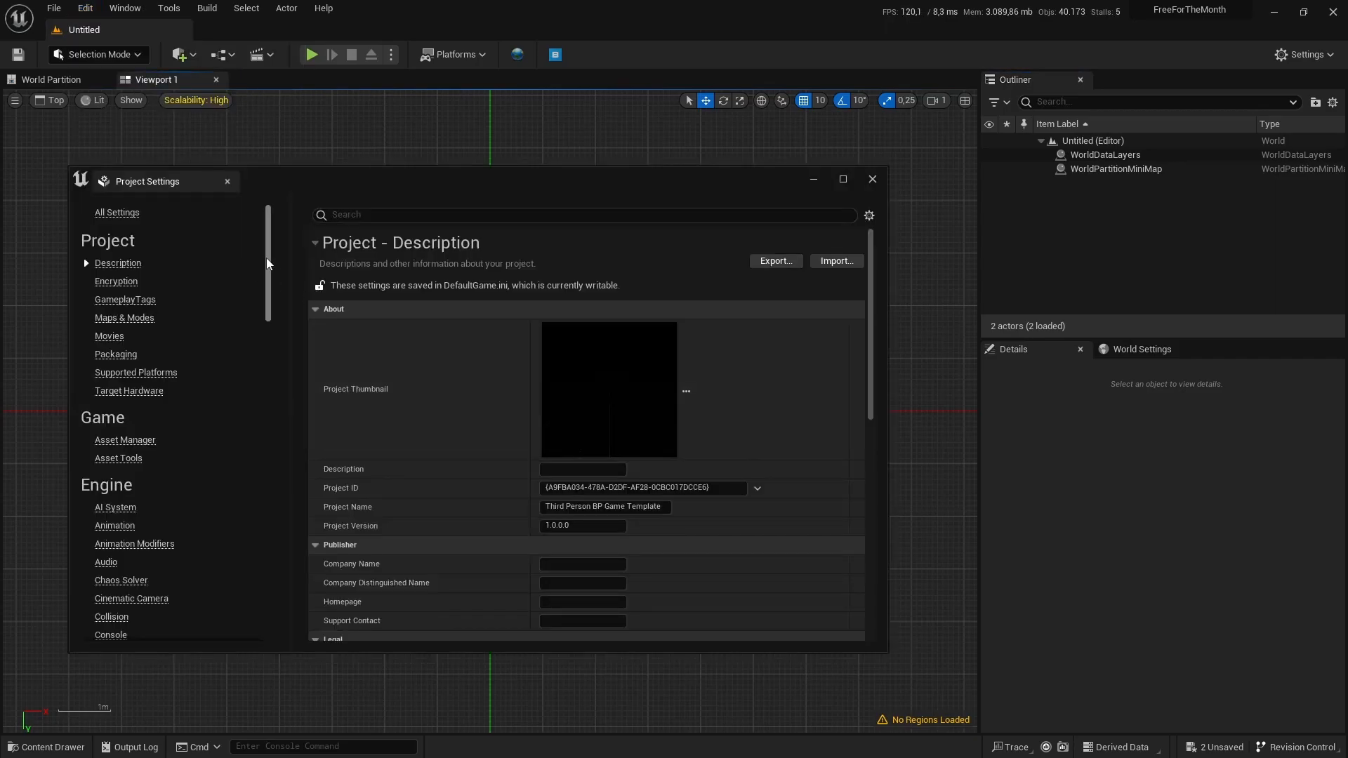
scroll(down, 3)
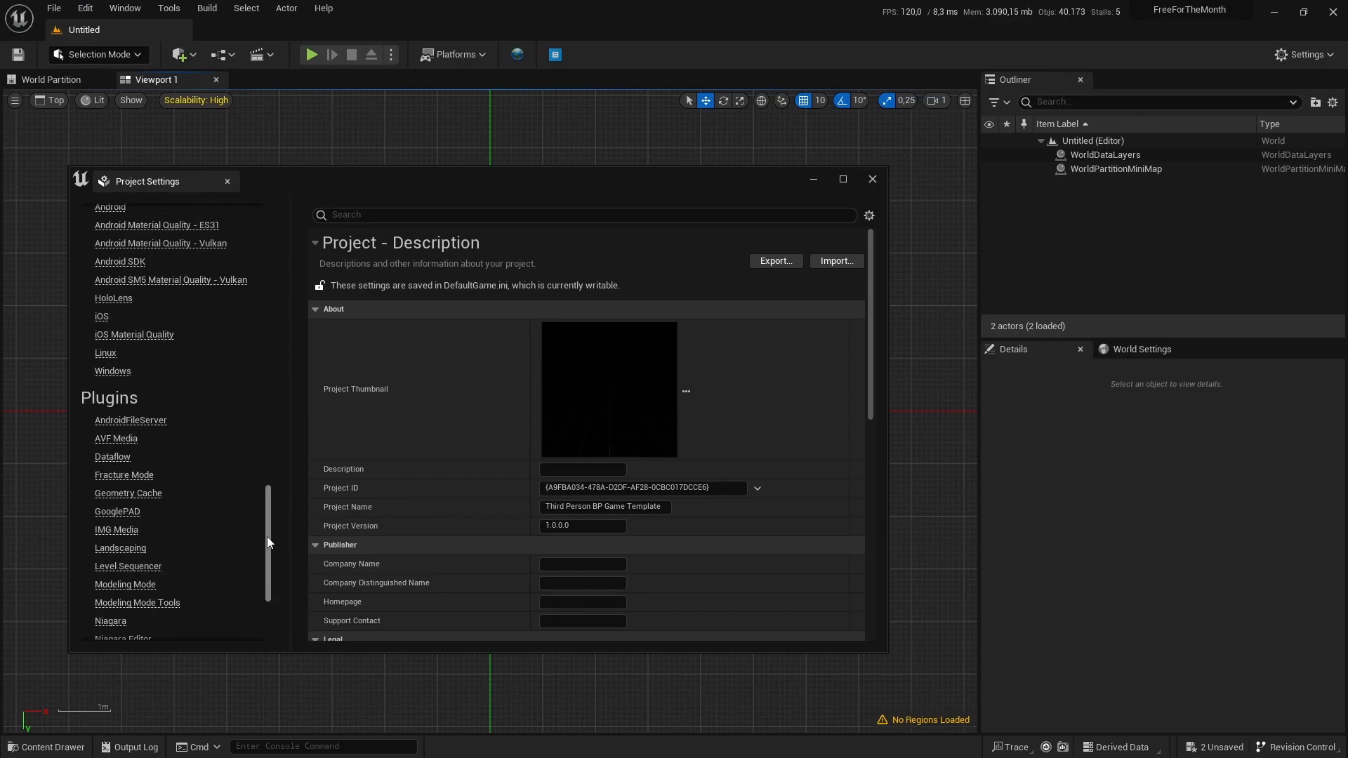
click(120, 548)
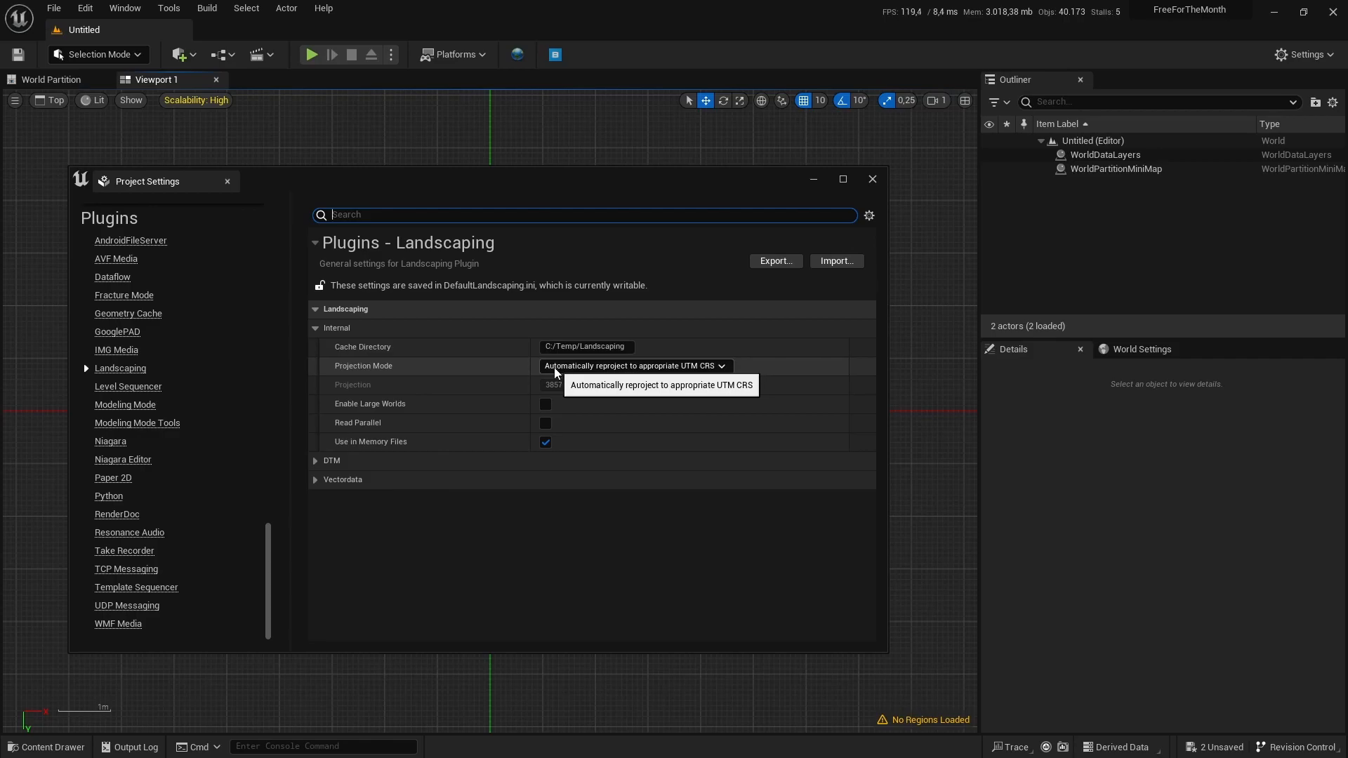
mouse_move(700, 375)
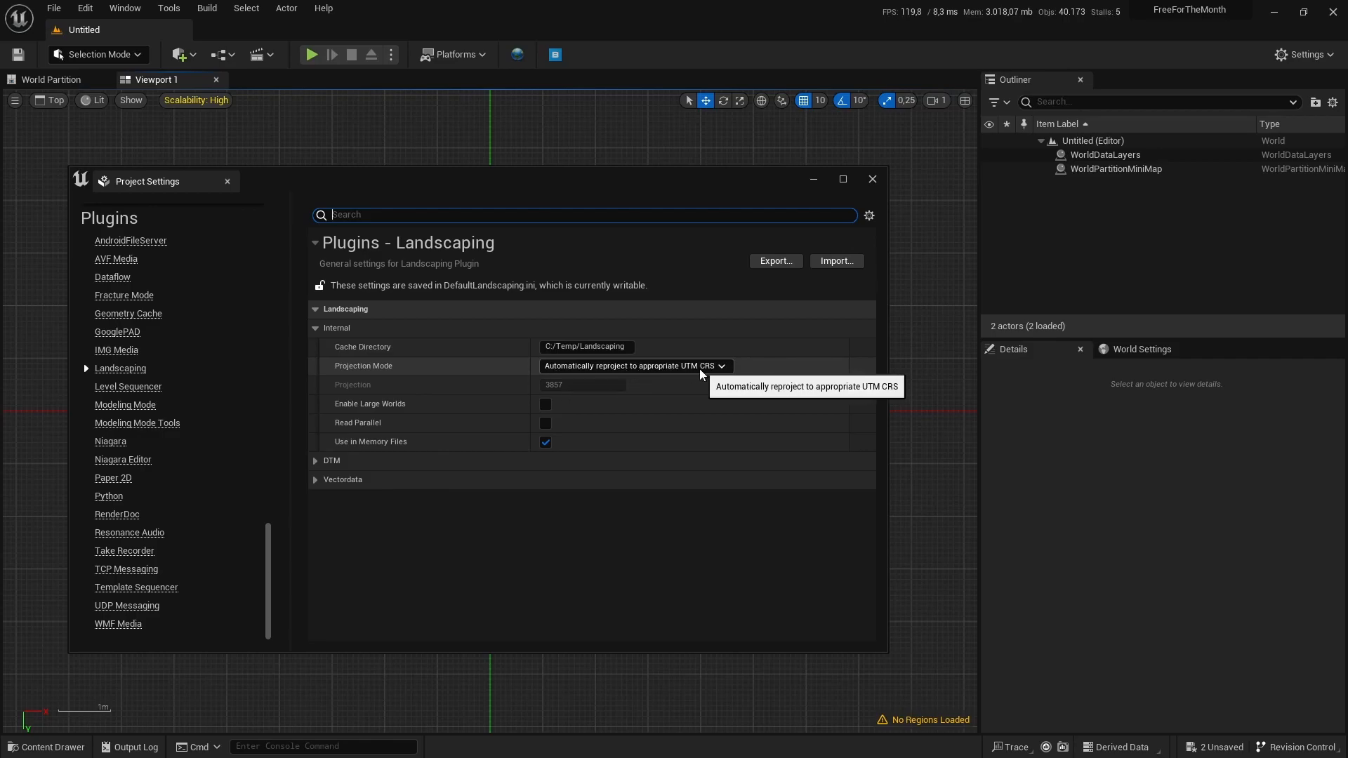
mouse_move(814, 228)
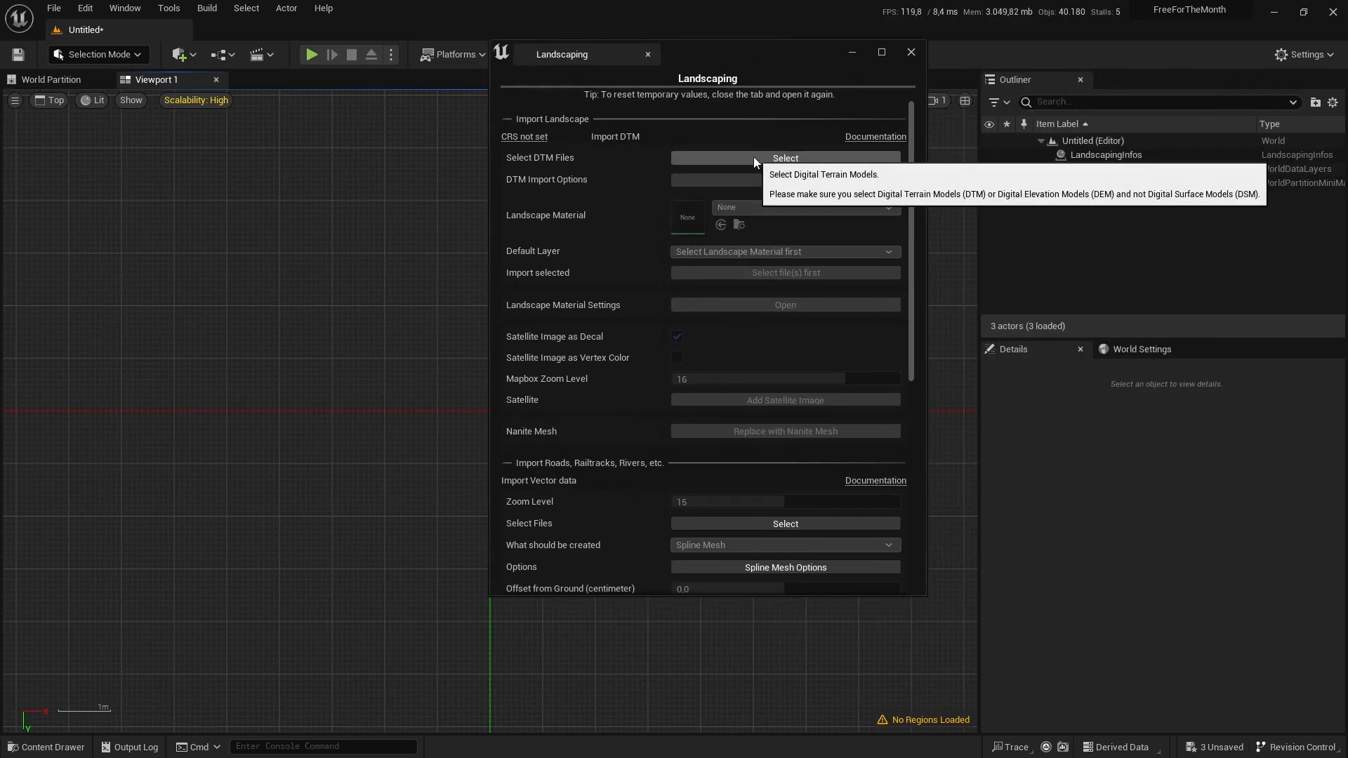
Load n40_w110_3arc_v2.tif as the DTM file and open its import options
click(783, 157)
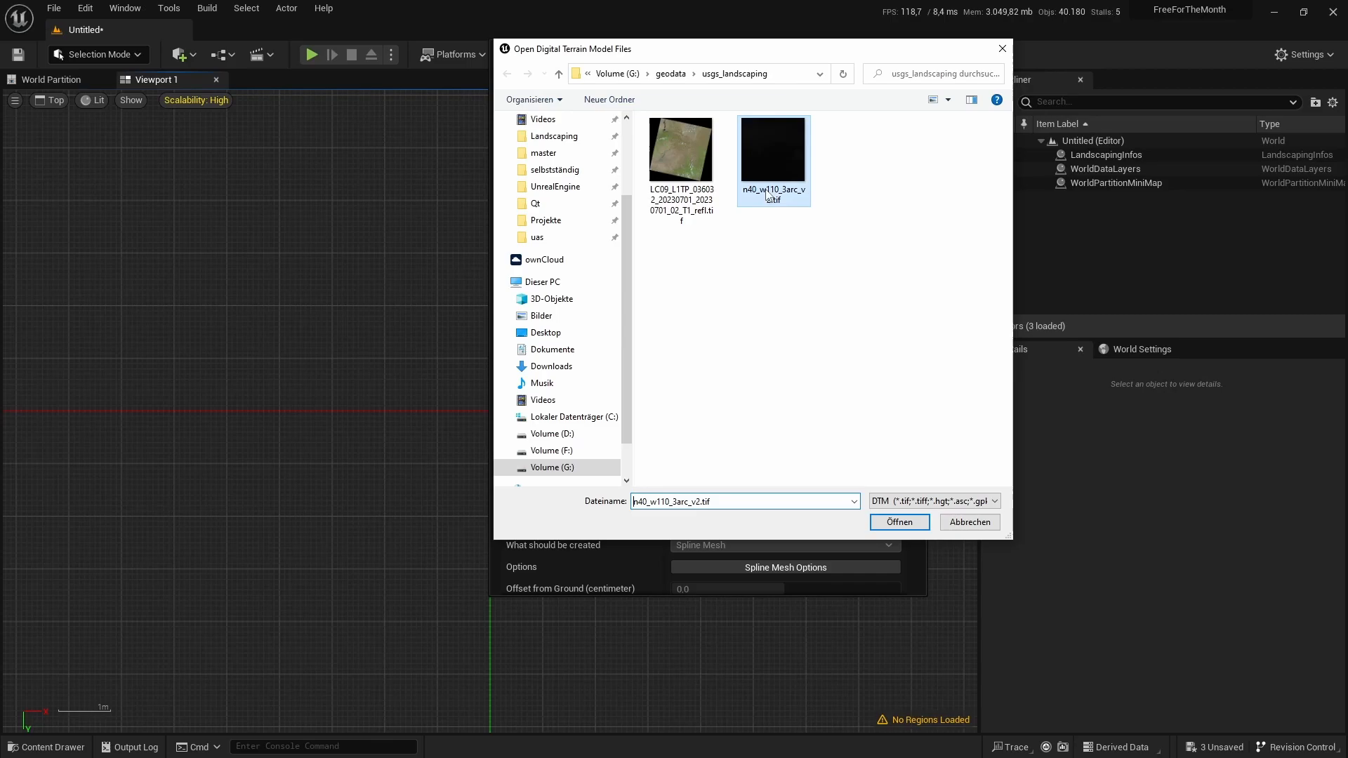
click(899, 521)
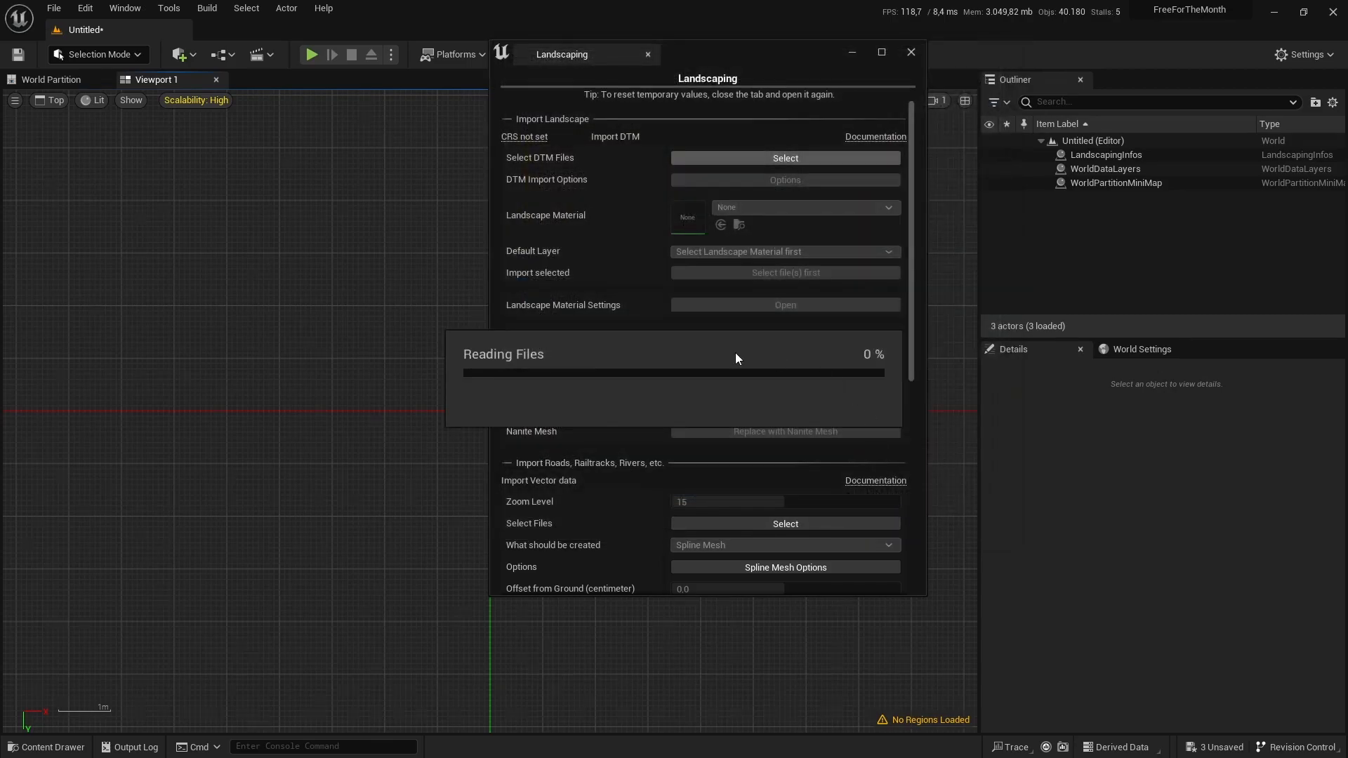
click(783, 179)
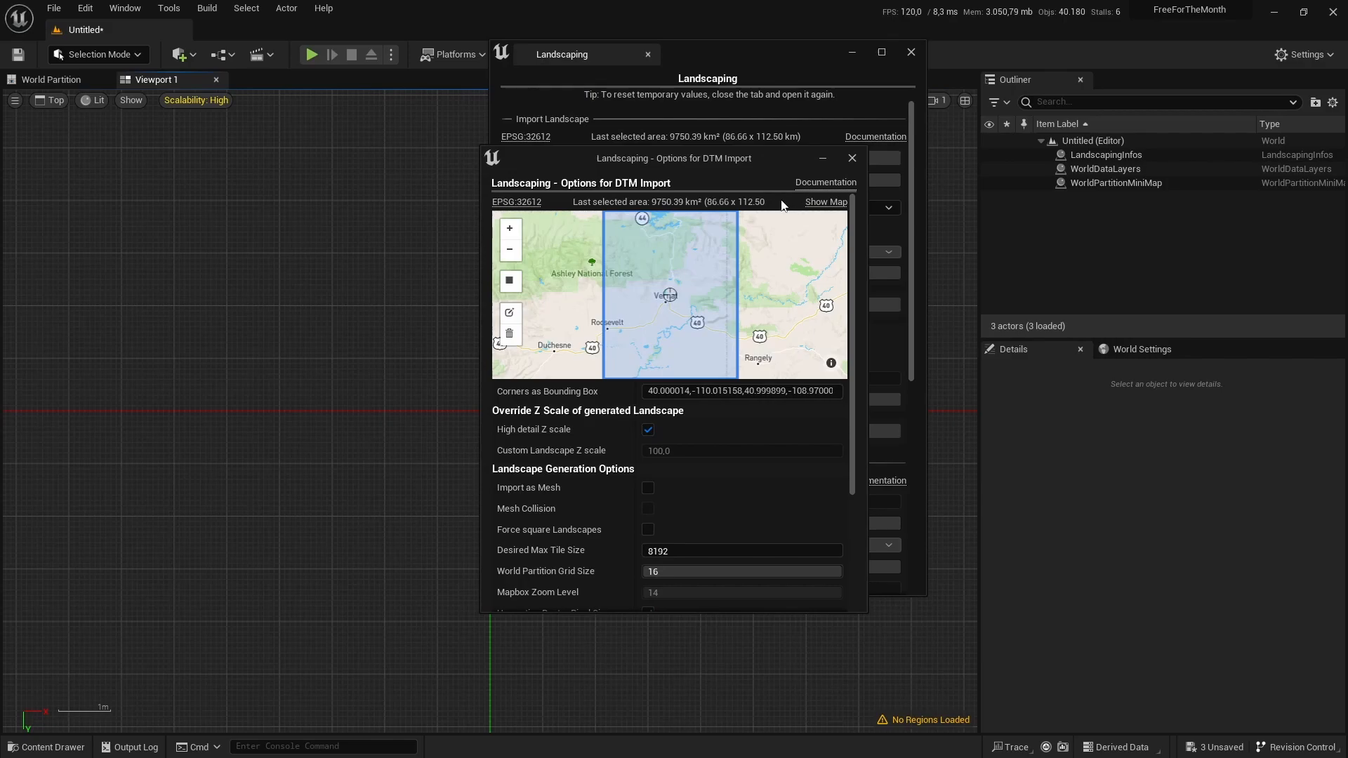
mouse_move(660, 209)
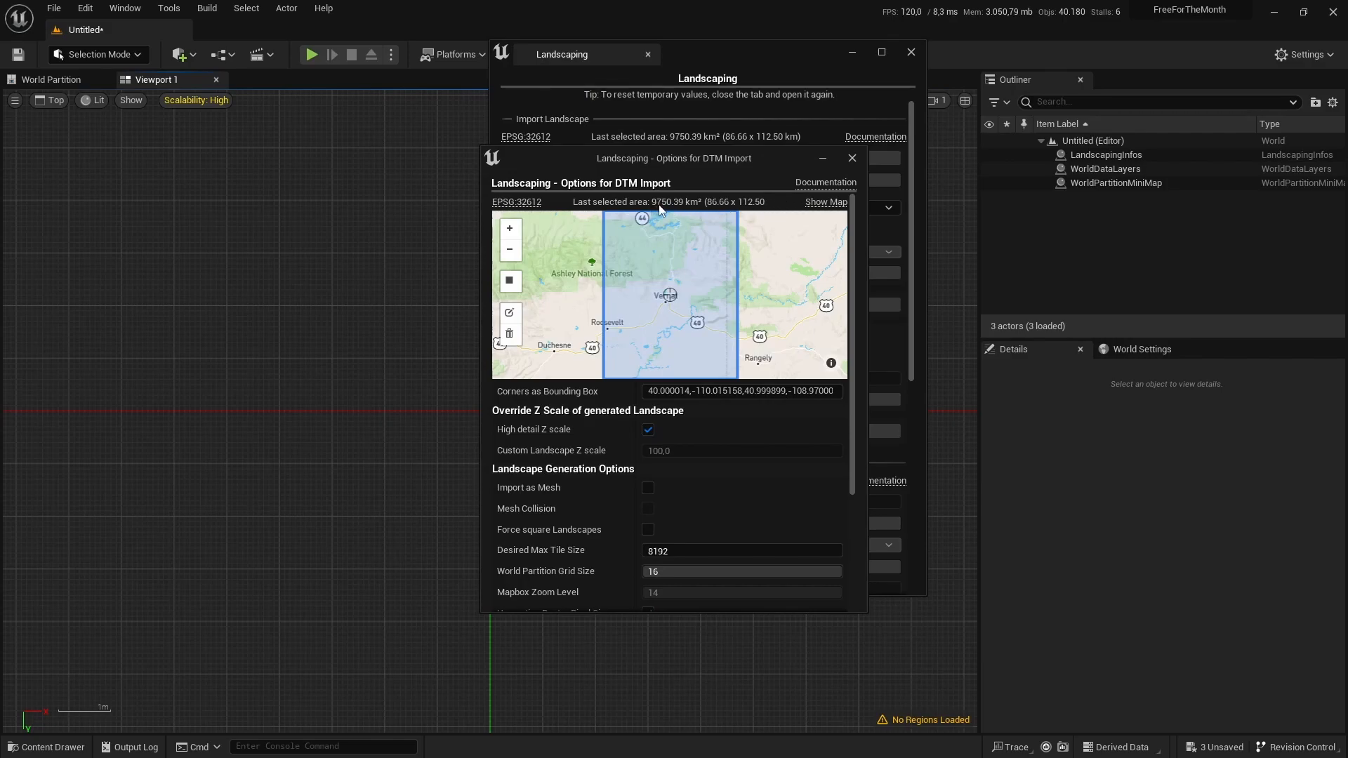
mouse_move(623, 542)
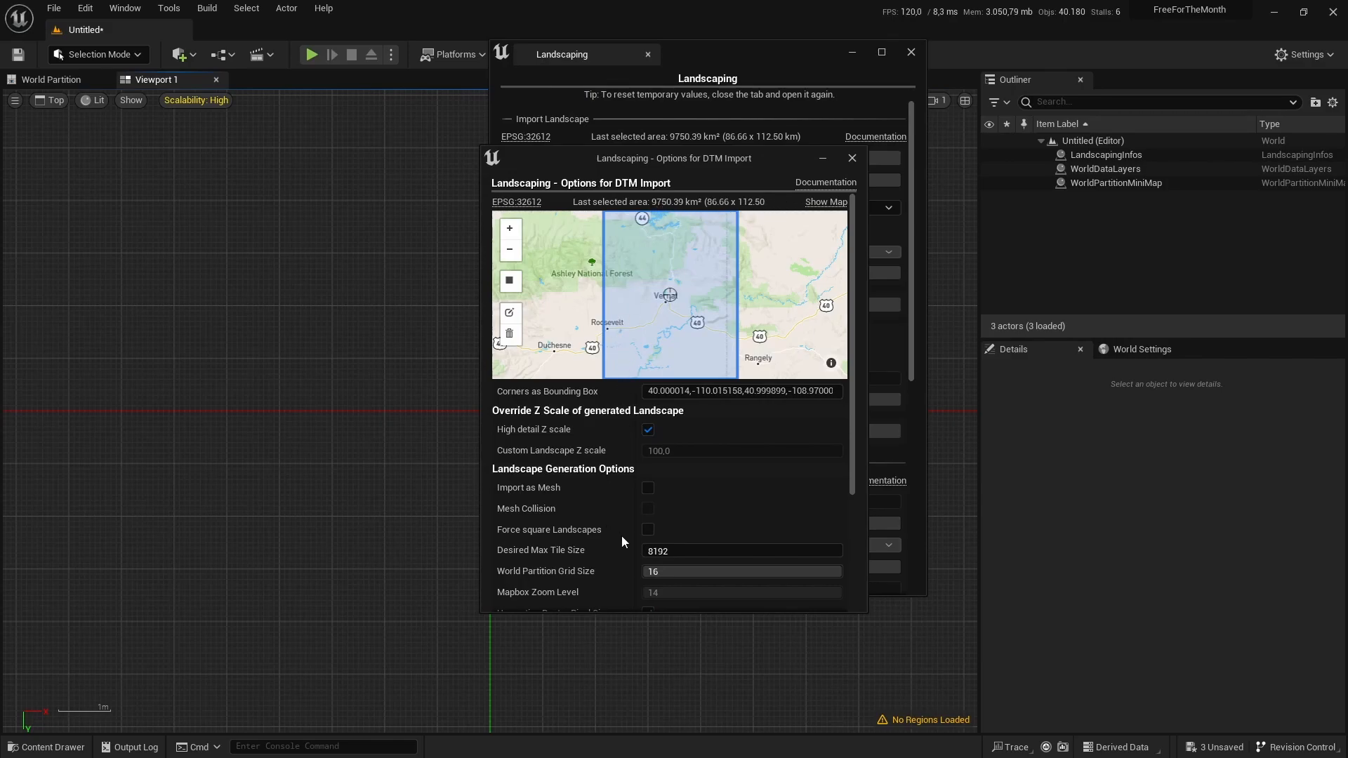
Shrink the import bounding box to about 27 × 27 km near Dutch John and save it
click(509, 312)
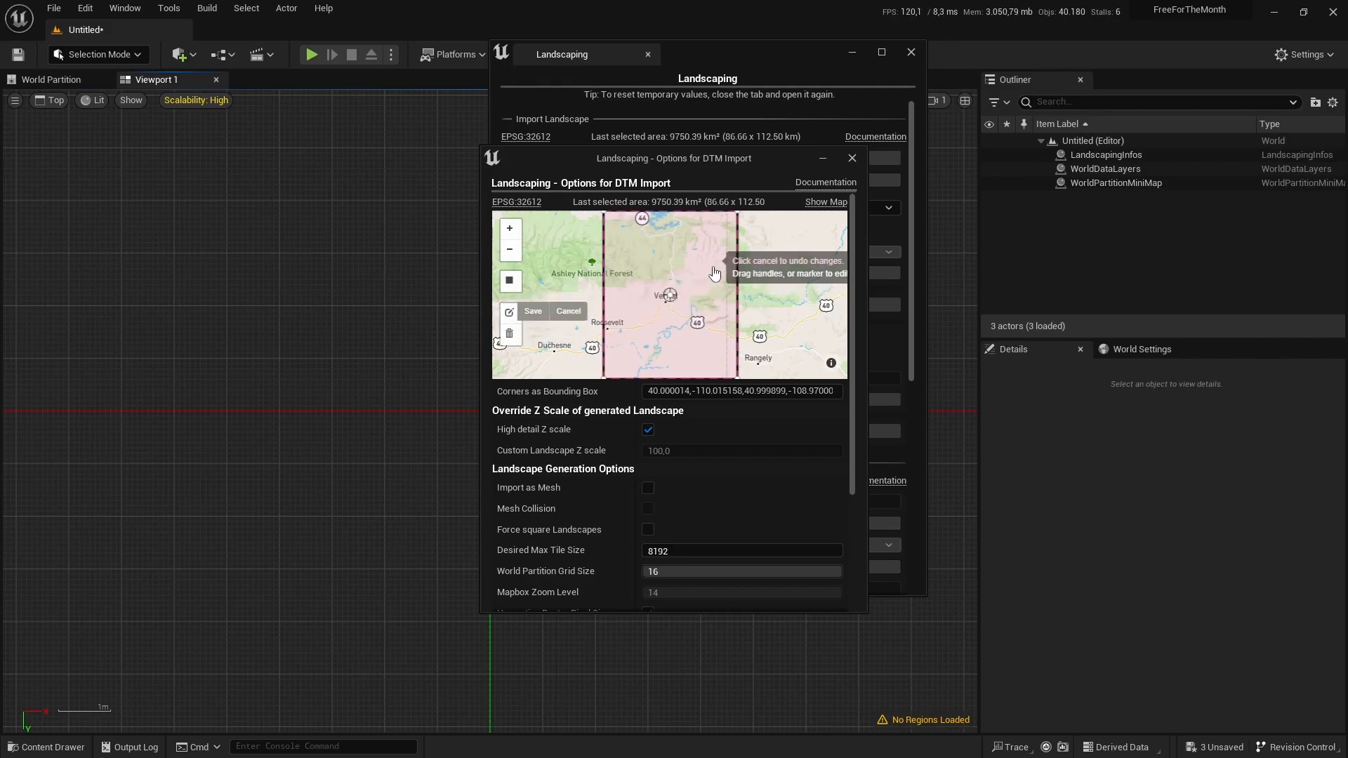
mouse_move(737, 216)
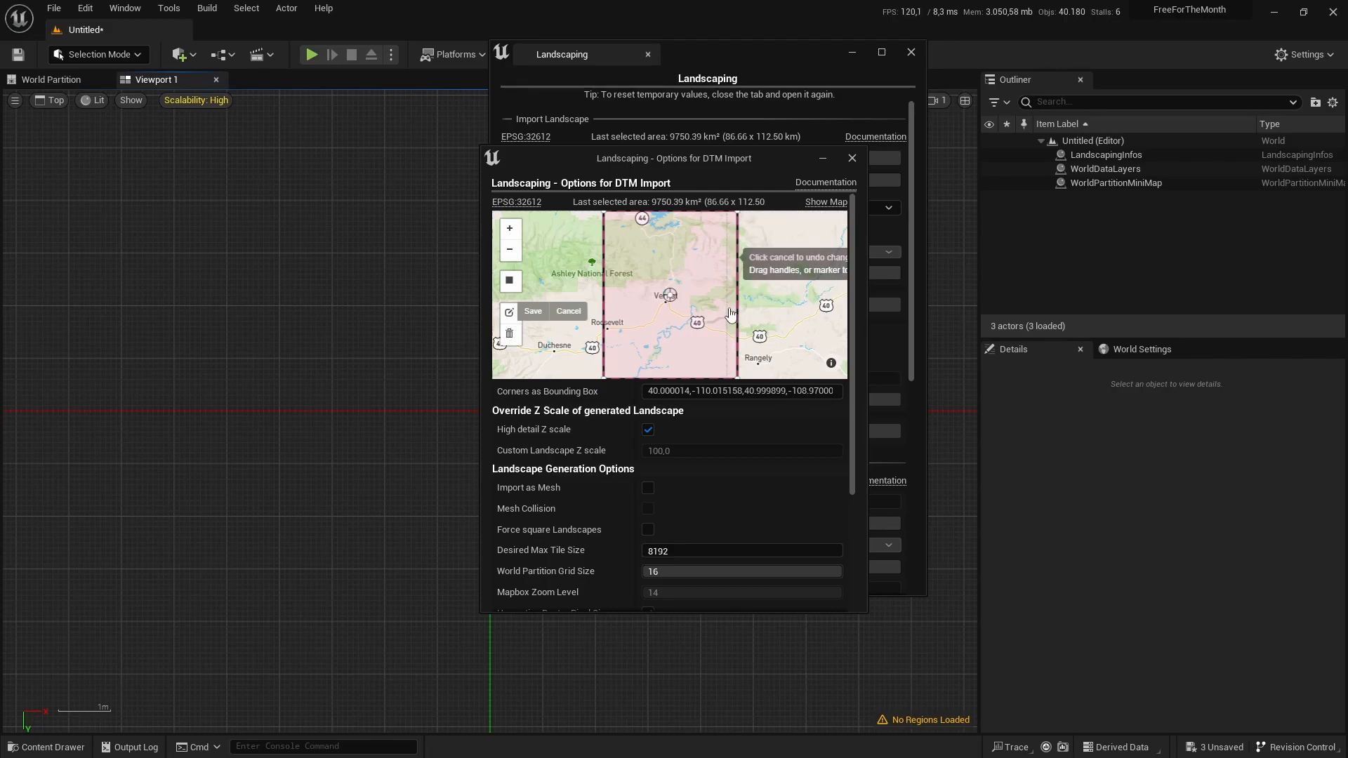
mouse_move(605, 380)
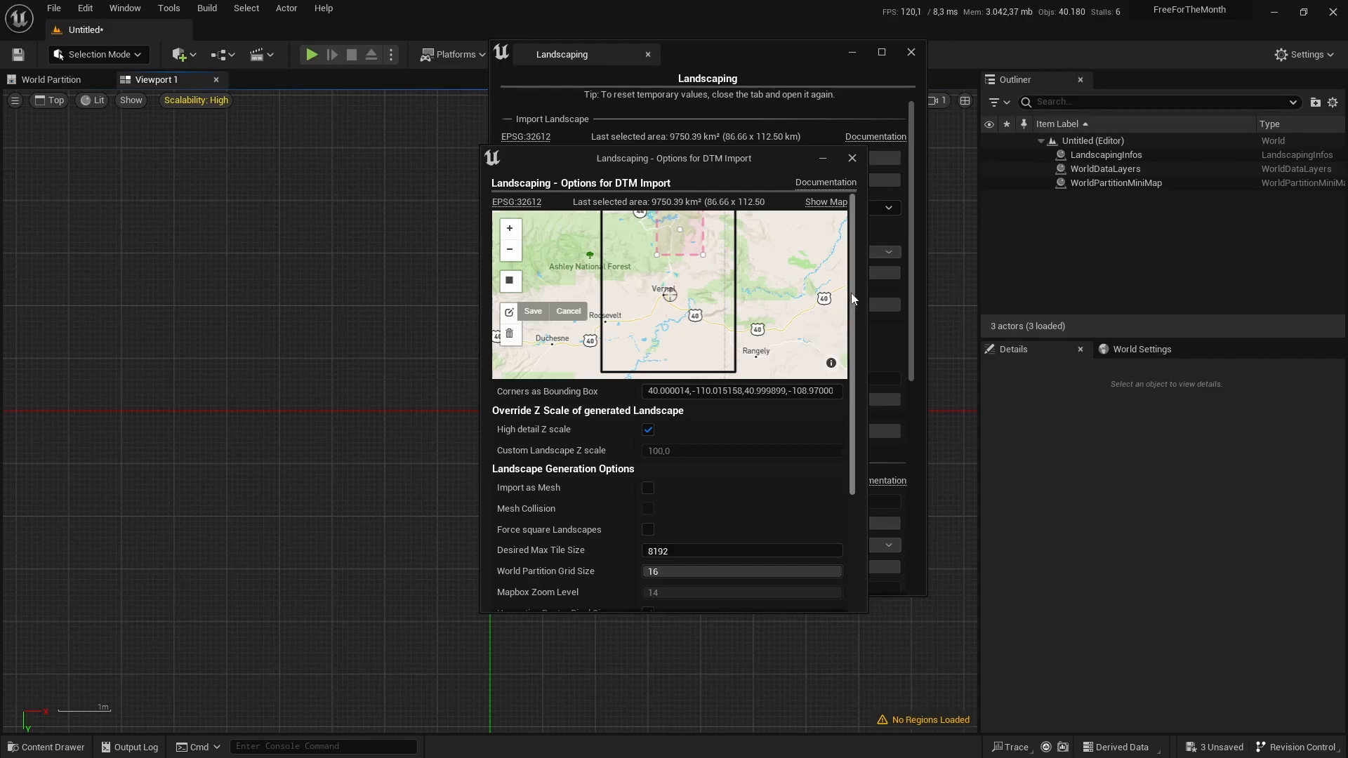
mouse_move(531, 311)
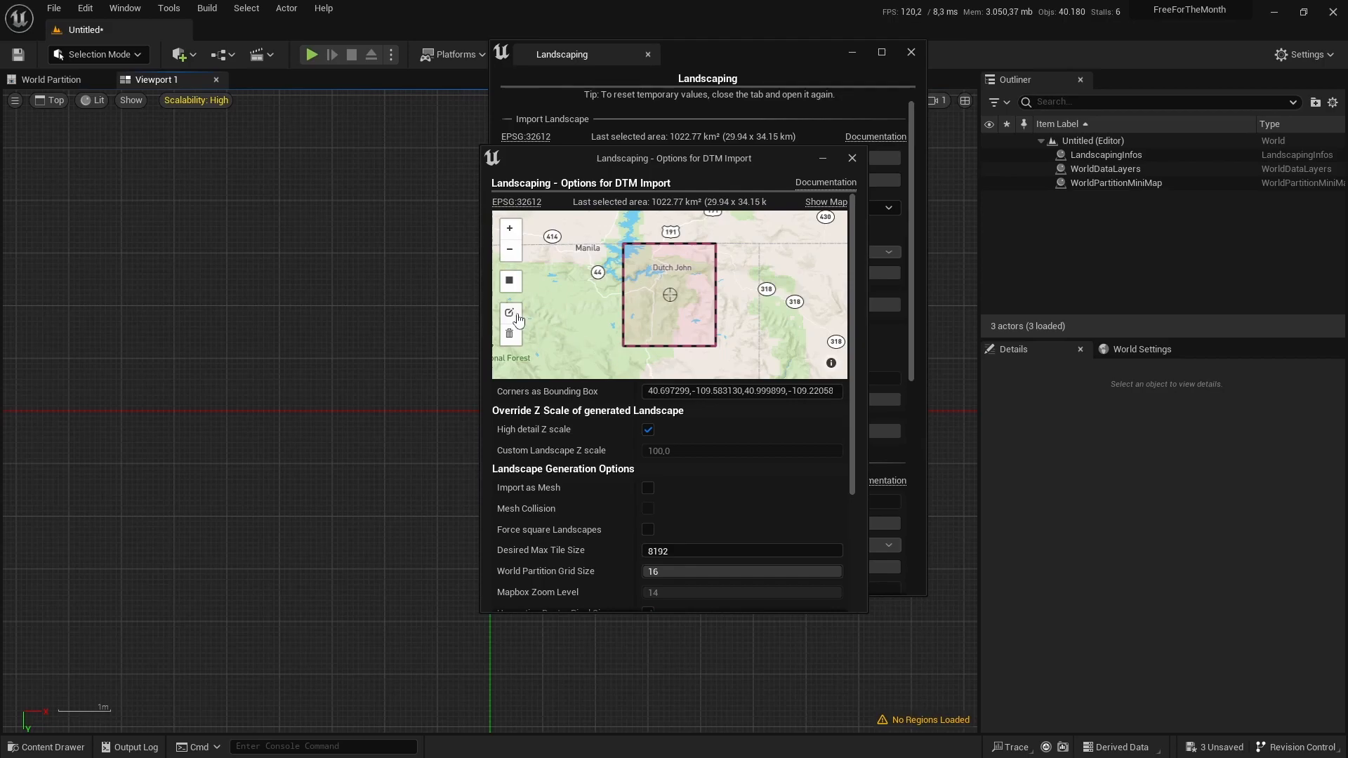
mouse_move(748, 238)
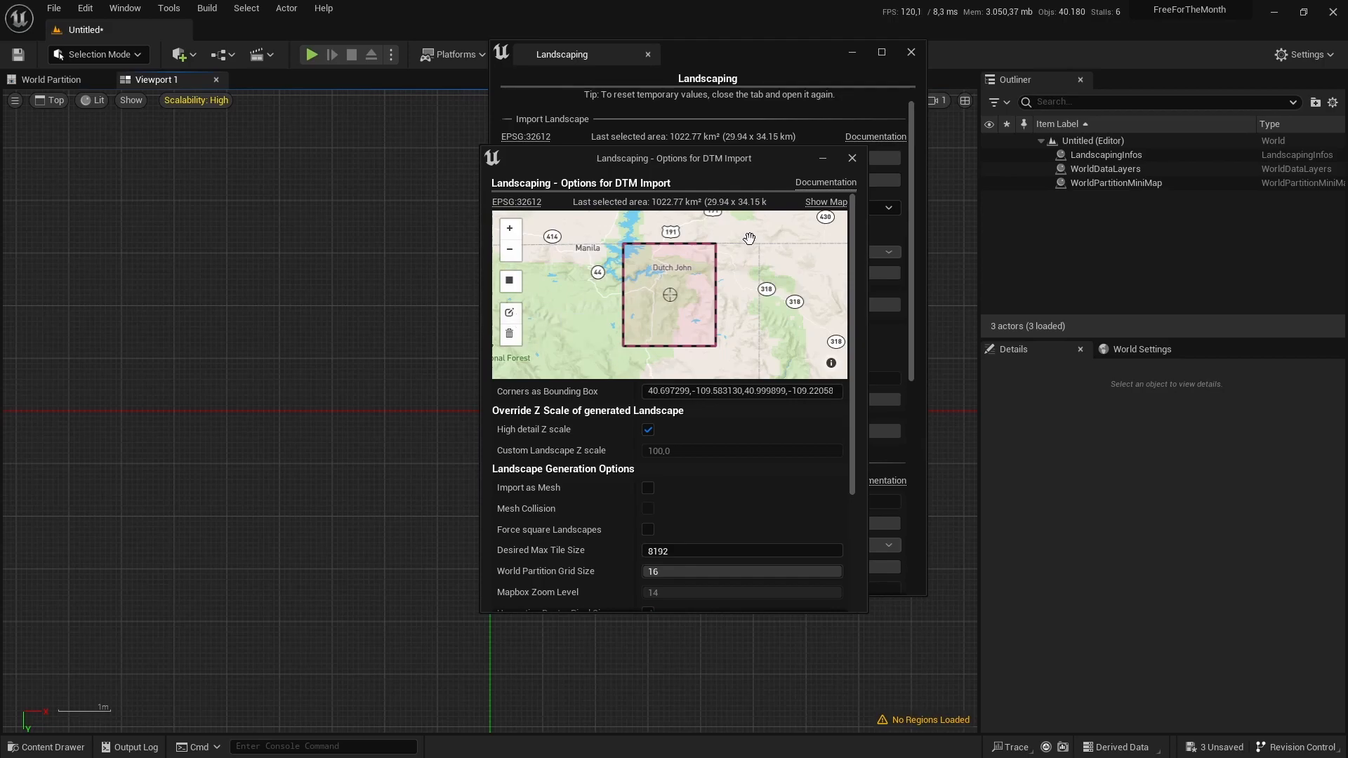
mouse_move(510, 313)
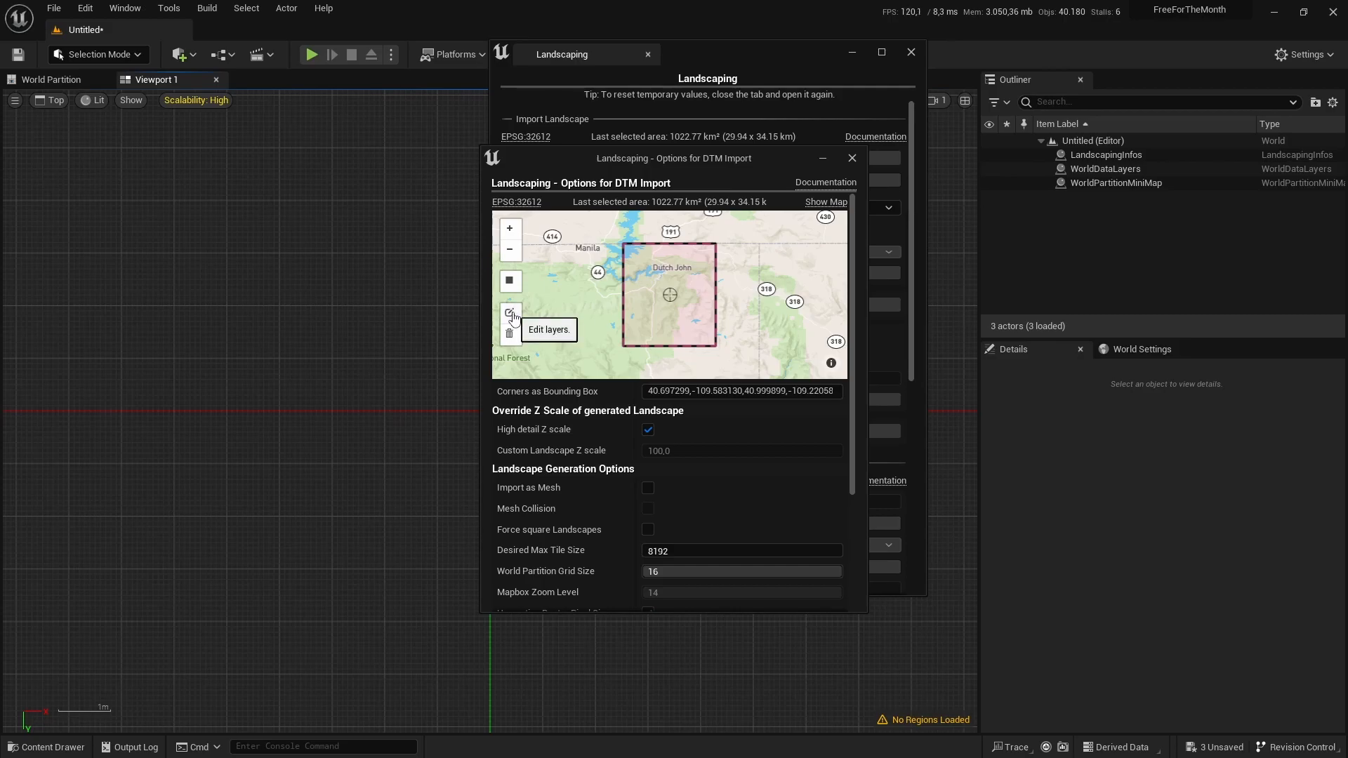
click(509, 312)
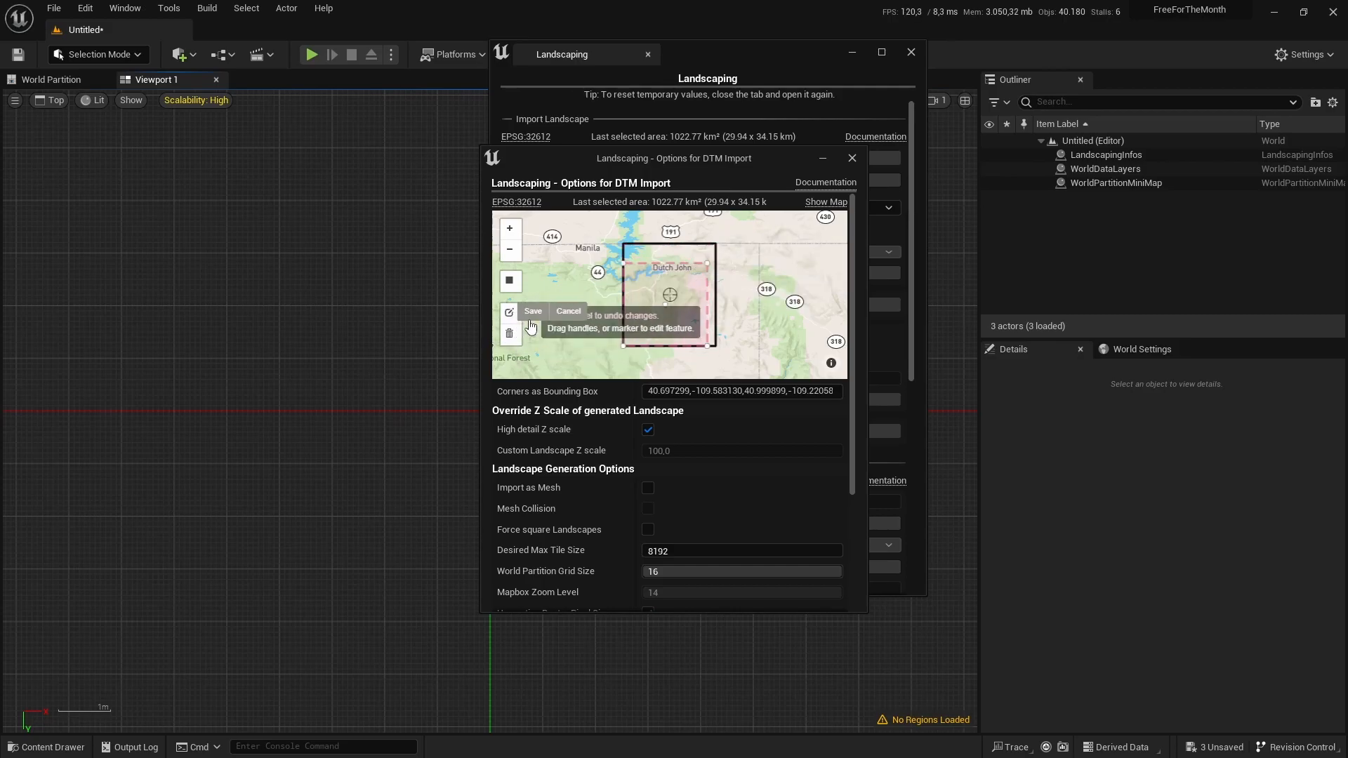
click(532, 310)
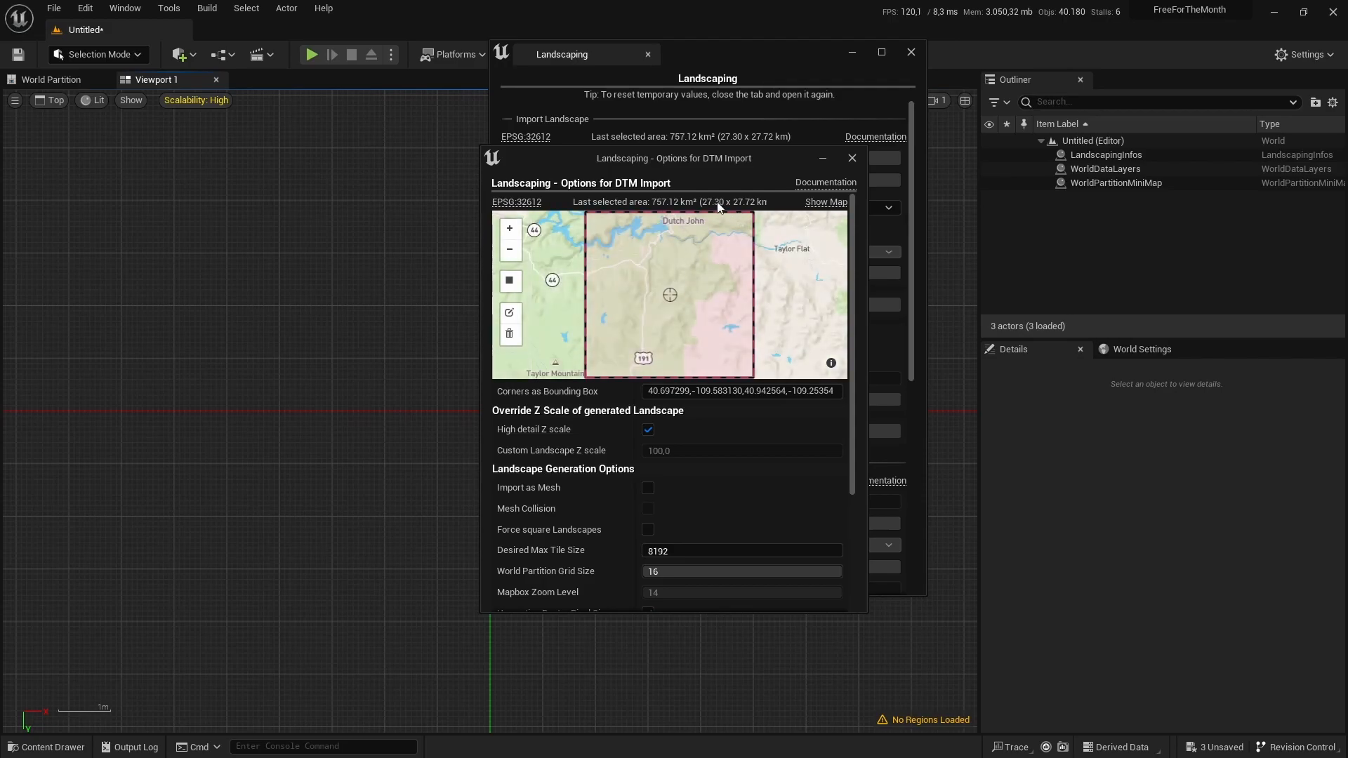
mouse_move(682, 550)
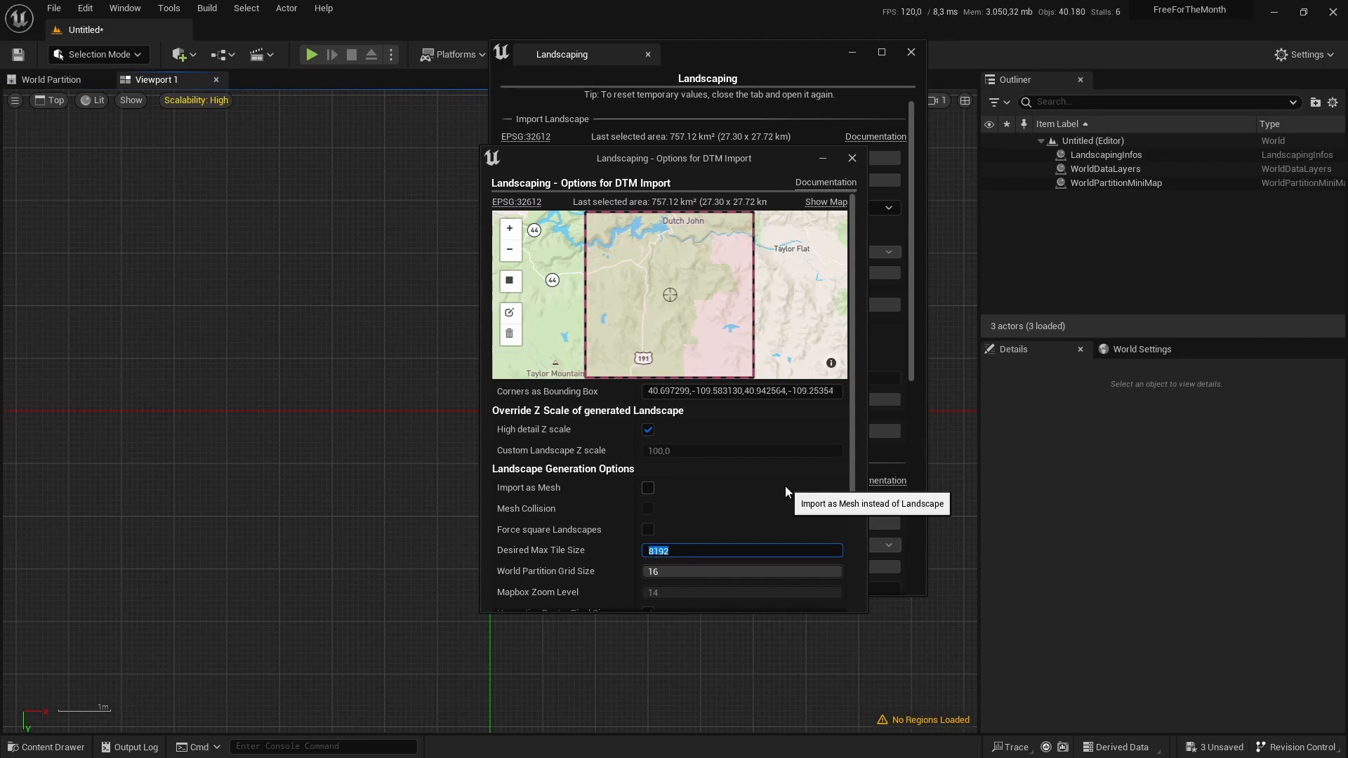
Set Desired Max Tile Size to 30000, close the options, and import the landscape
text(30000)
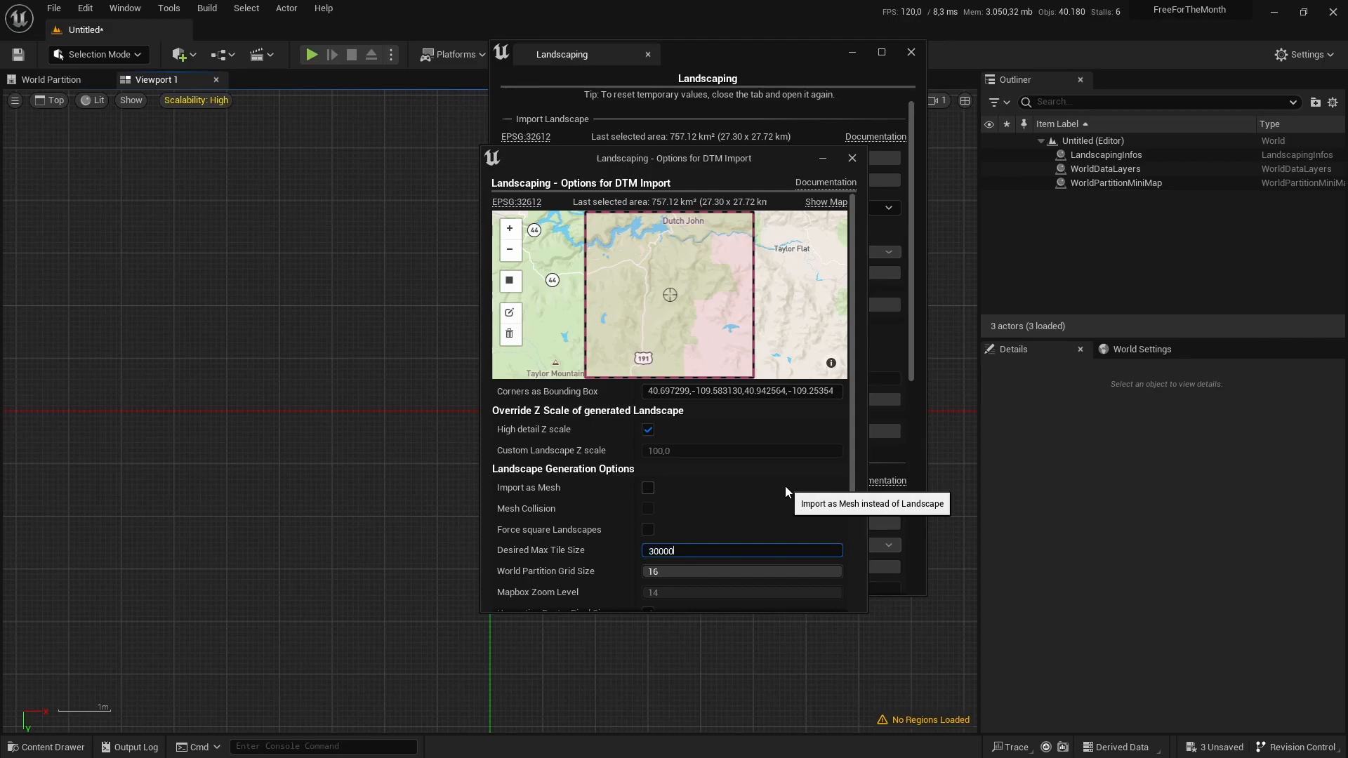
triple_click(741, 551)
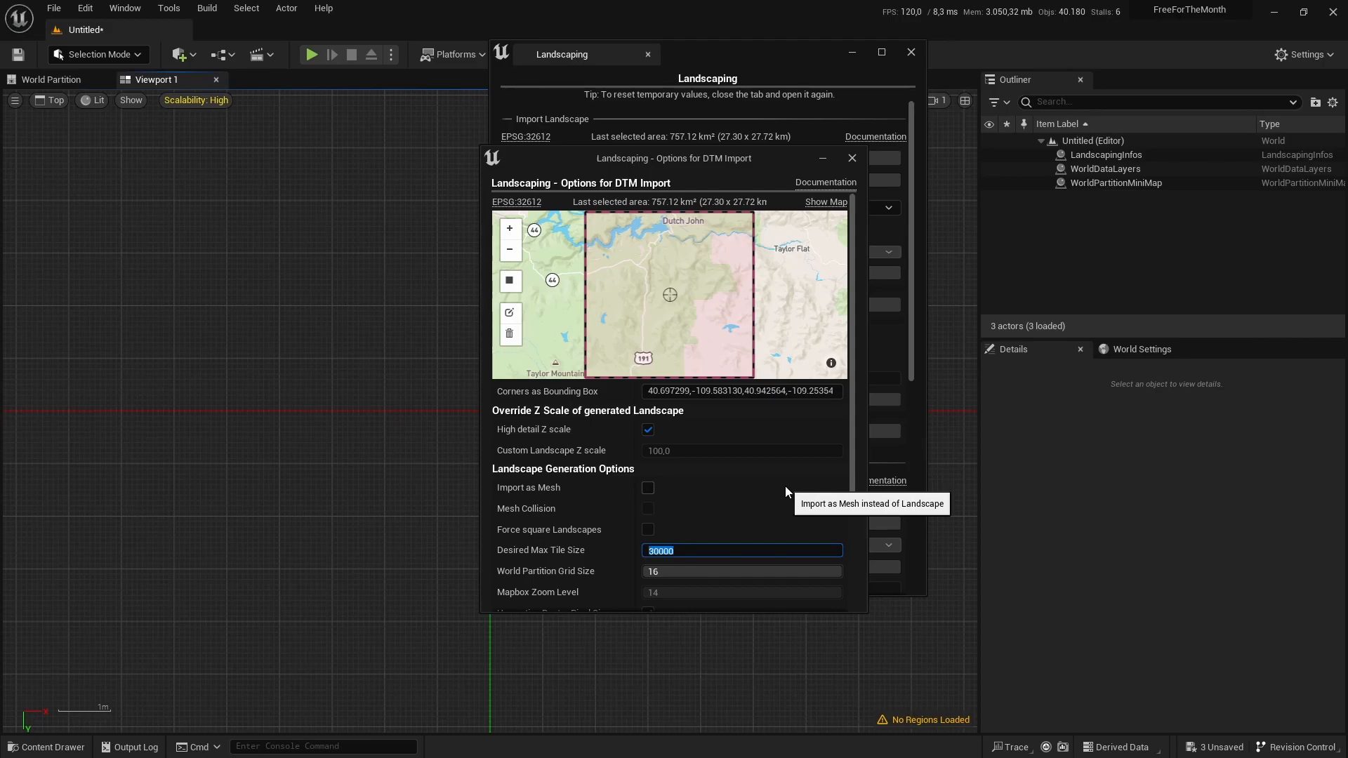
mouse_move(304, 363)
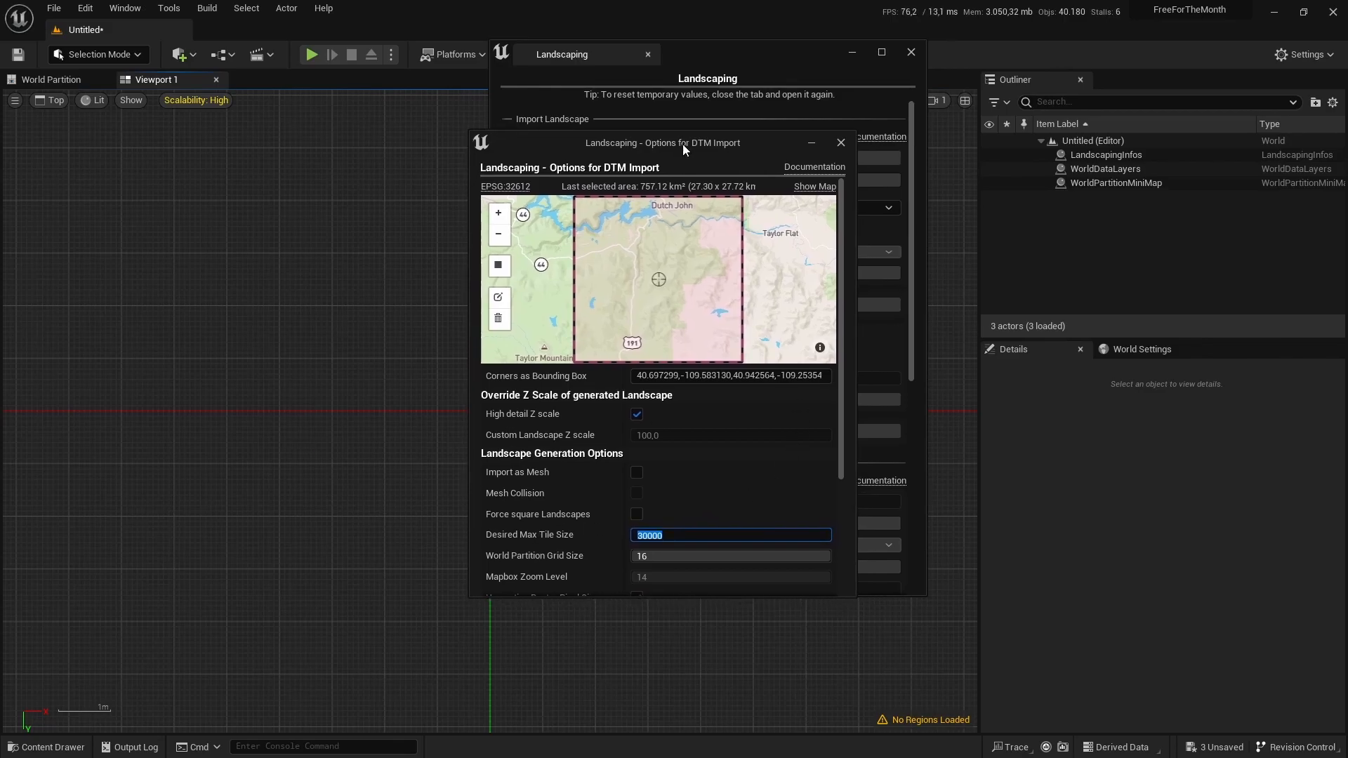
mouse_move(841, 142)
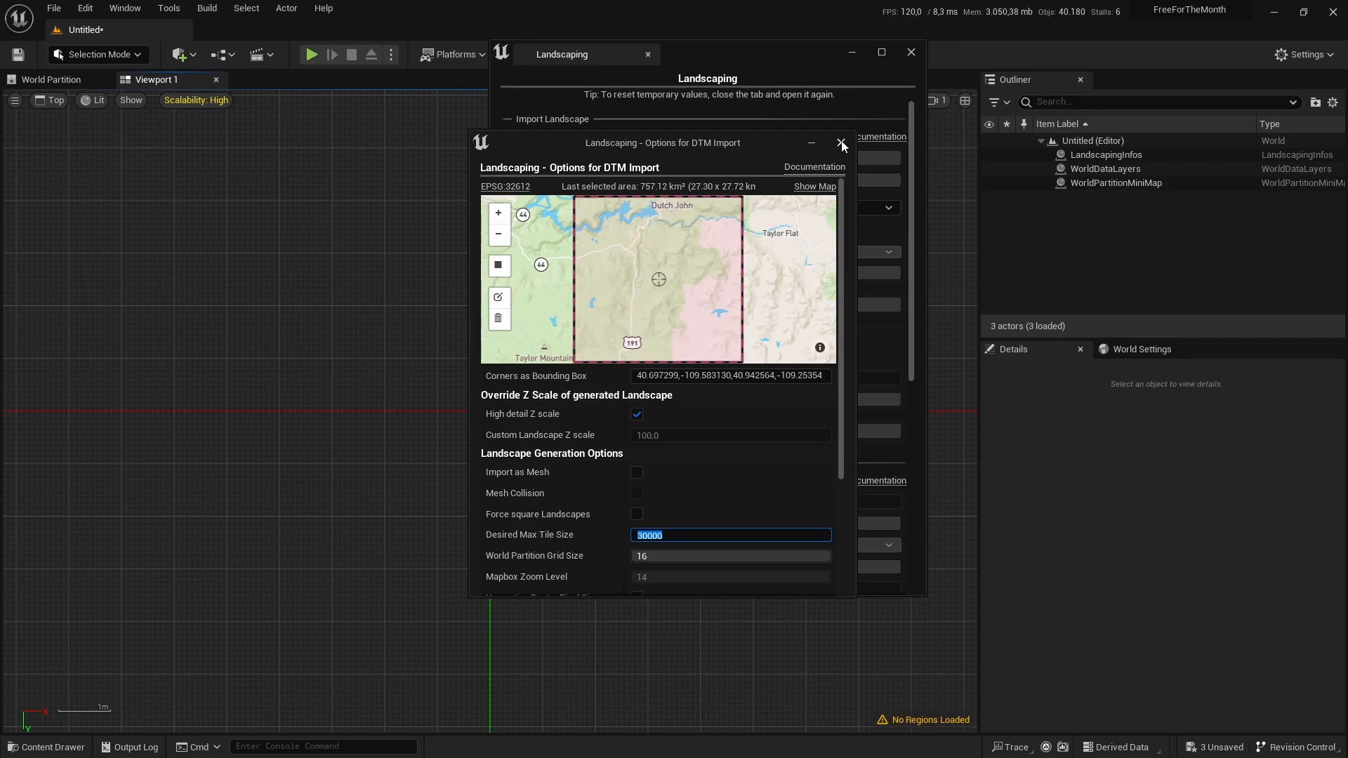
click(840, 143)
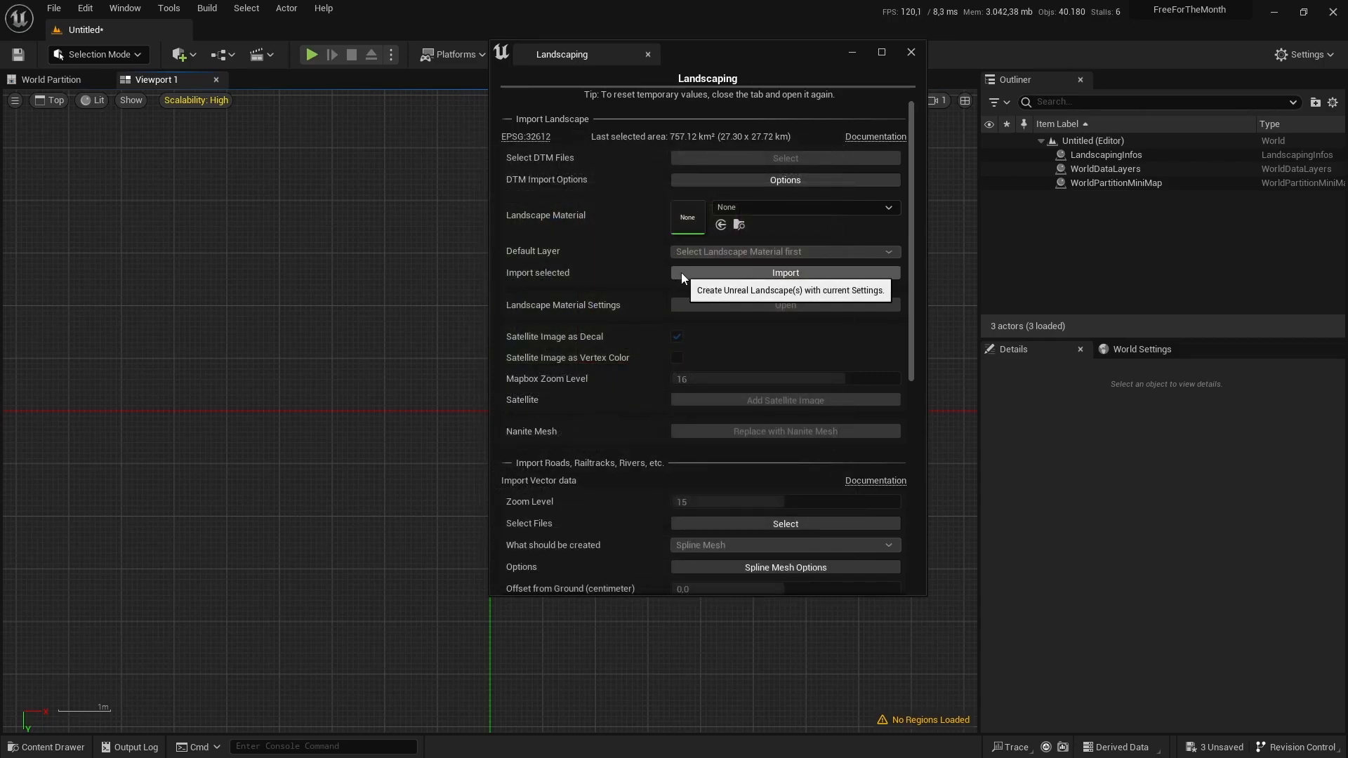
click(783, 273)
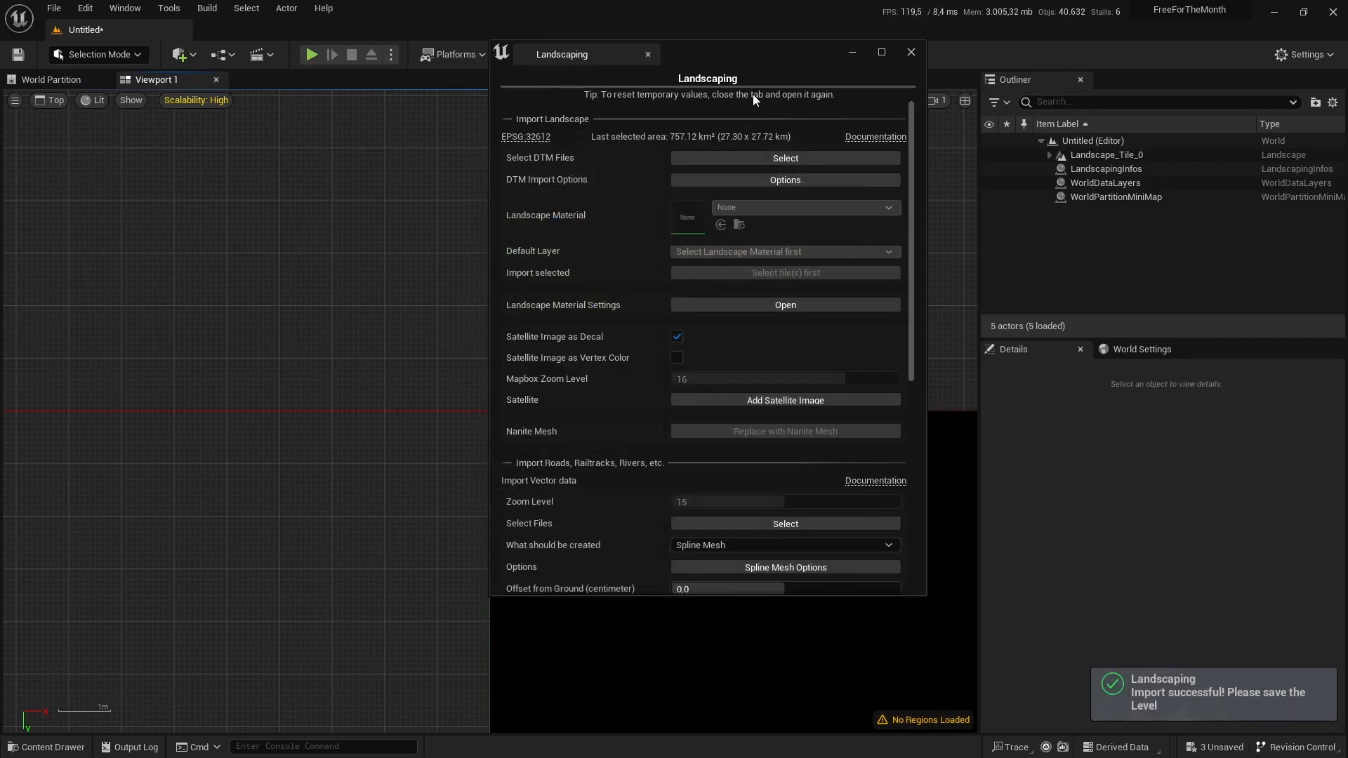
Add a Directional Light, view the terrain in perspective, and reopen the Landscaping window
click(909, 52)
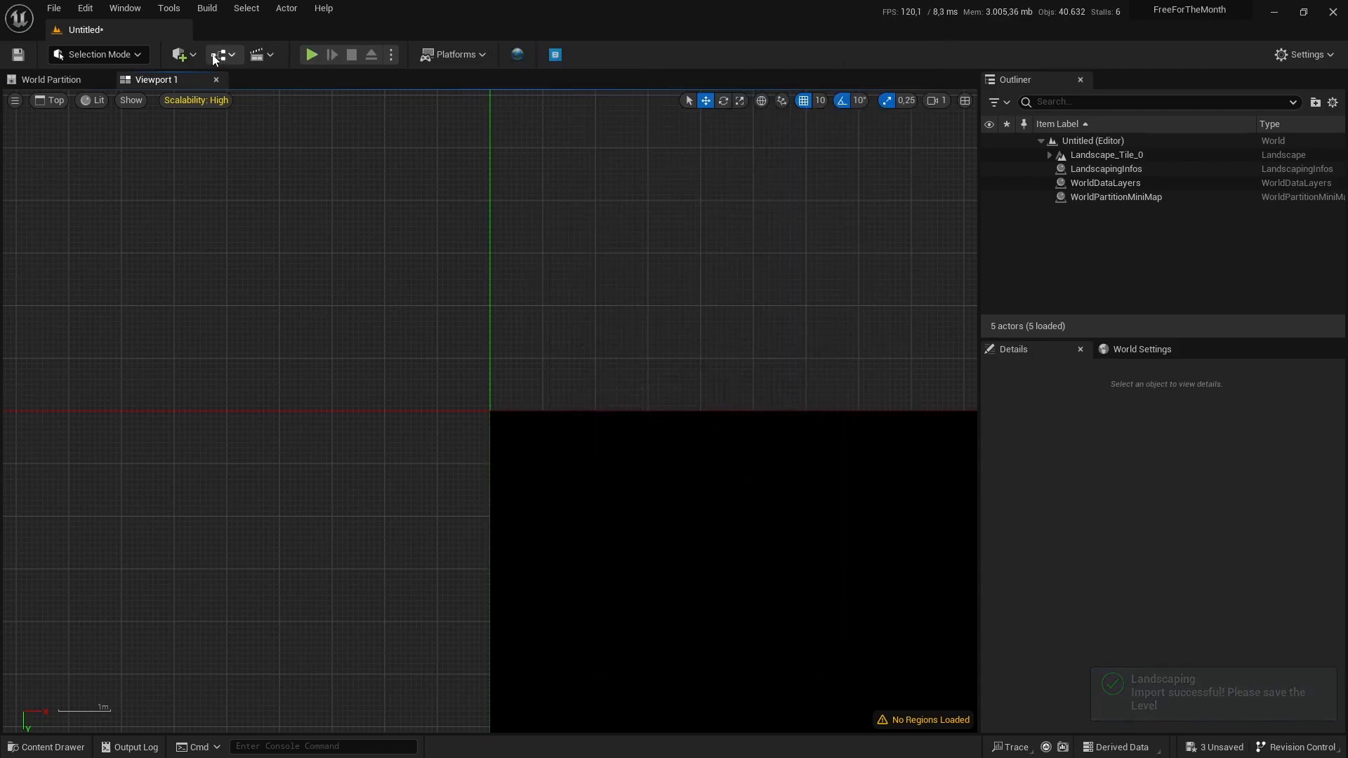
click(179, 54)
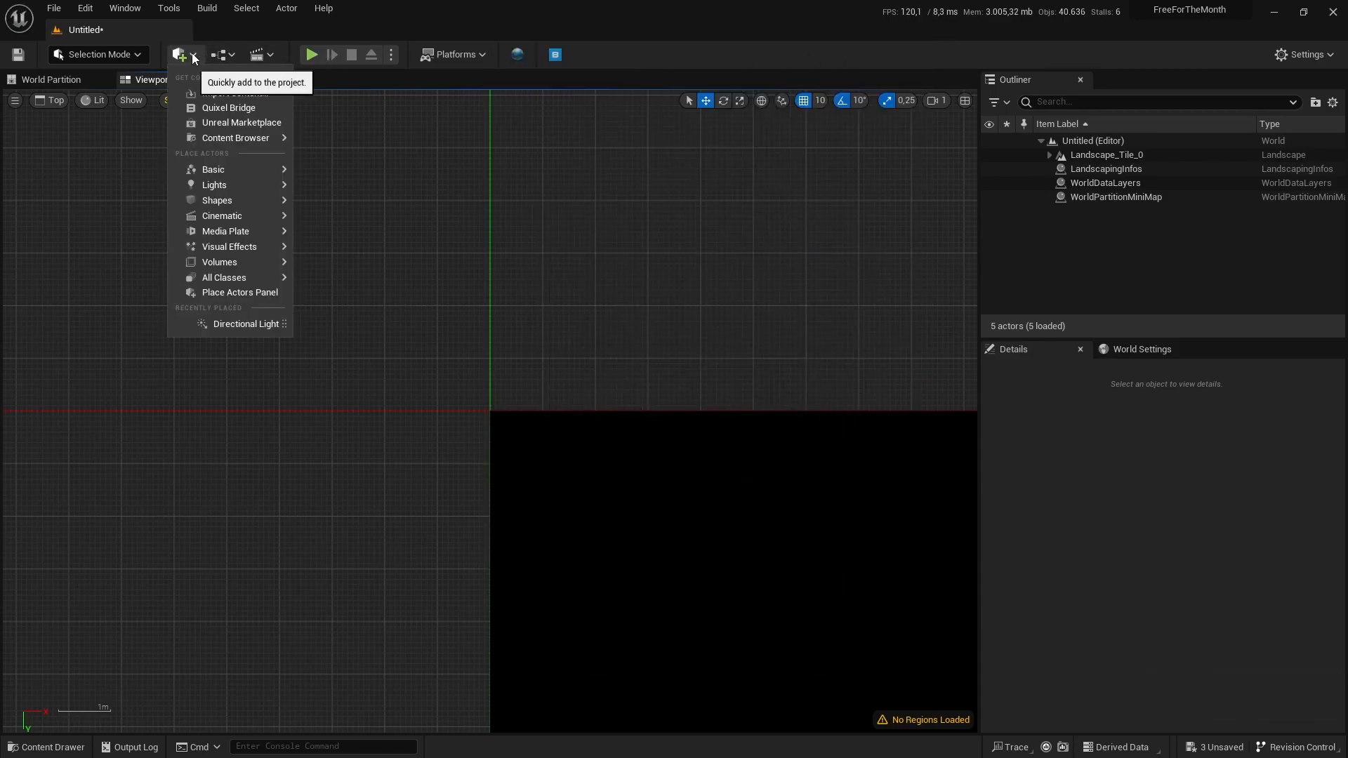
mouse_move(215, 200)
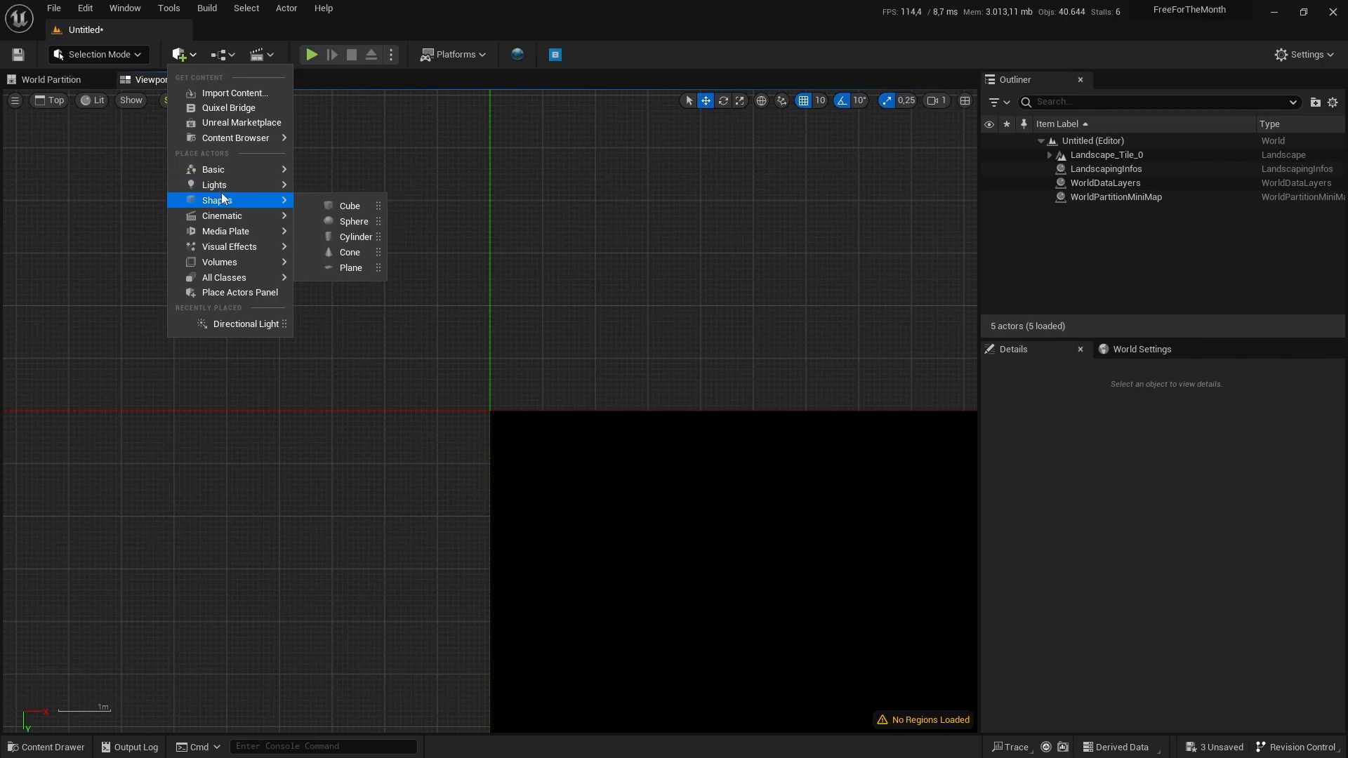
click(246, 324)
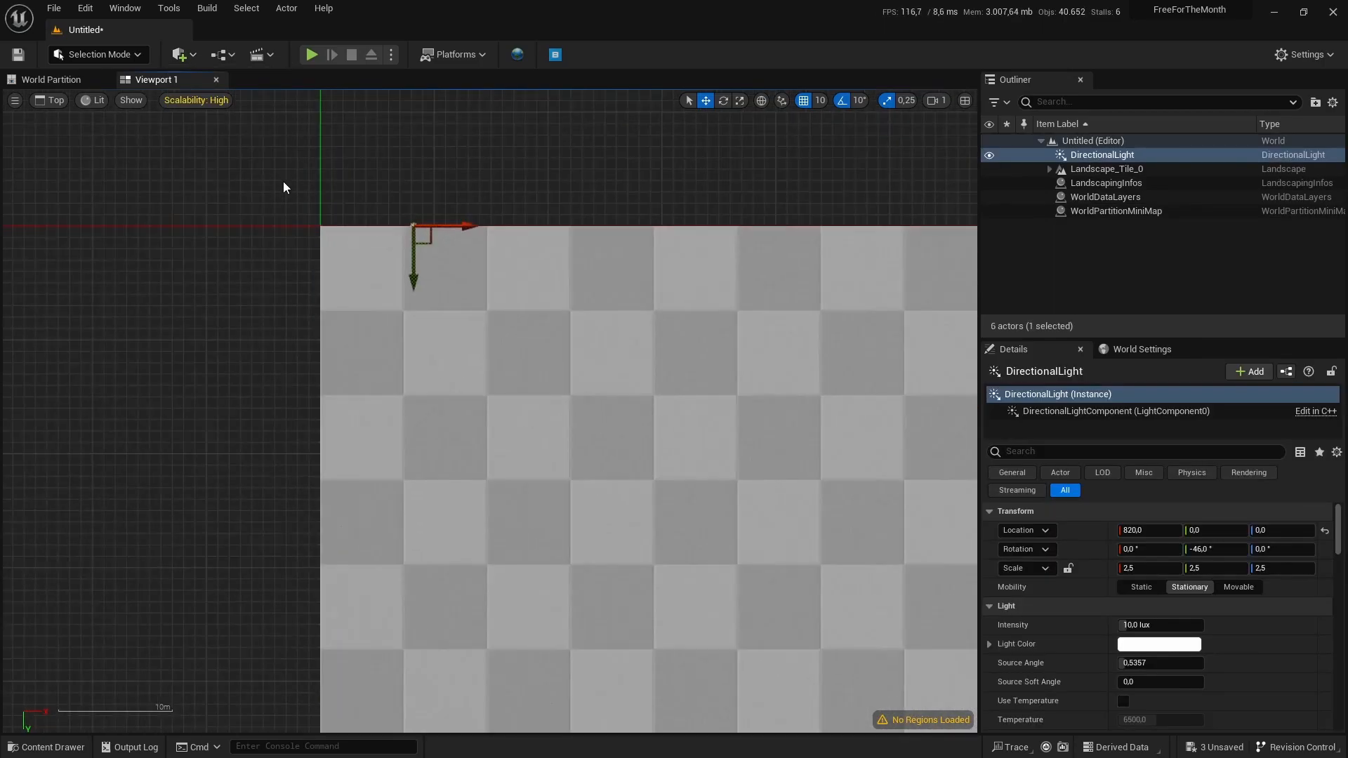
scroll(down, 3)
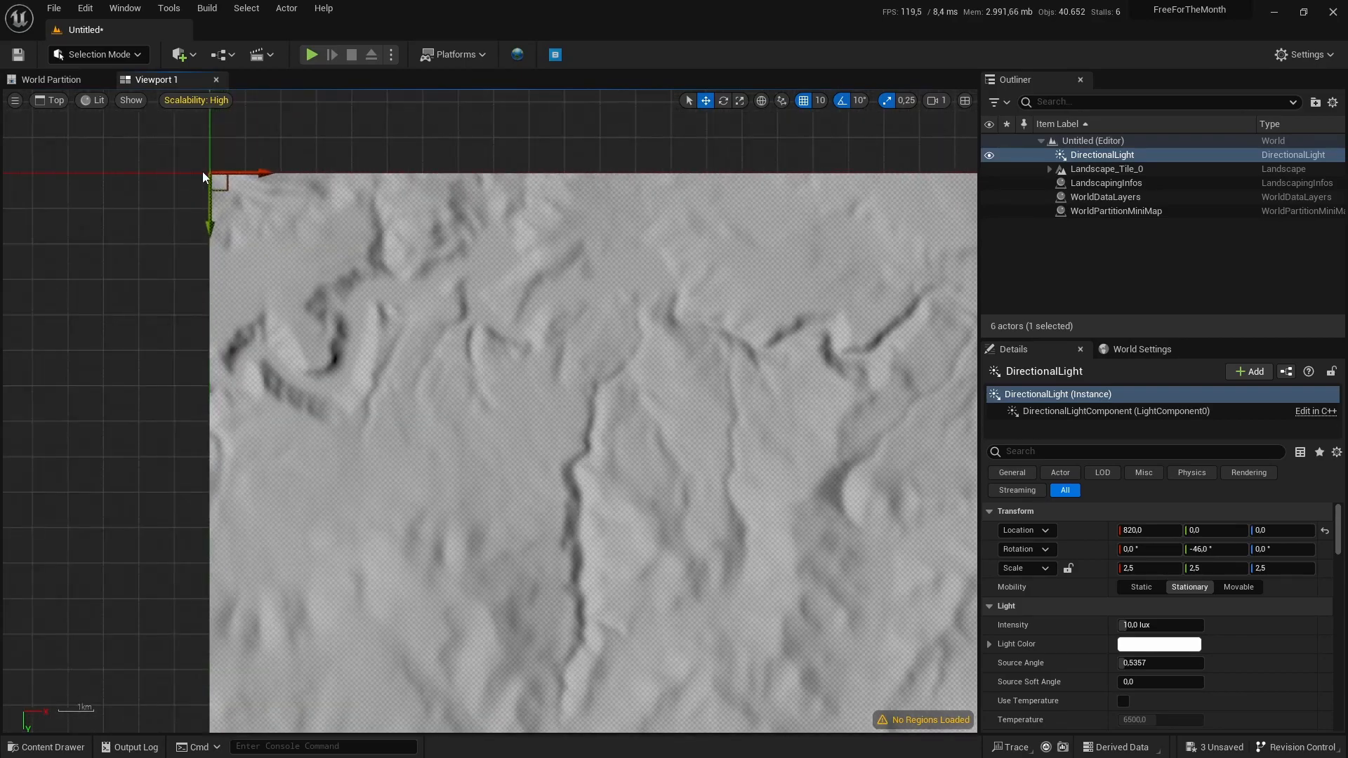
scroll(down, 3)
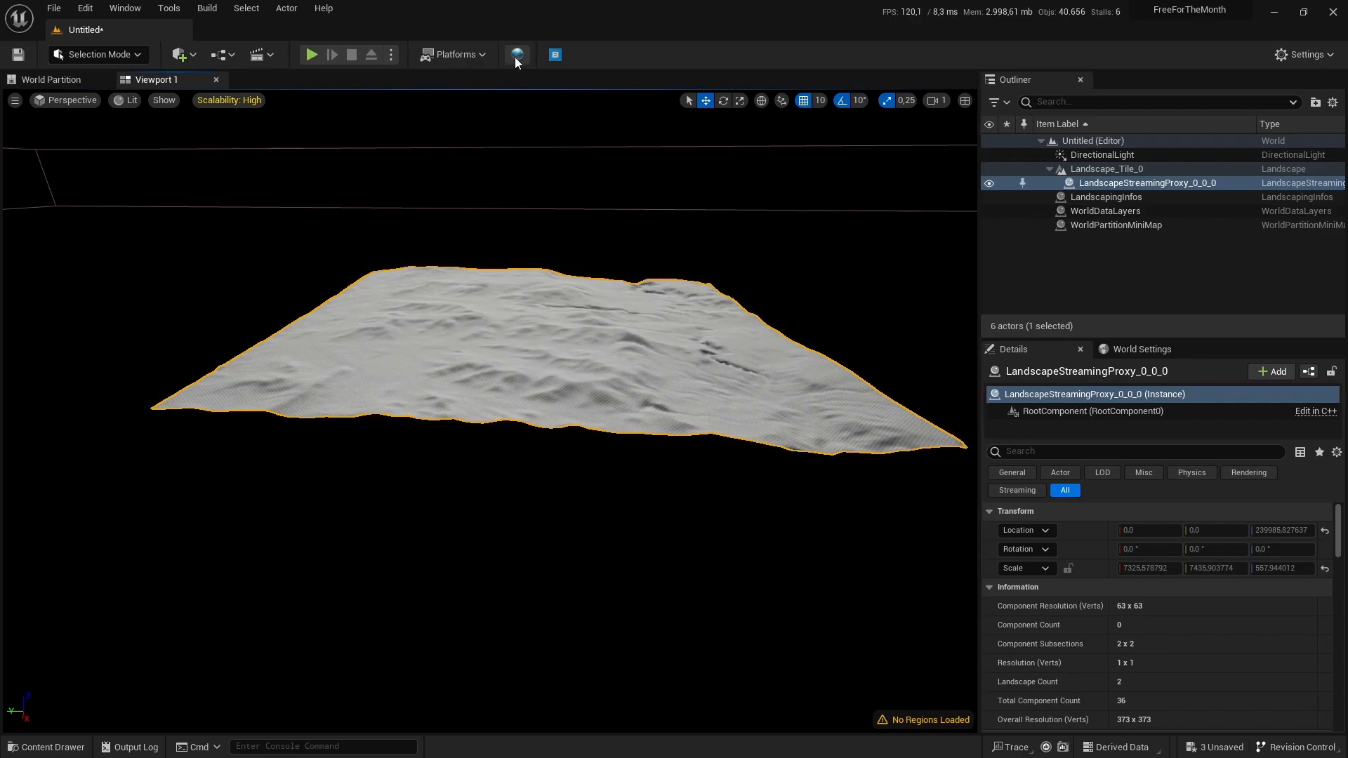
click(517, 55)
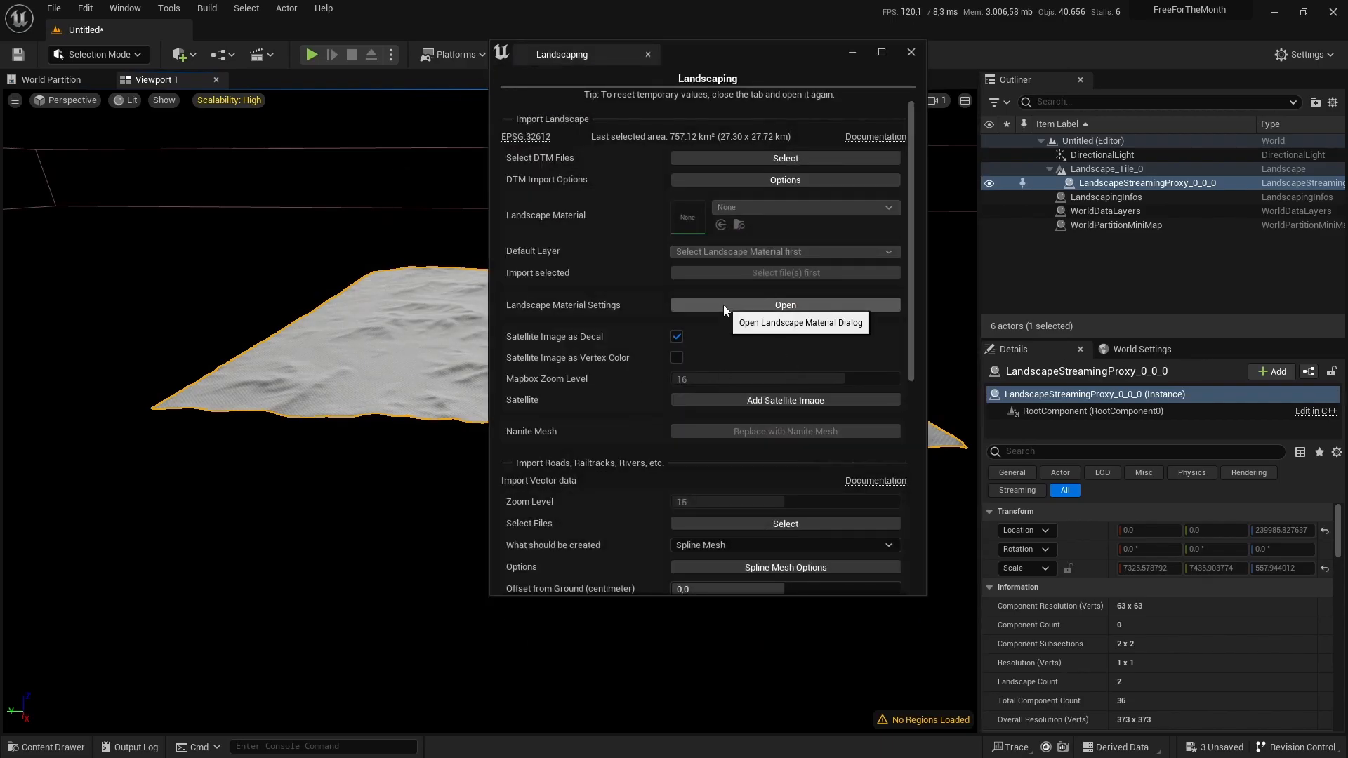
mouse_move(713, 402)
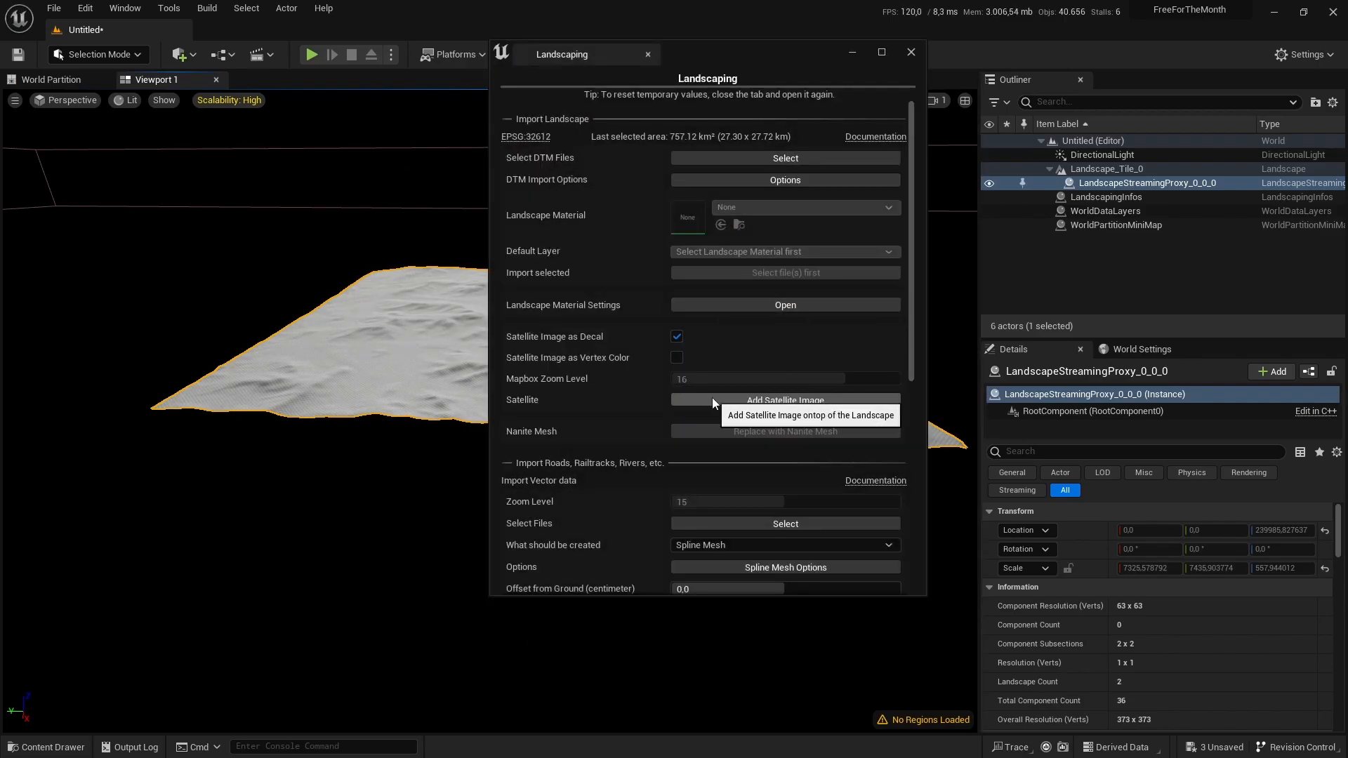
mouse_move(636, 342)
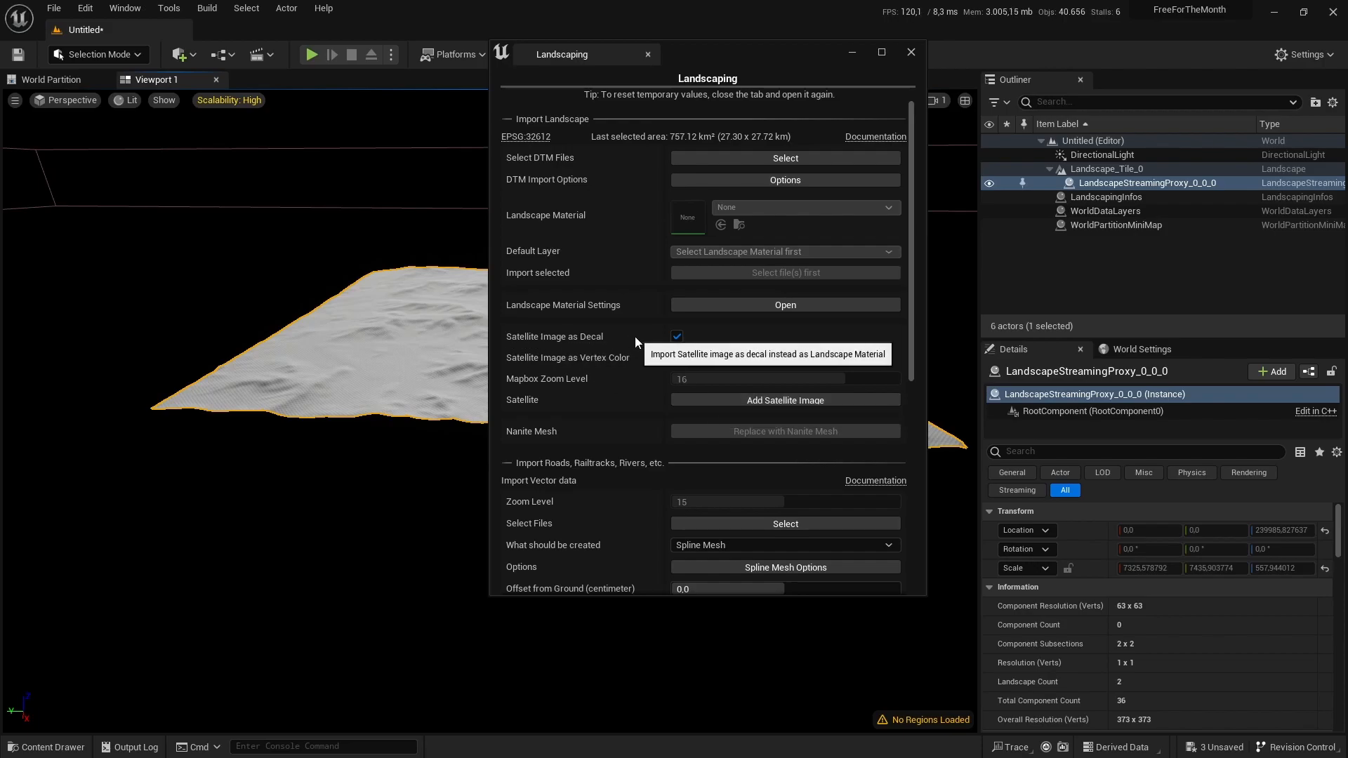
mouse_move(707, 409)
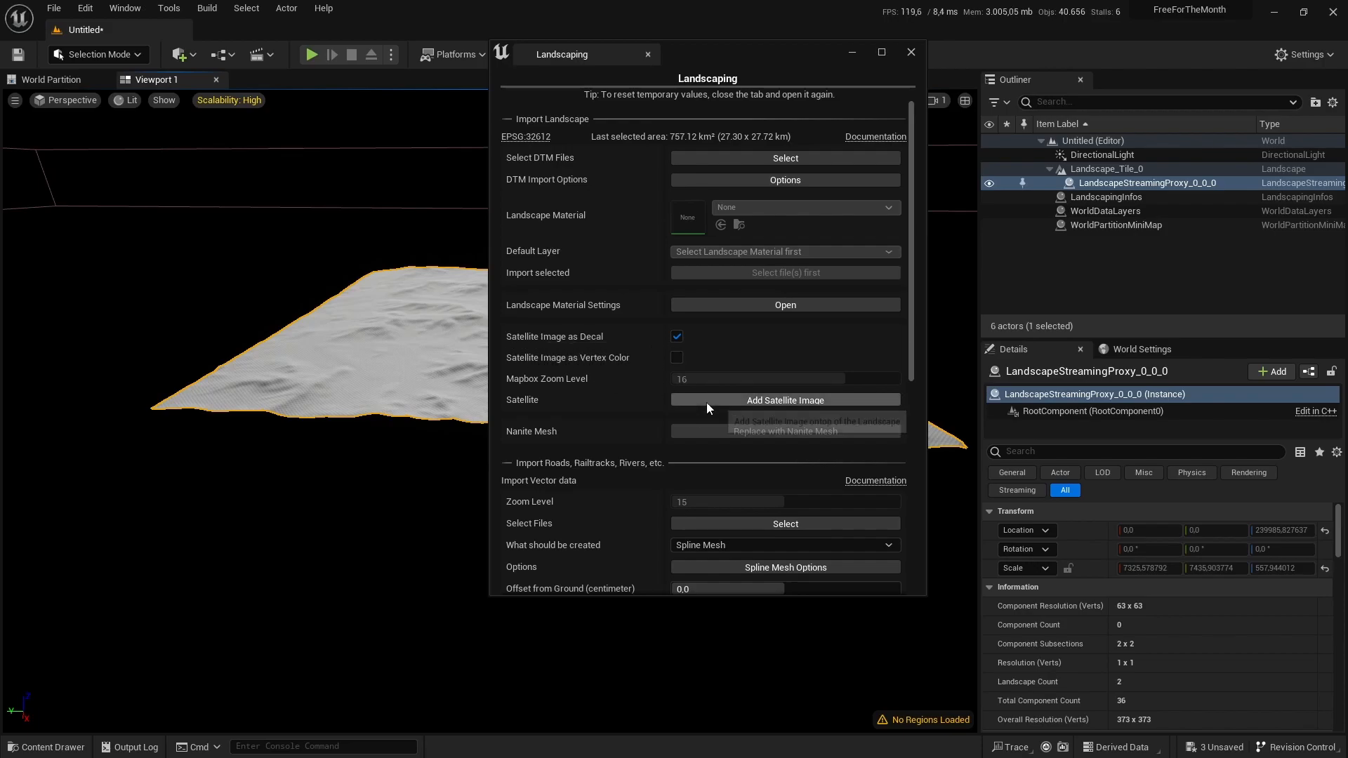
Add the satellite image as a terrain decal, then close the Landscaping window
click(784, 400)
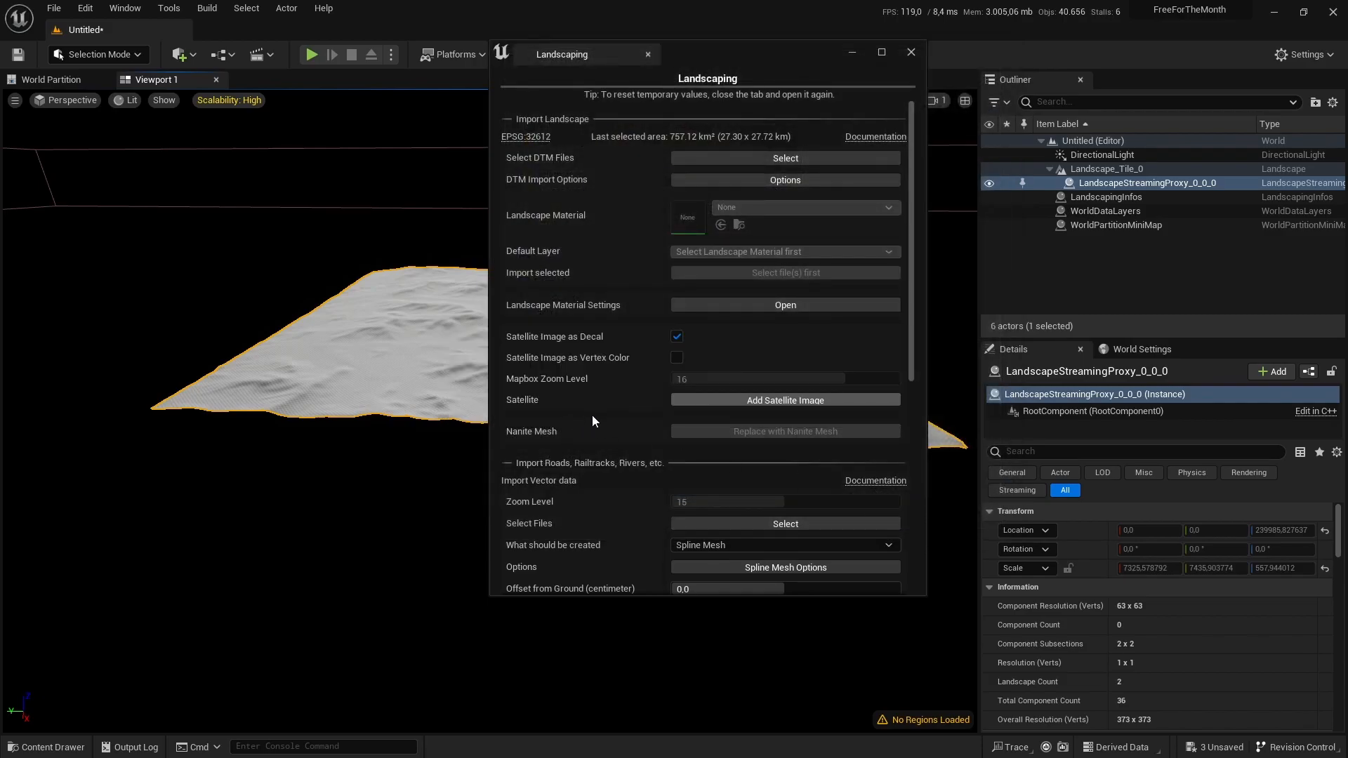
click(783, 399)
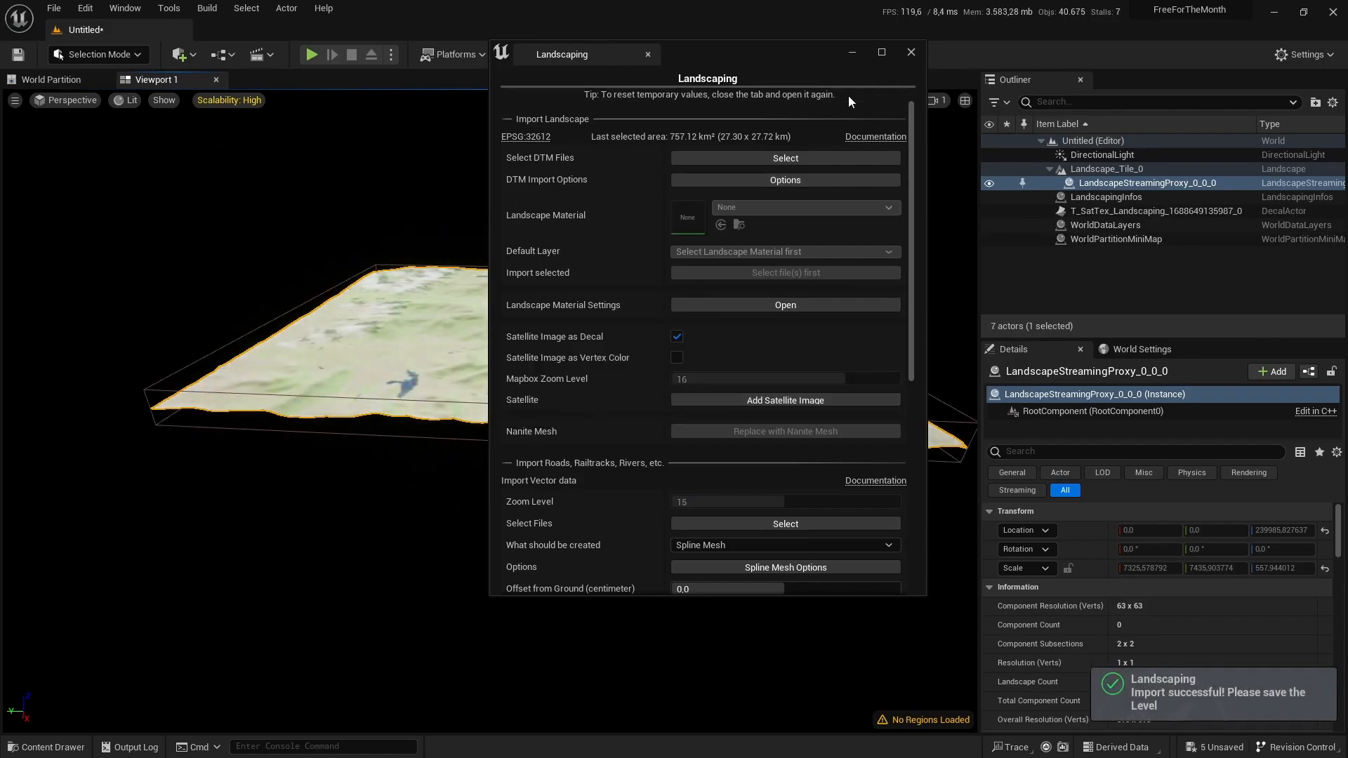
click(910, 53)
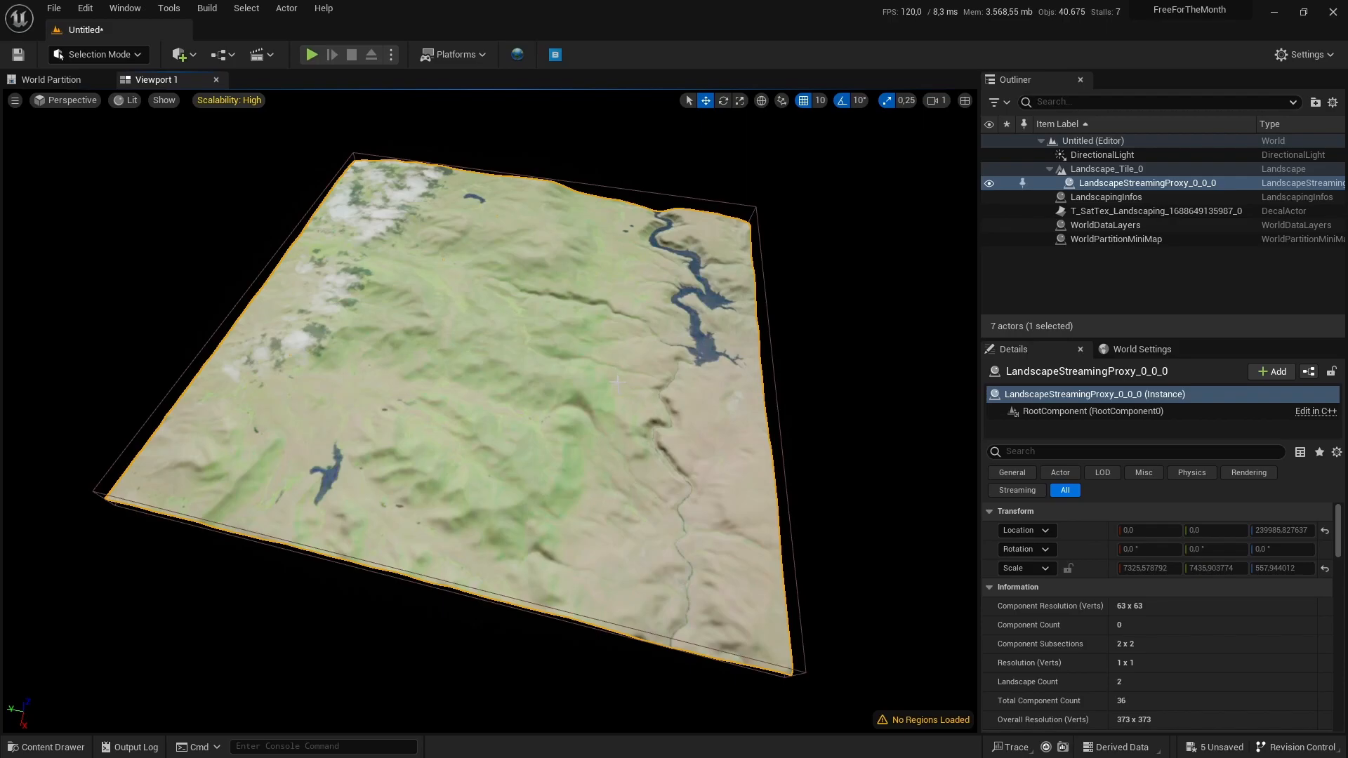
mouse_move(417, 585)
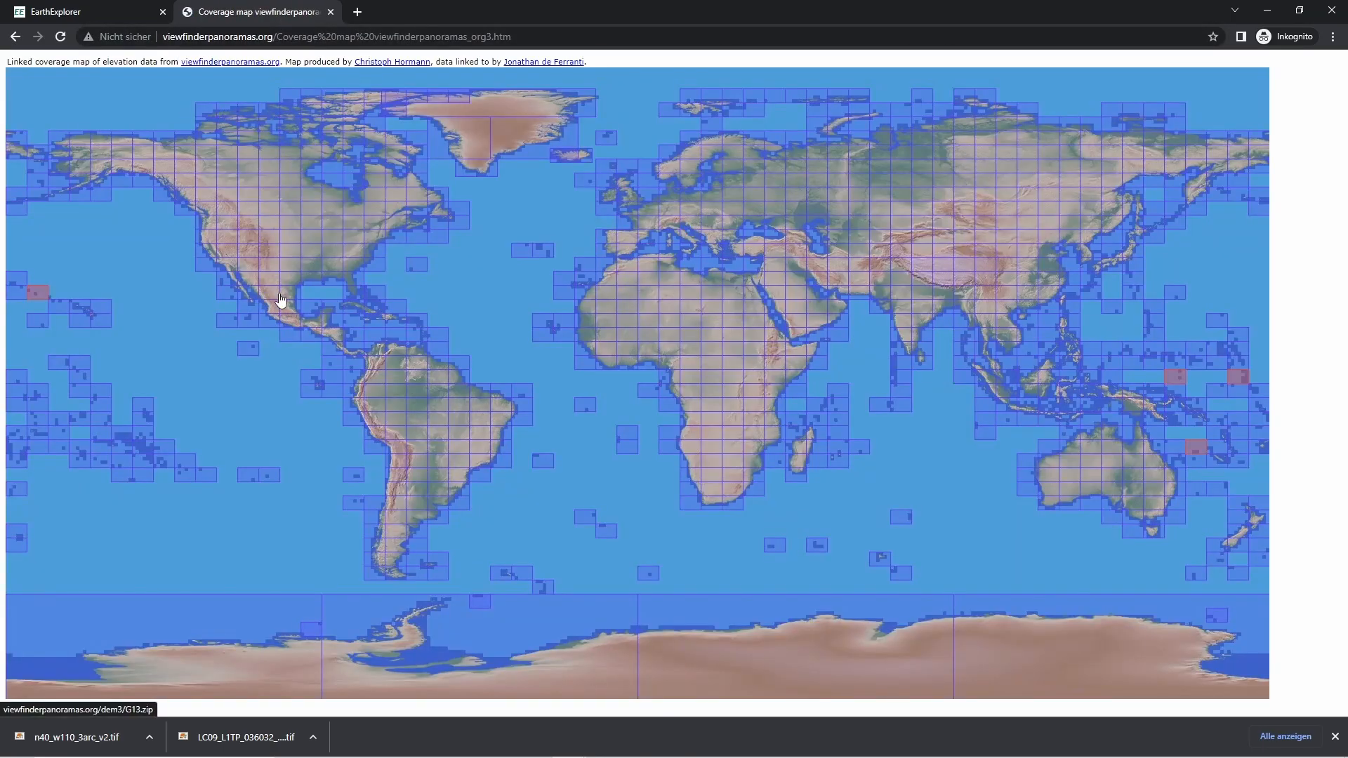
mouse_move(613, 353)
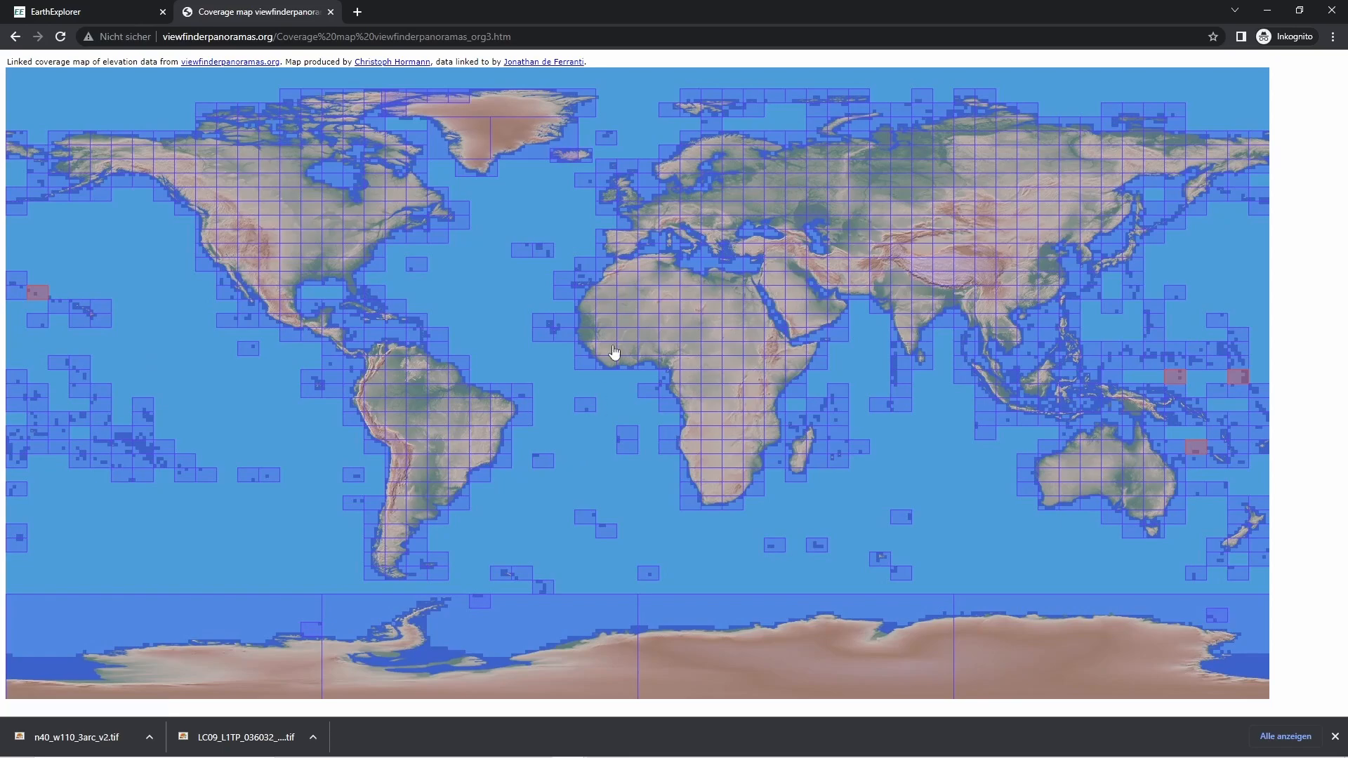
mouse_move(384, 256)
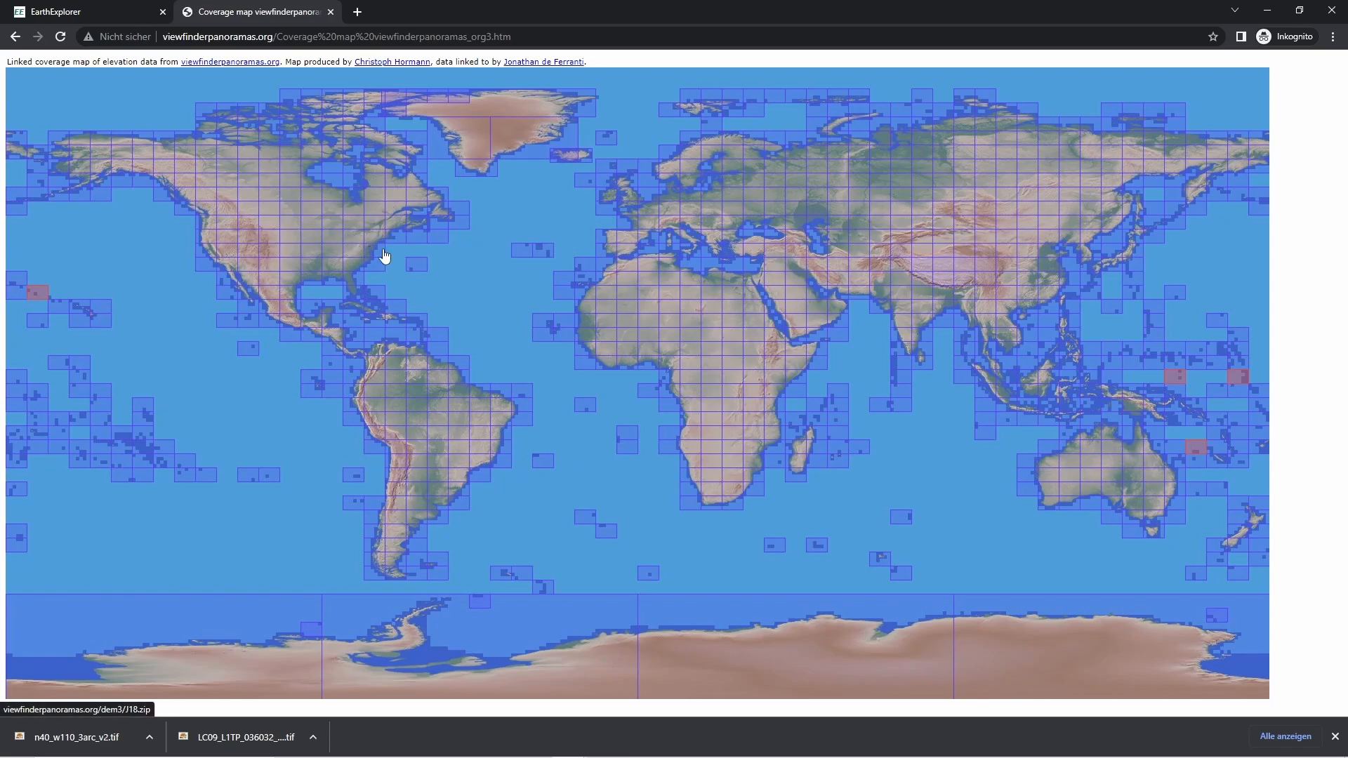
mouse_move(406, 222)
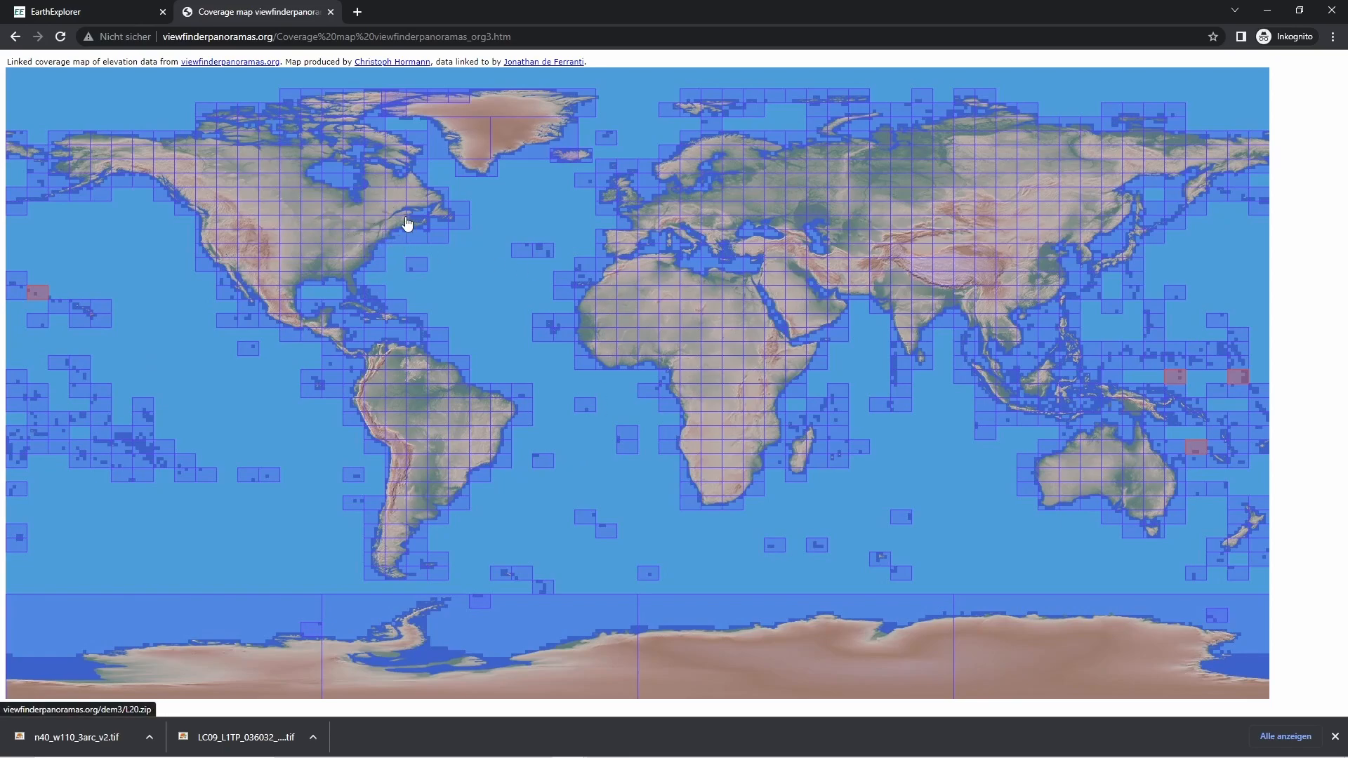
mouse_move(398, 228)
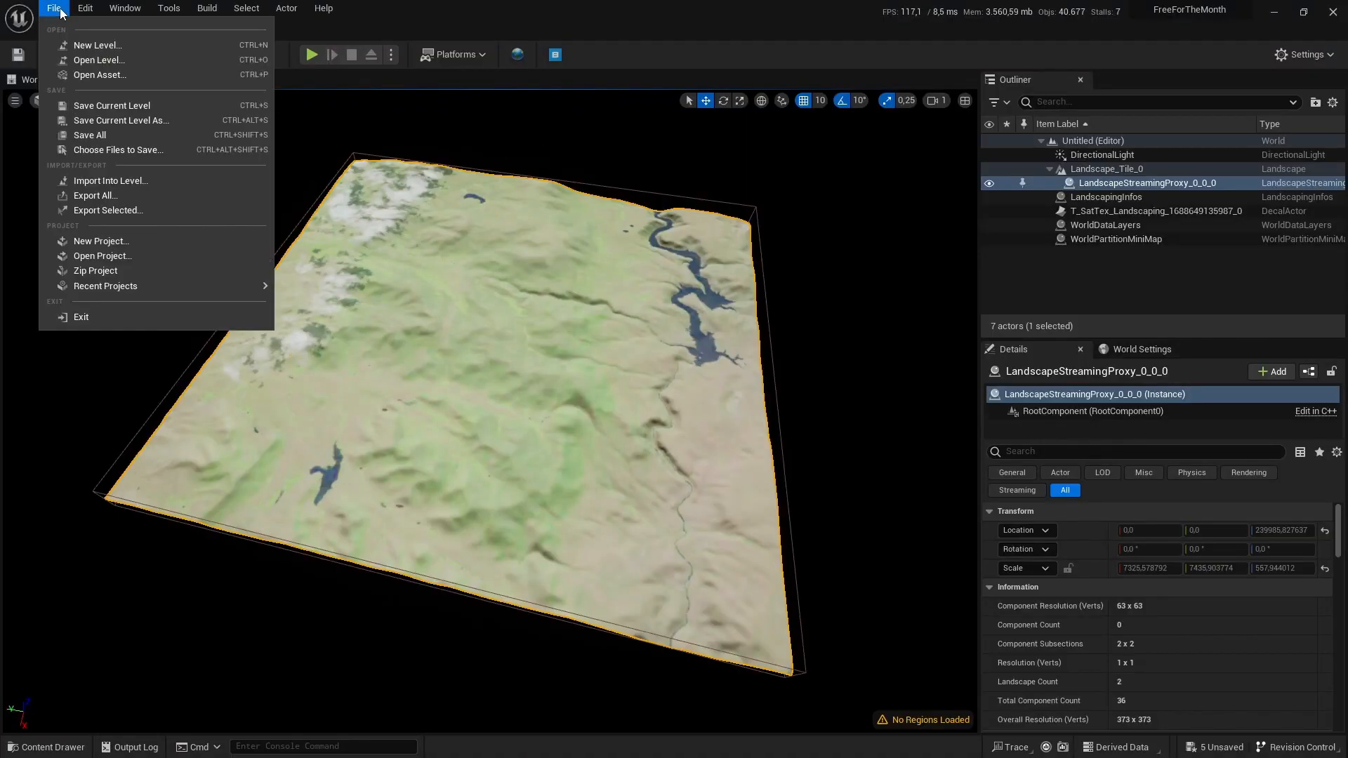
In Project Settings, set Landscaping Projection Mode to 'Automatically reproject to appropriate UTM CRS'
click(85, 7)
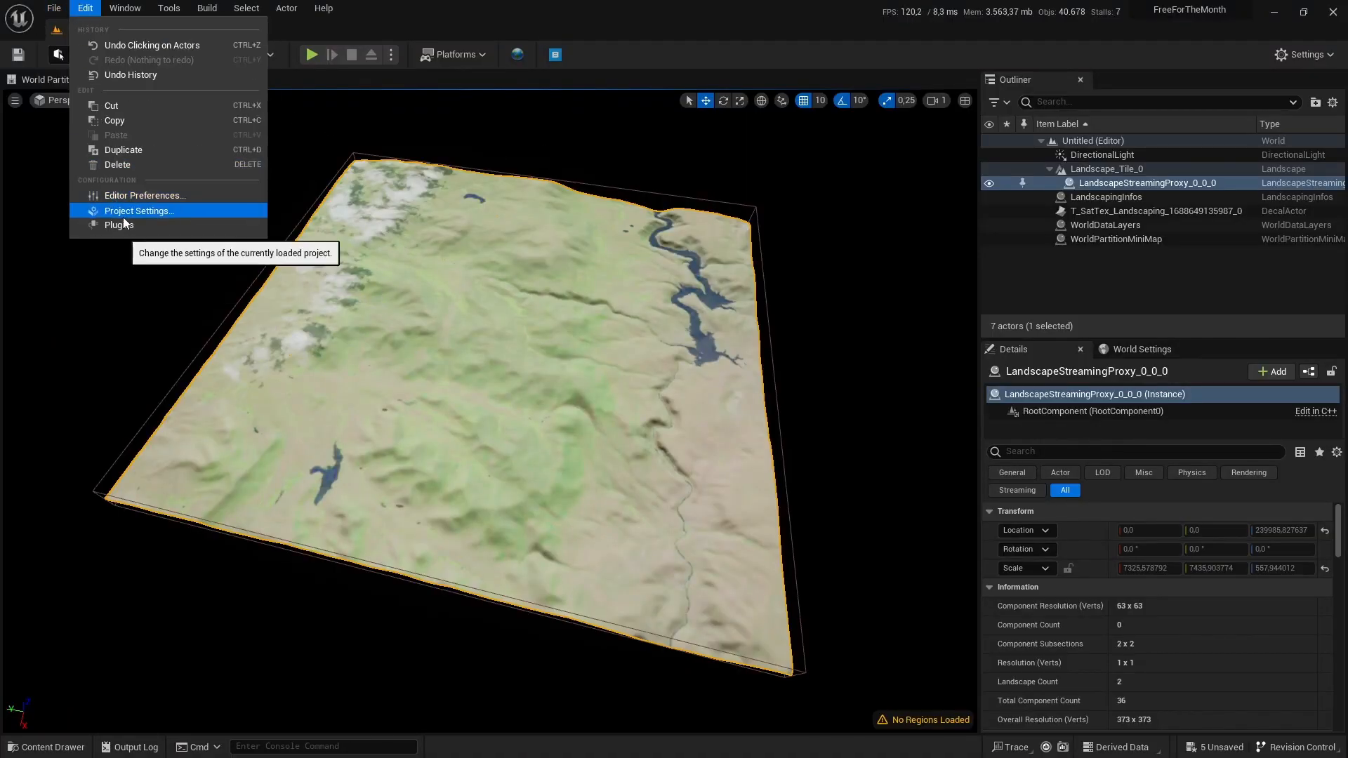
click(138, 210)
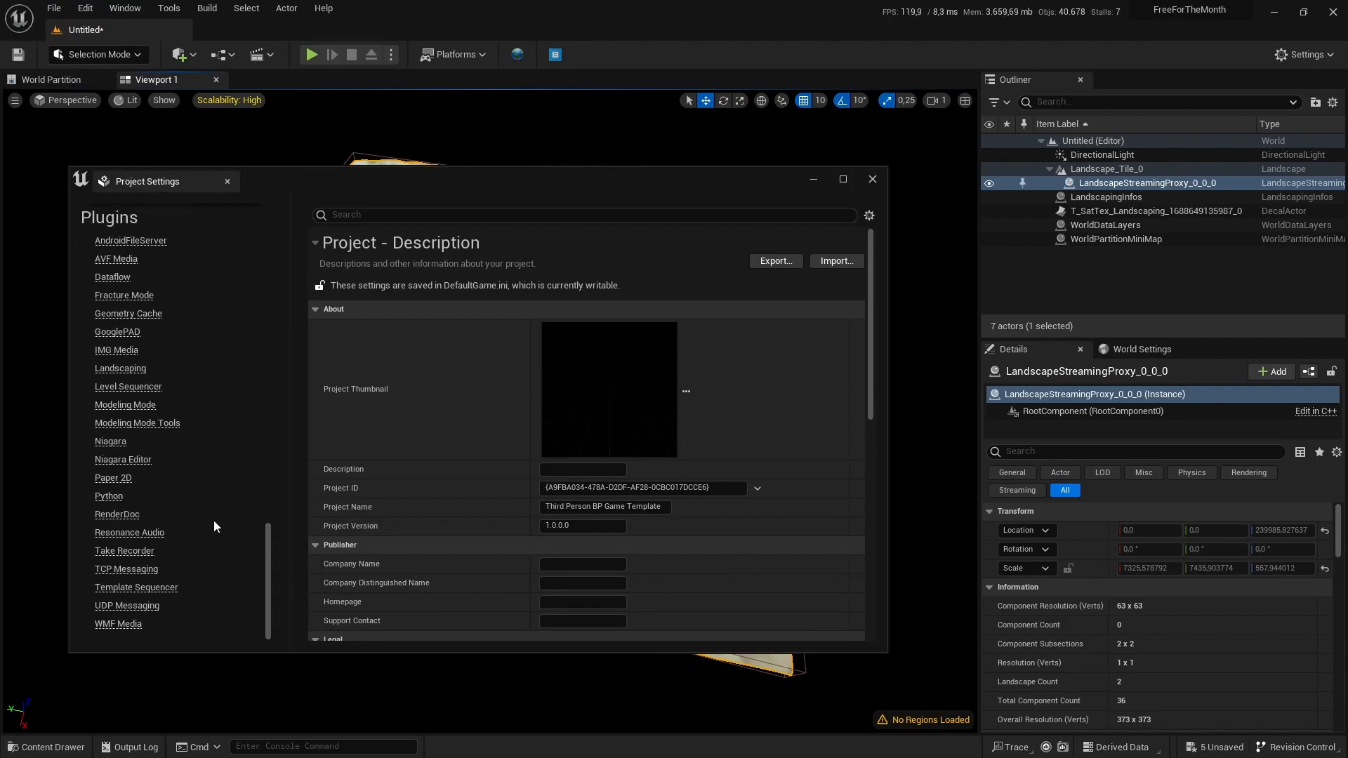
click(120, 368)
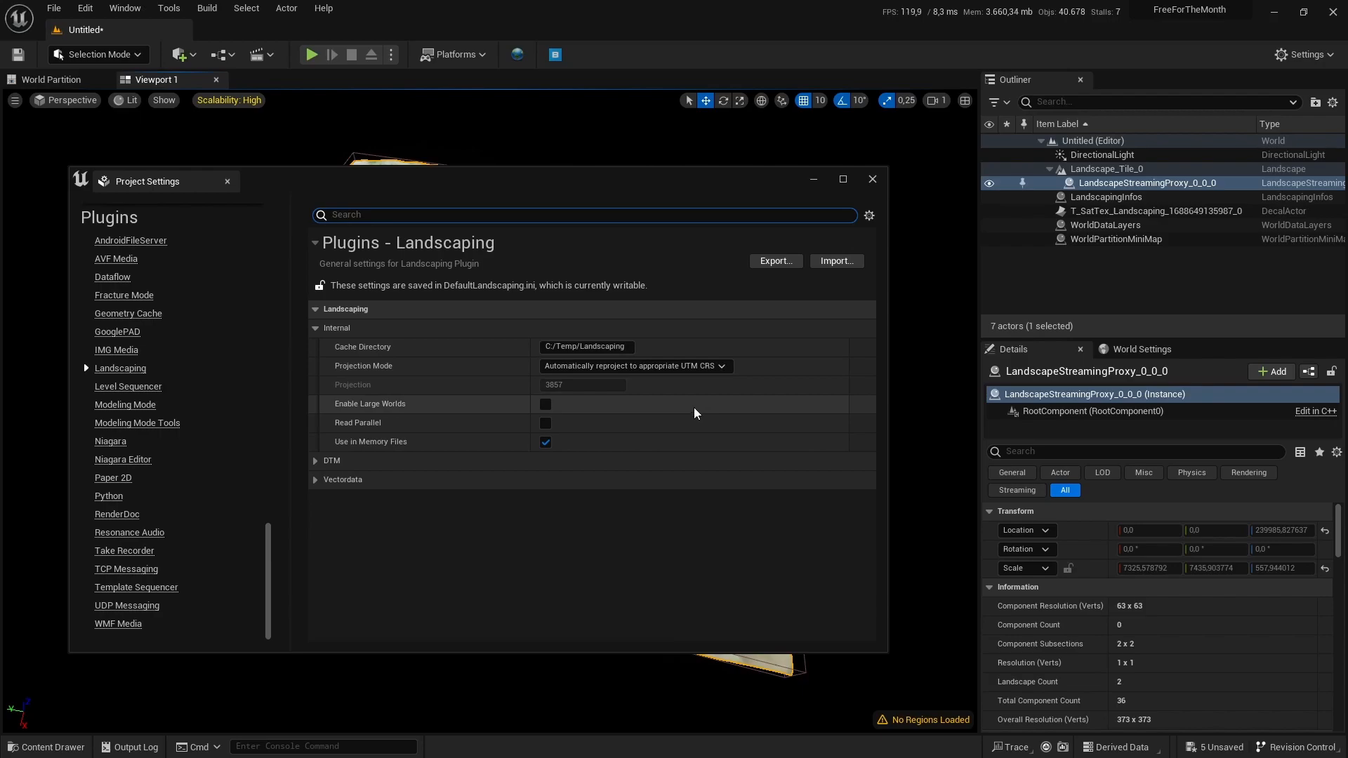
mouse_move(691, 413)
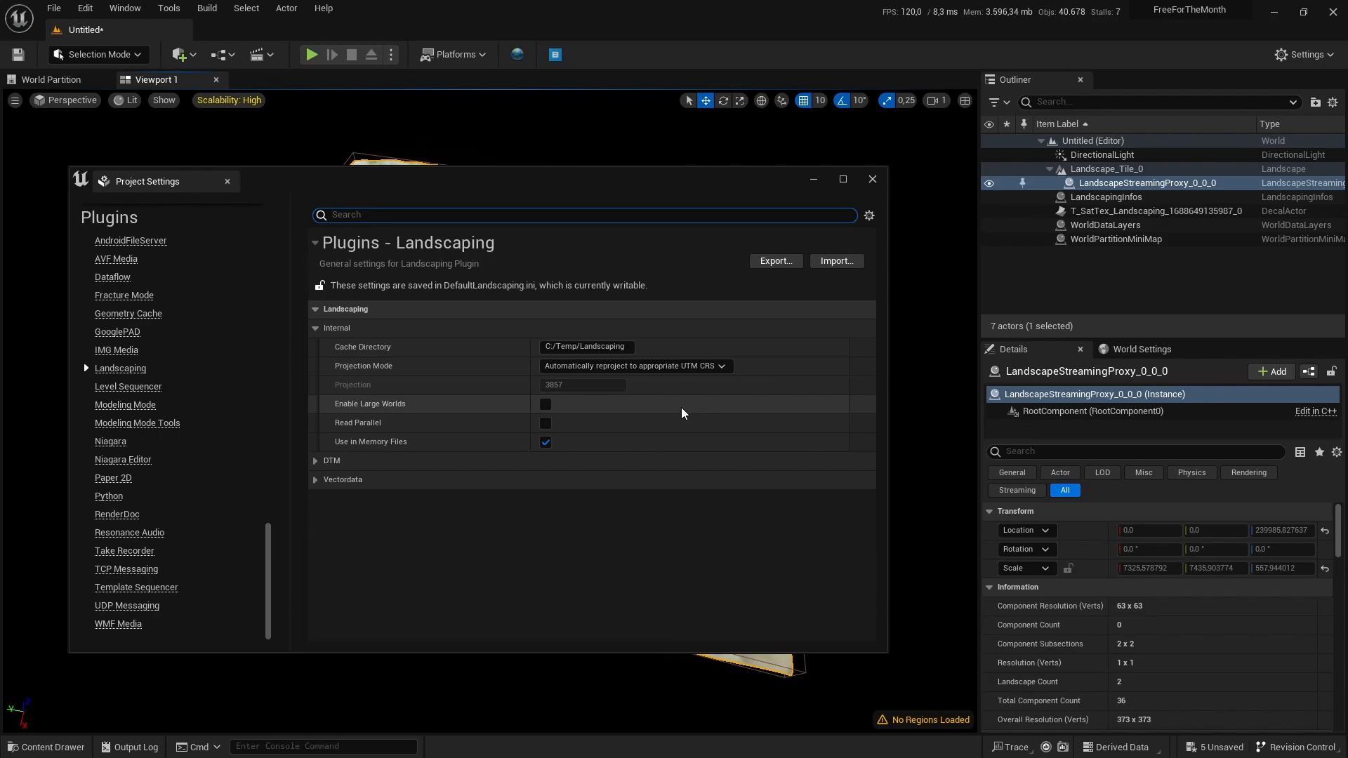
mouse_move(471, 521)
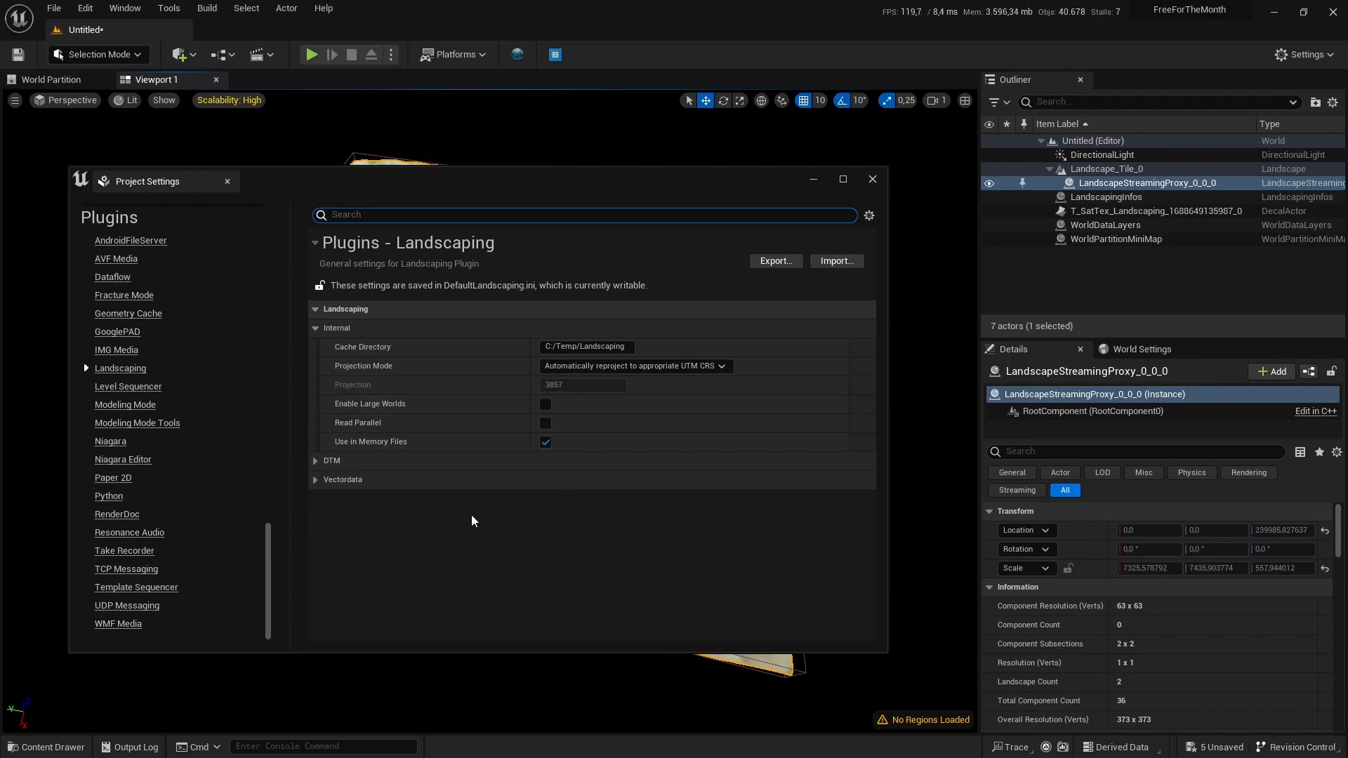
mouse_move(370, 403)
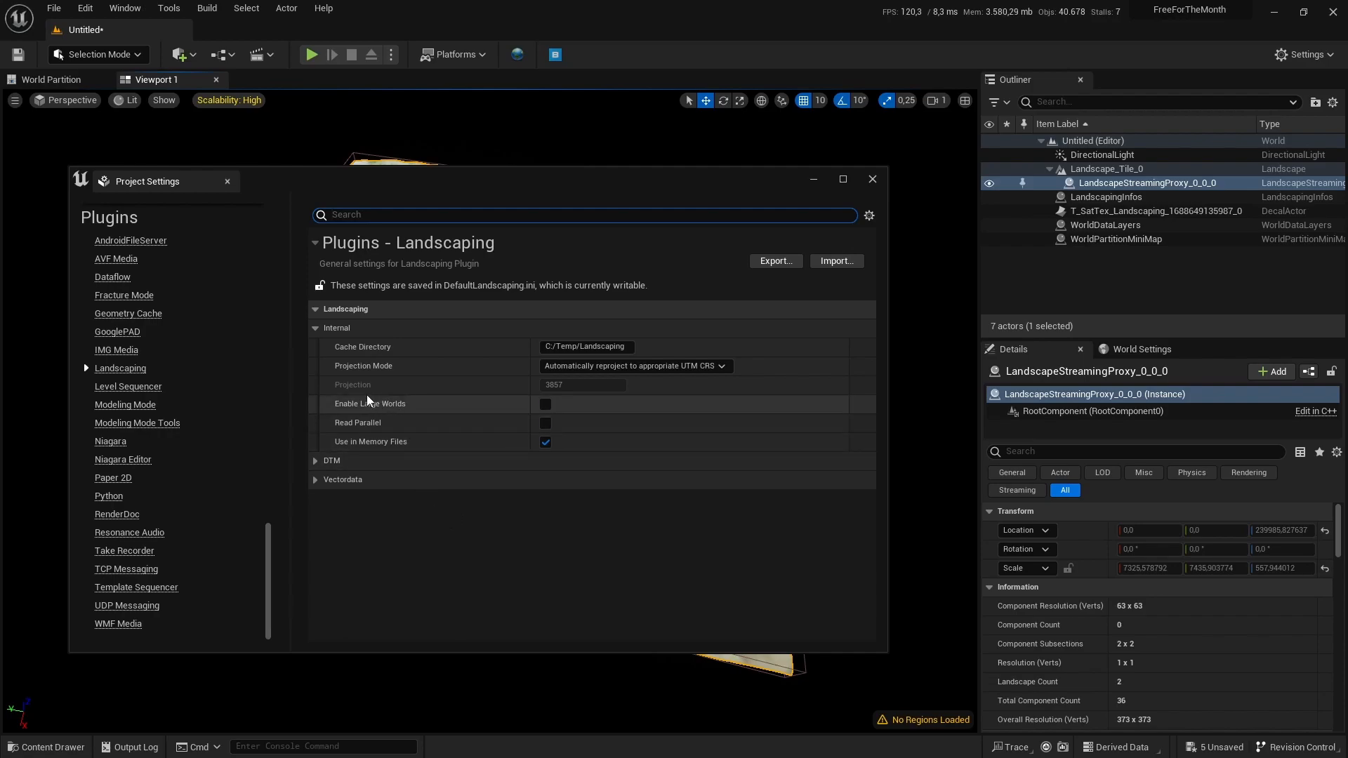
mouse_move(464, 405)
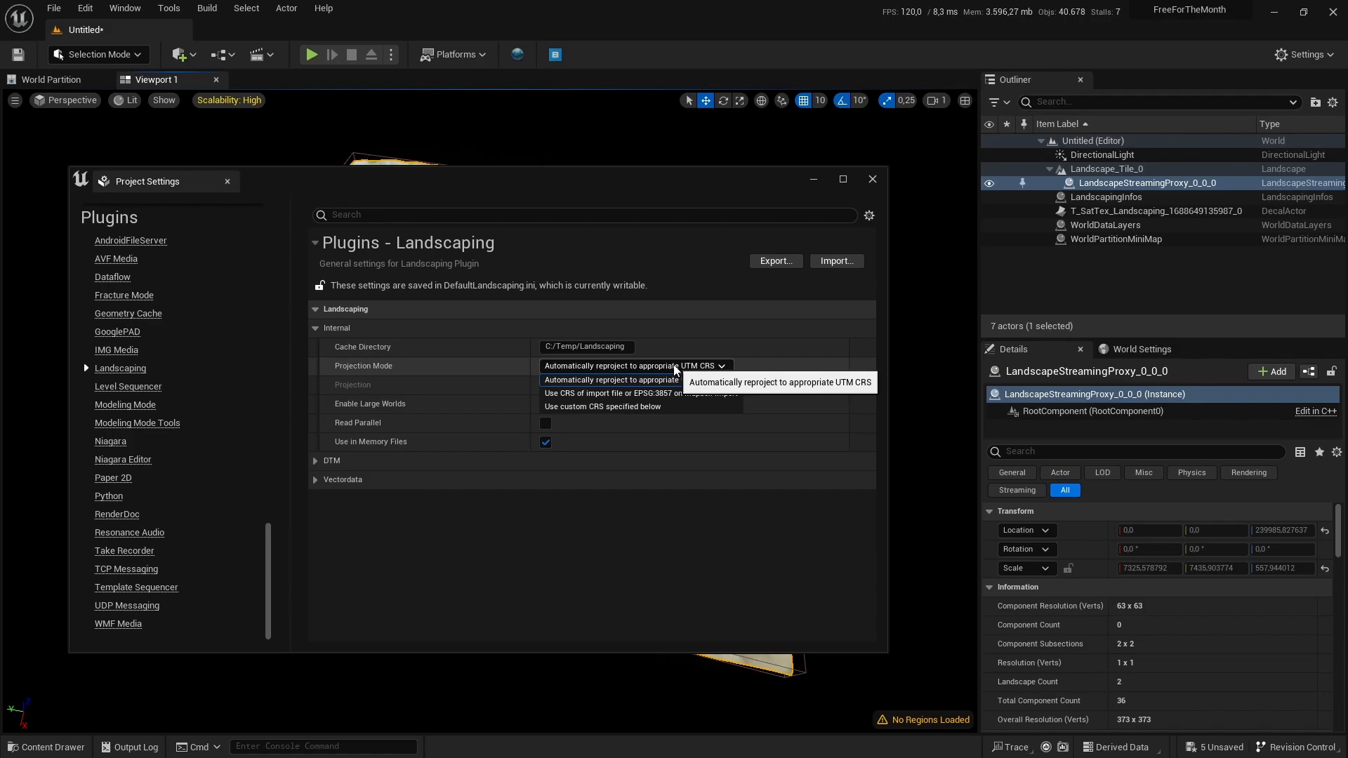
mouse_move(640, 393)
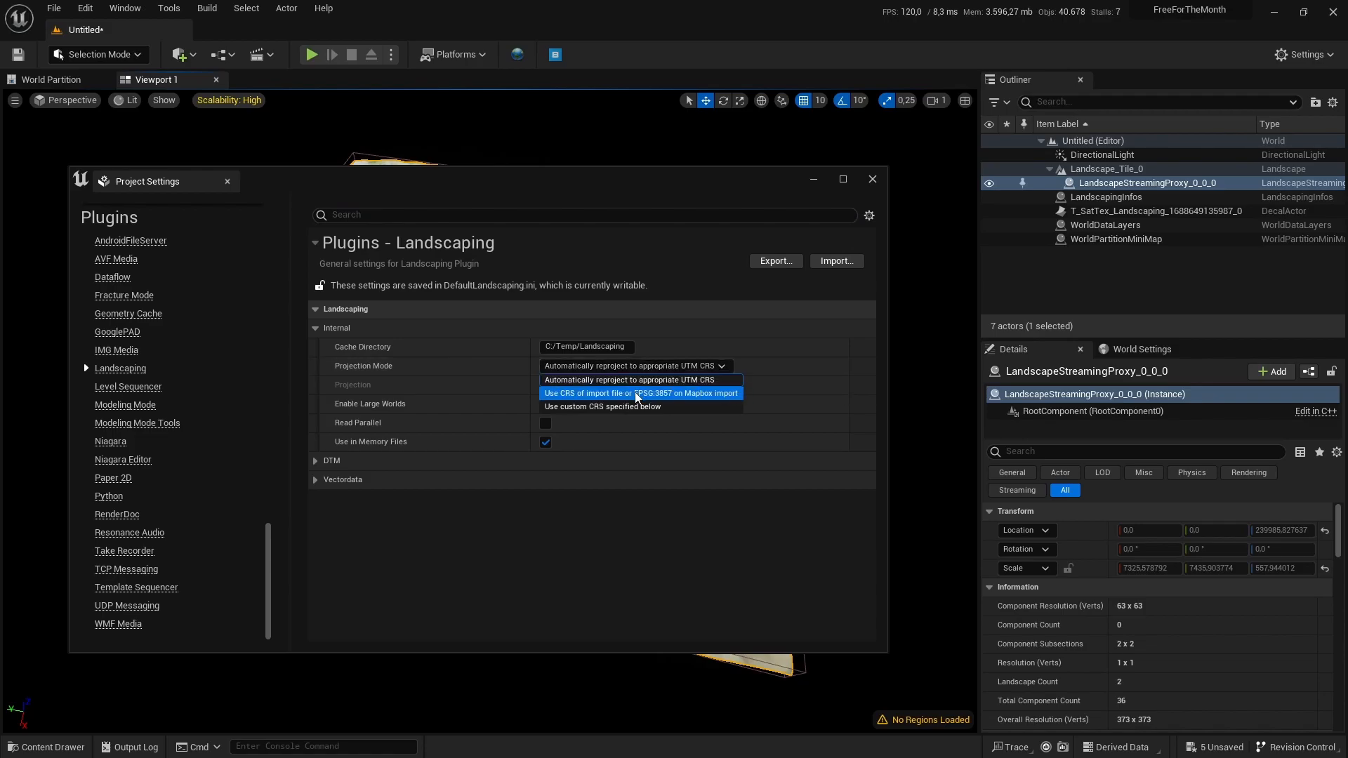
click(640, 393)
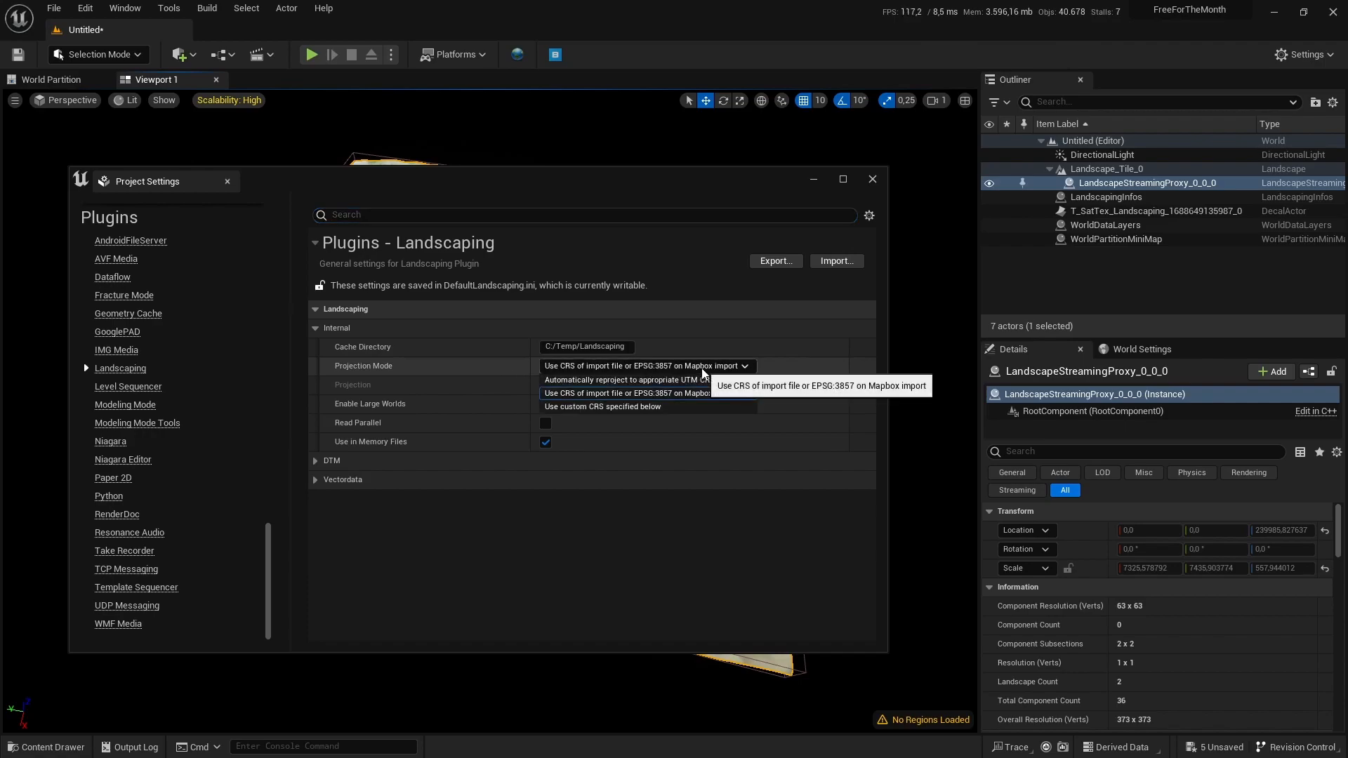
click(601, 405)
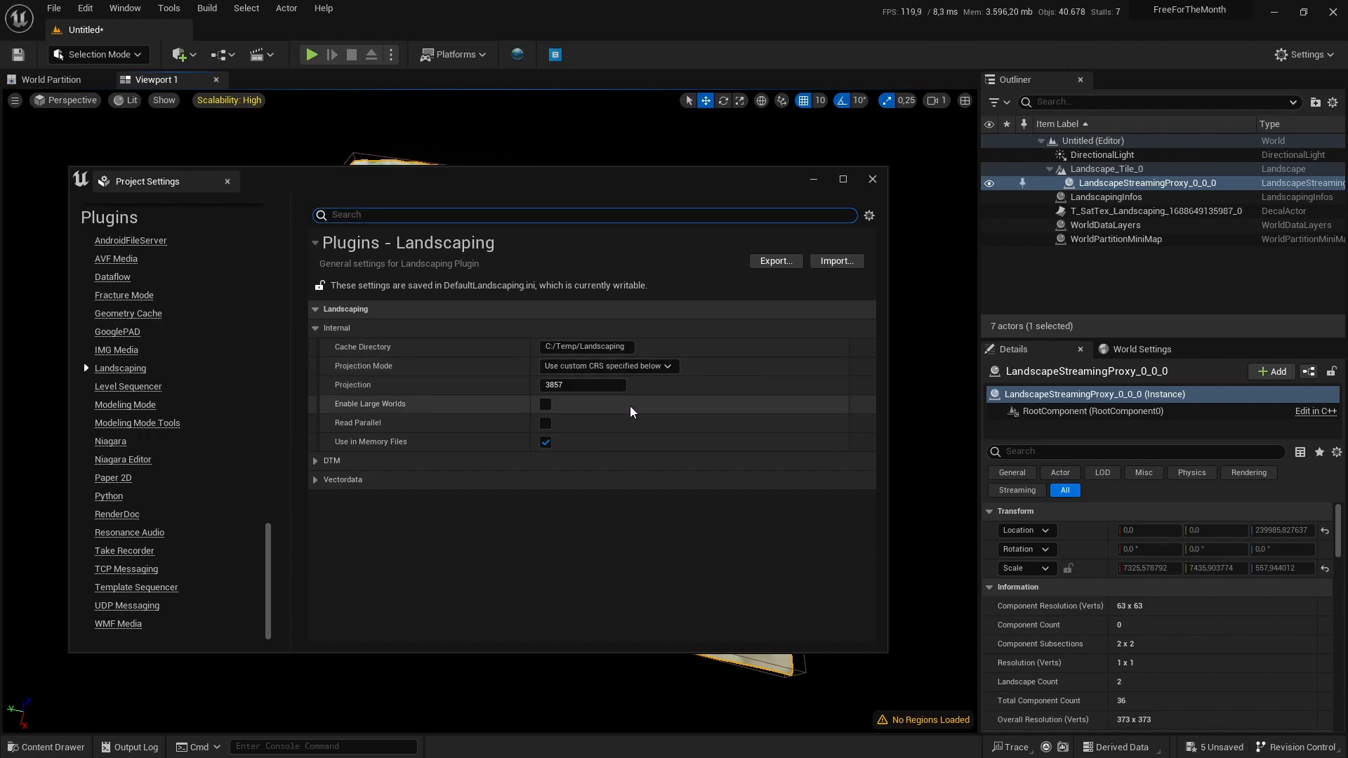
mouse_move(413, 401)
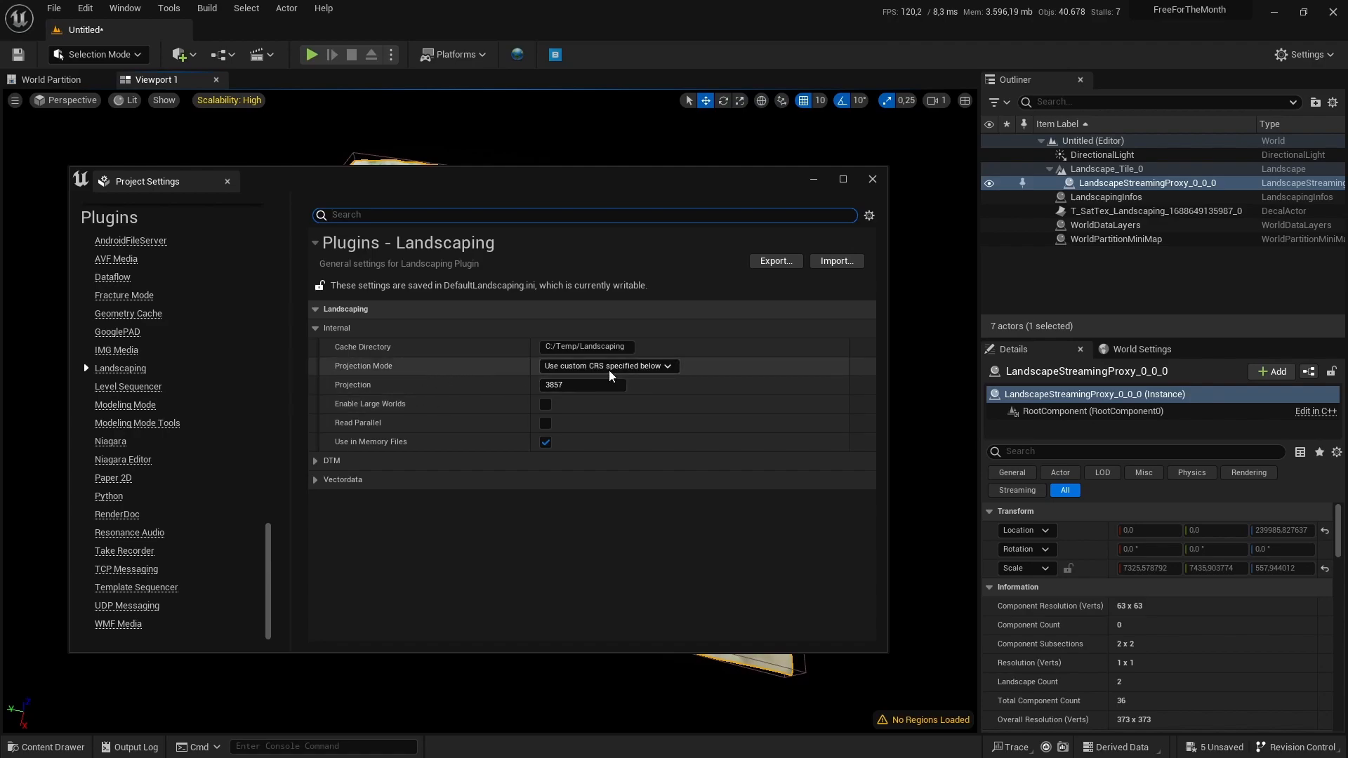
click(608, 365)
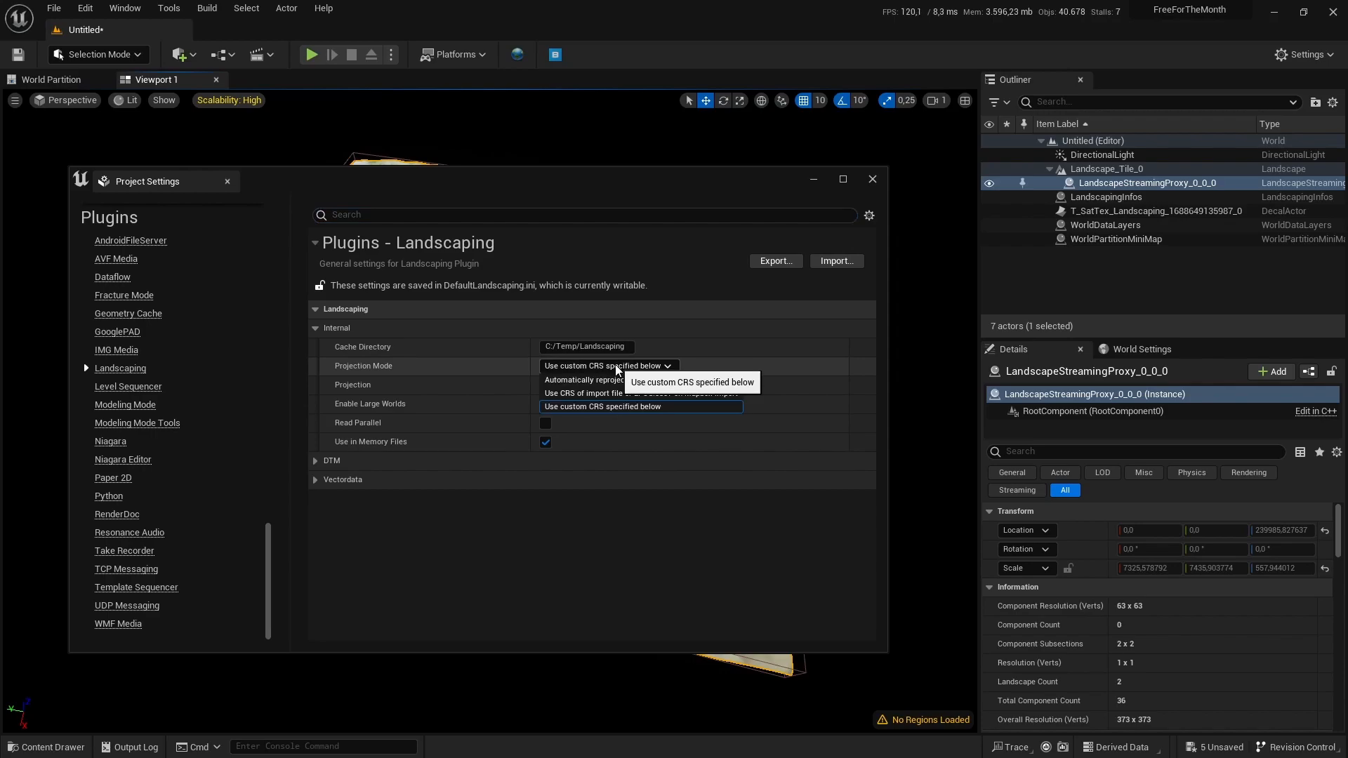
mouse_move(636, 393)
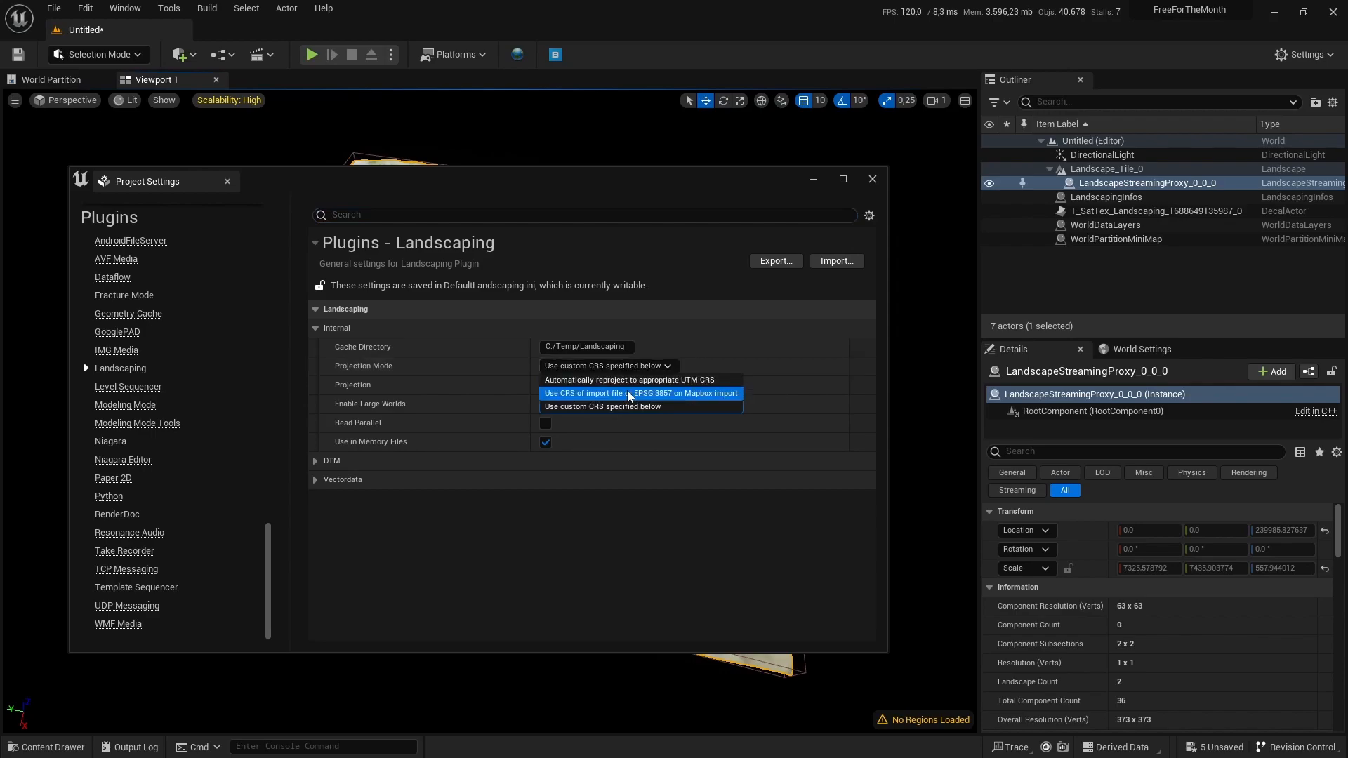
mouse_move(637, 406)
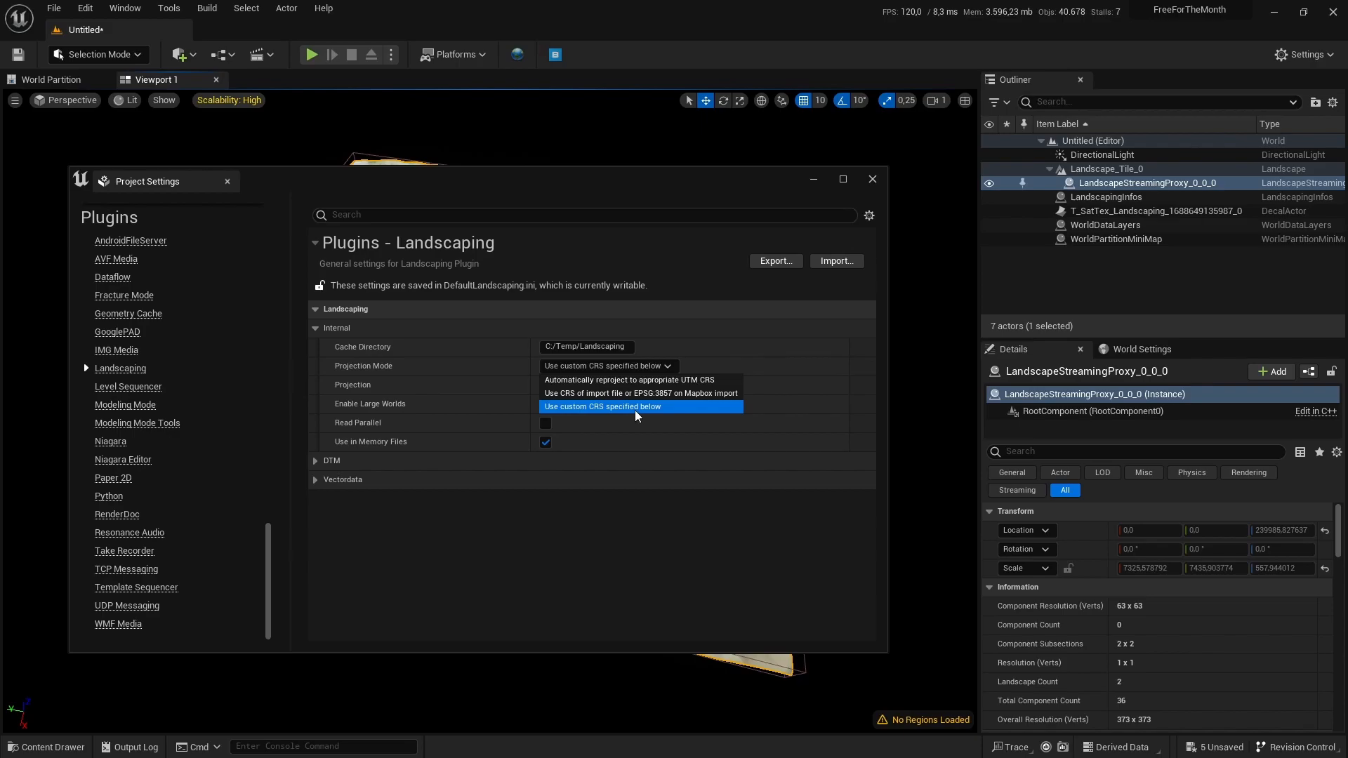
click(629, 379)
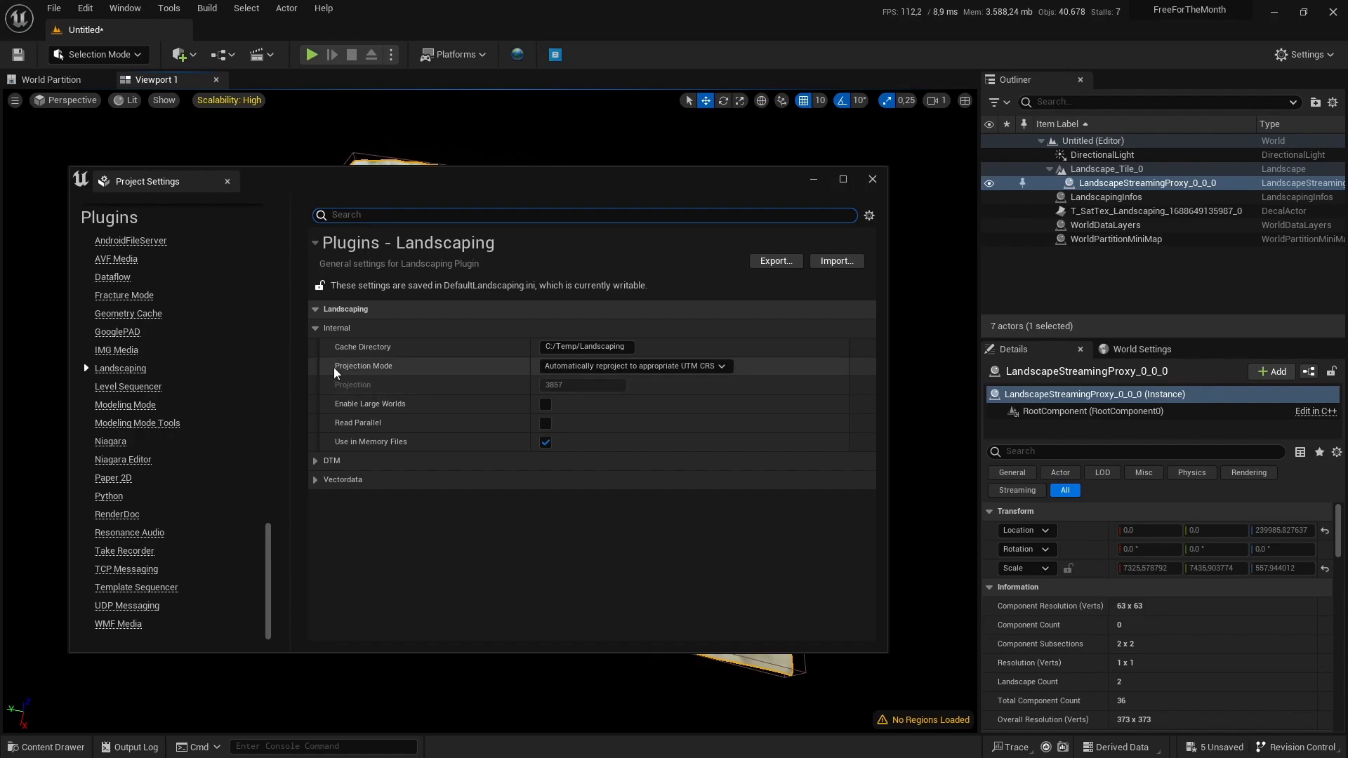
click(545, 441)
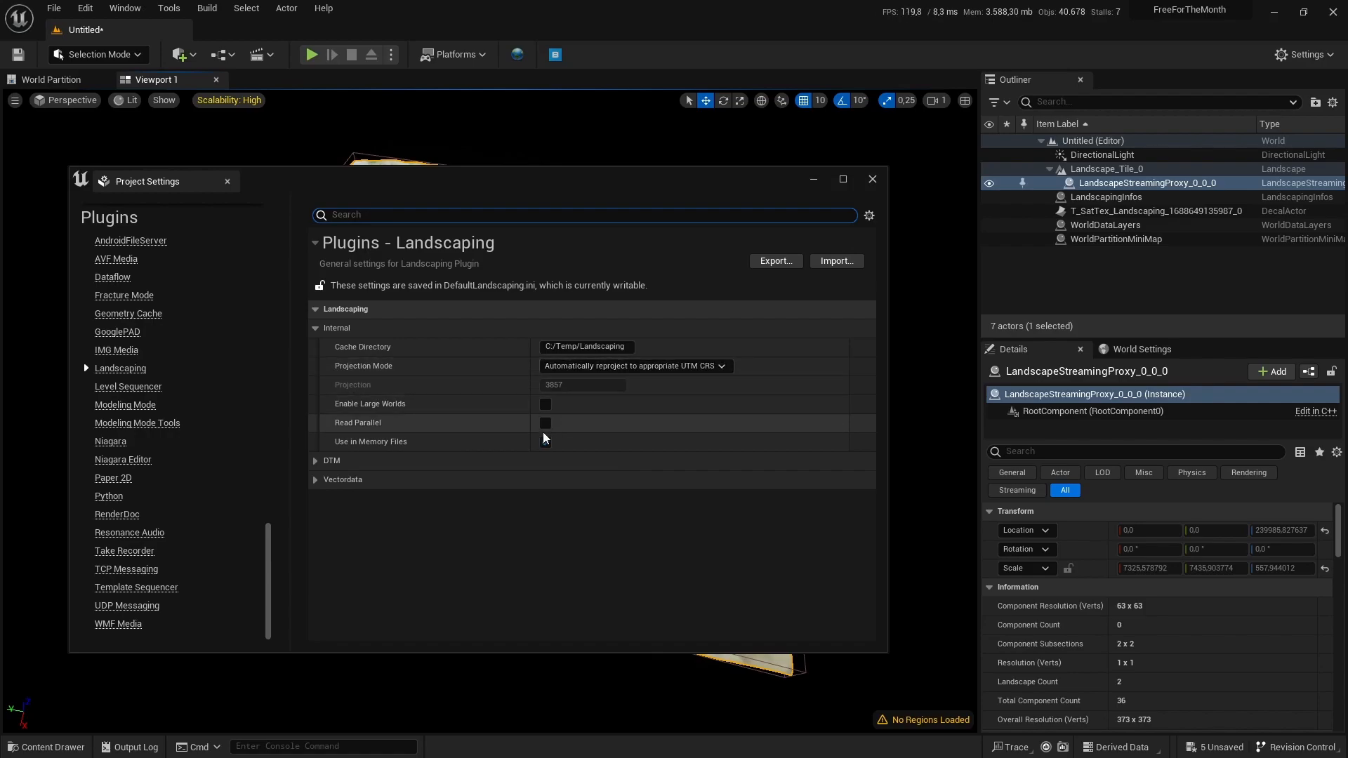
click(545, 440)
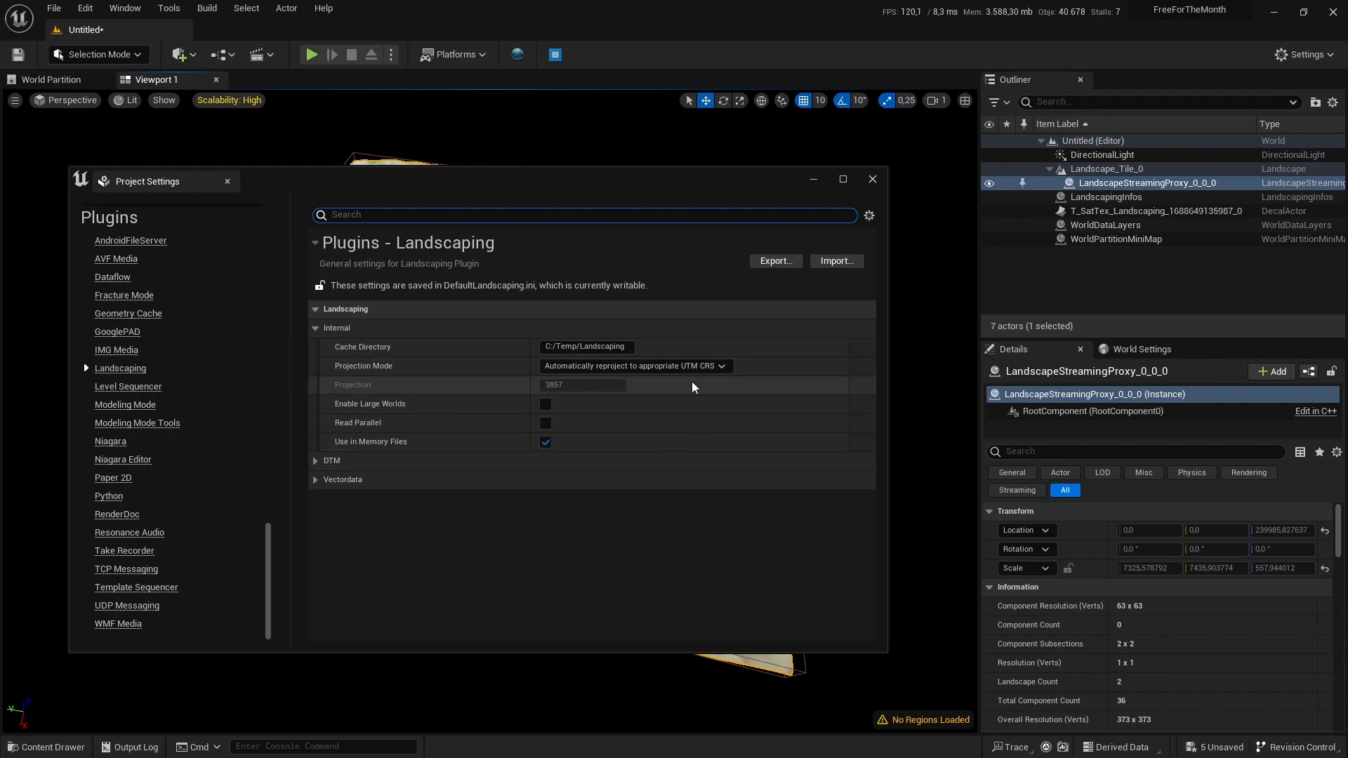
mouse_move(769, 499)
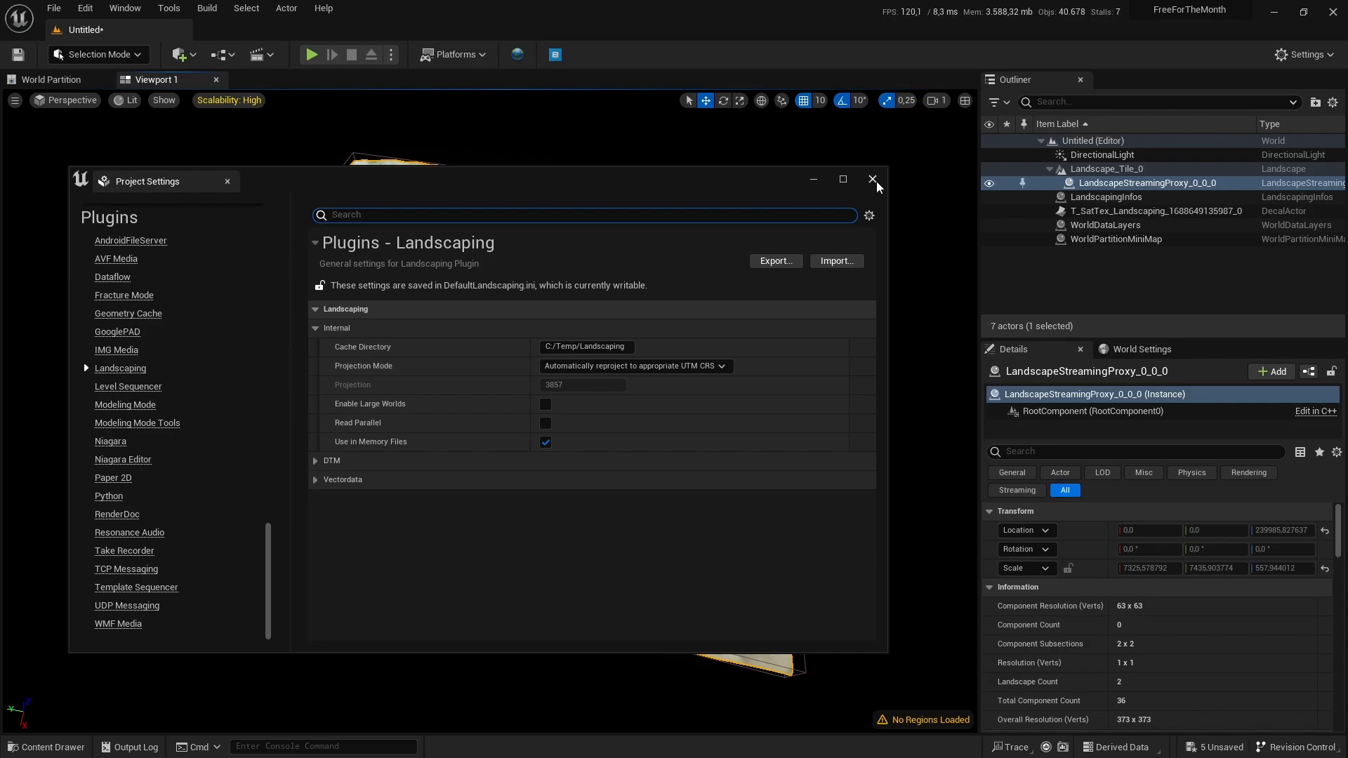
Close Project Settings and scroll the Landscaping tab to Import Vector data
click(873, 179)
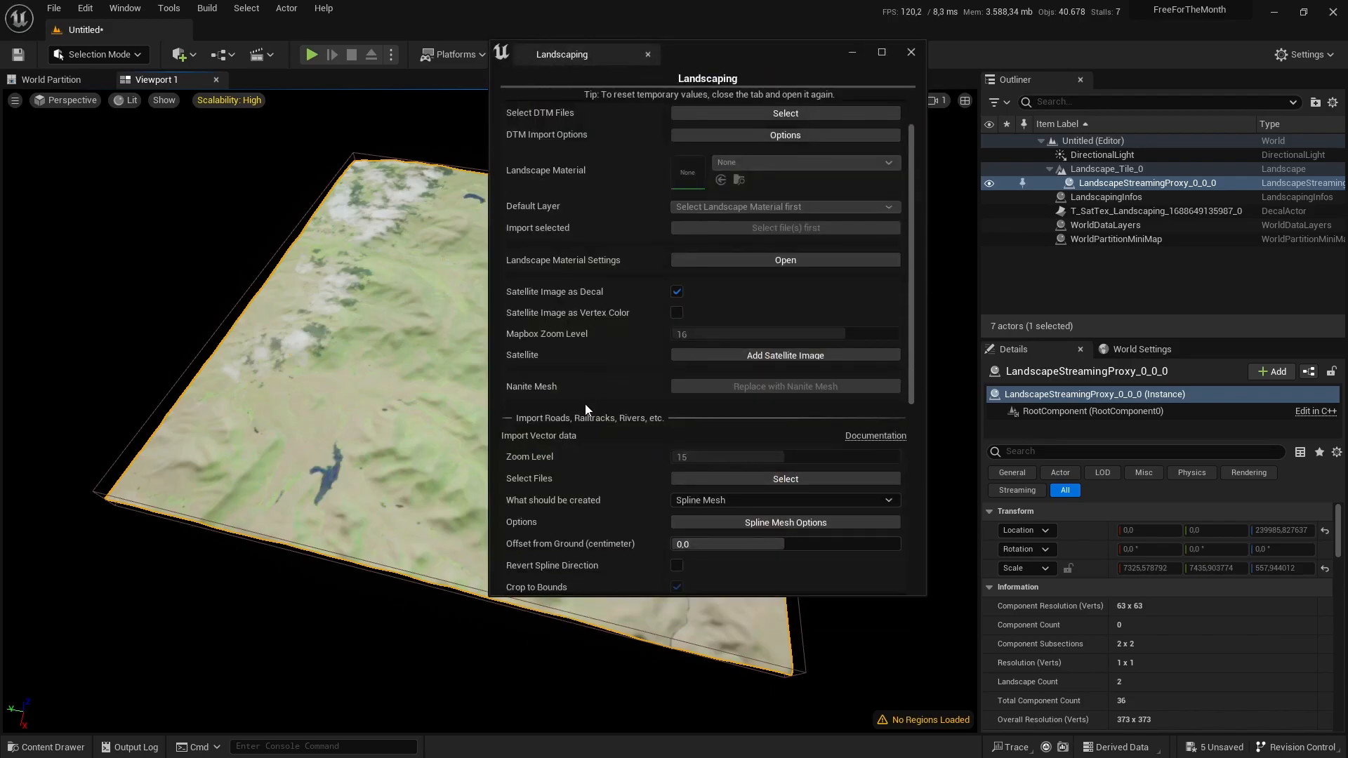
scroll(down, 3)
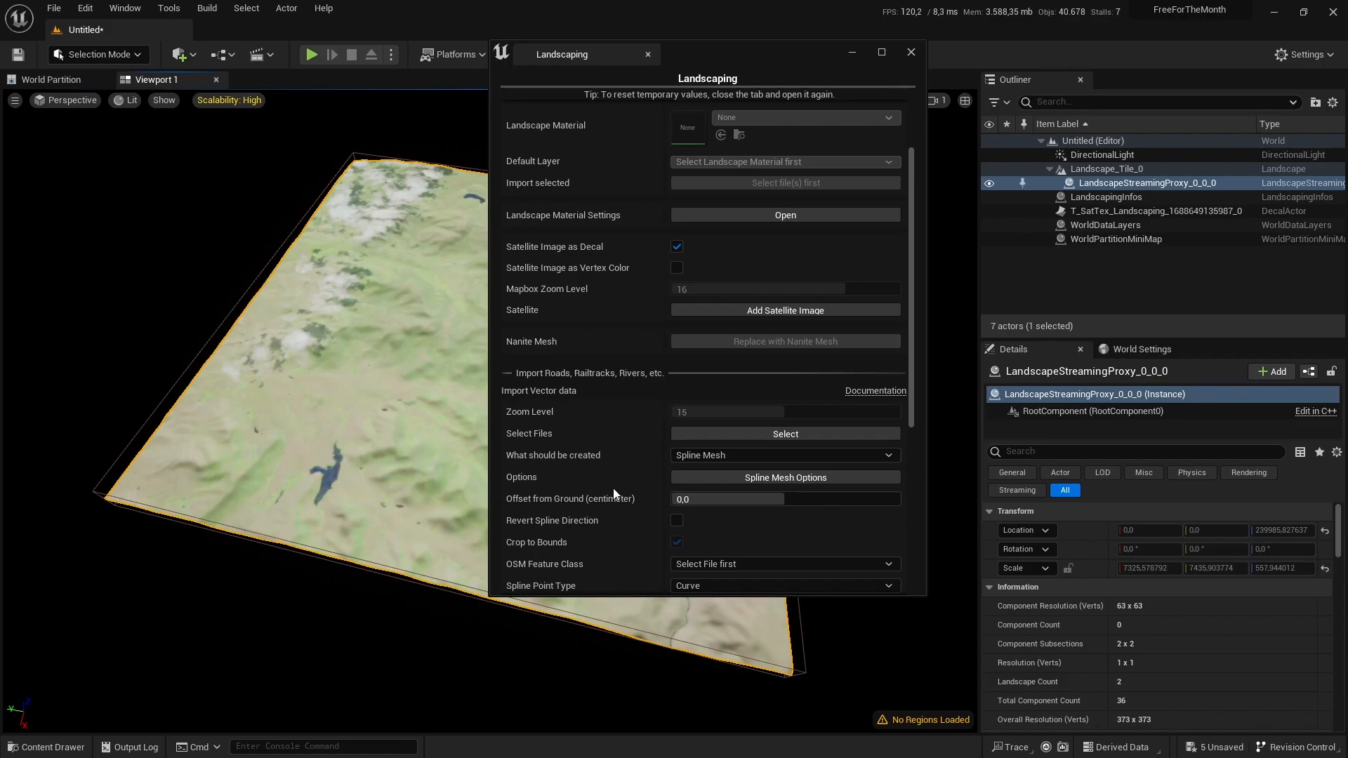
mouse_move(852, 67)
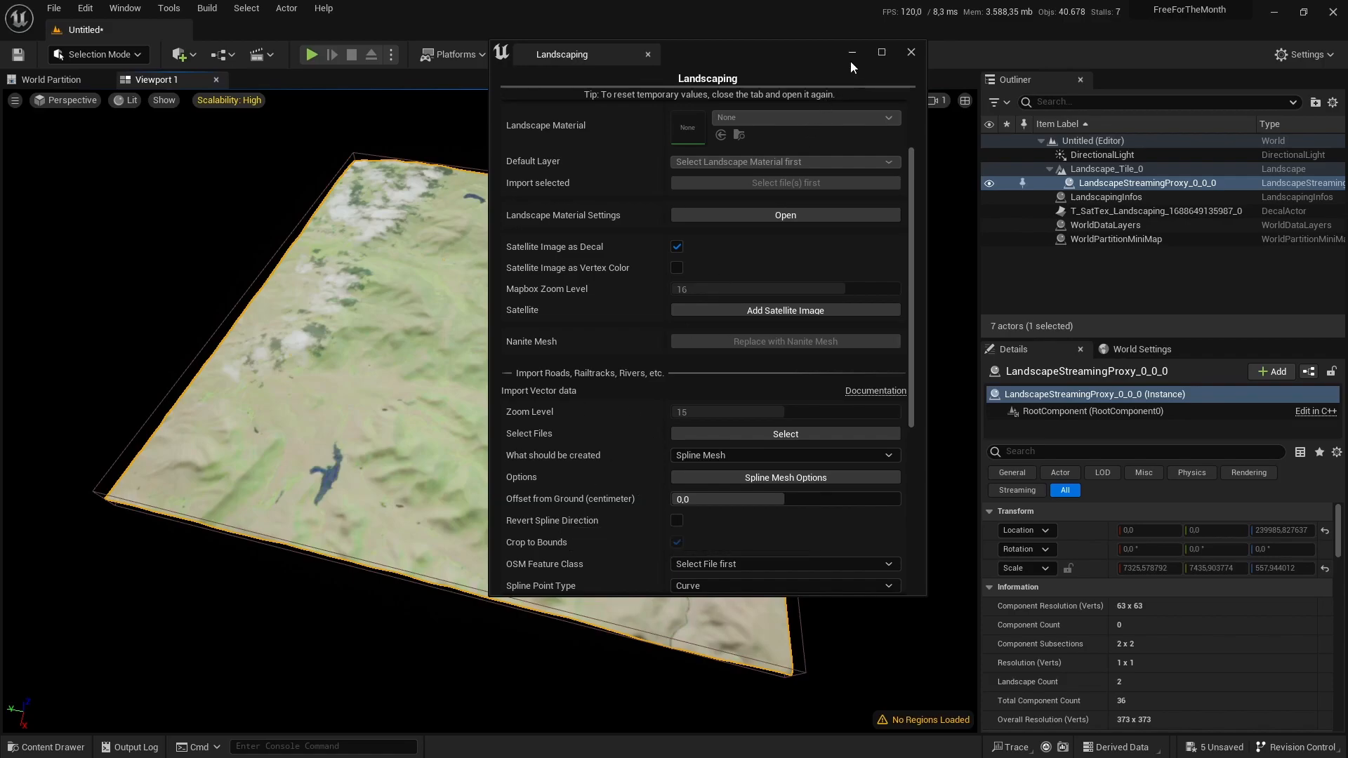
Minimize the Unreal Engine editor to reach the browser
click(910, 52)
text(download.geofabrik.d)
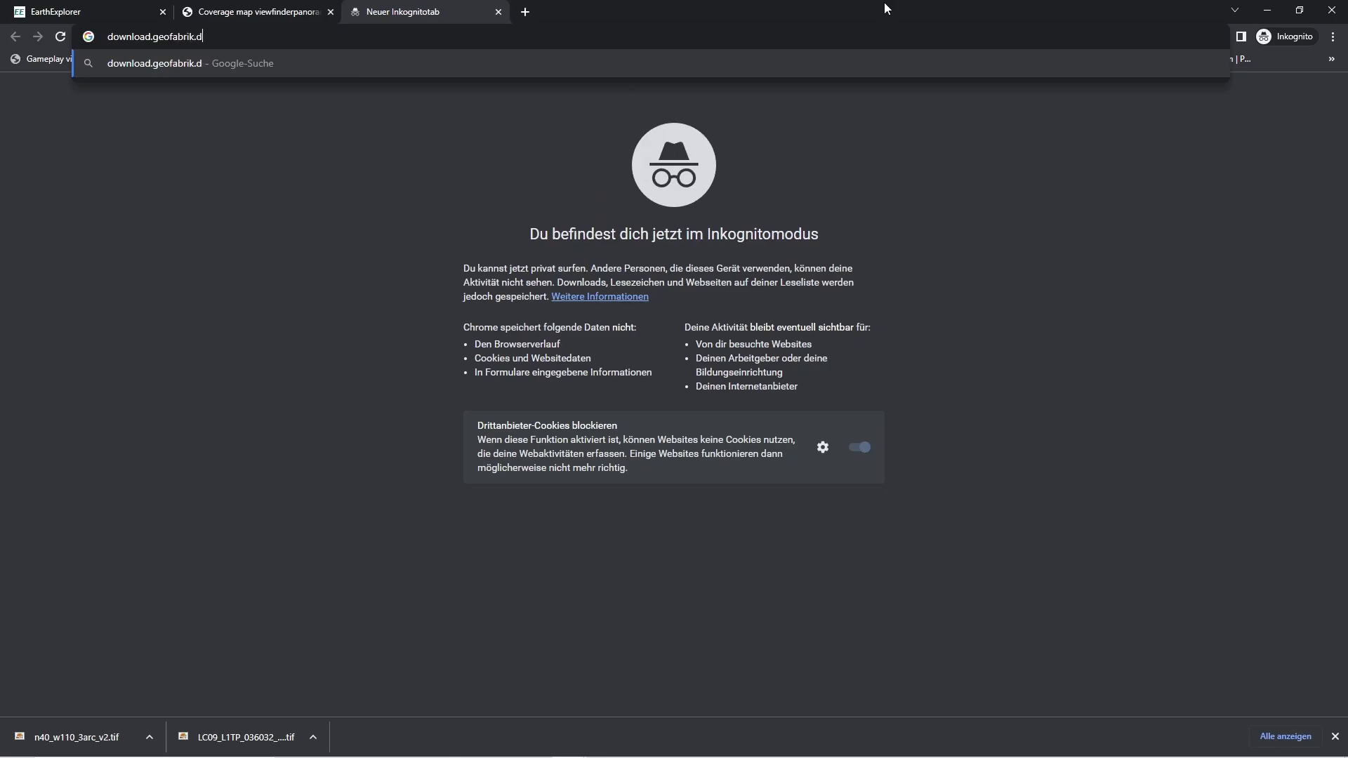
Navigate Geofabrik to North America > United States > Utah and download utah-latest-free.shp.zip
key(Return)
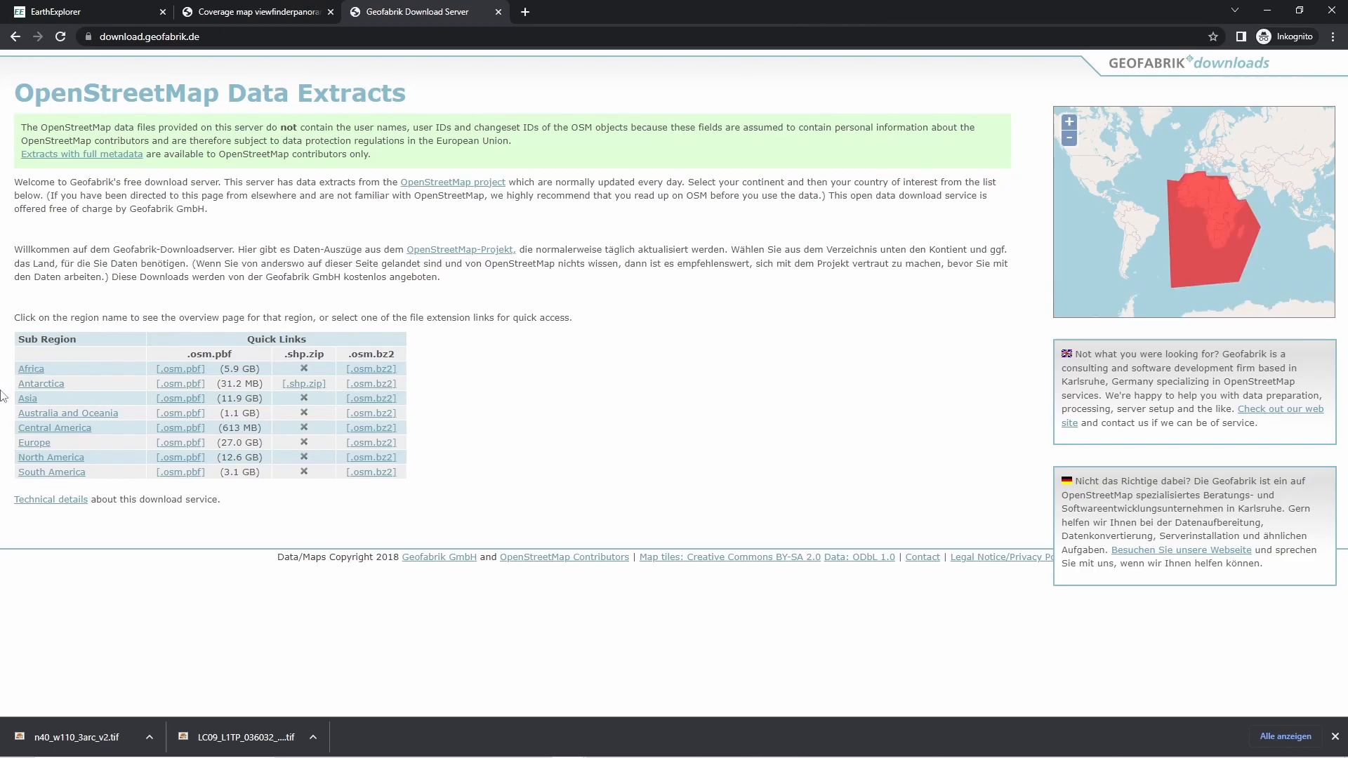
mouse_move(51, 471)
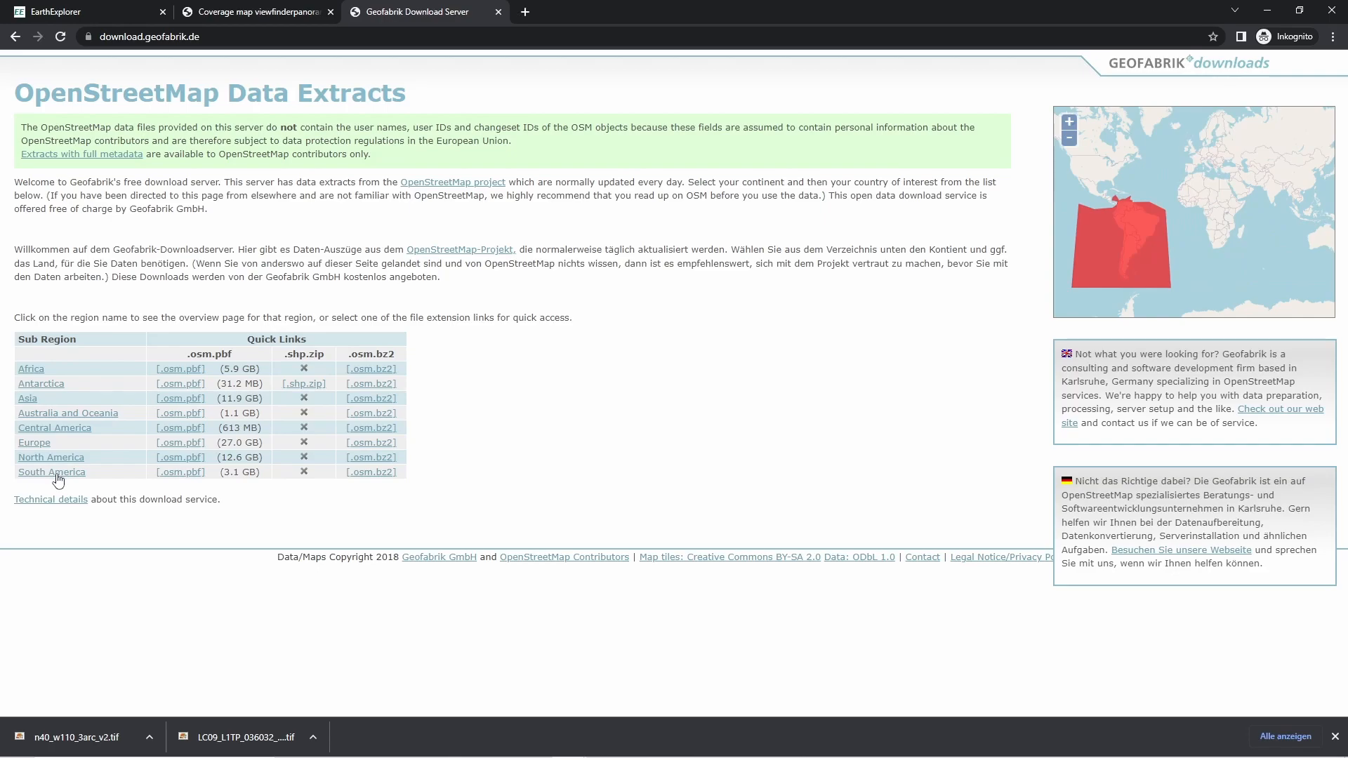
mouse_move(49, 457)
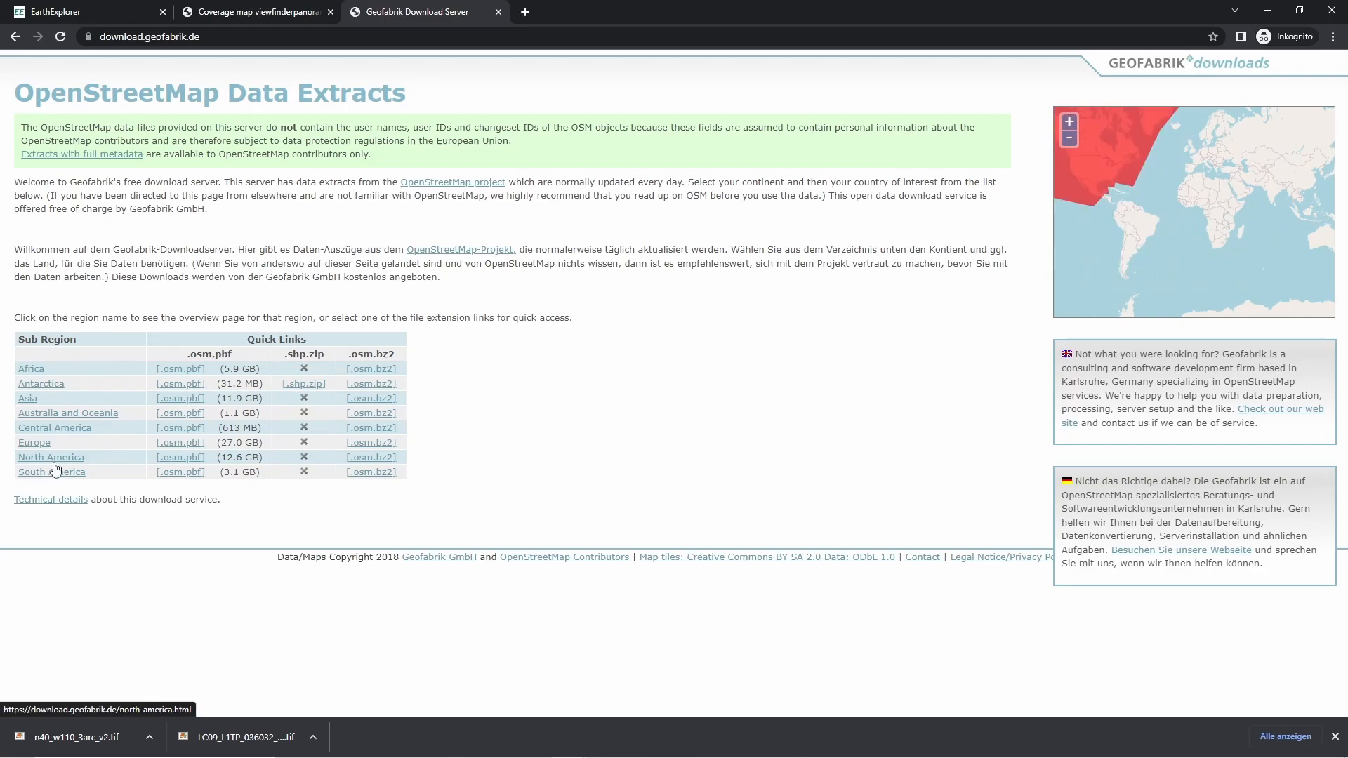
click(50, 456)
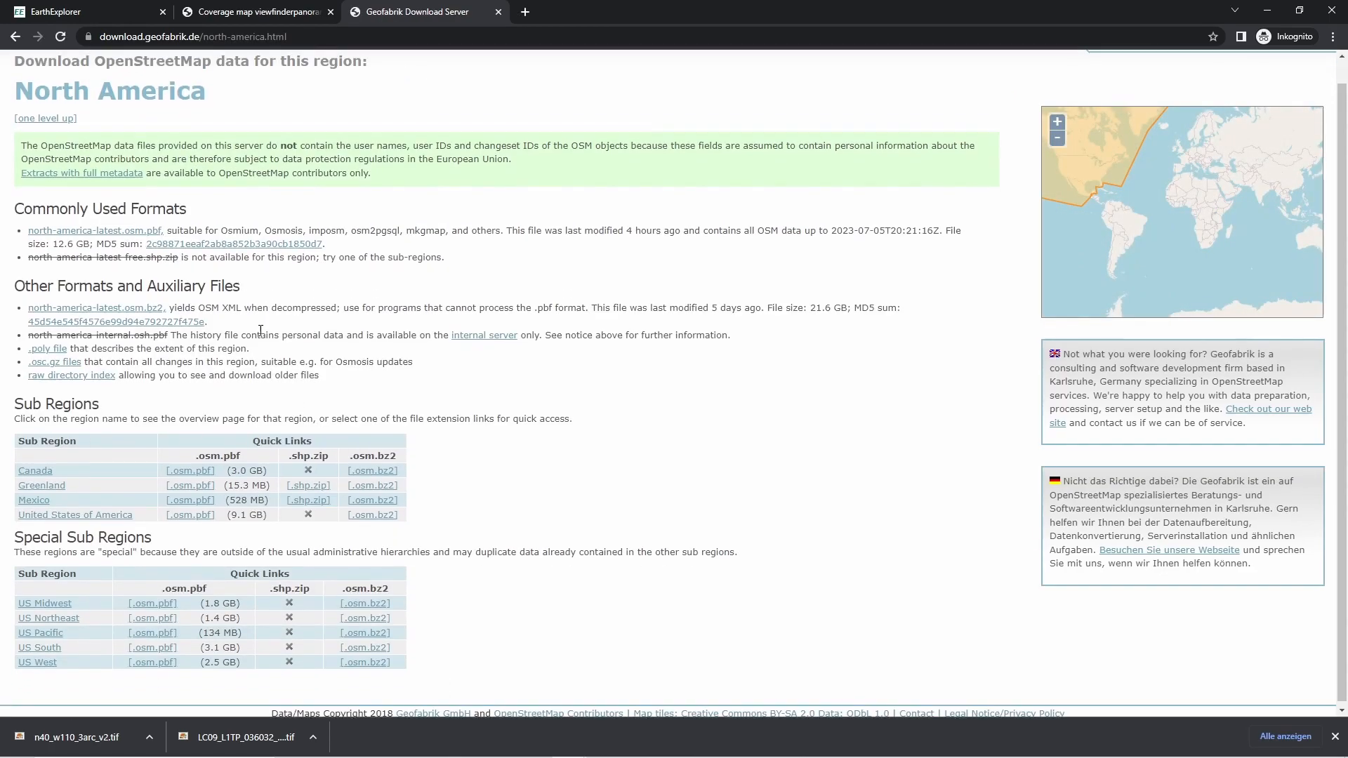
click(75, 513)
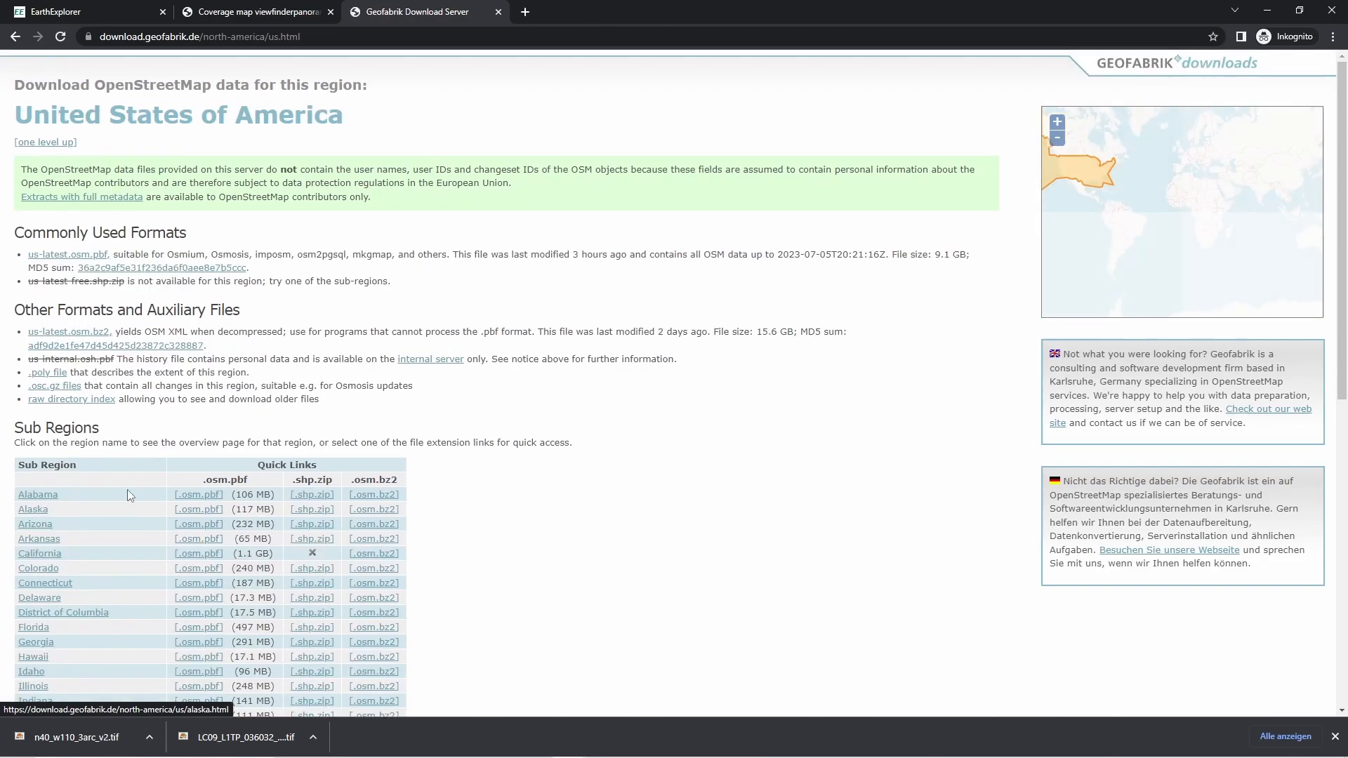
scroll(down, 3)
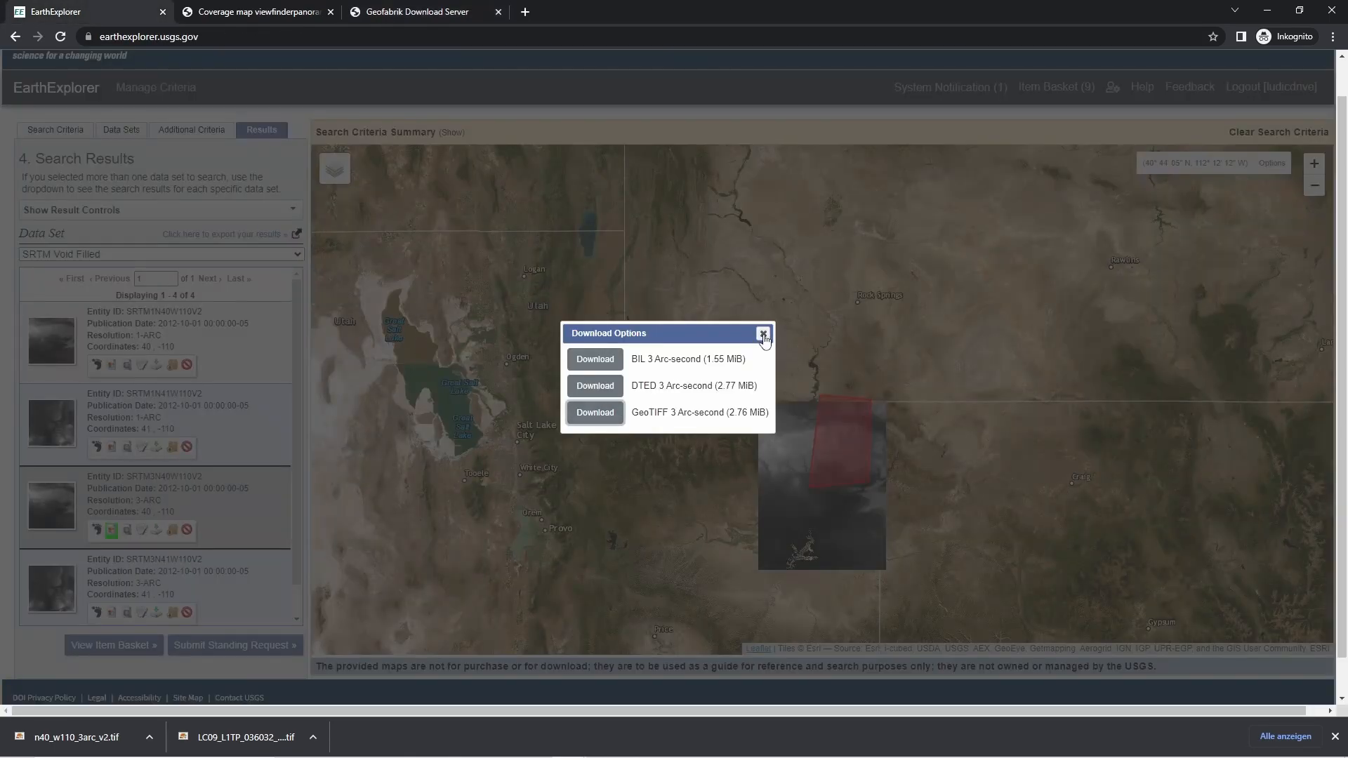
click(762, 333)
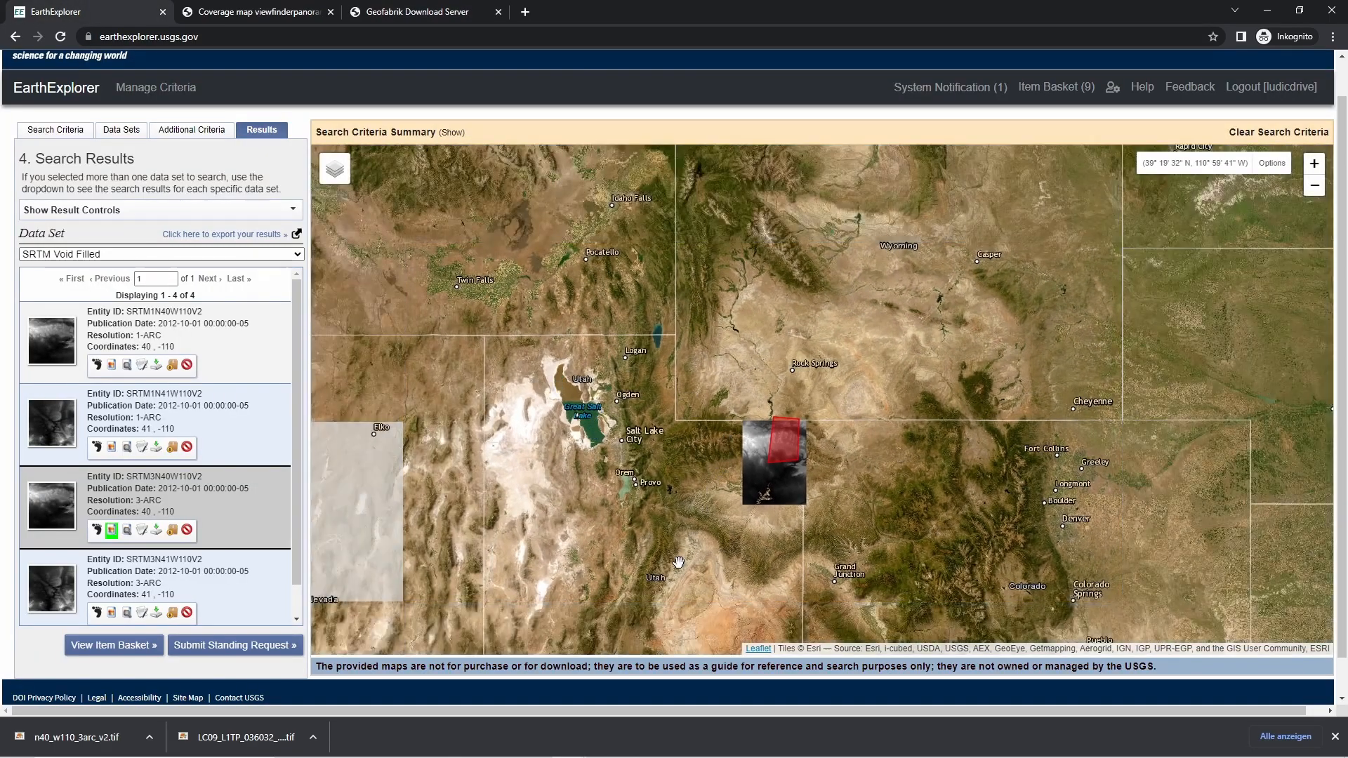
click(421, 12)
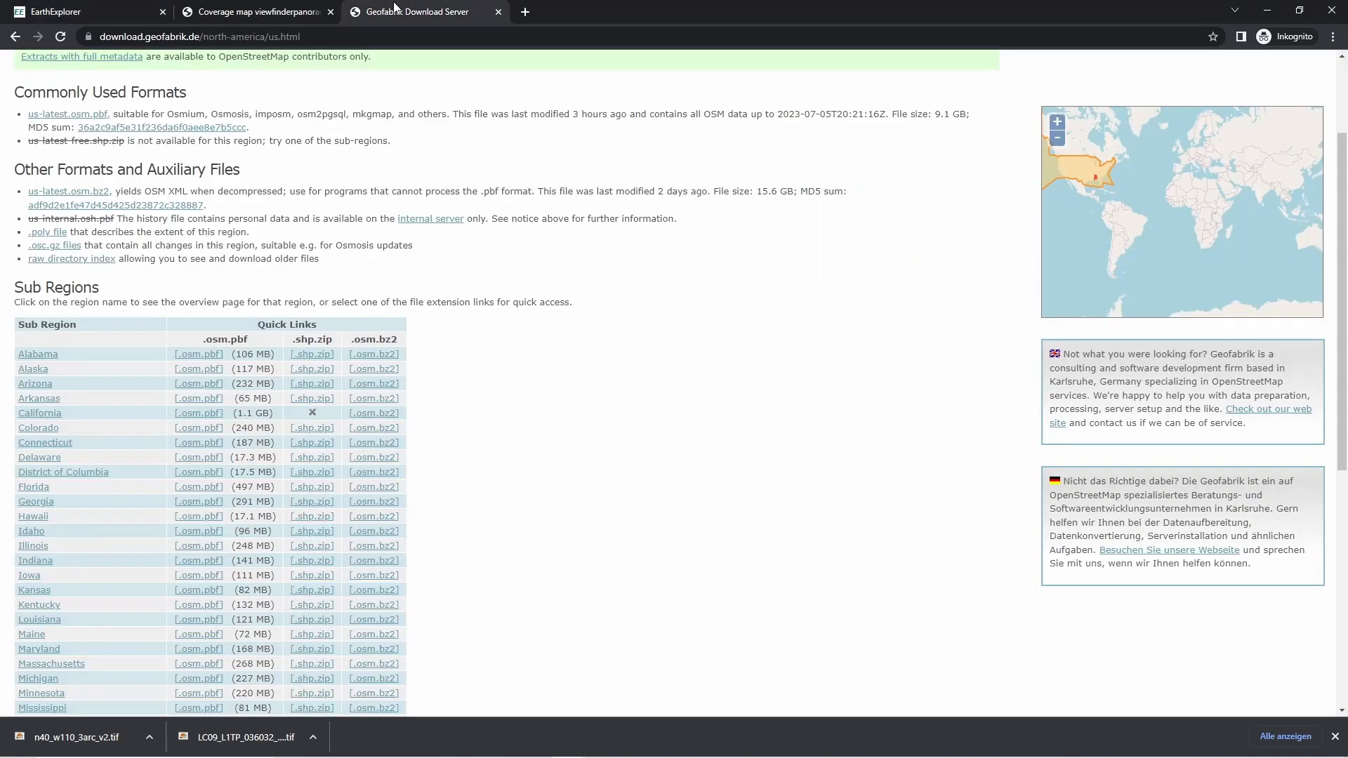
scroll(down, 3)
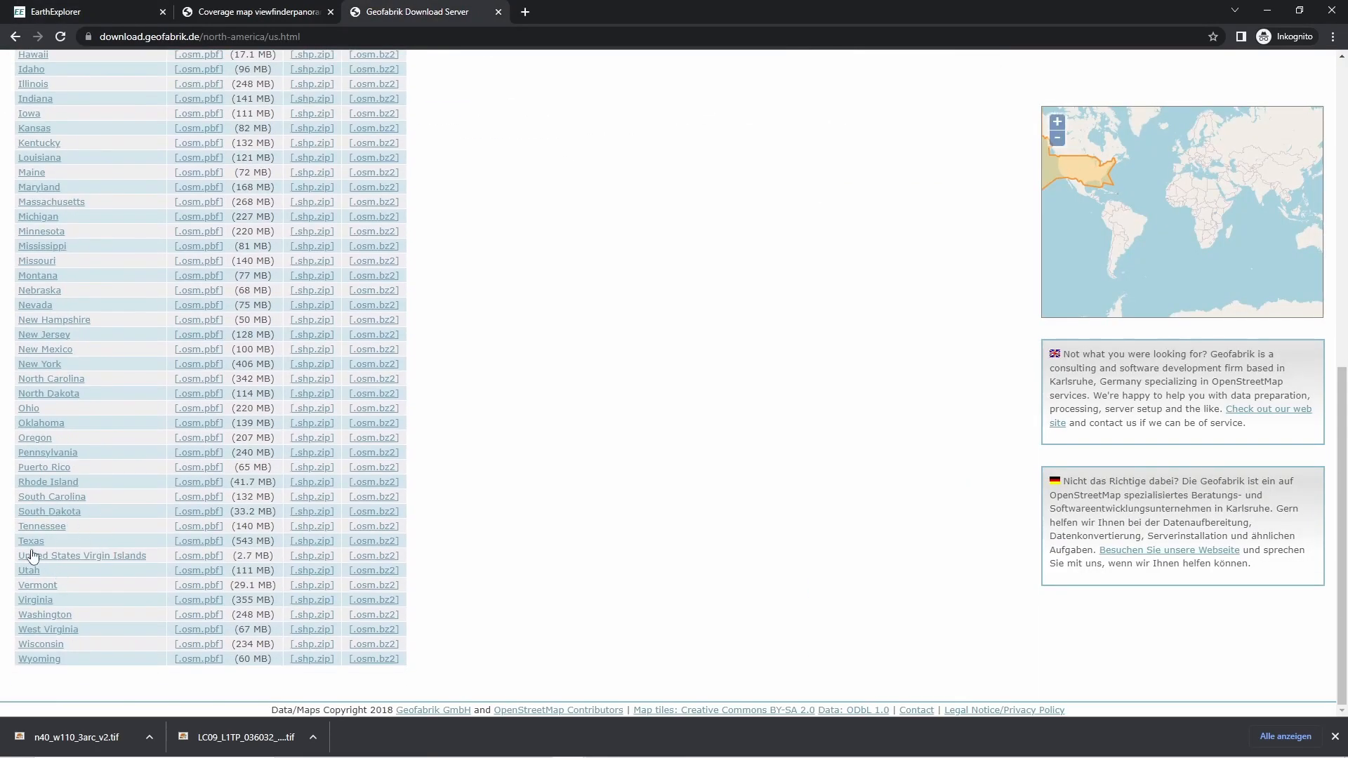
click(28, 570)
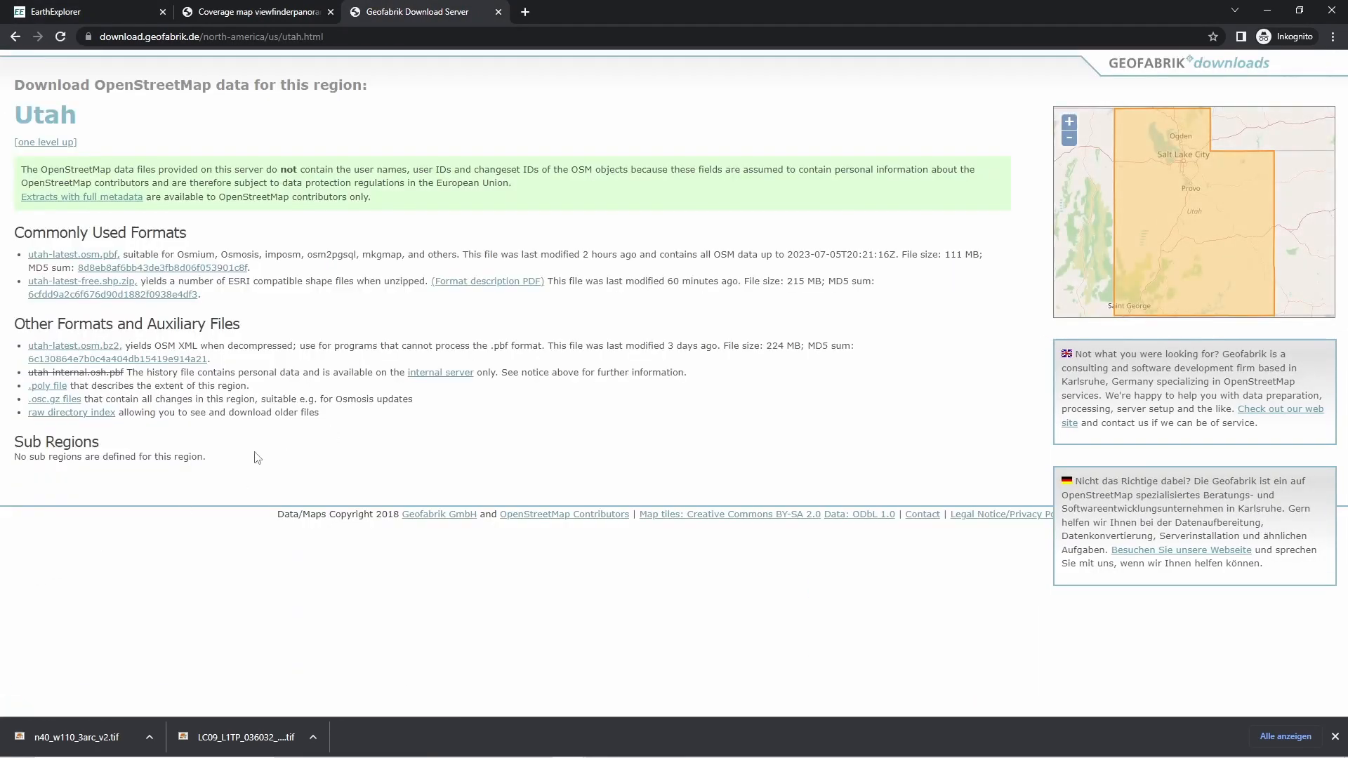
mouse_move(135, 311)
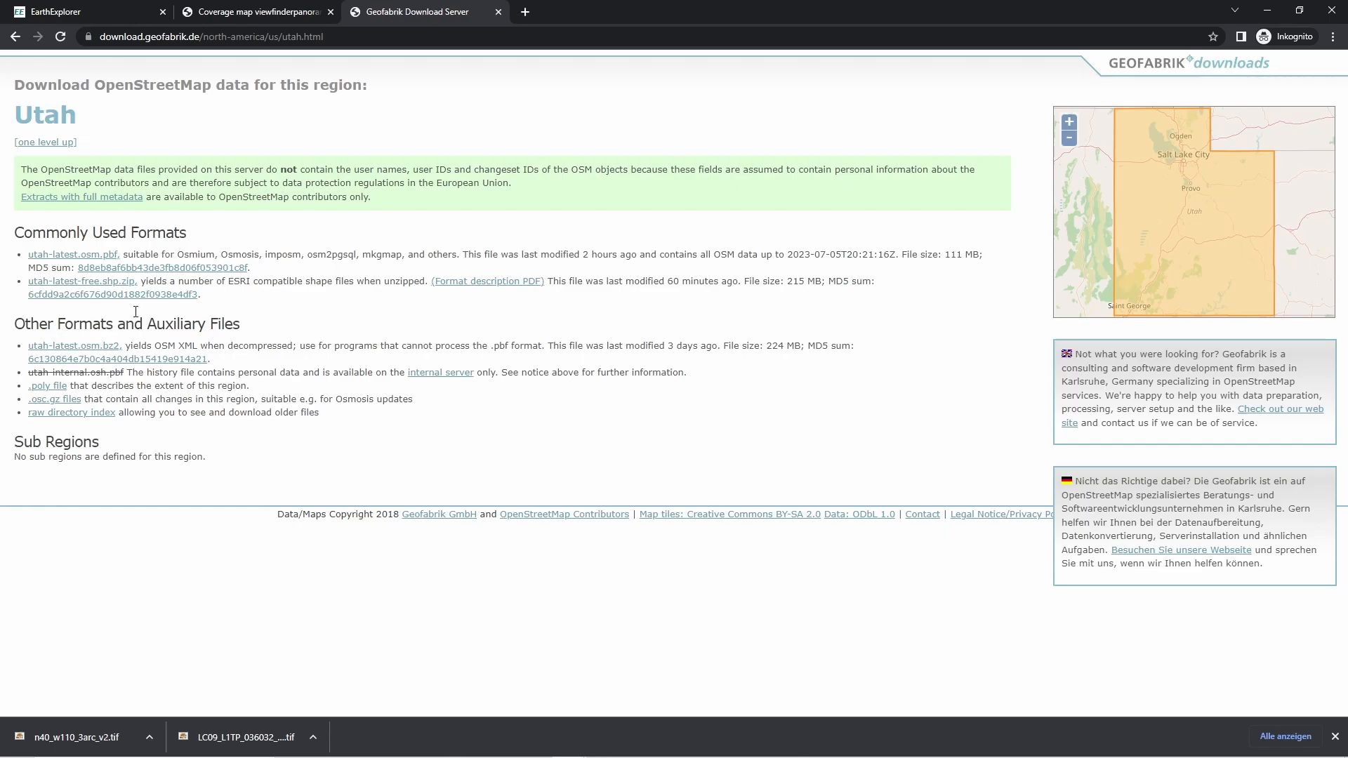
mouse_move(111, 288)
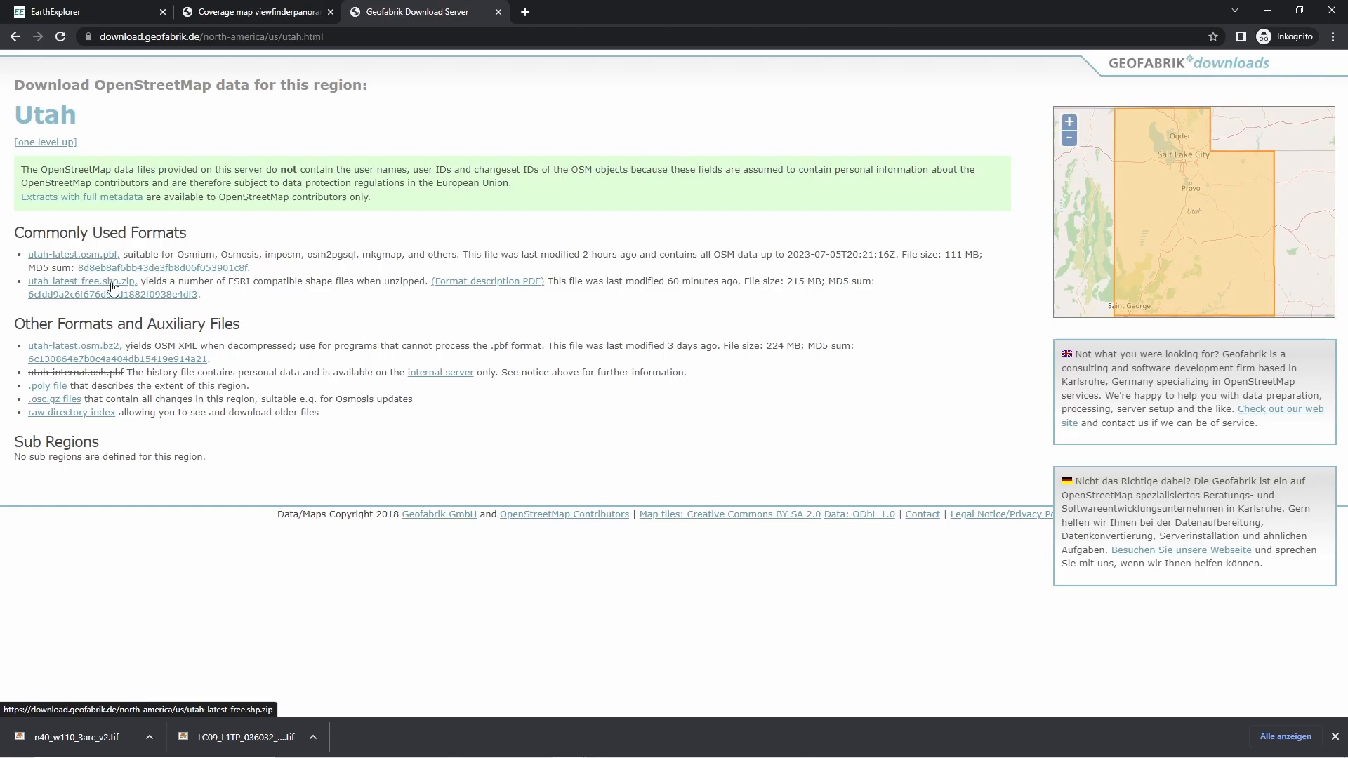
click(81, 280)
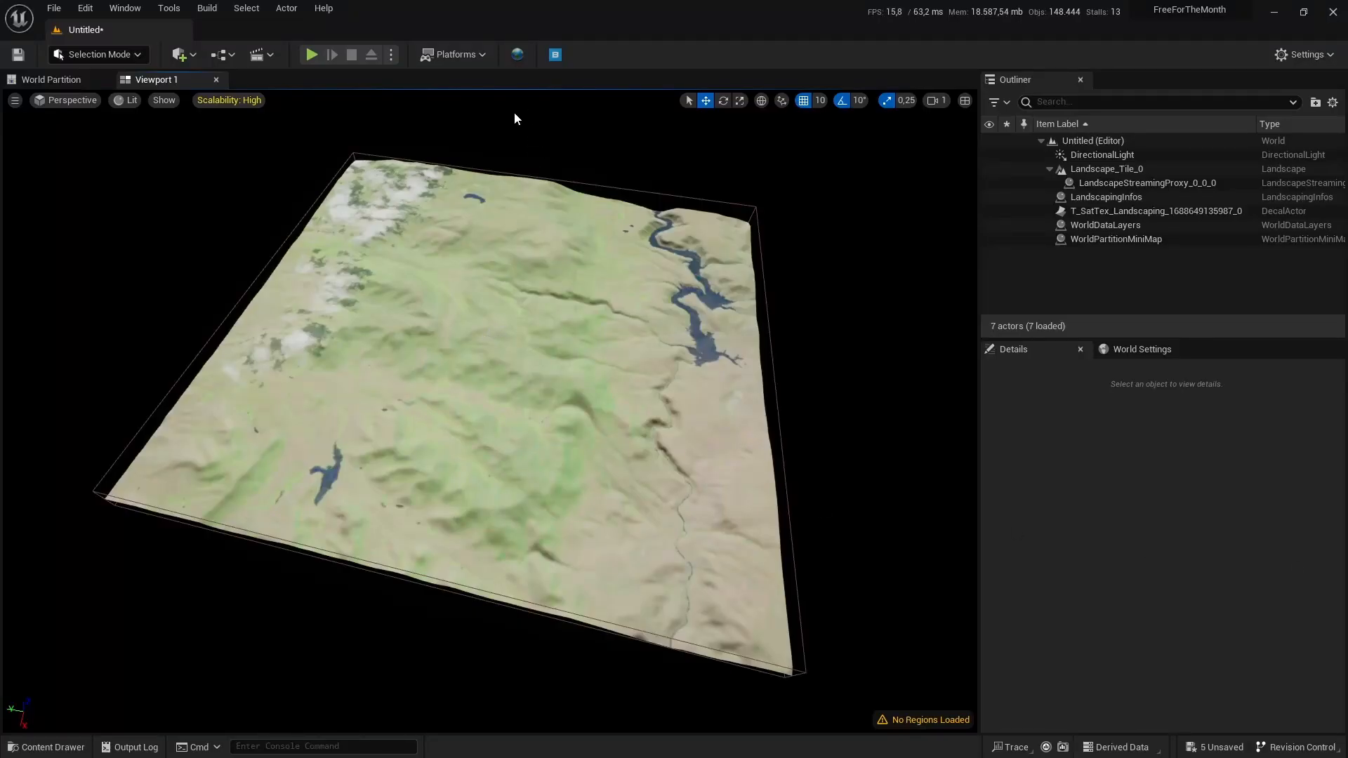
Load gis_osm_roads_free_1.shp from the utah-latest-free.shp folder into Landscaping's vector import
click(517, 54)
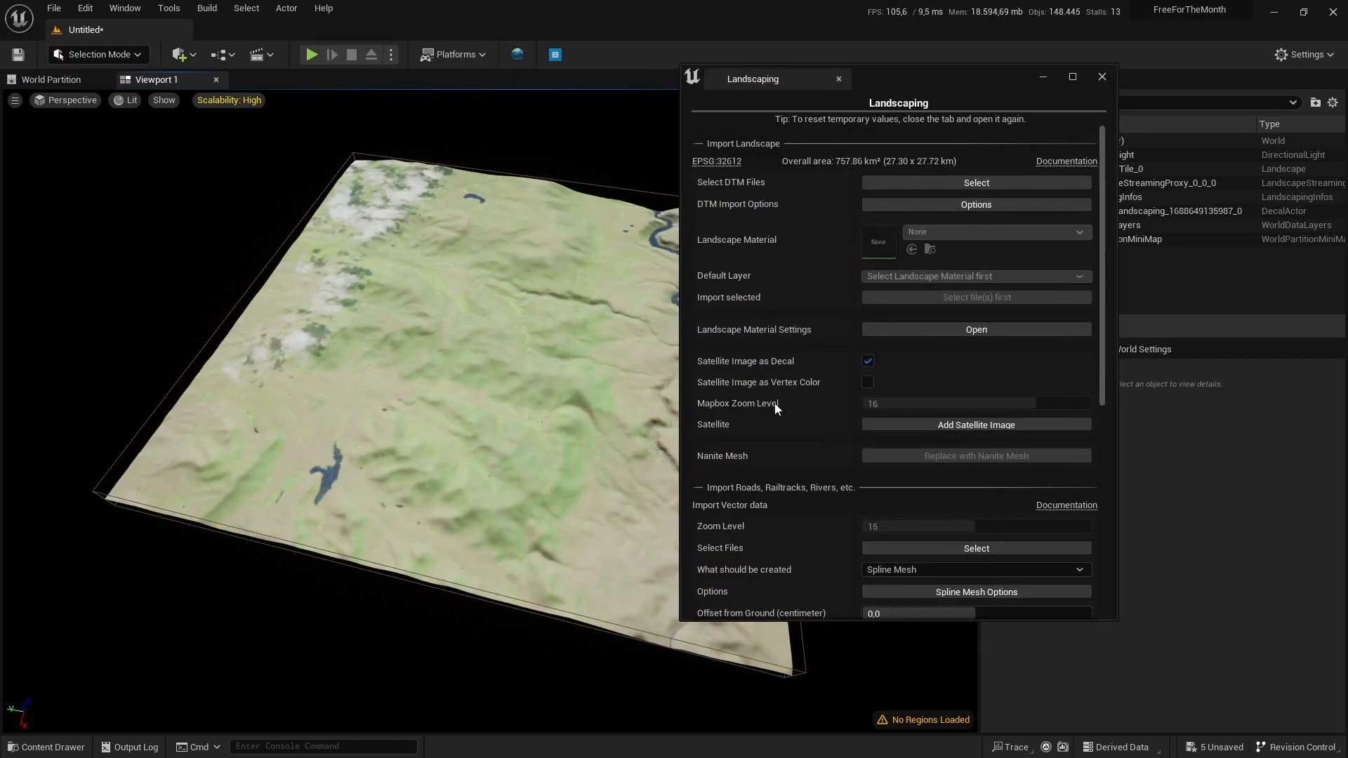
click(975, 548)
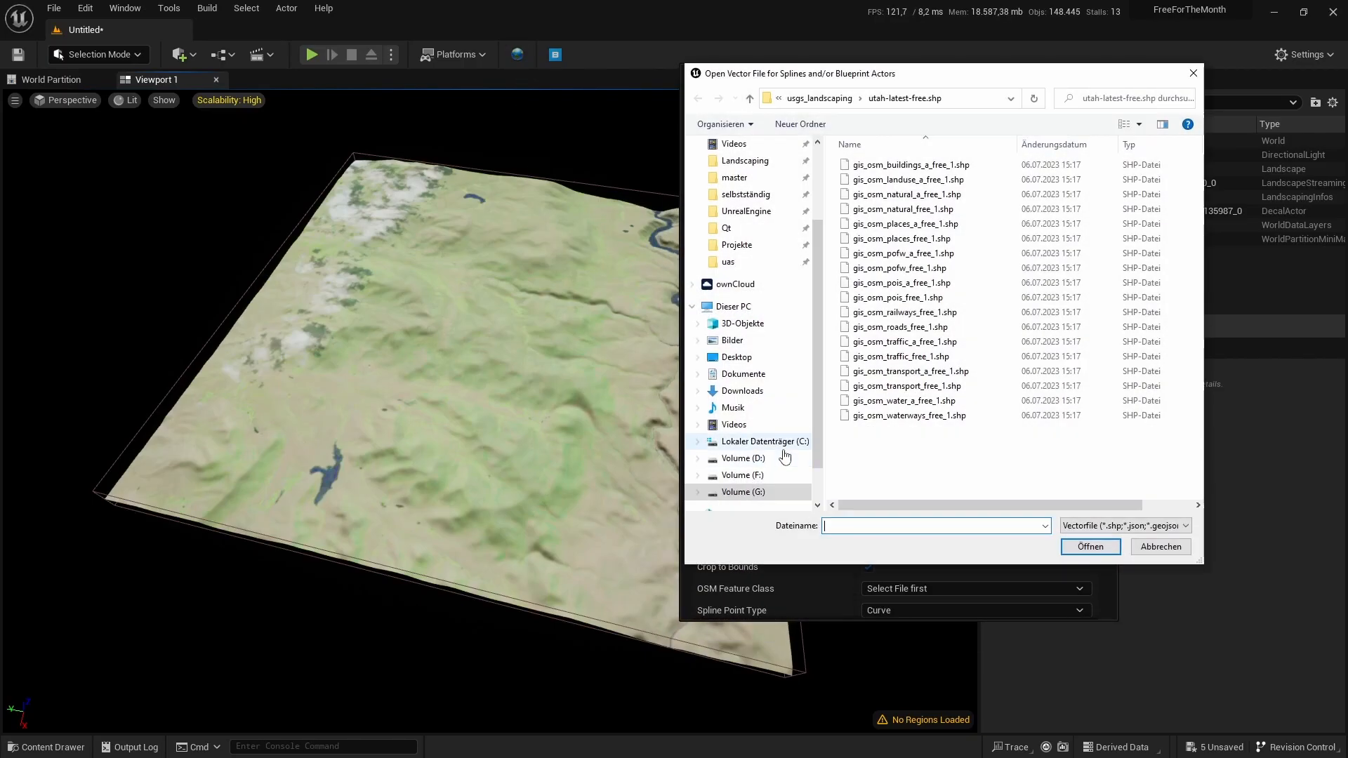
click(907, 164)
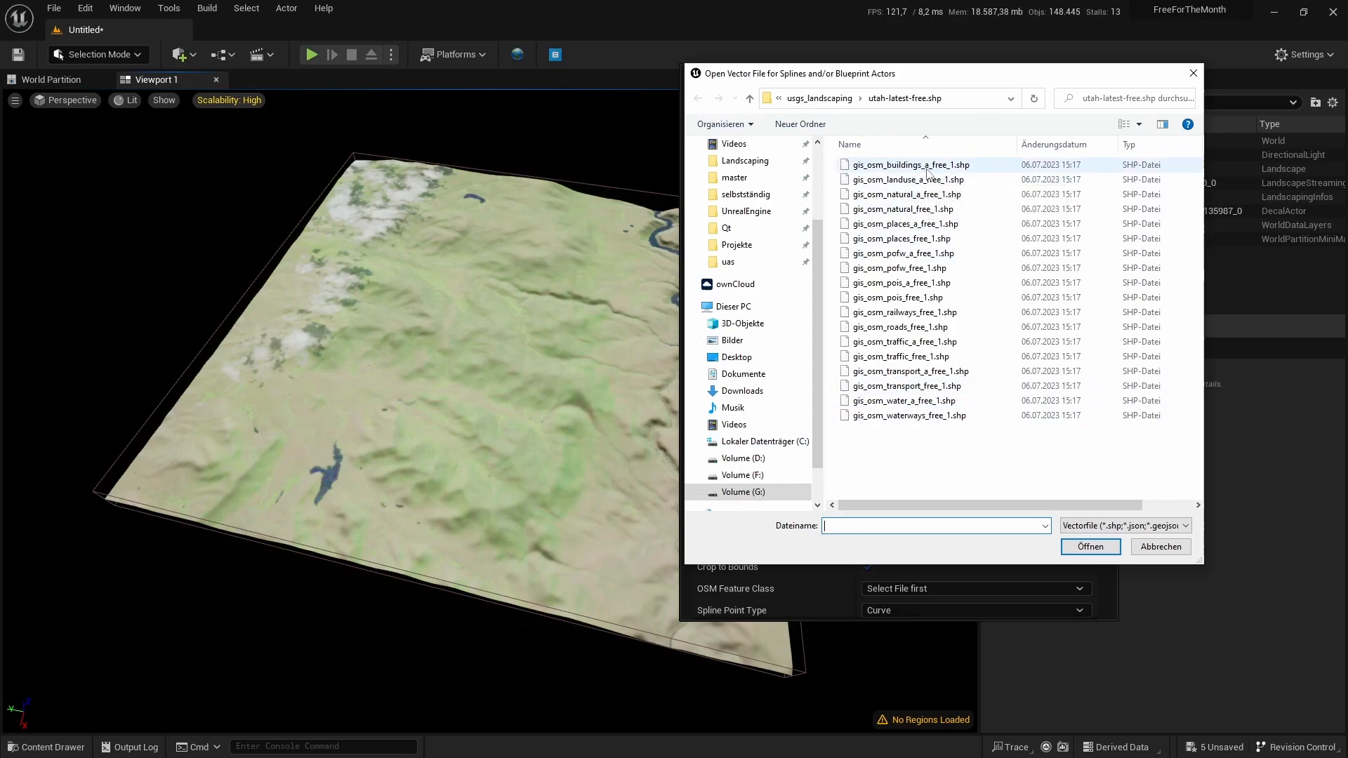
mouse_move(908, 179)
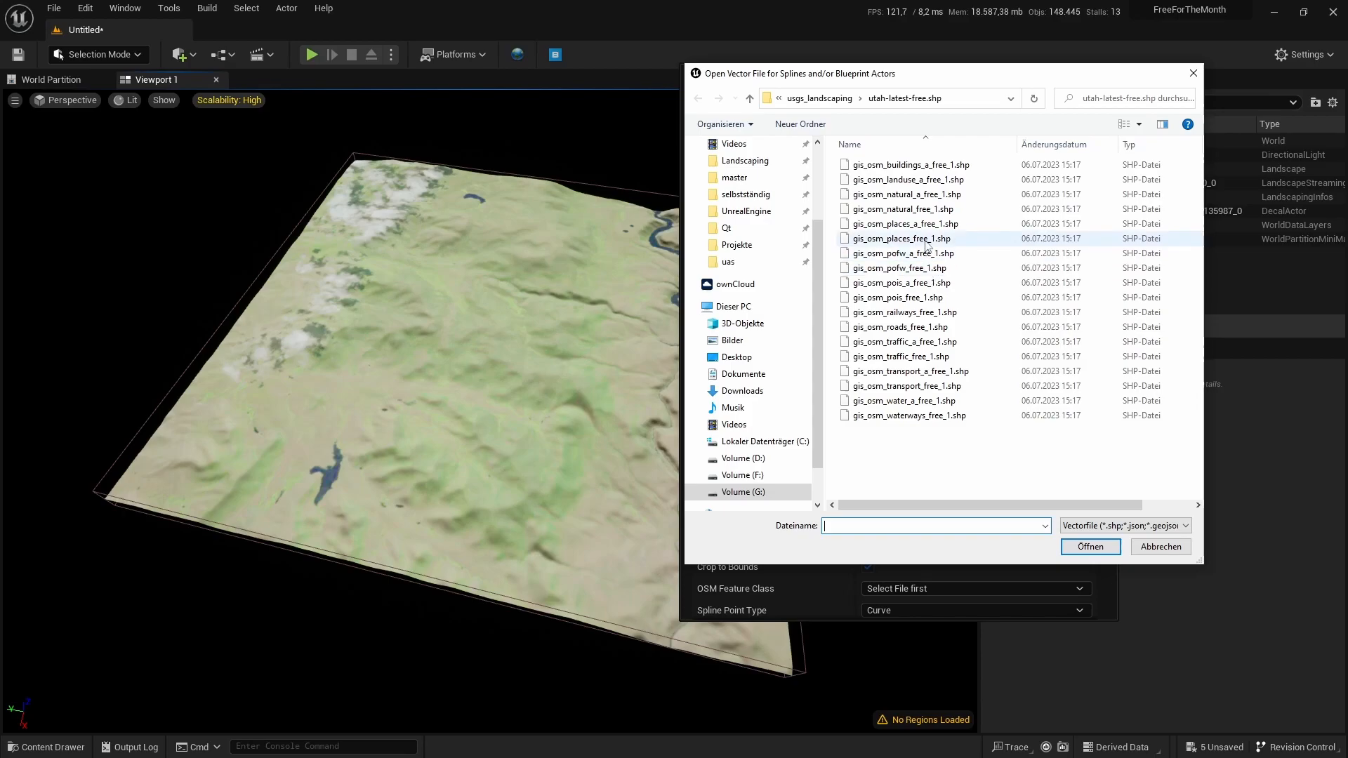
mouse_move(915, 415)
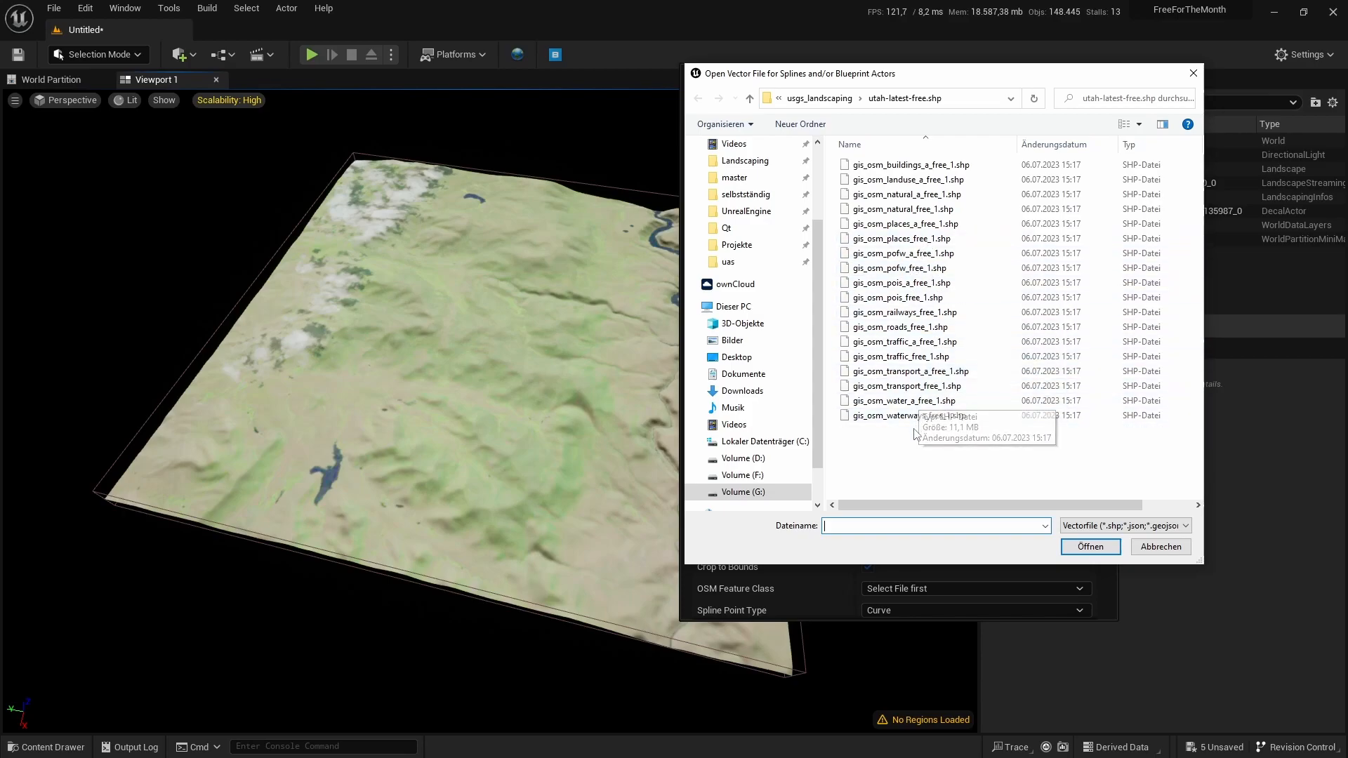
click(903, 341)
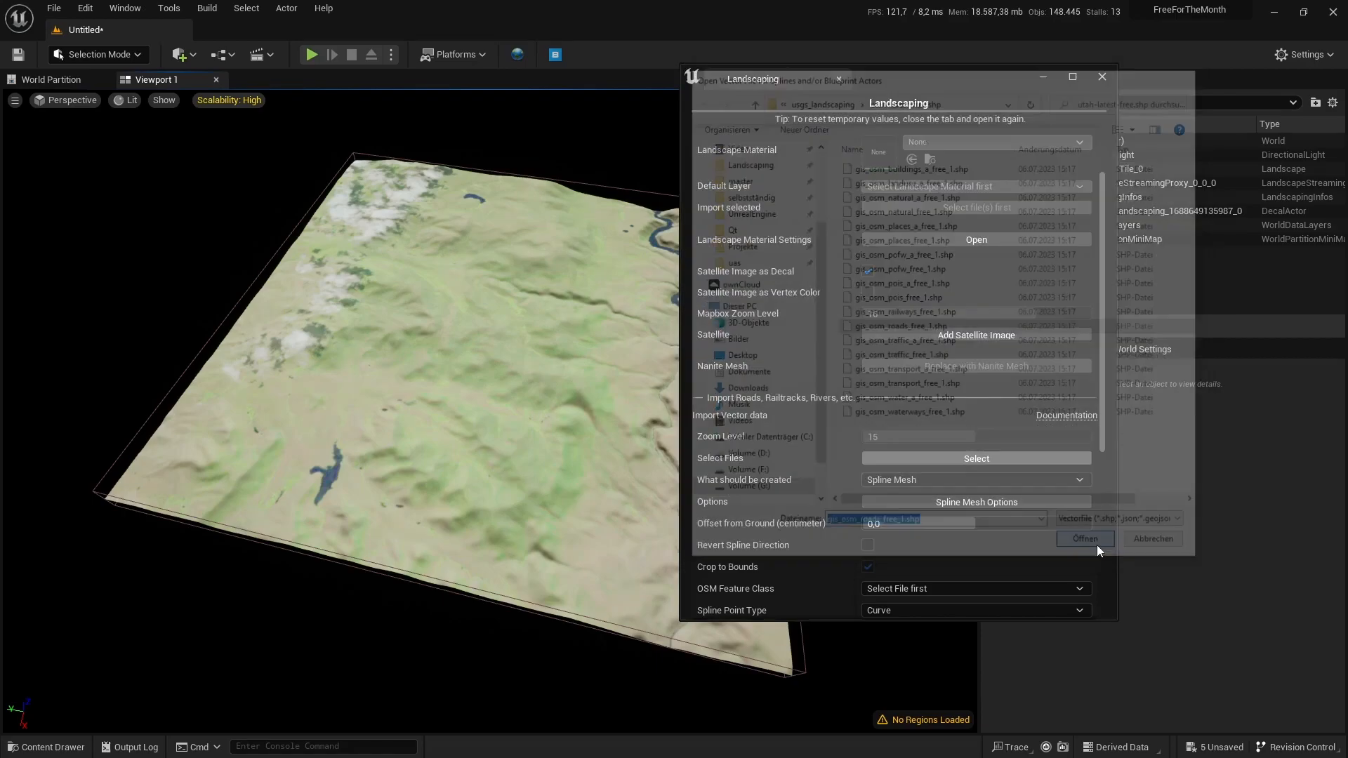
click(1083, 539)
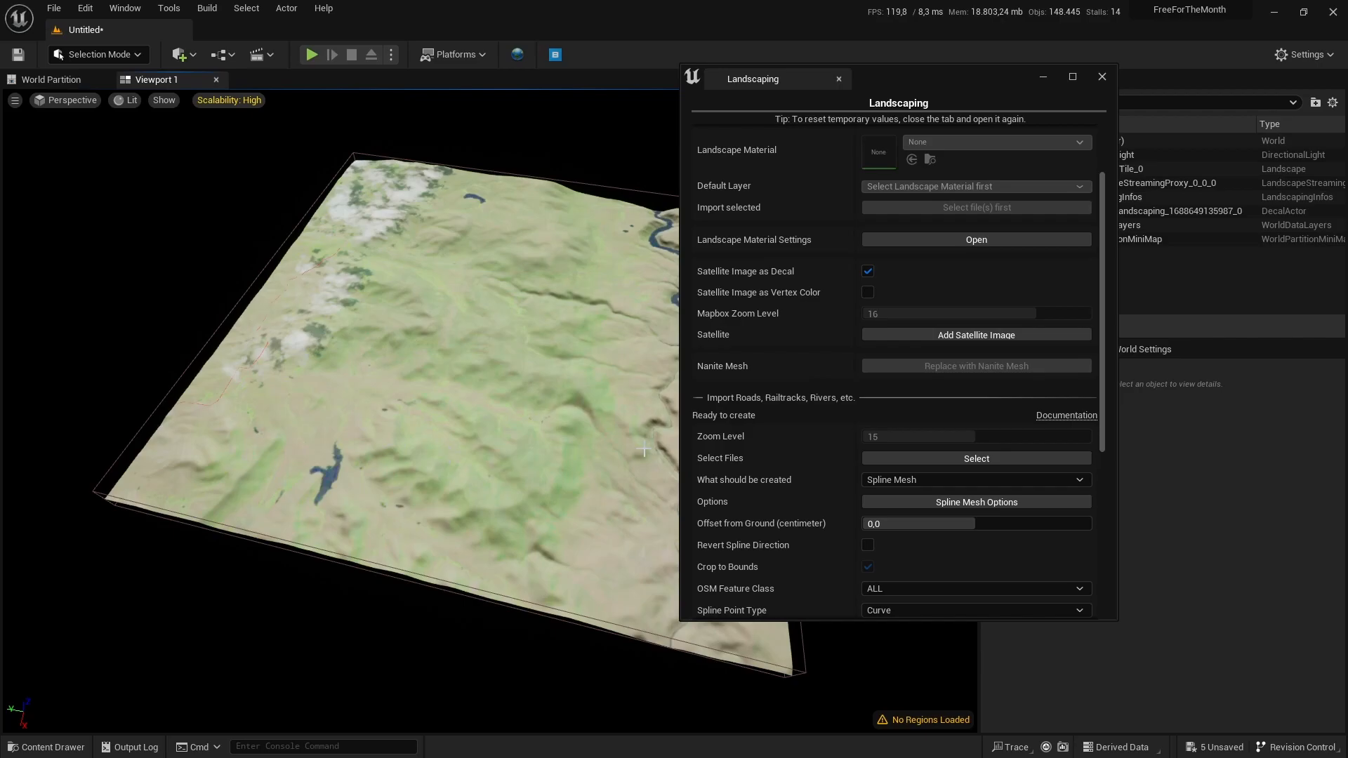
Set the OSM Feature Class dropdown to tertiary (LINESTRING)
click(976, 589)
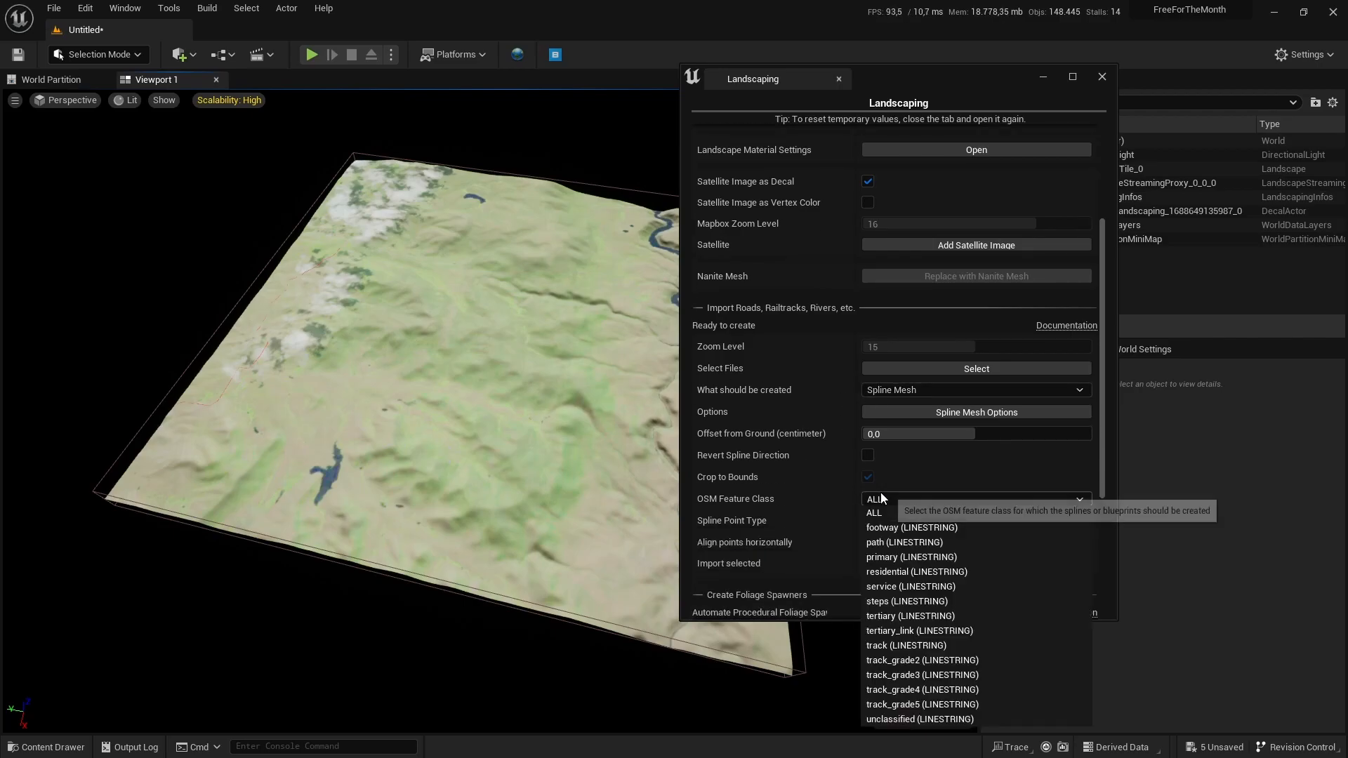
click(873, 512)
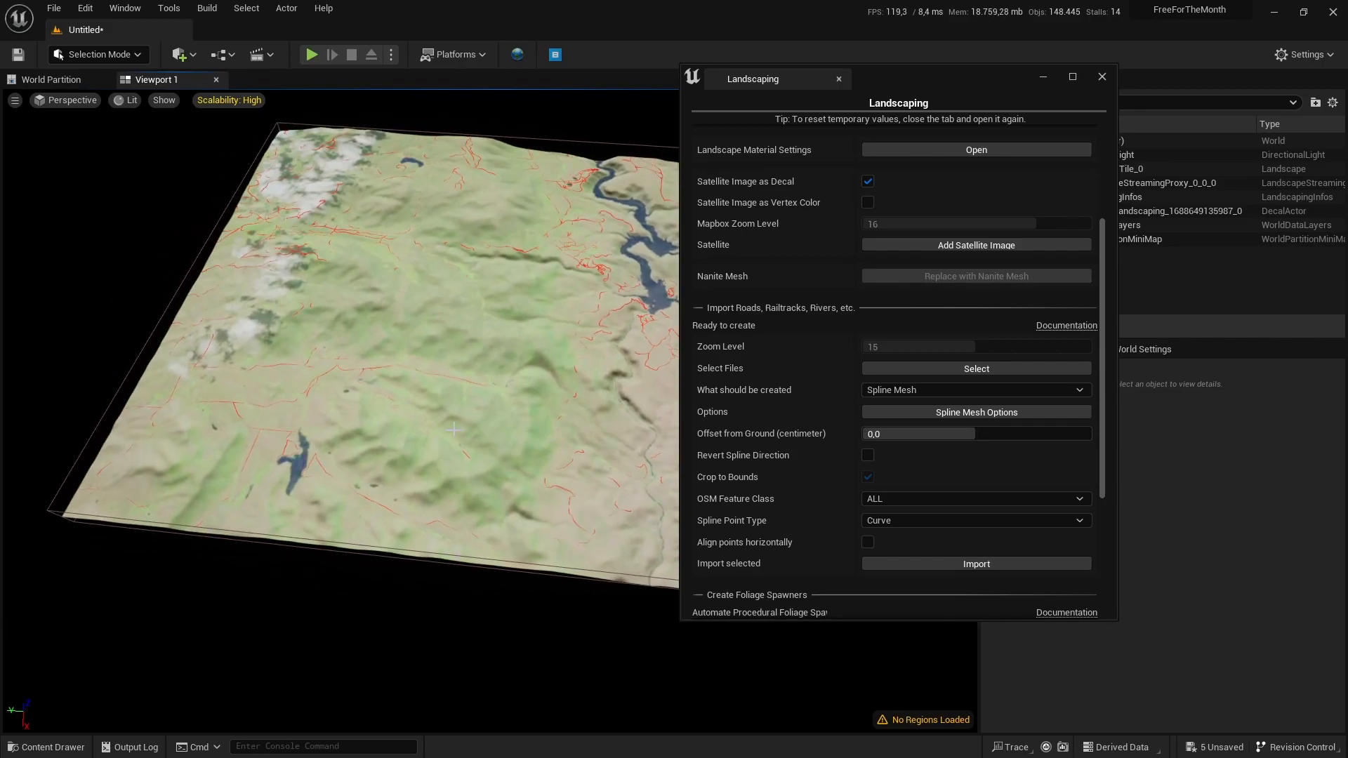
mouse_move(806, 509)
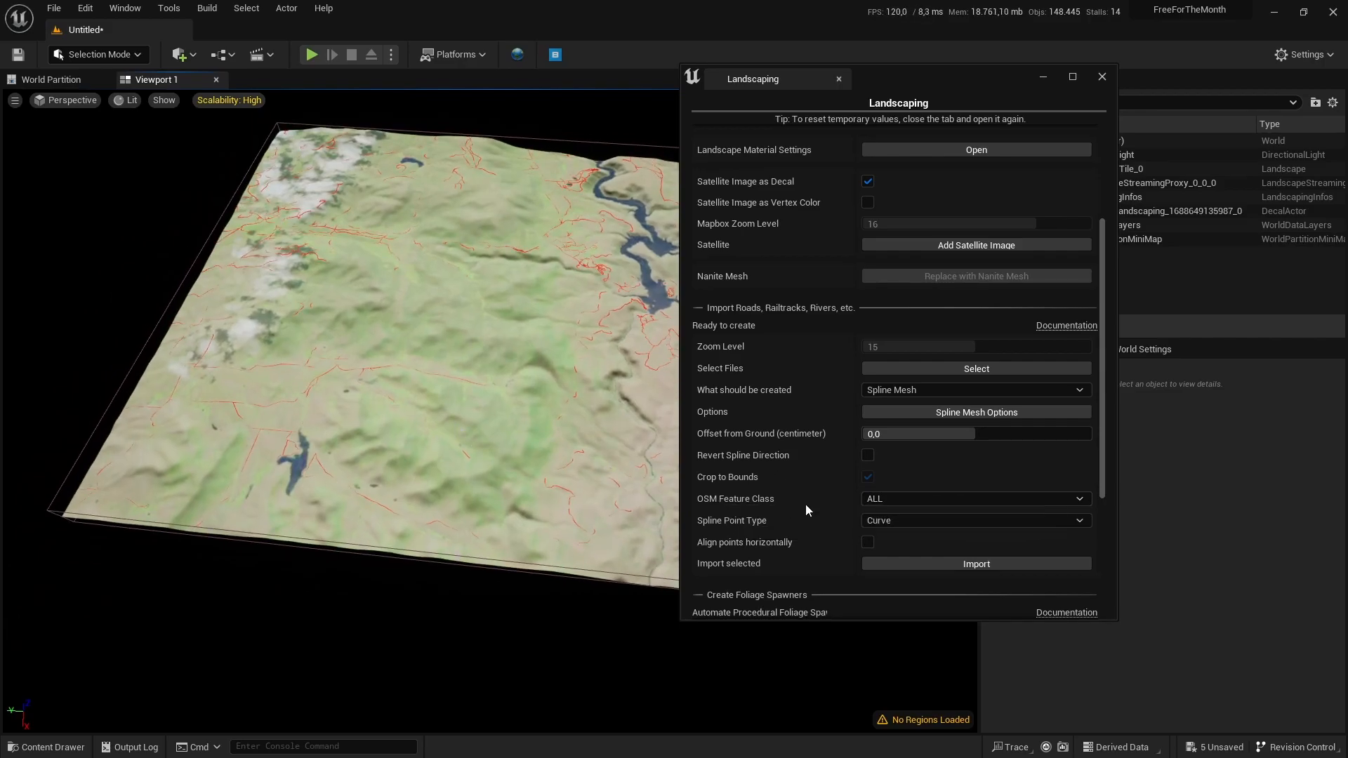
click(975, 499)
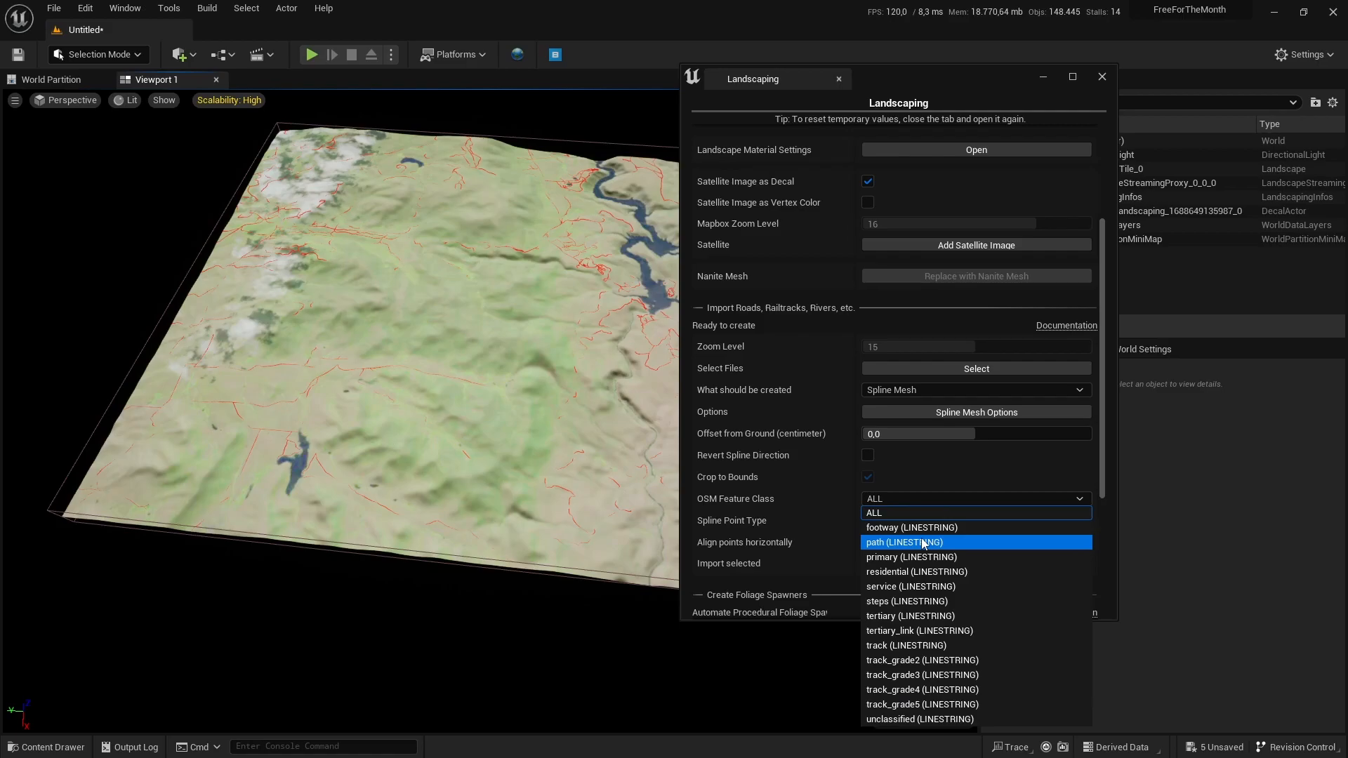
mouse_move(906, 601)
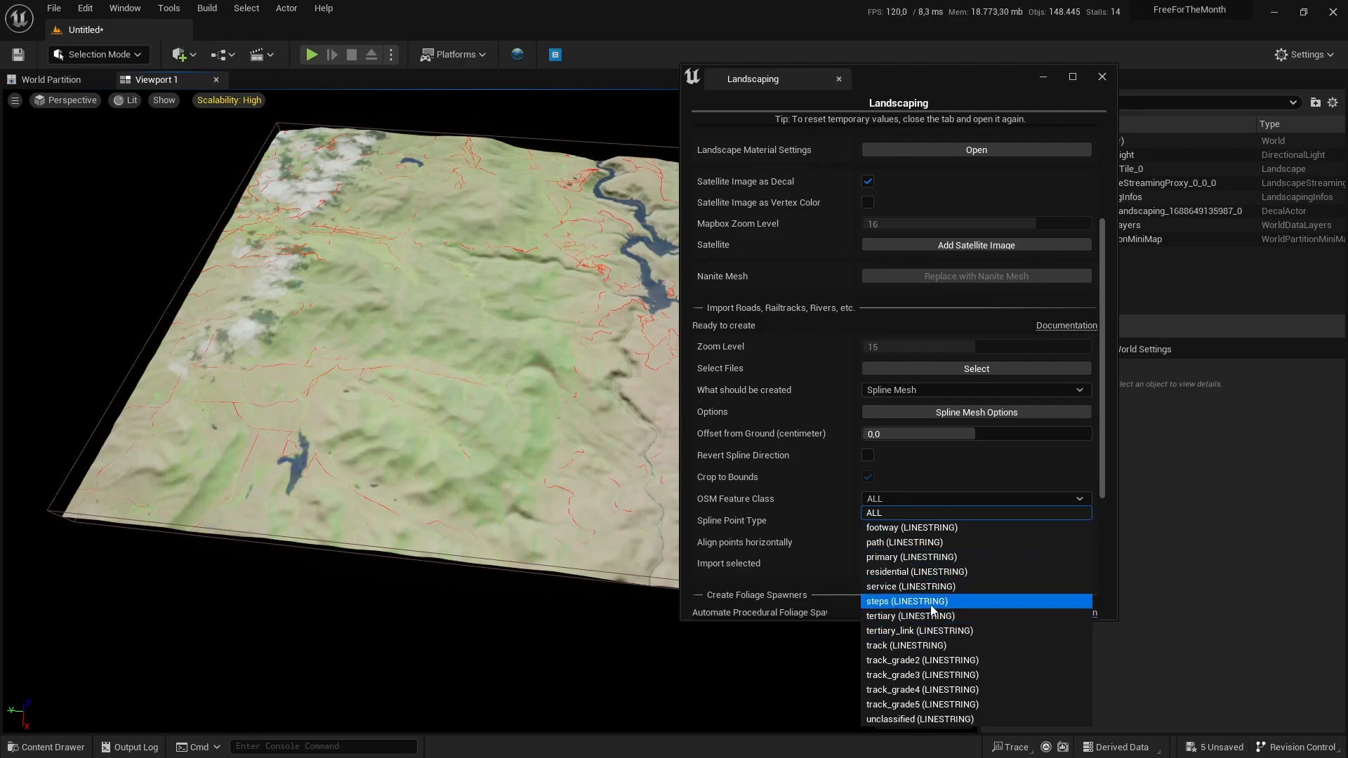
mouse_move(911, 556)
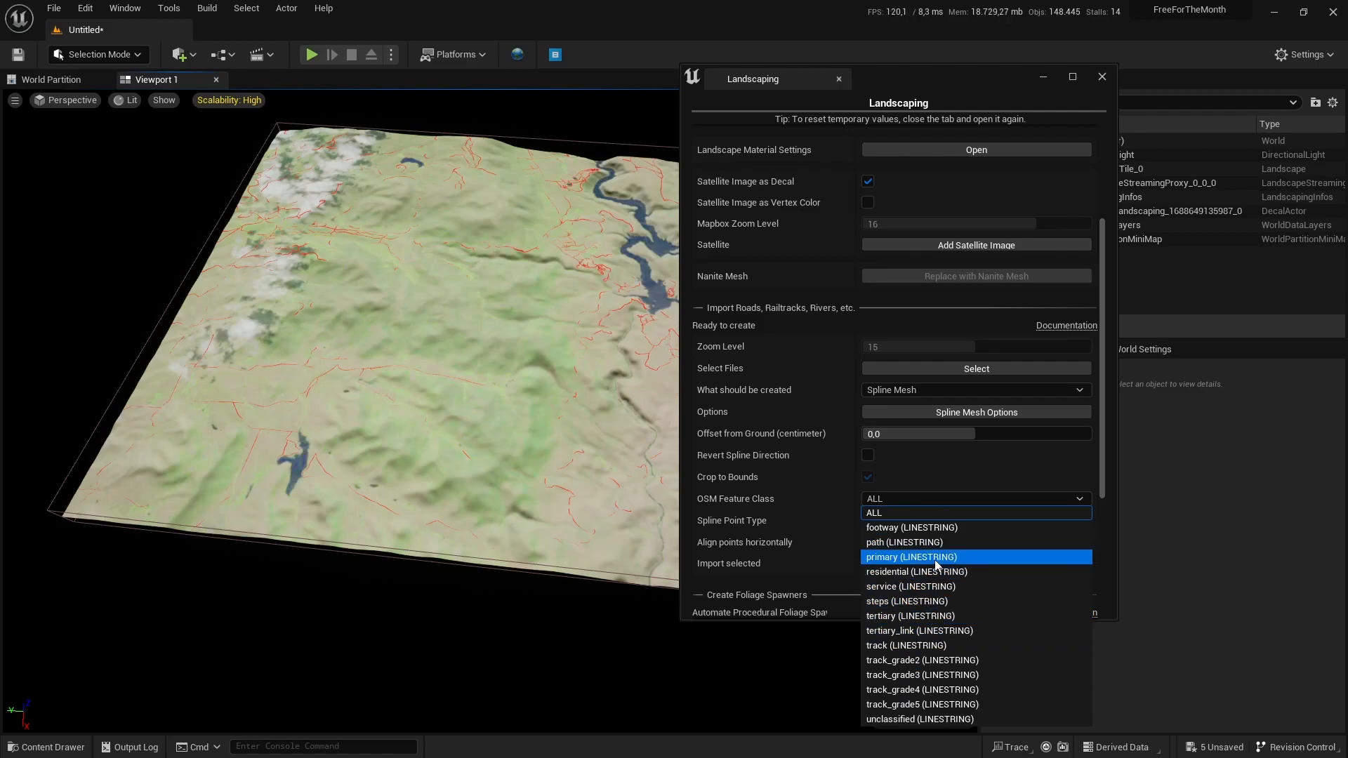
mouse_move(776, 417)
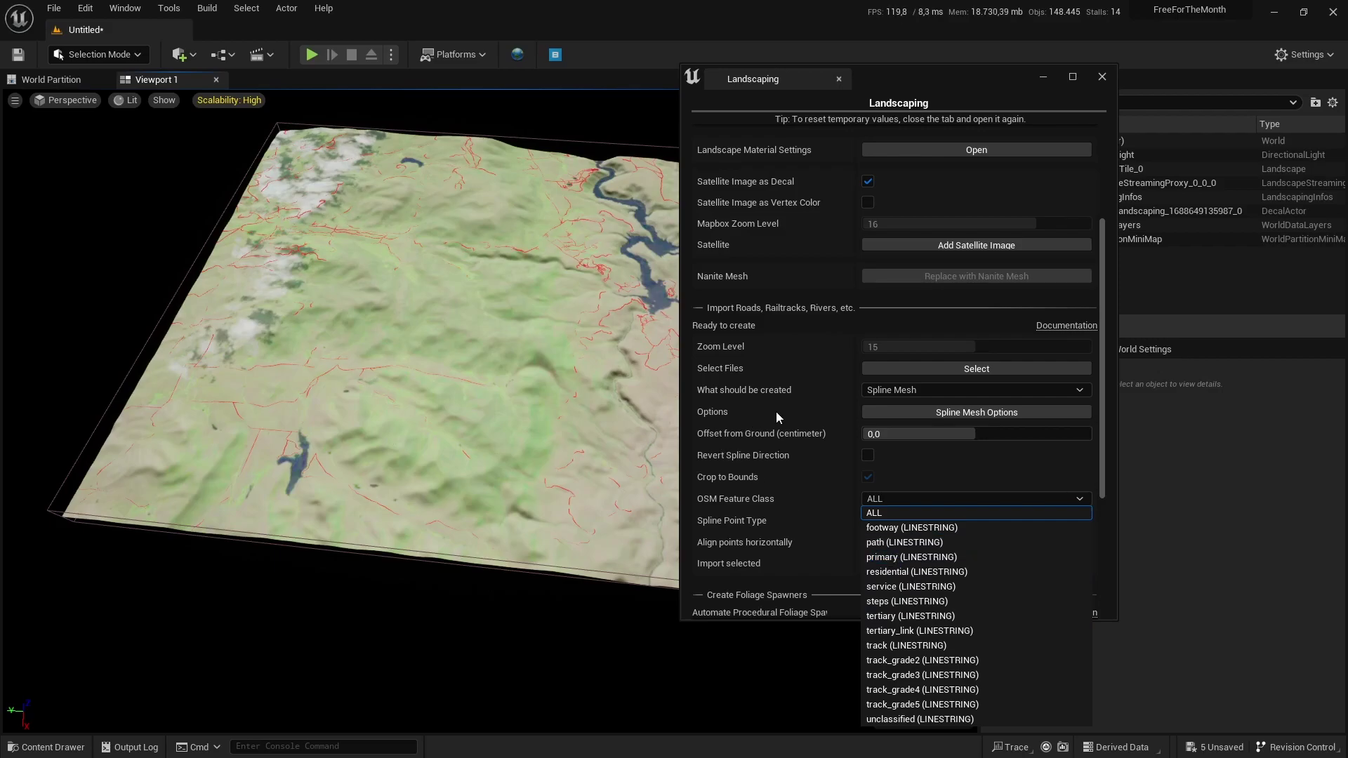
mouse_move(910, 616)
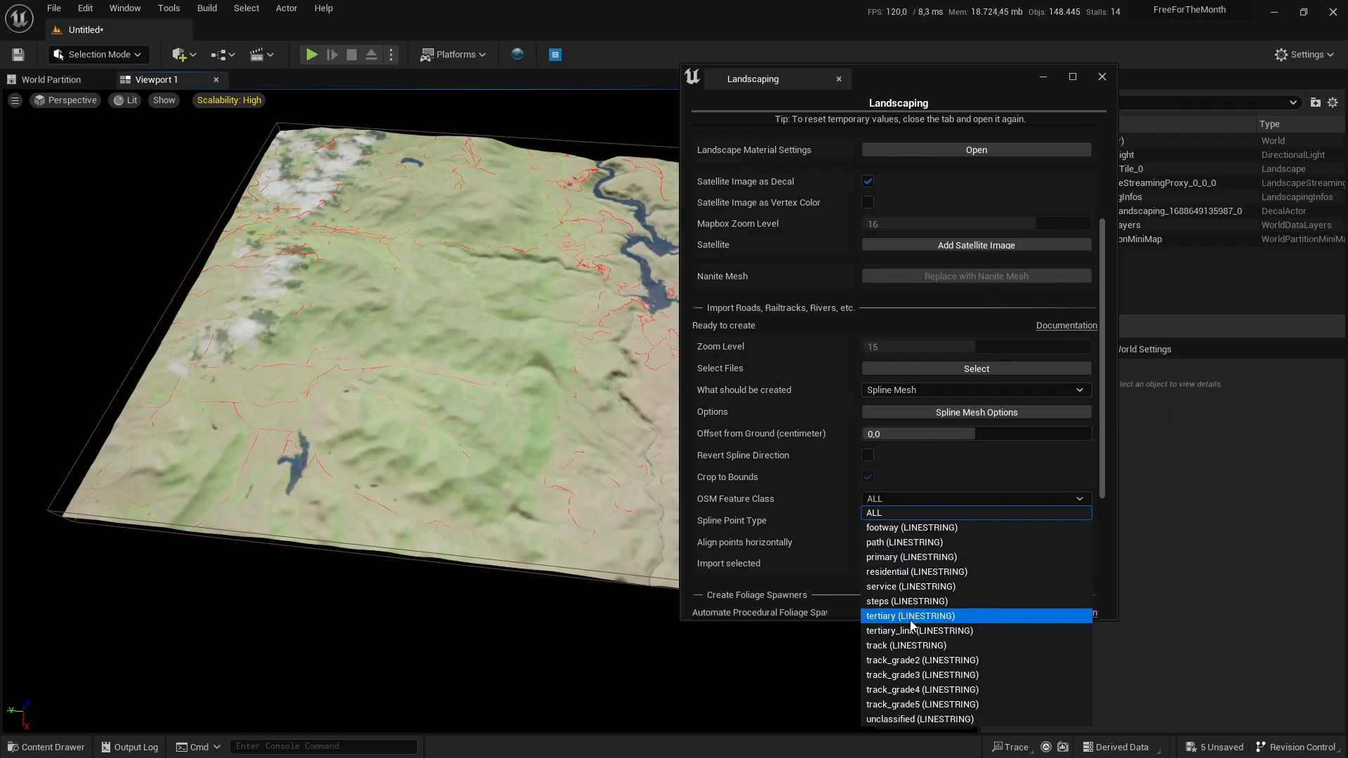
mouse_move(905, 644)
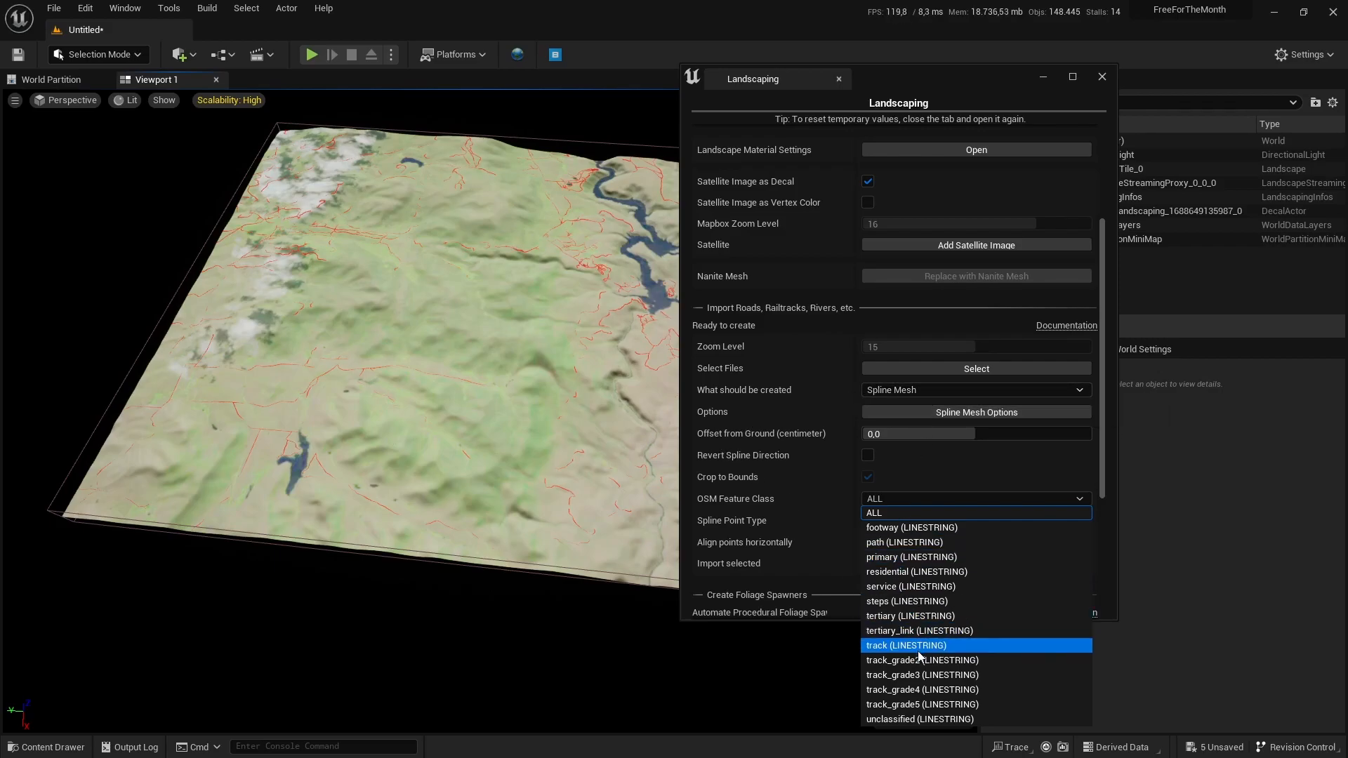
mouse_move(909, 616)
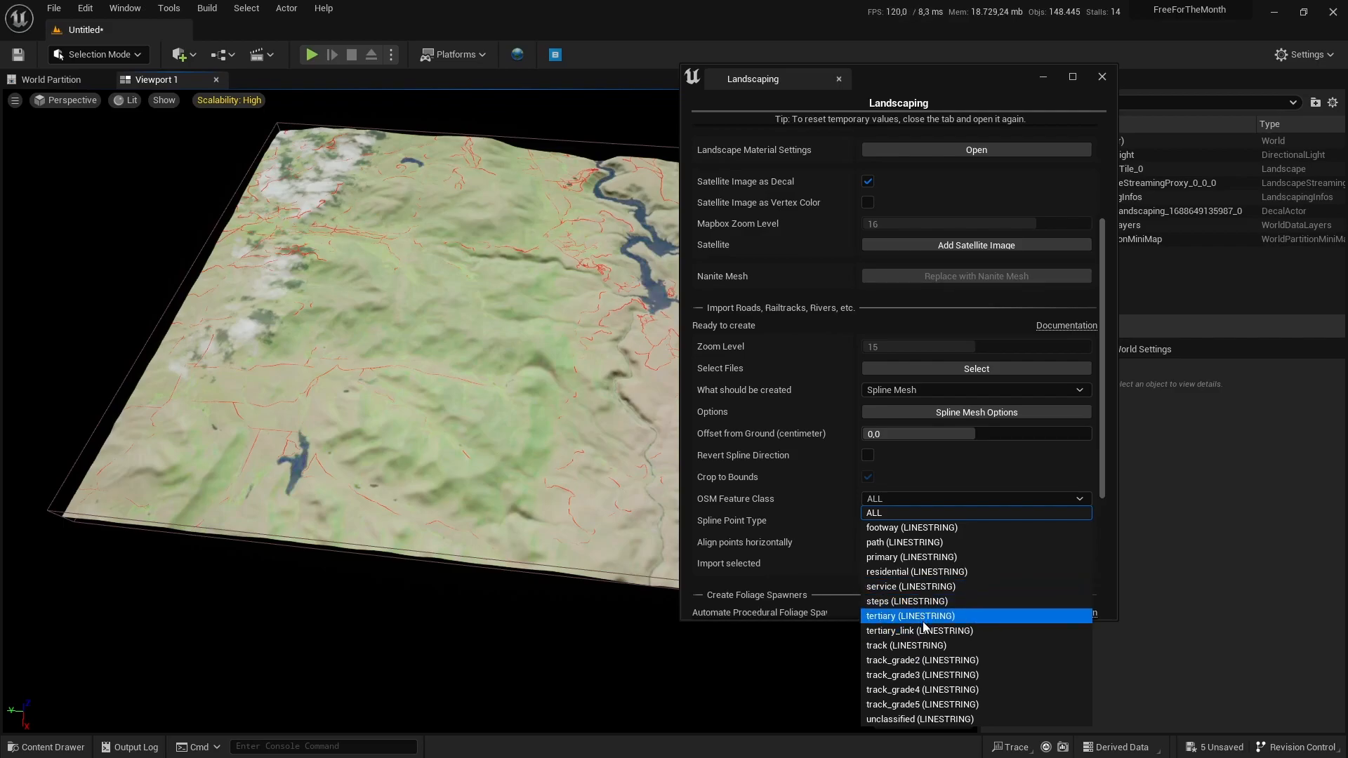
mouse_move(911, 644)
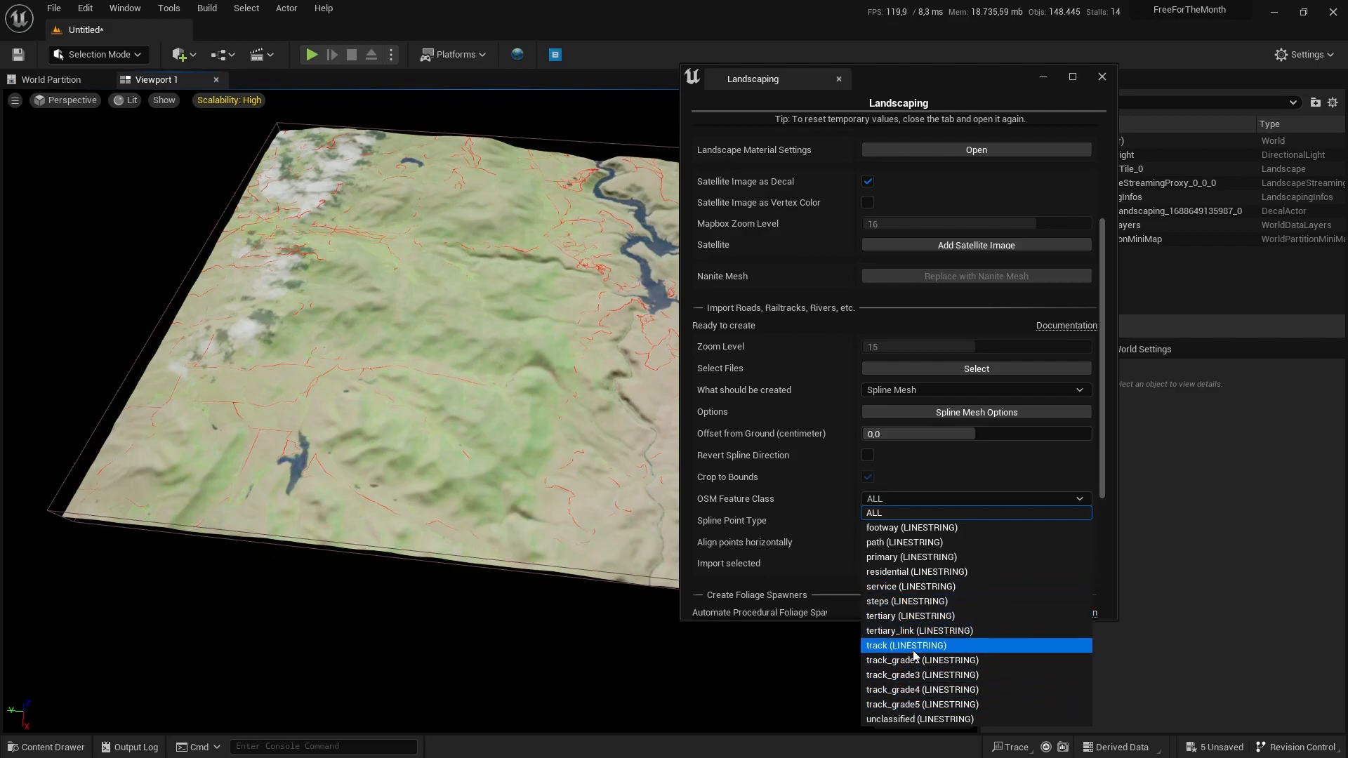
mouse_move(919, 616)
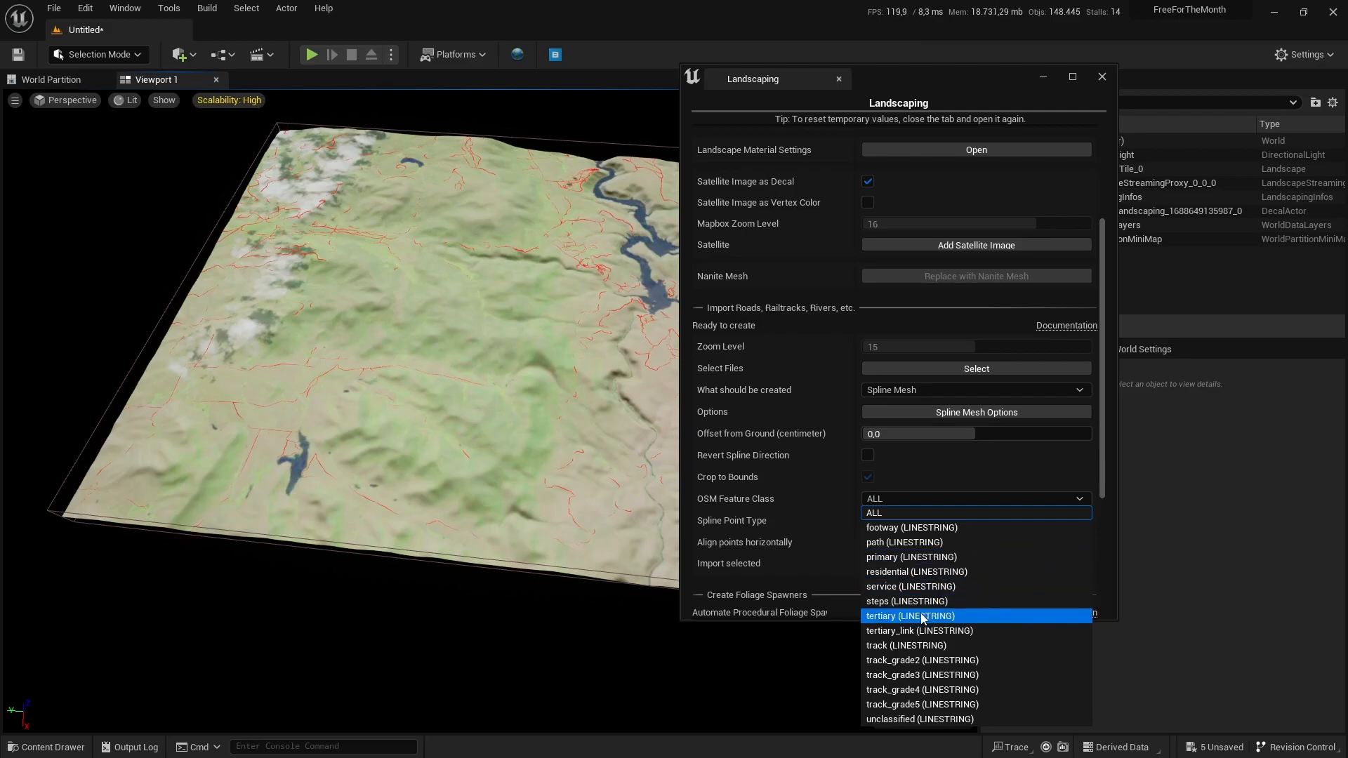
click(910, 616)
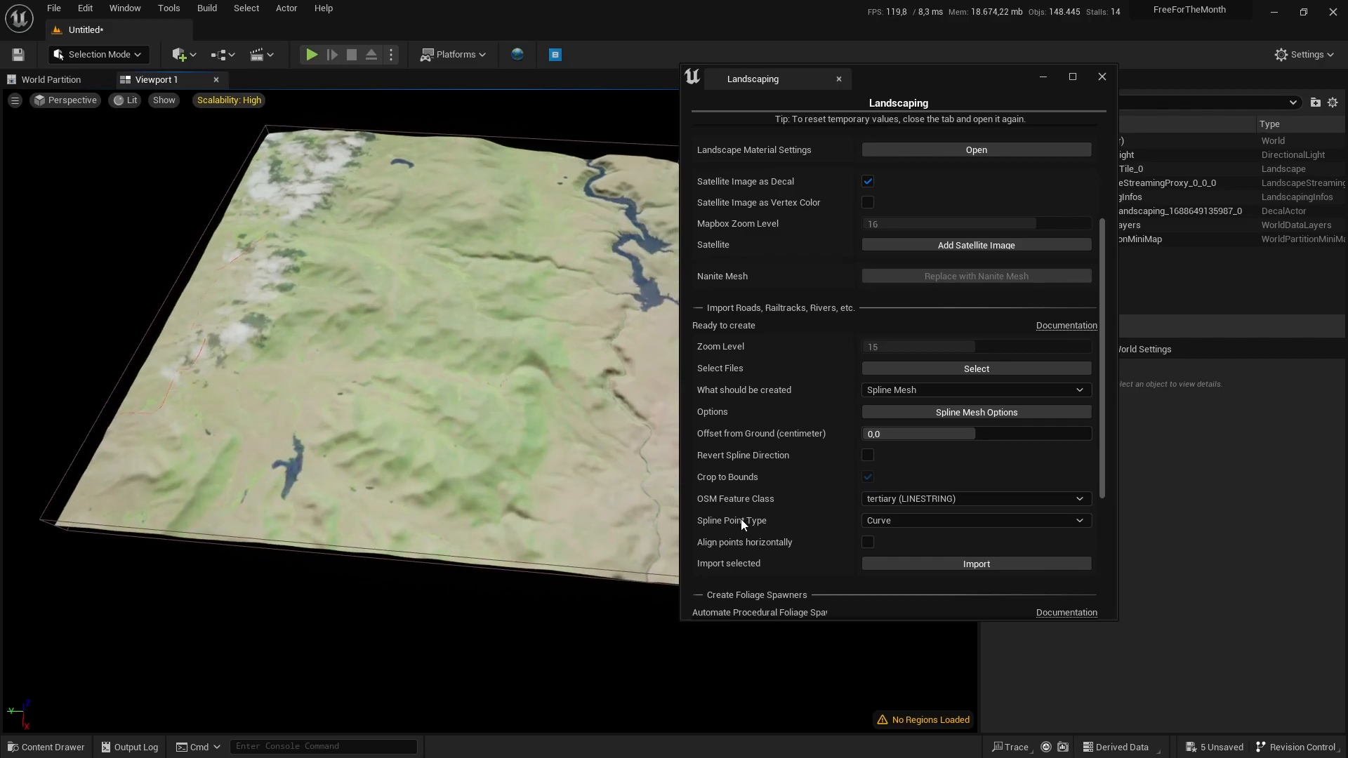
mouse_move(904, 449)
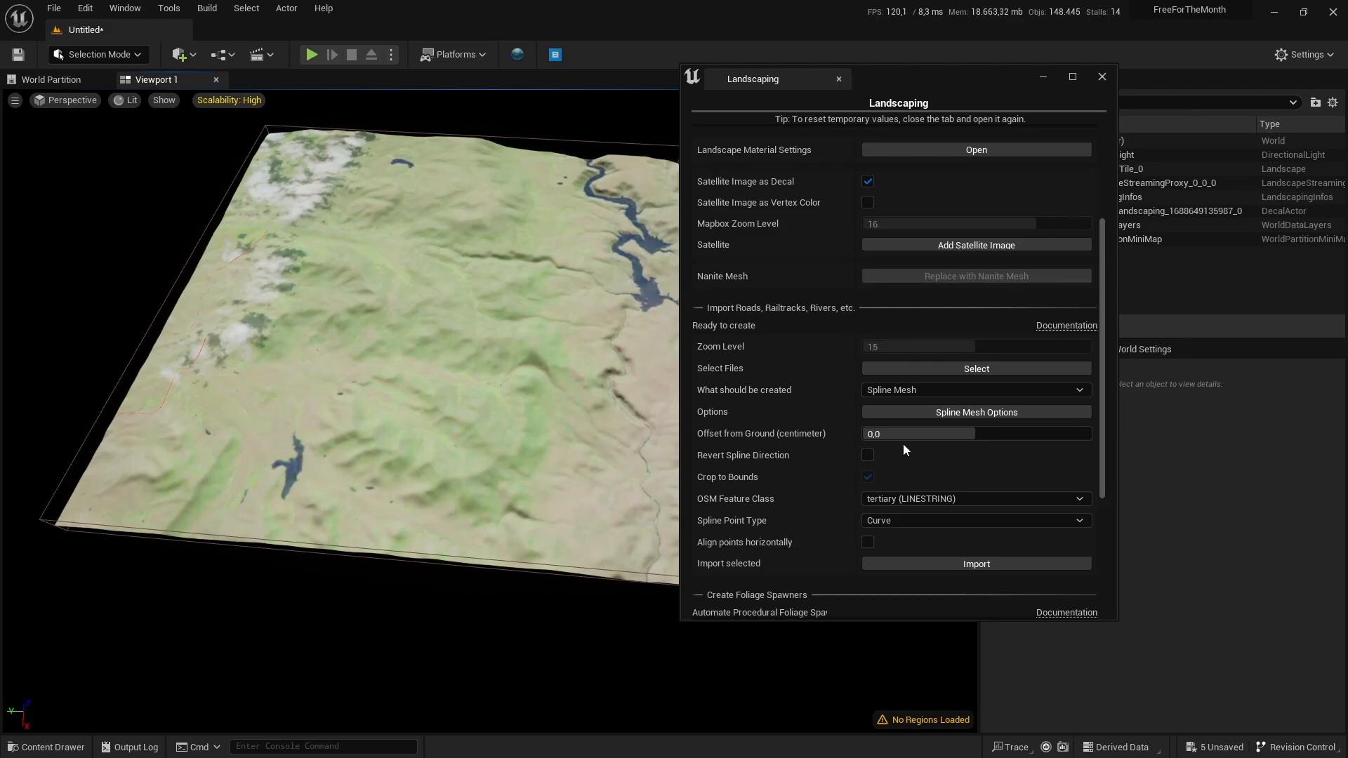
mouse_move(763, 434)
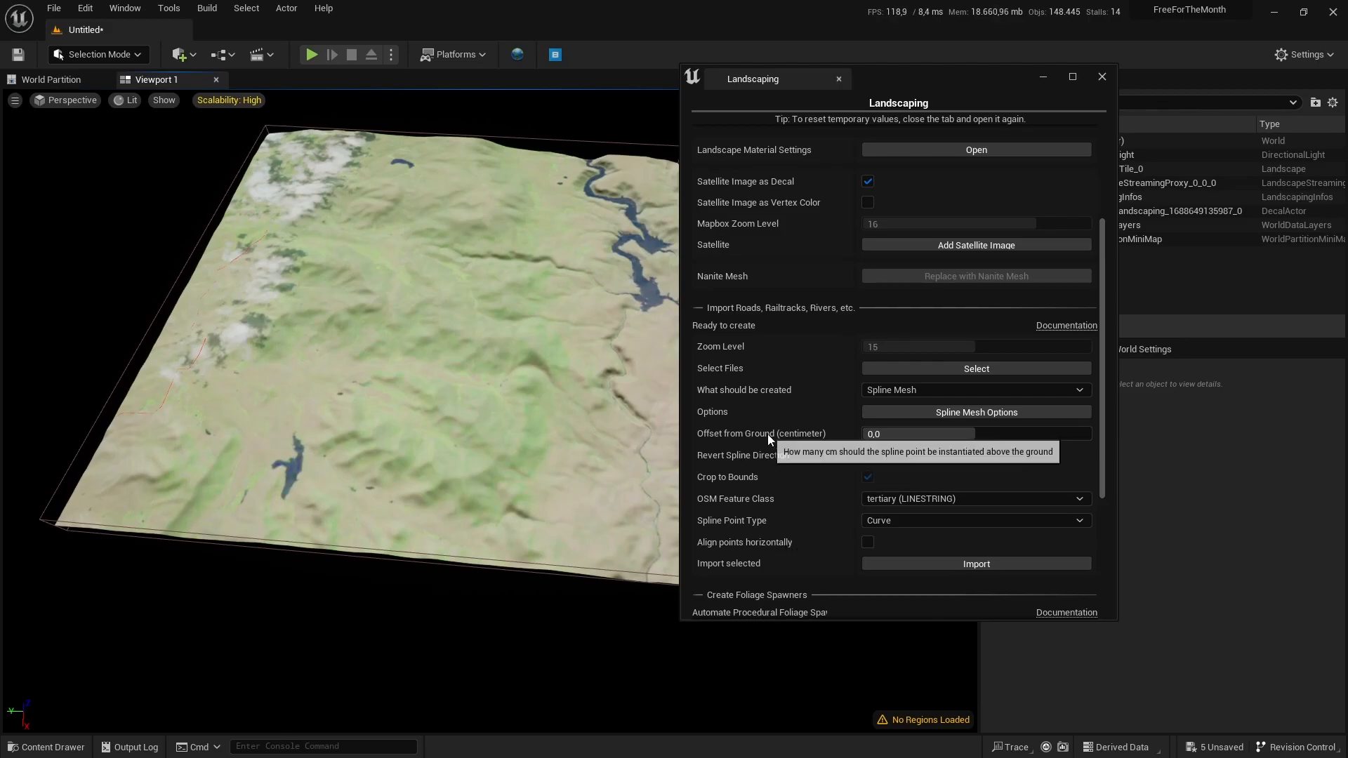
mouse_move(218, 463)
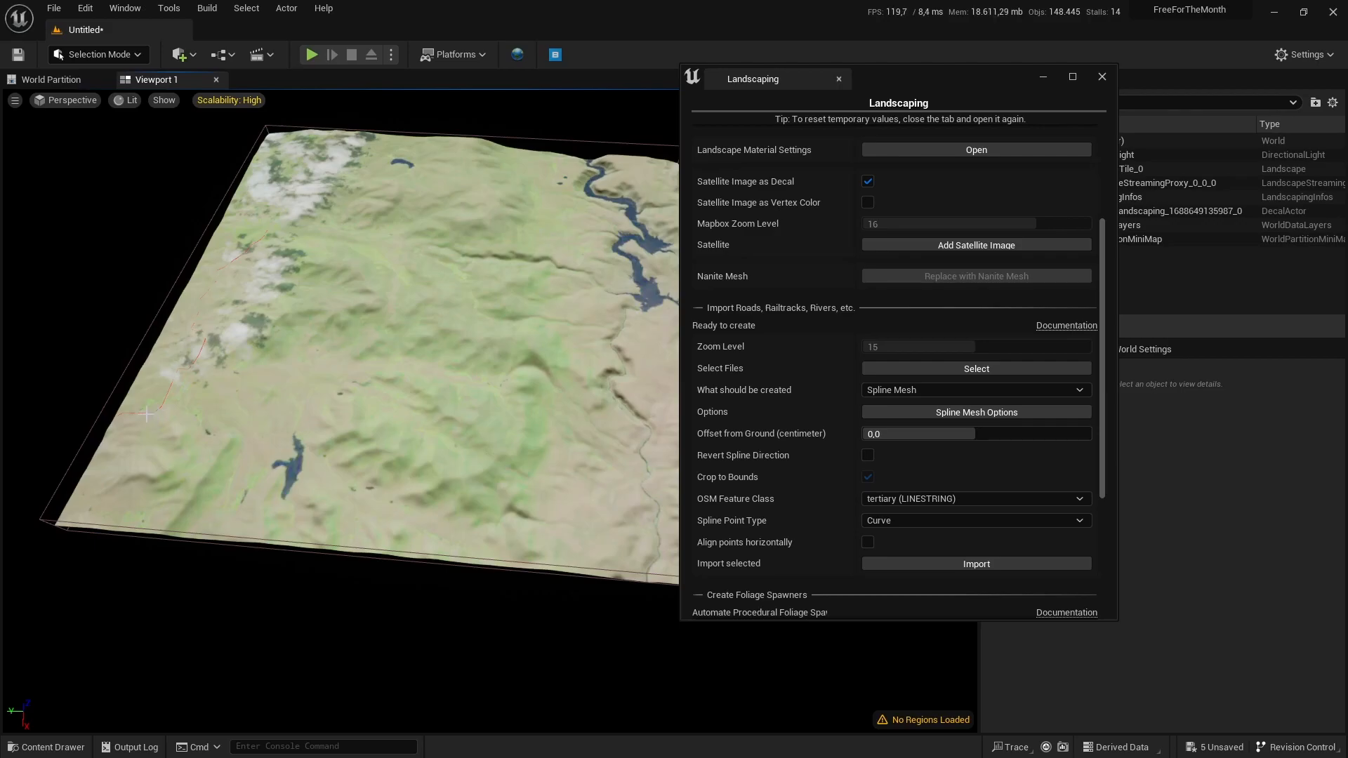
mouse_move(849, 483)
text(10)
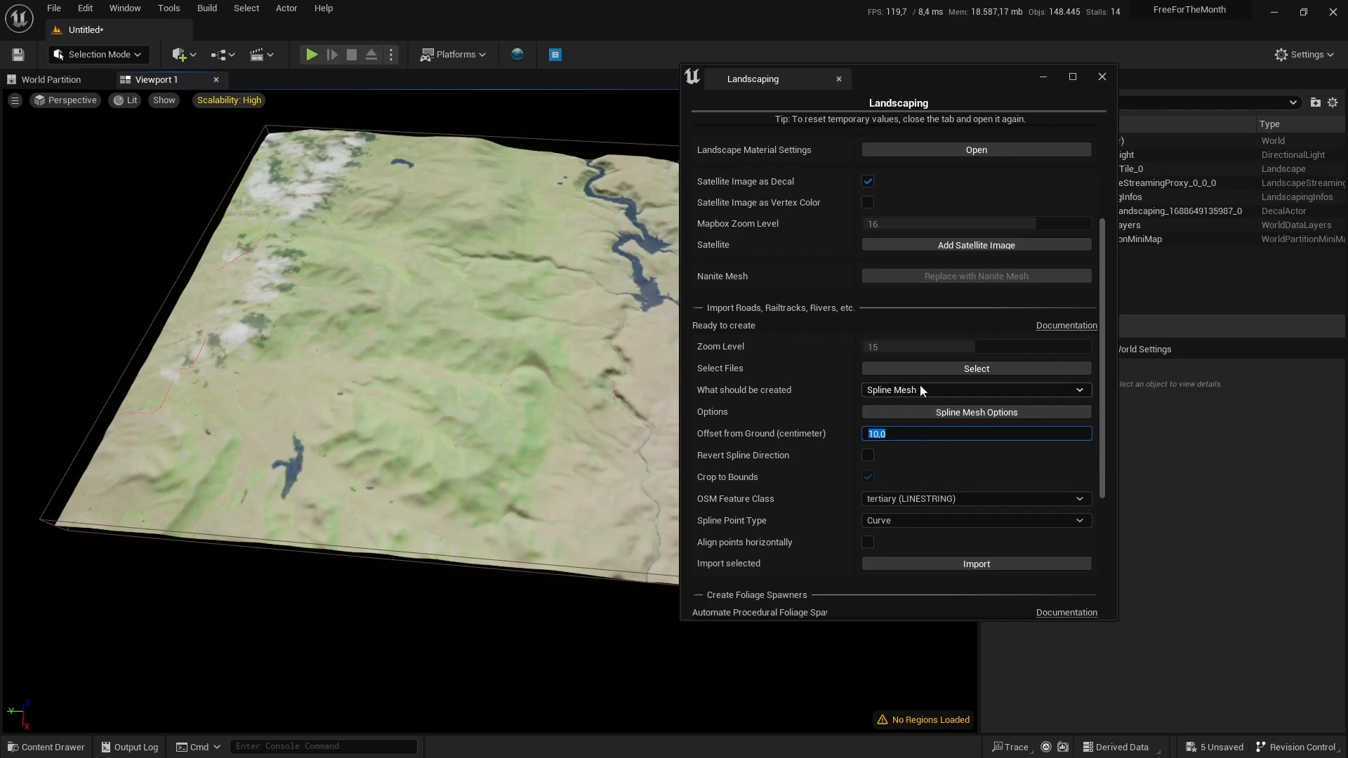
mouse_move(914, 417)
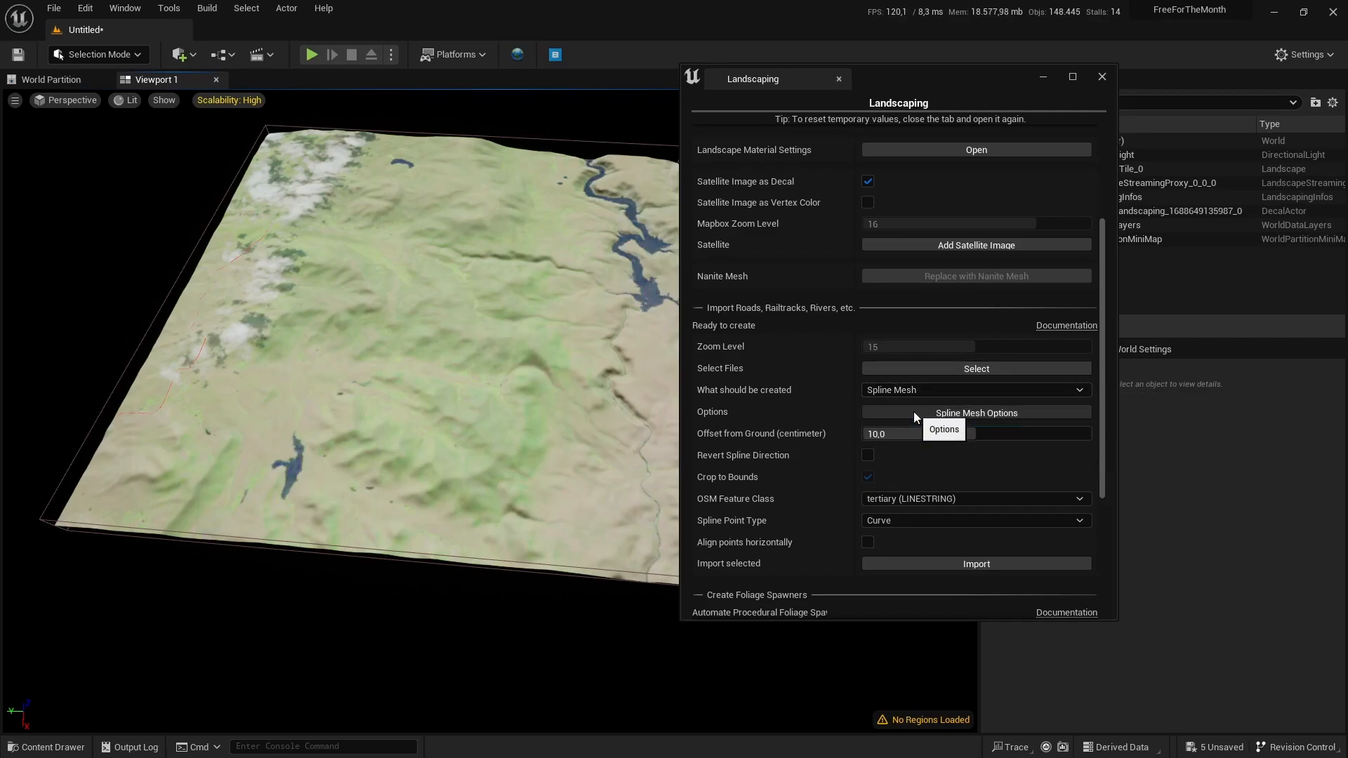
In Spline Mesh Options, search 'road' and assign RoadMesh as Start Segment Mesh
click(976, 413)
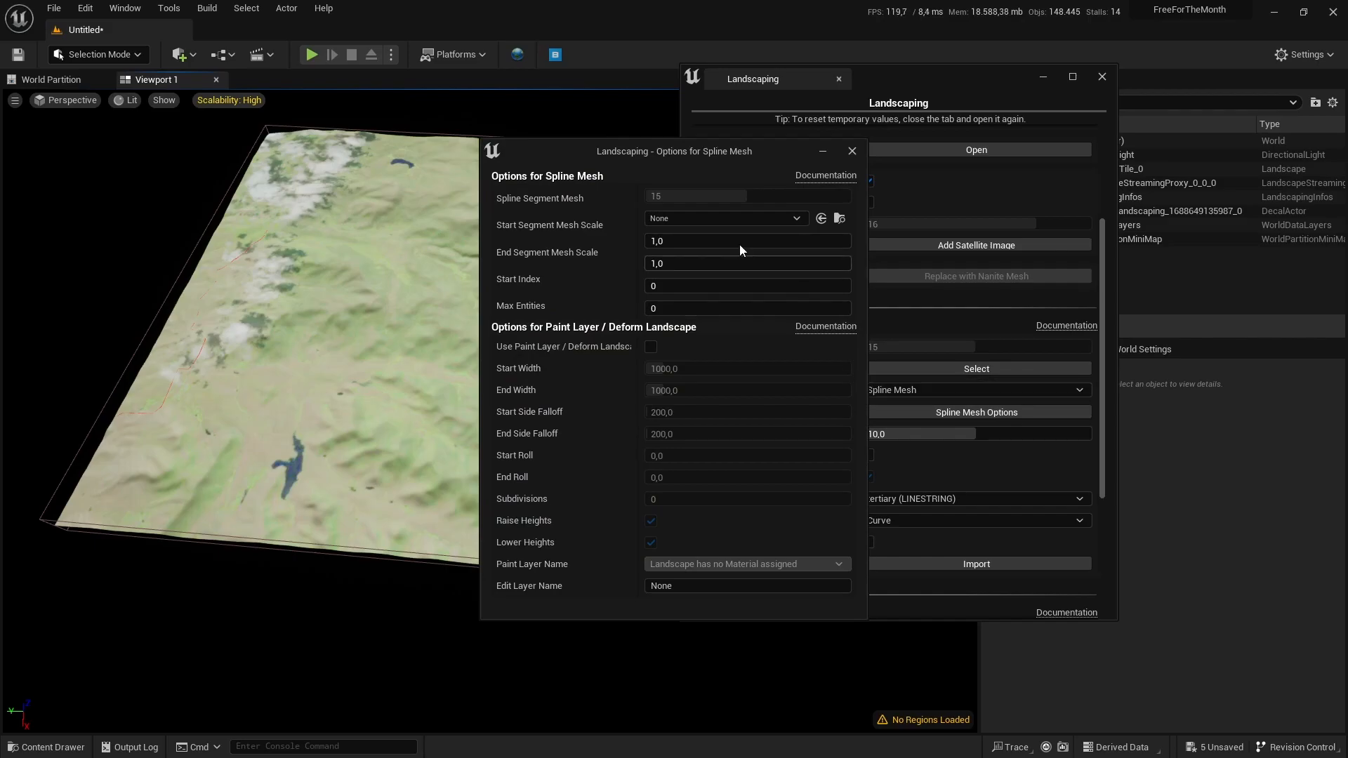
mouse_move(520, 235)
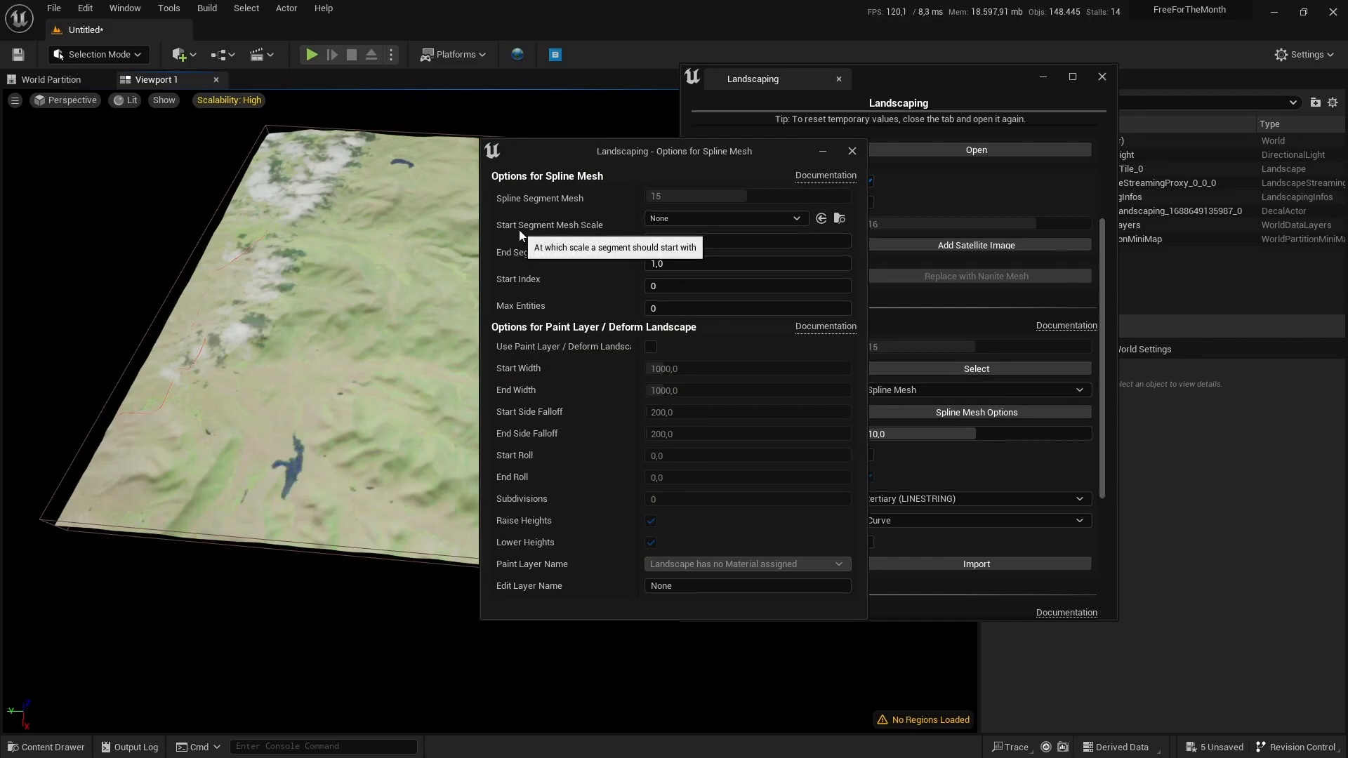
mouse_move(673, 237)
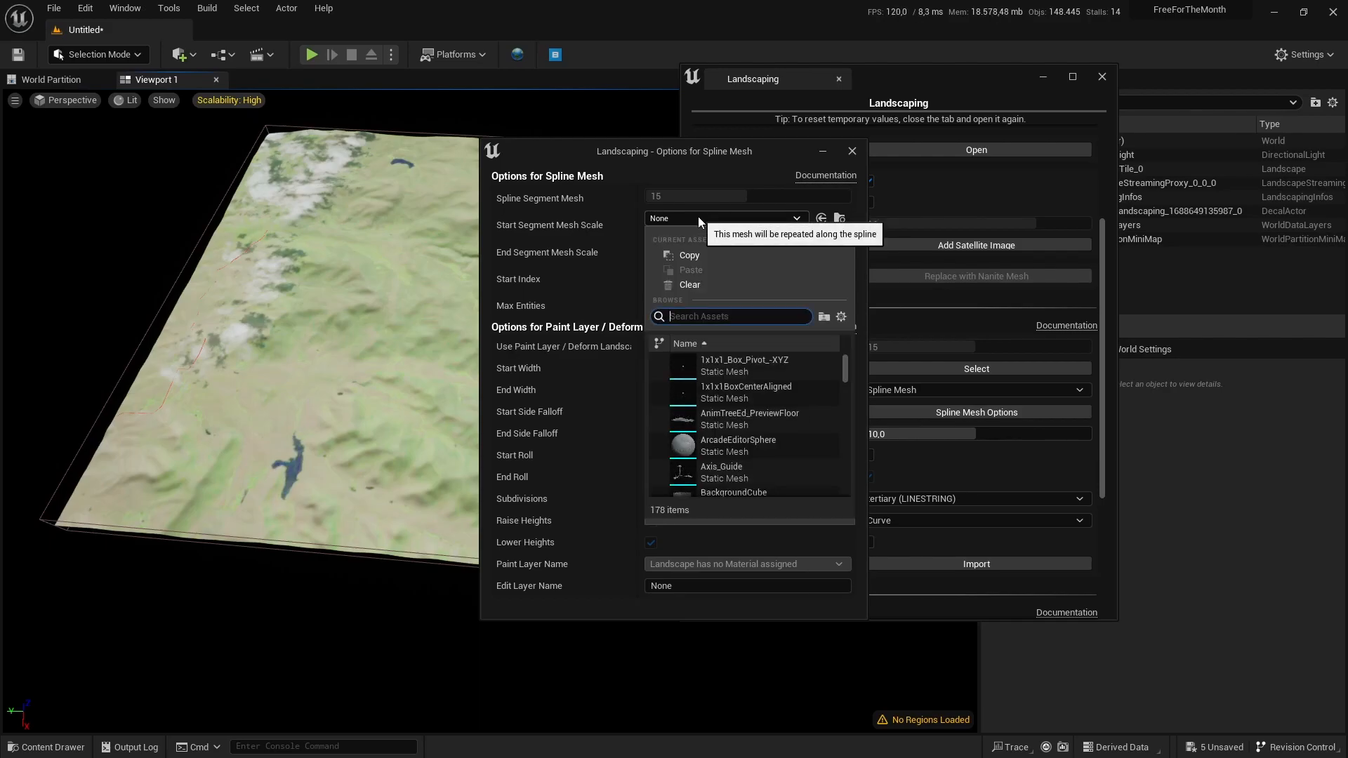
text(road)
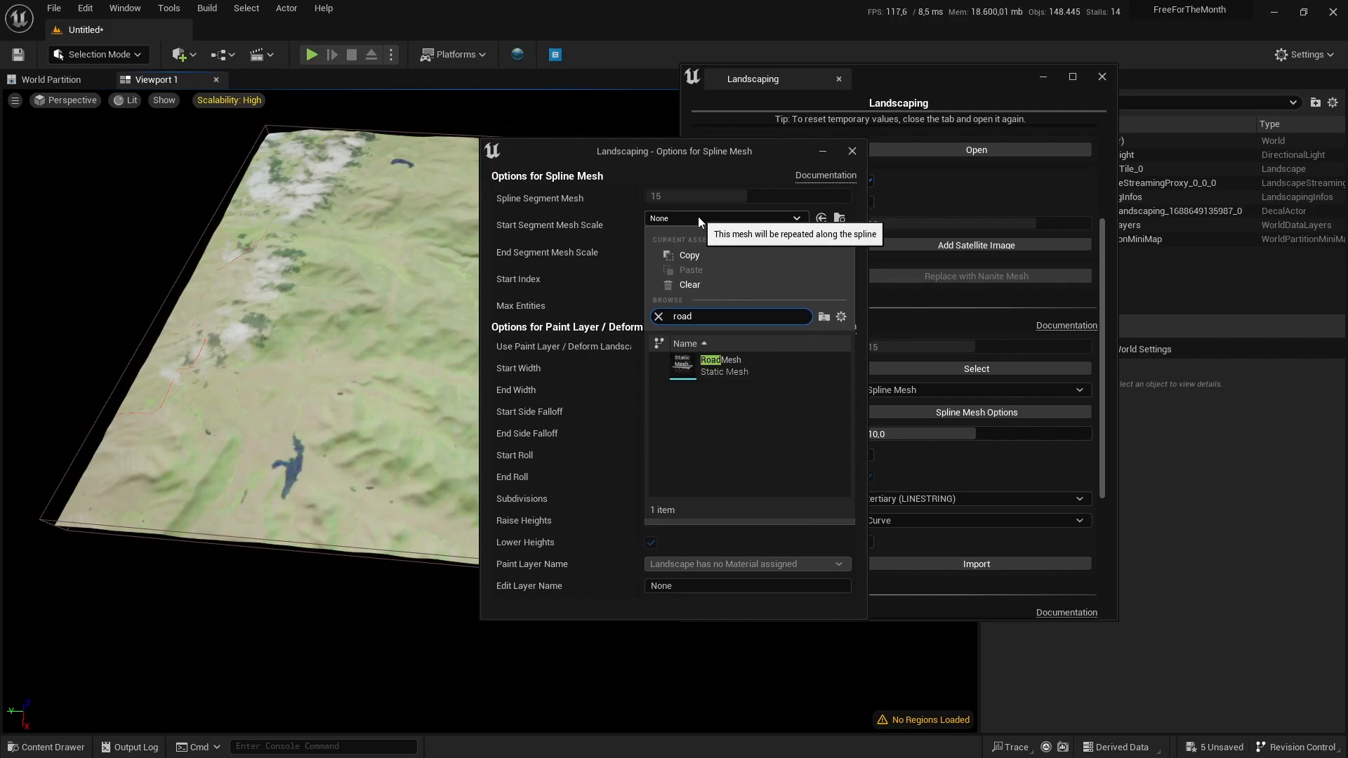
click(720, 365)
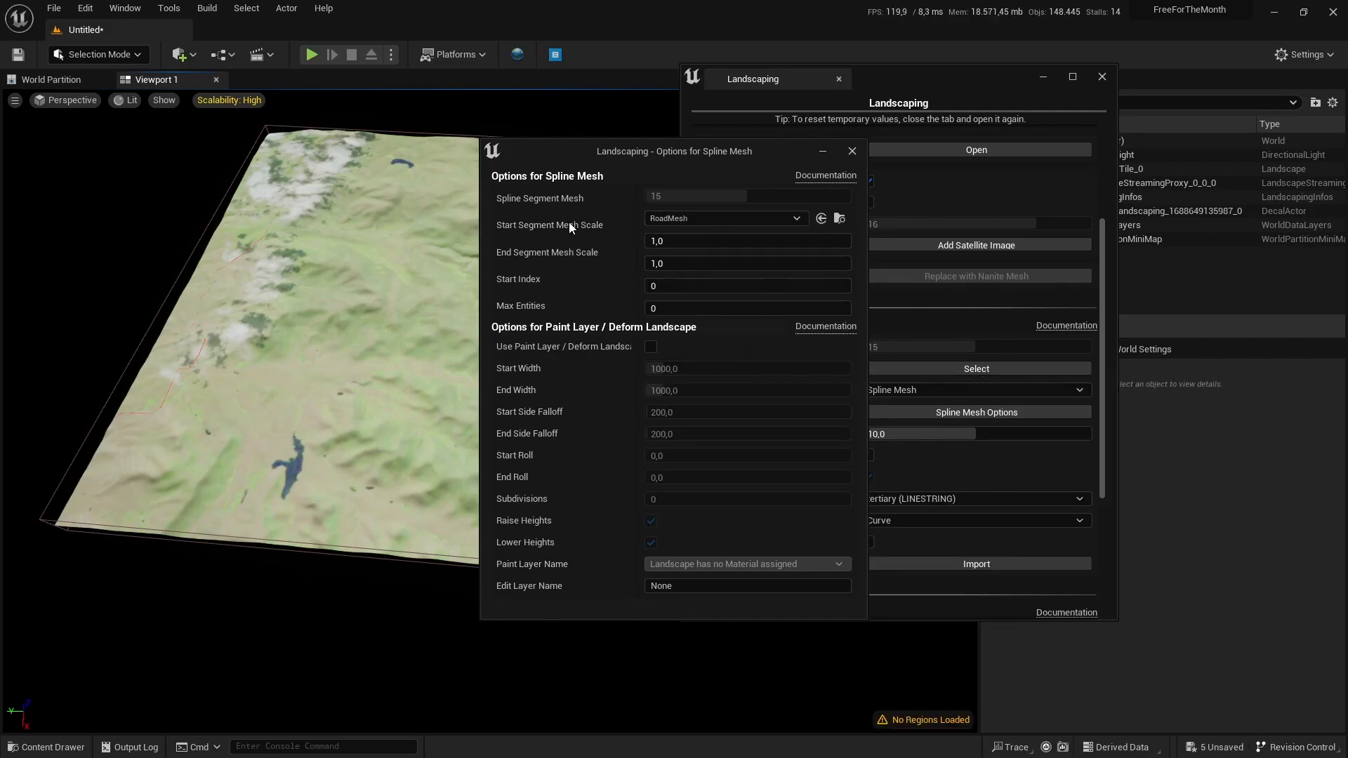
mouse_move(660, 198)
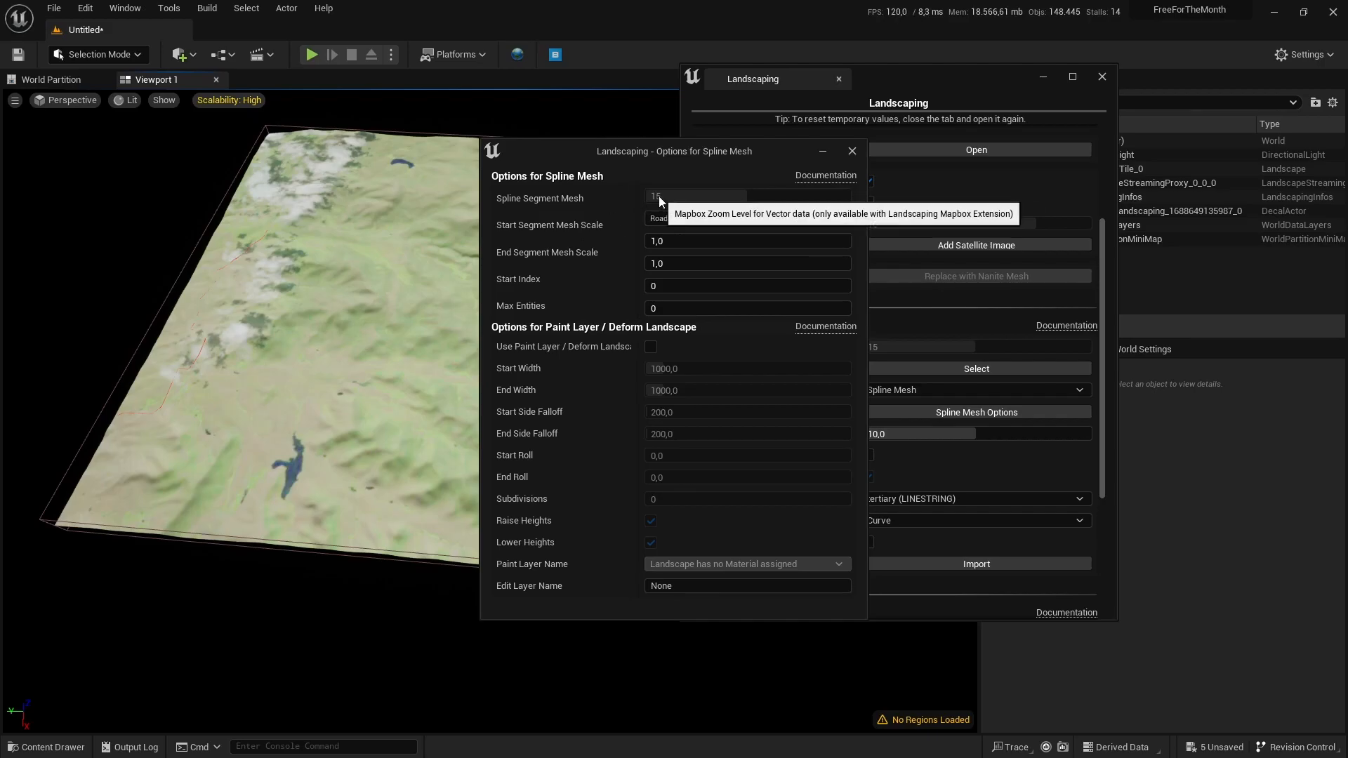
mouse_move(659, 202)
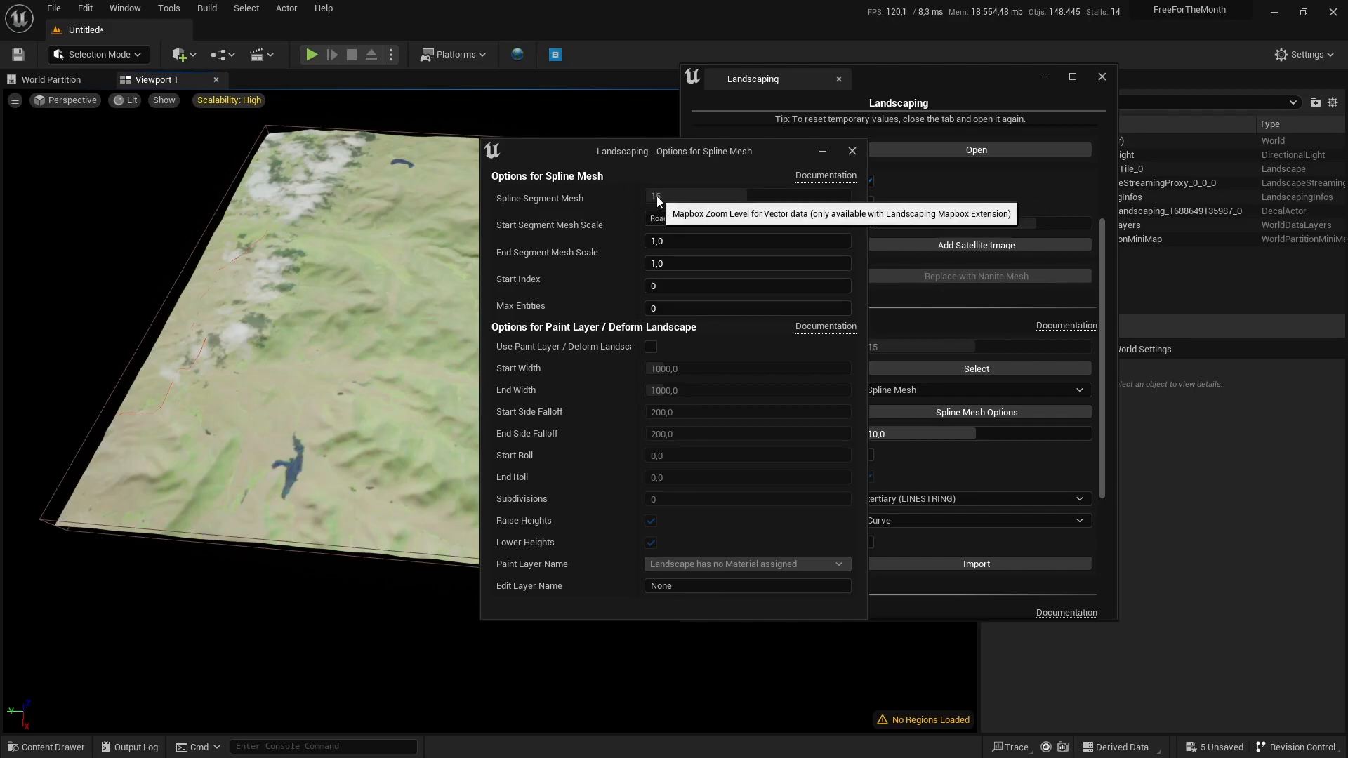
click(697, 218)
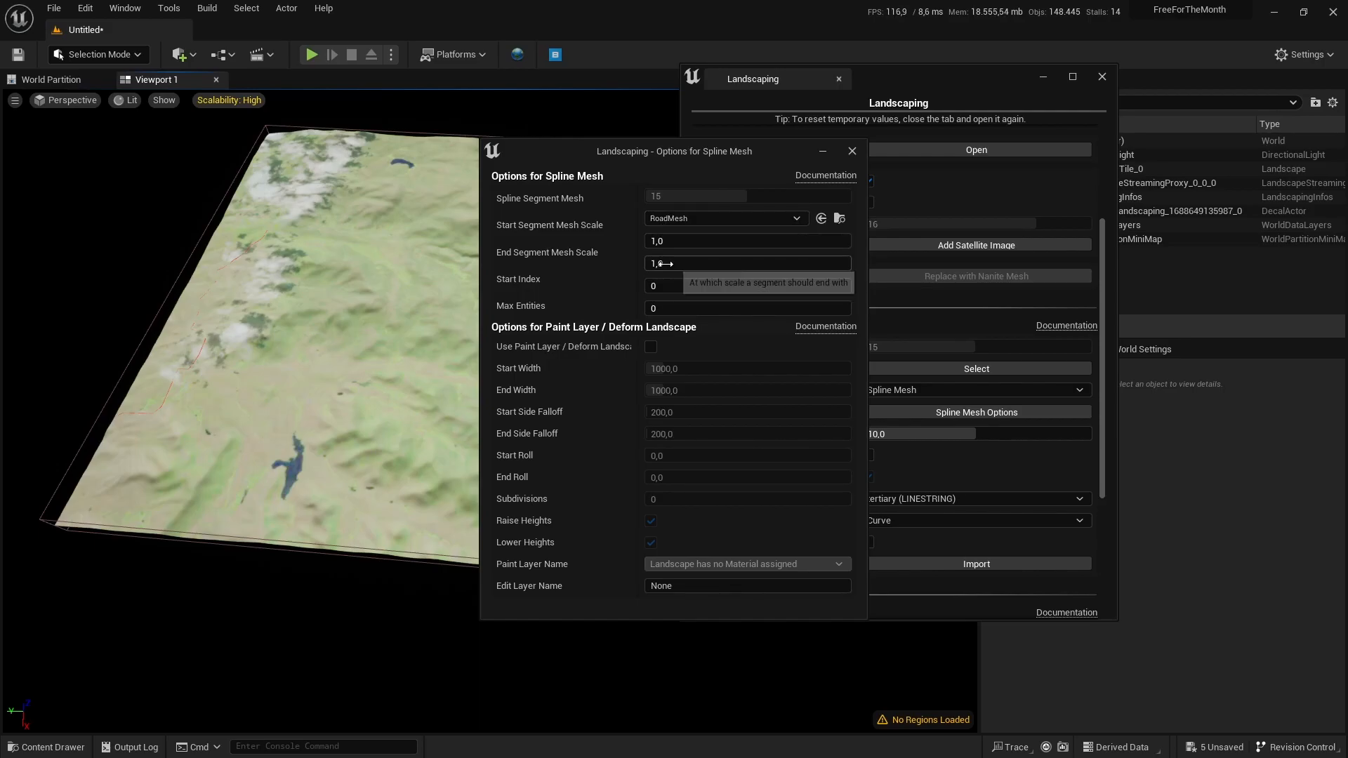
mouse_move(581, 302)
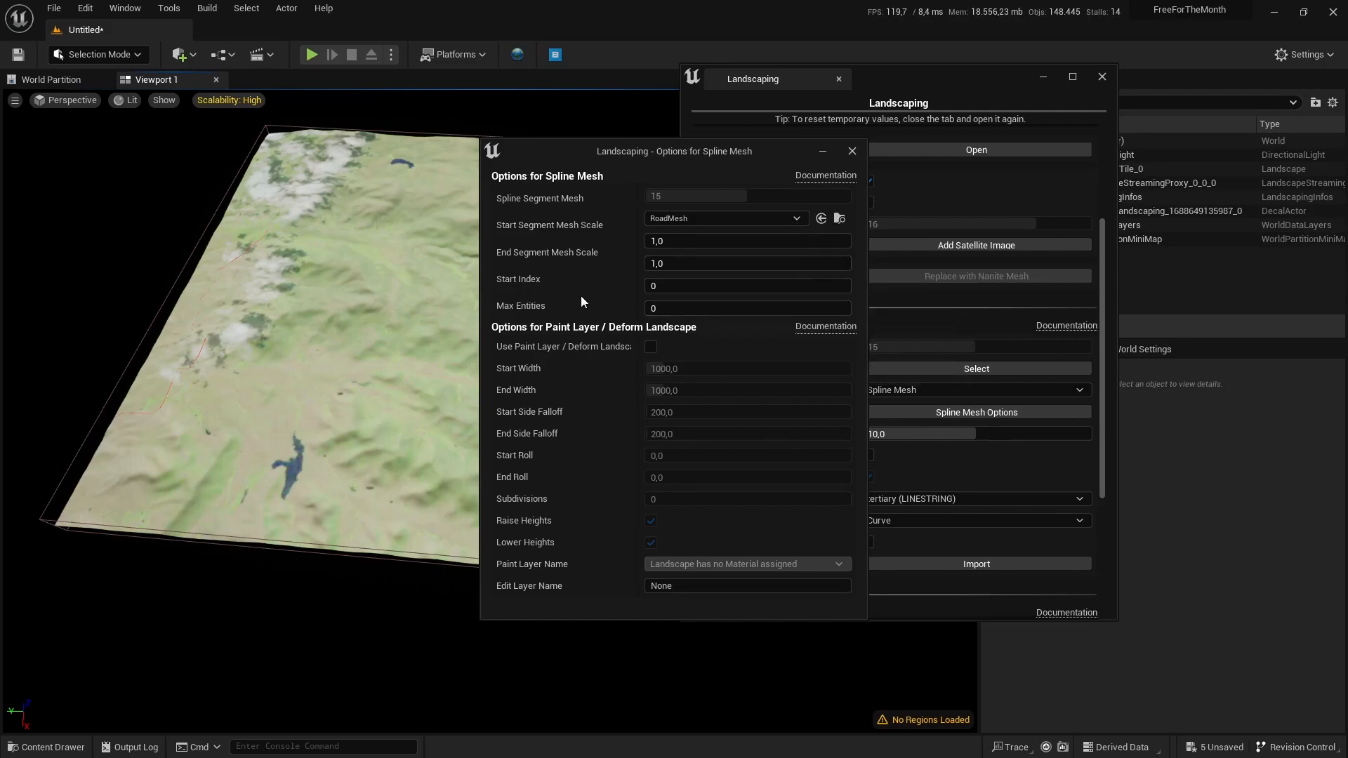
mouse_move(528, 252)
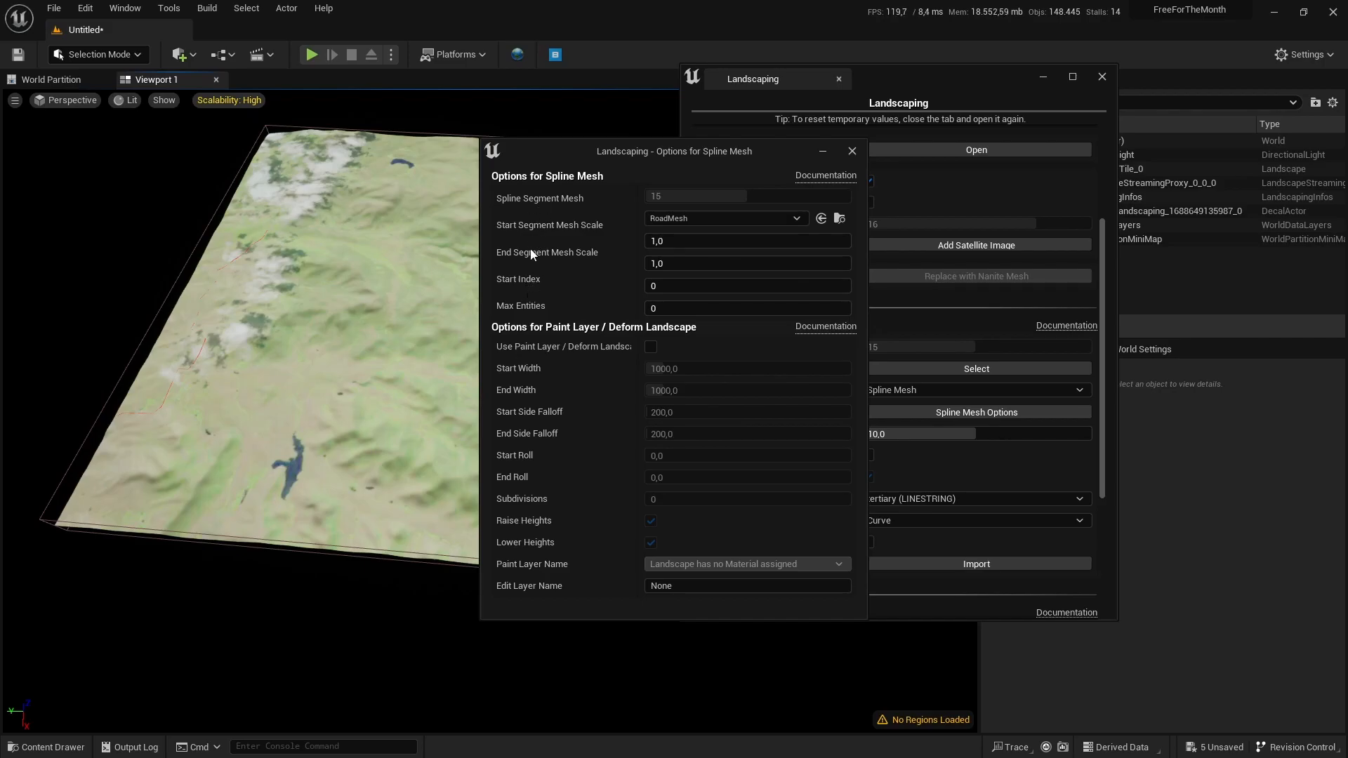
mouse_move(651, 202)
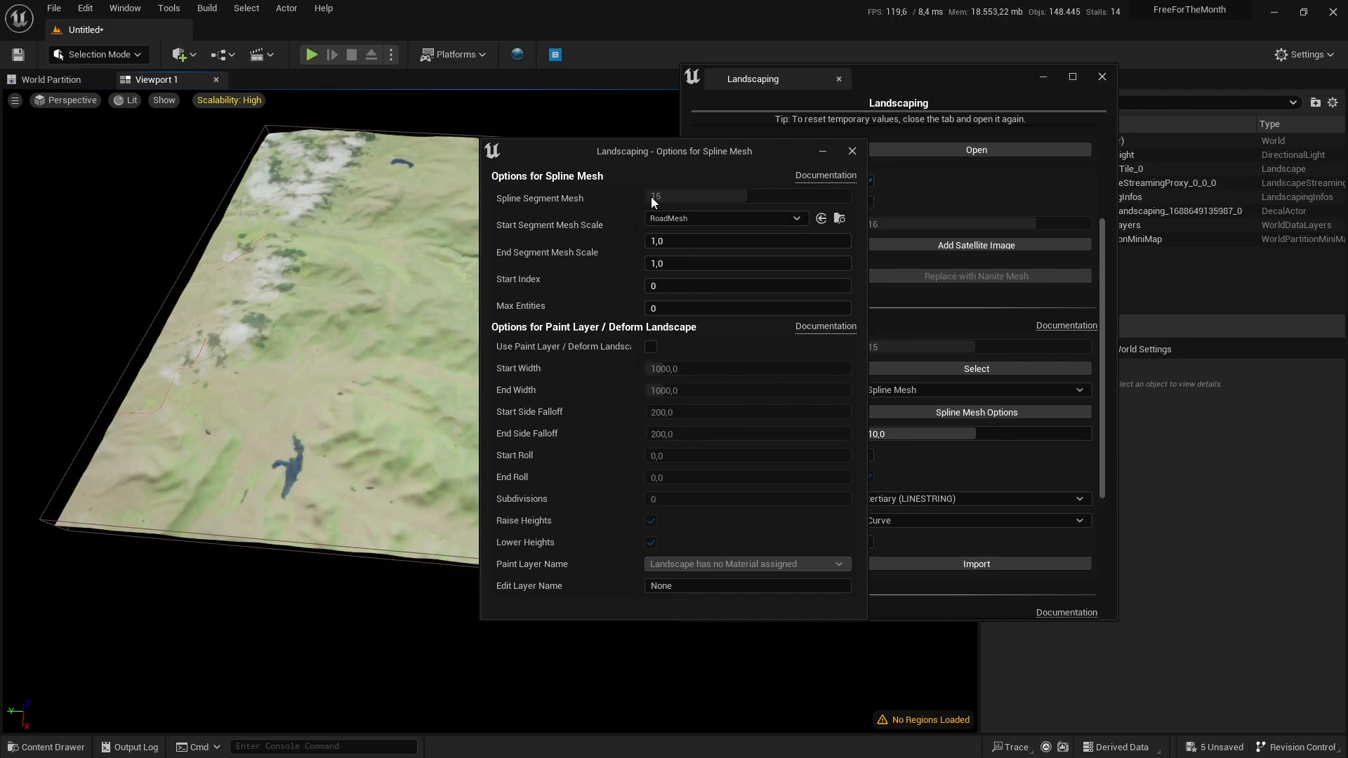
mouse_move(582, 226)
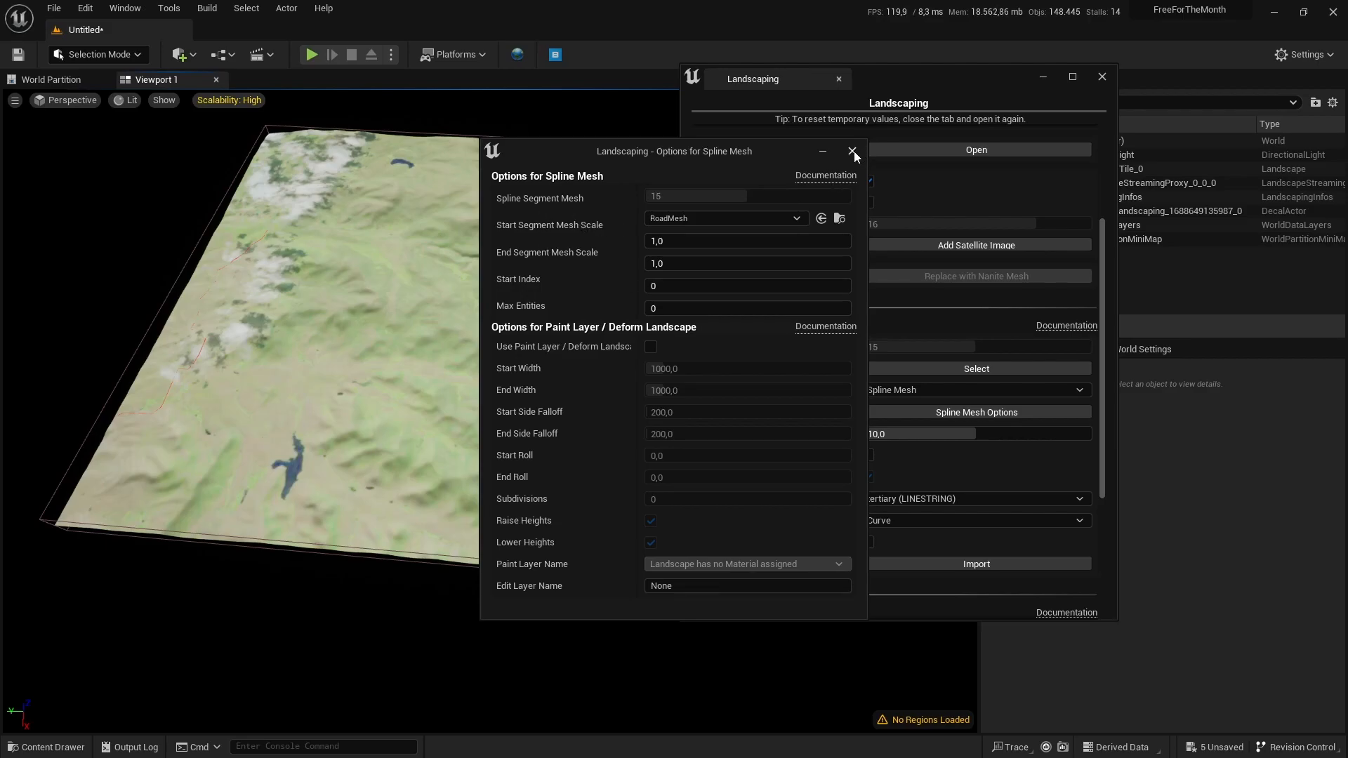
mouse_move(597, 259)
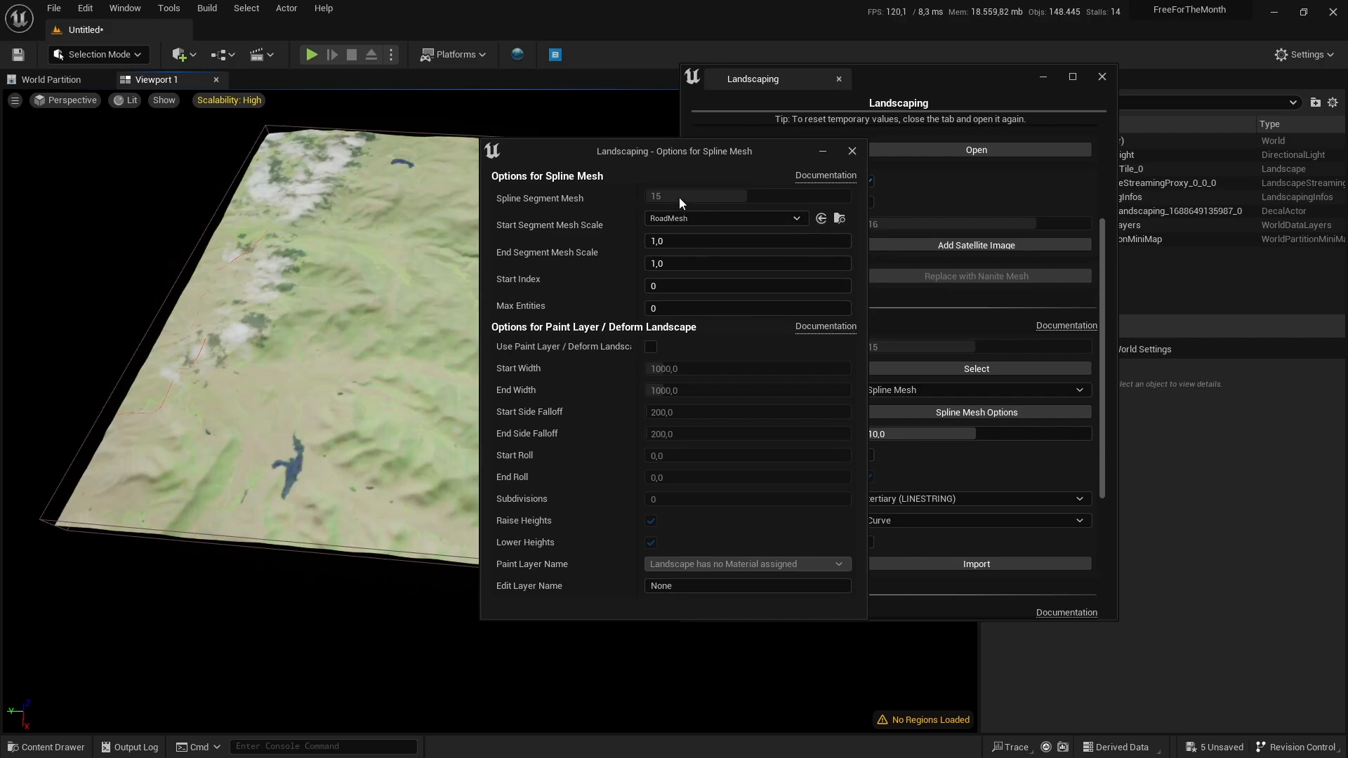
mouse_move(638, 222)
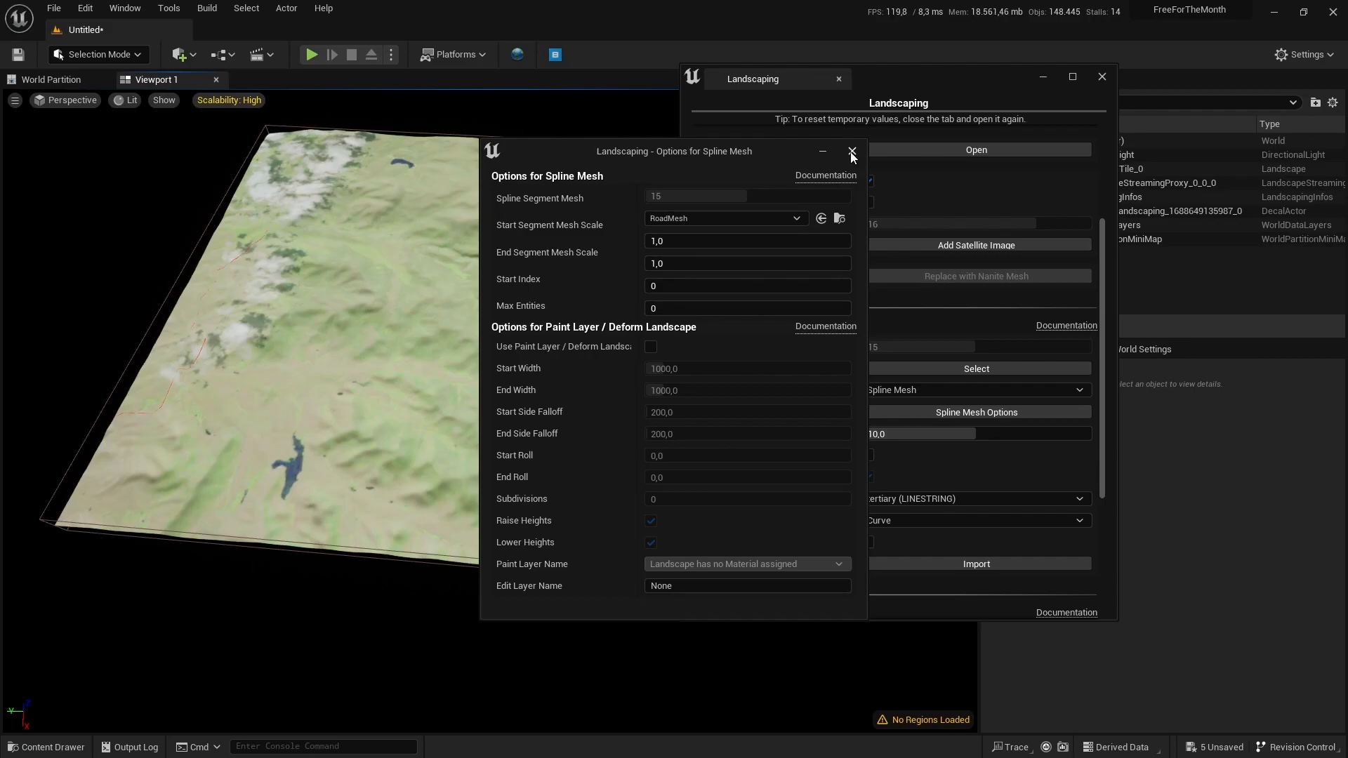
mouse_move(585, 340)
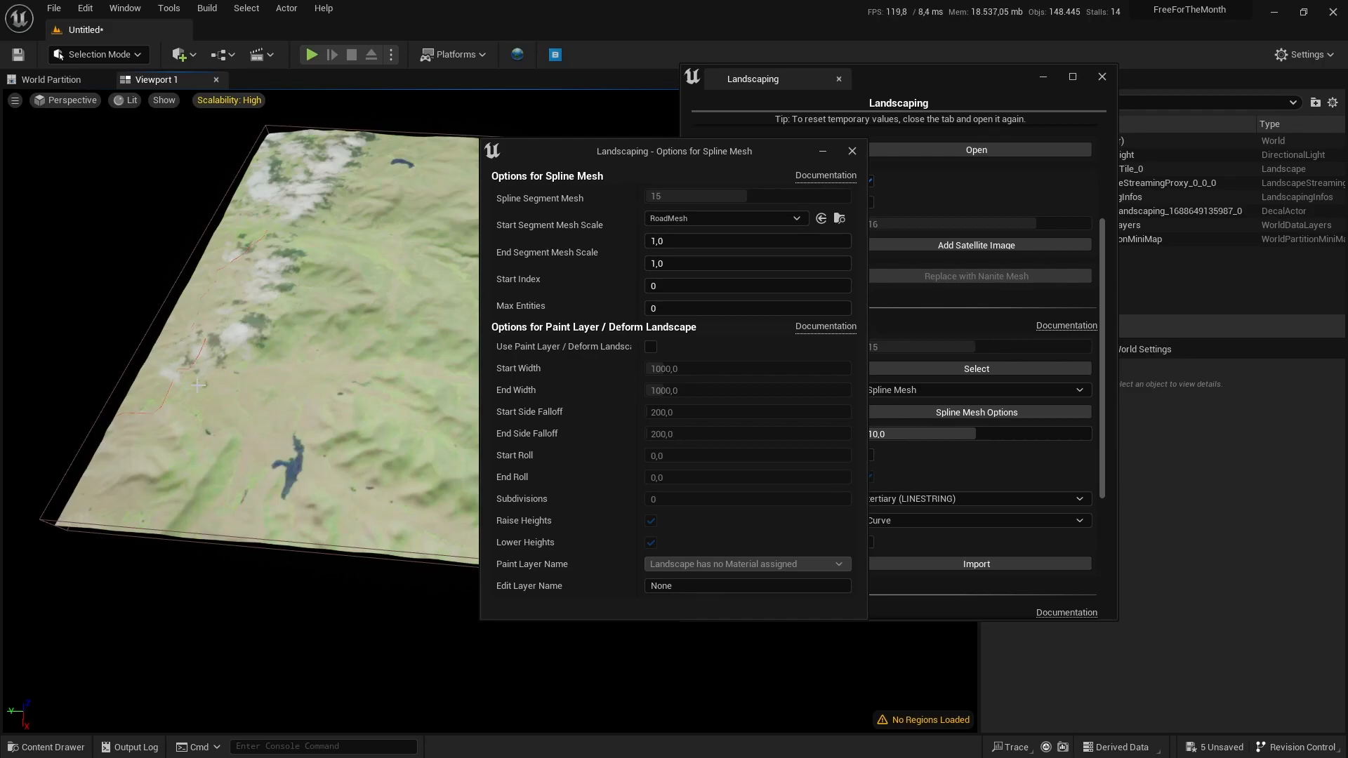
mouse_move(579, 457)
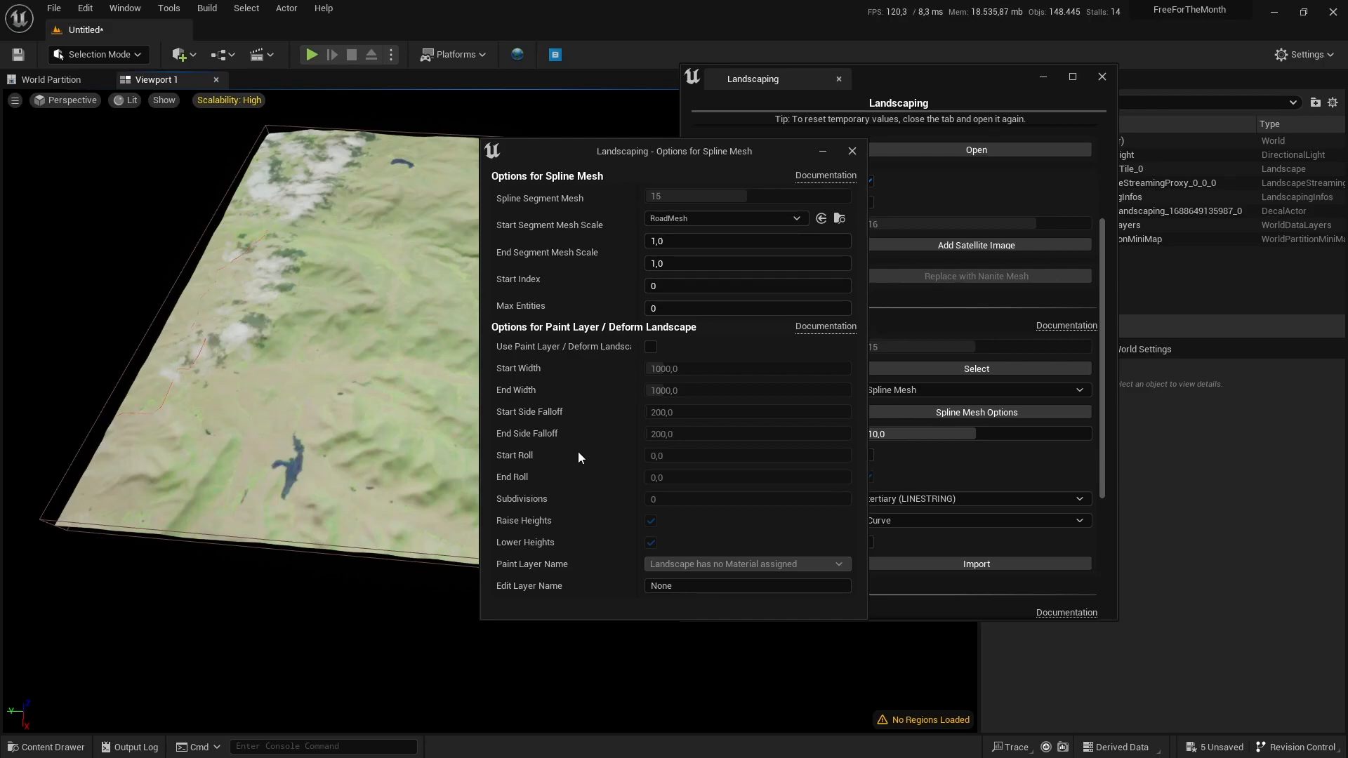
Close Spline Mesh Options and start the tertiary (LINESTRING) road import
click(851, 151)
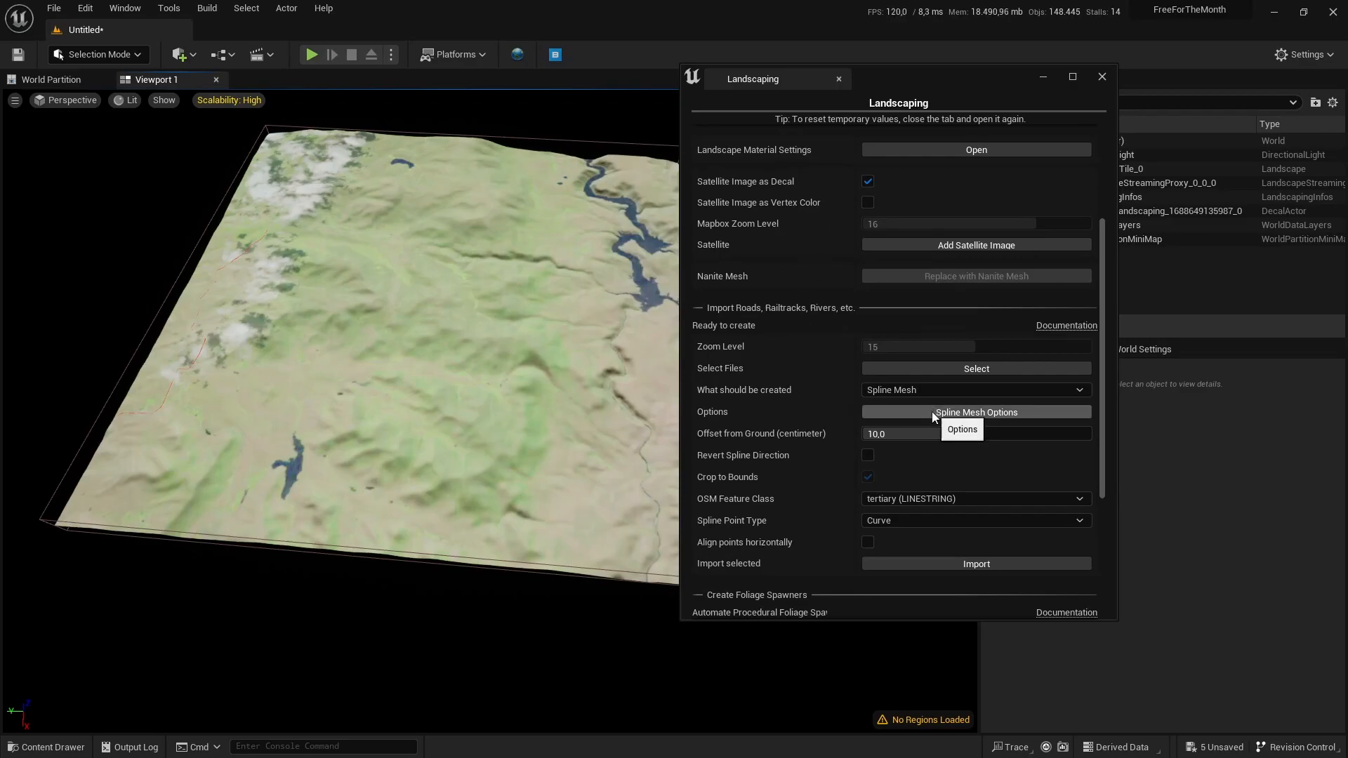
mouse_move(815, 548)
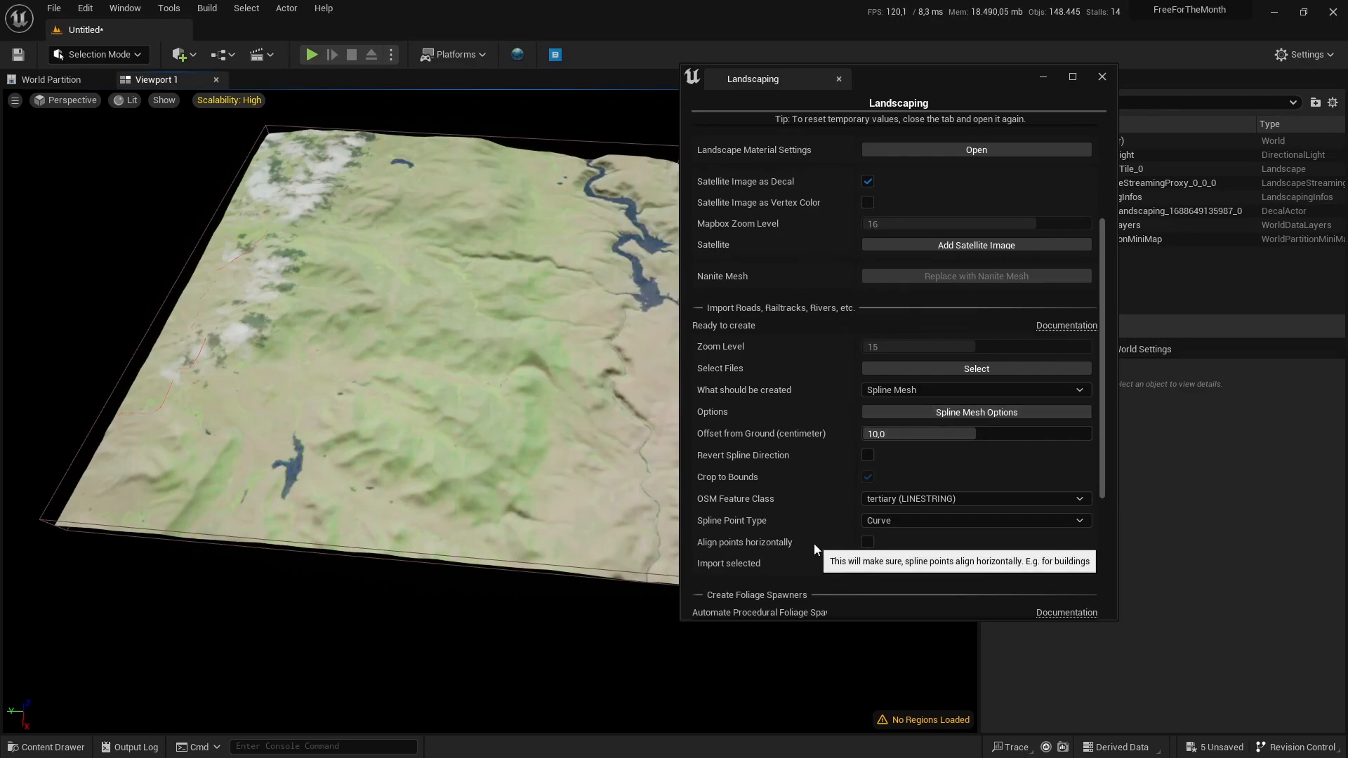
click(976, 563)
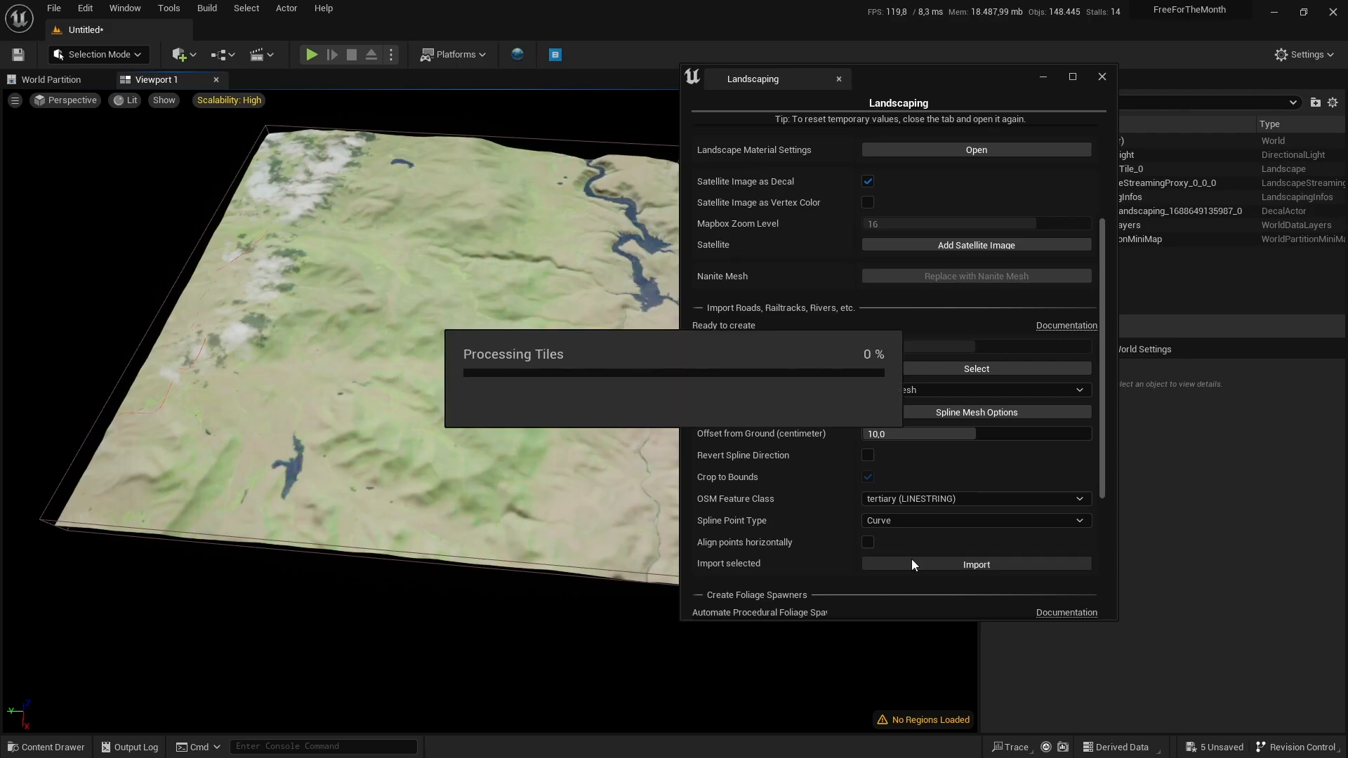
mouse_move(672, 421)
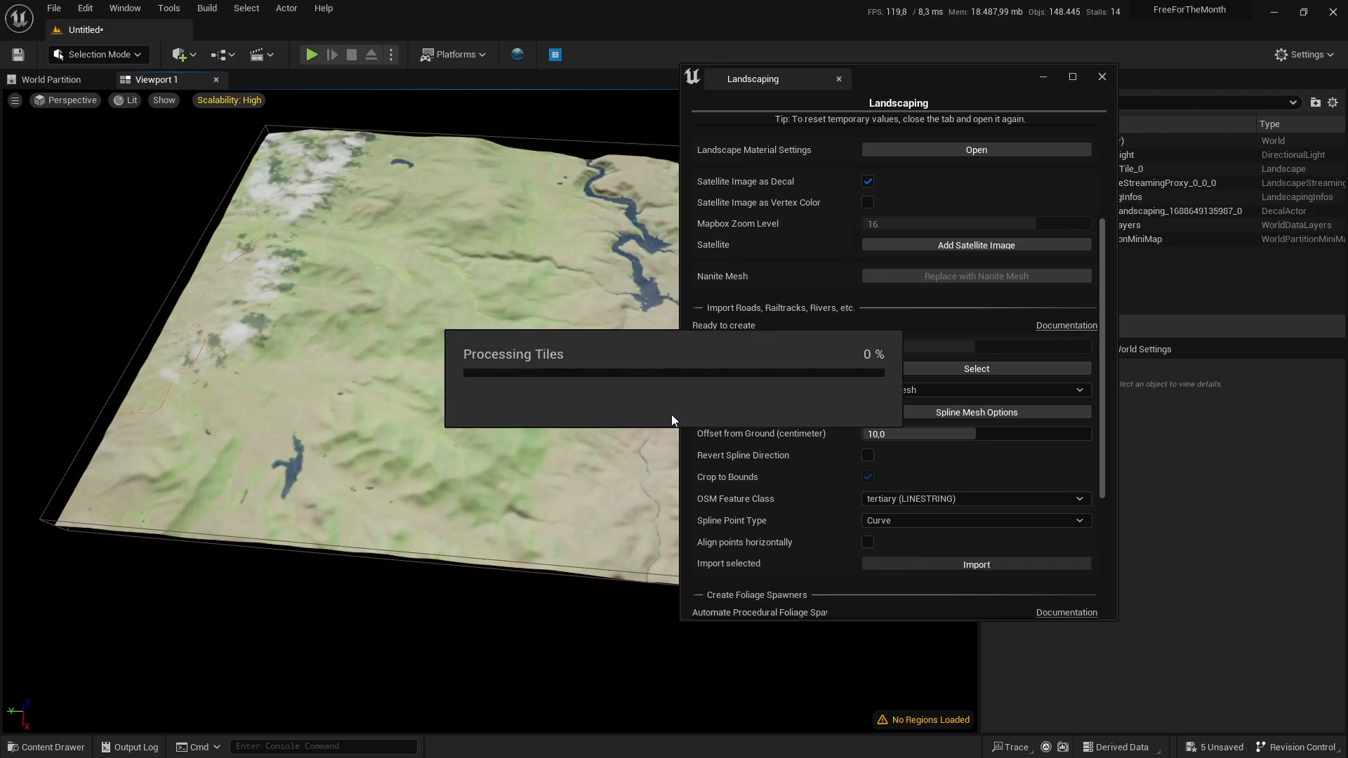
mouse_move(125, 424)
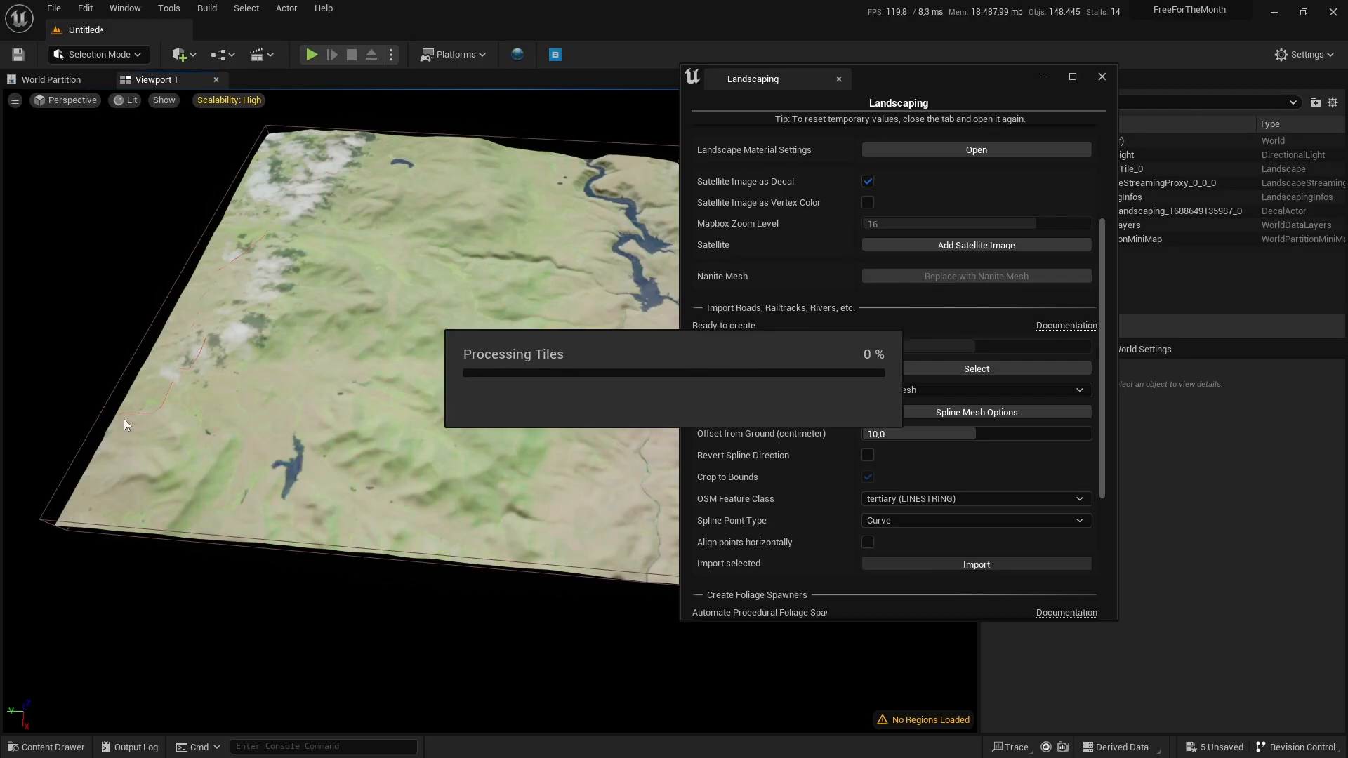
mouse_move(423, 417)
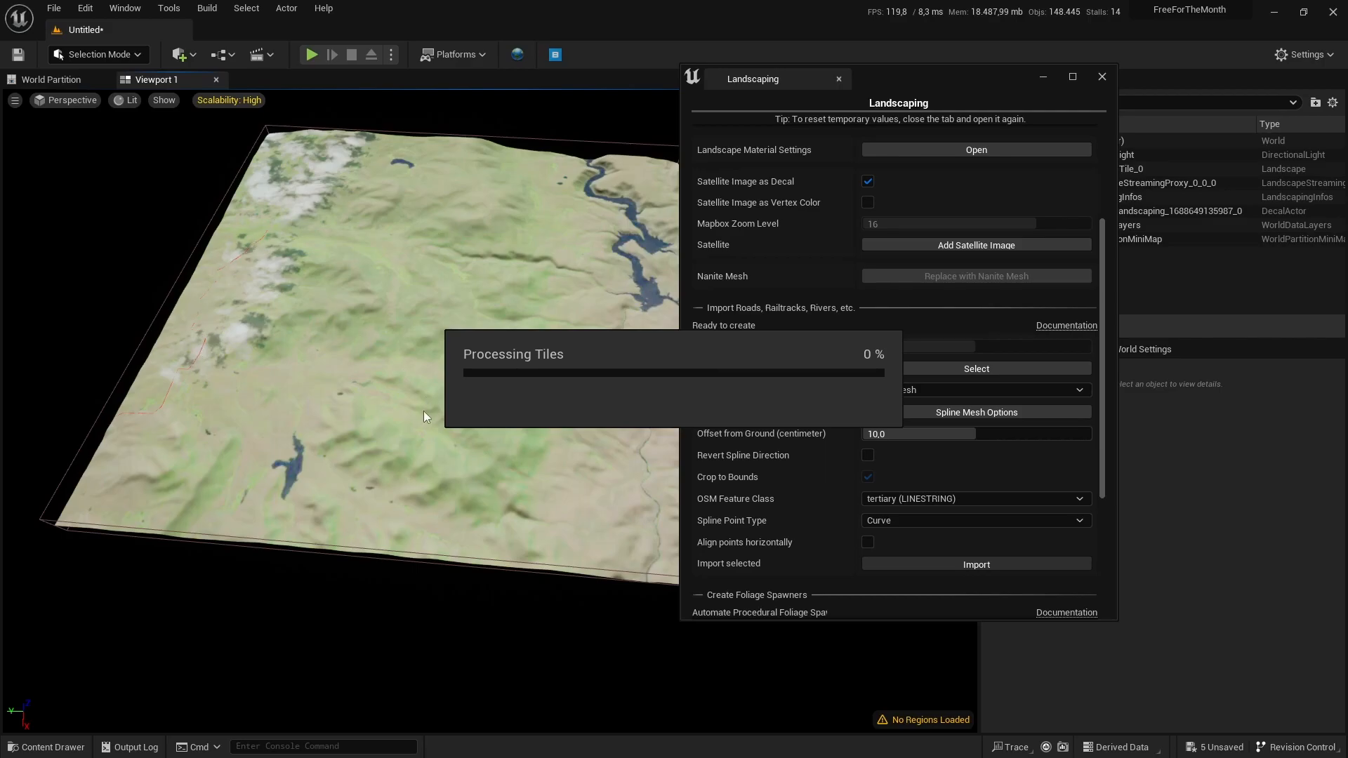
mouse_move(546, 530)
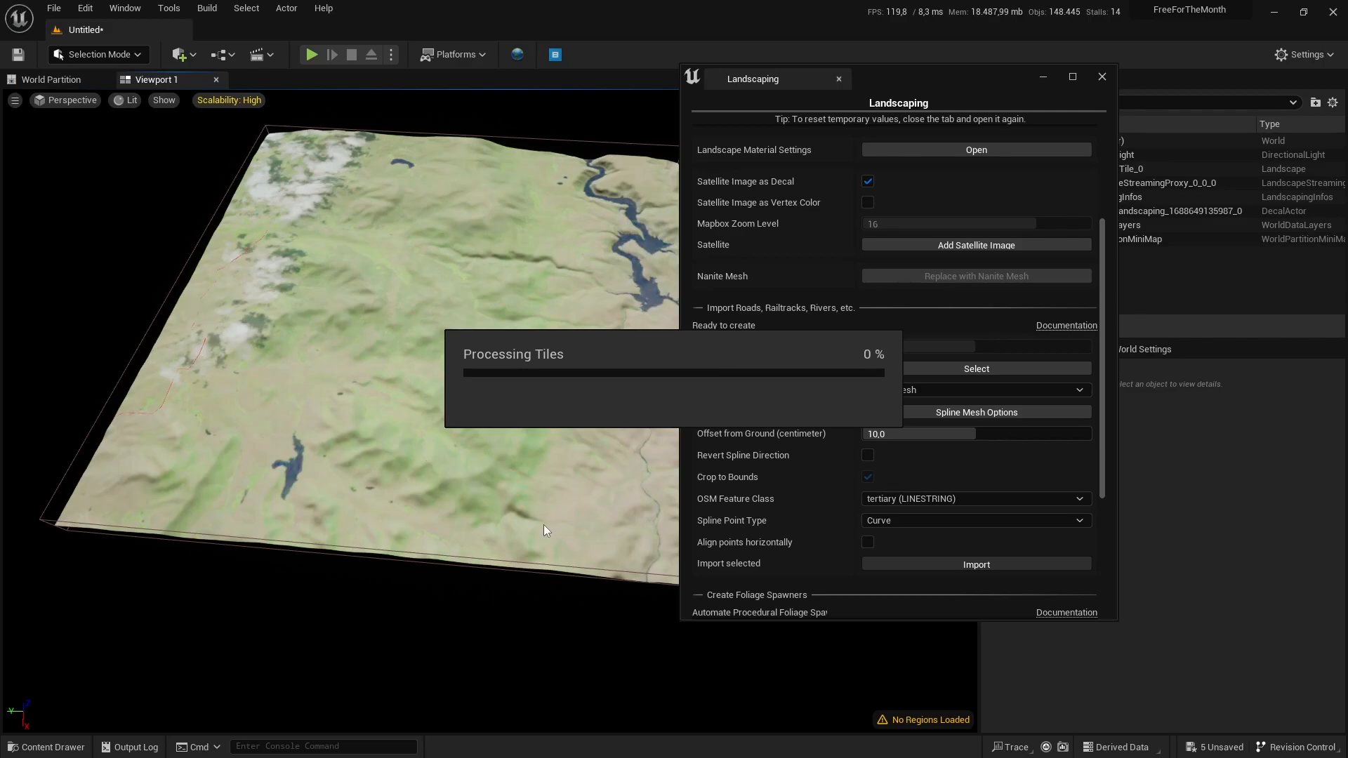
mouse_move(606, 407)
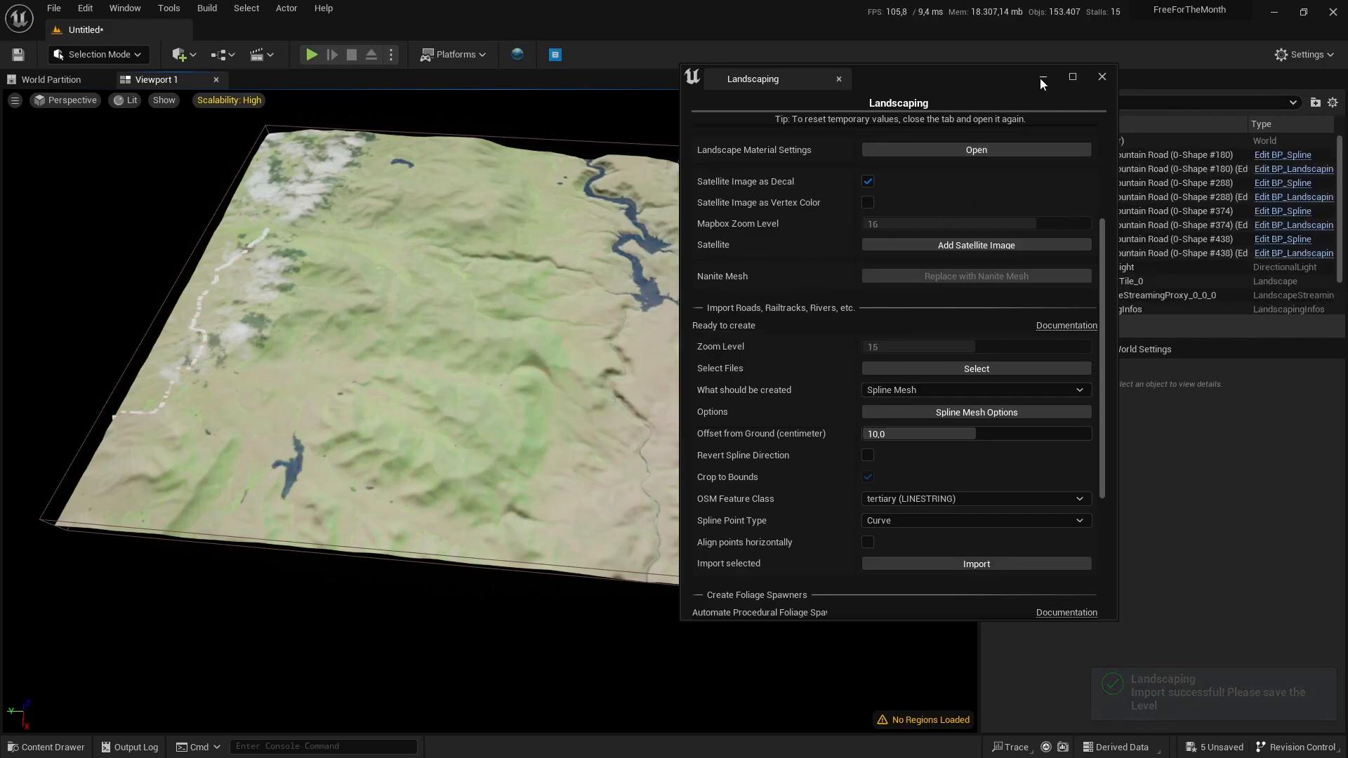
Minimize Landscaping and select the Diamond Mountain Road actor, its spline, and the landscape
click(1101, 77)
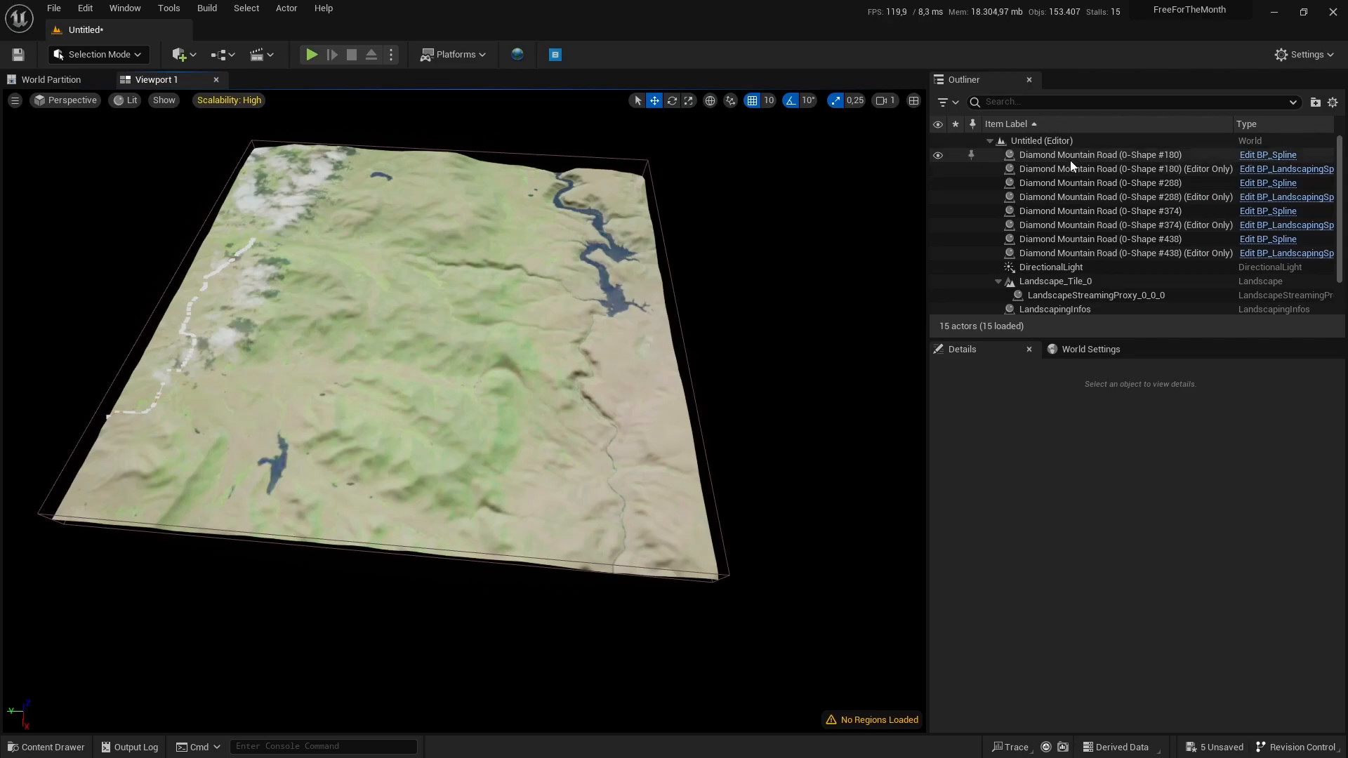
click(1098, 155)
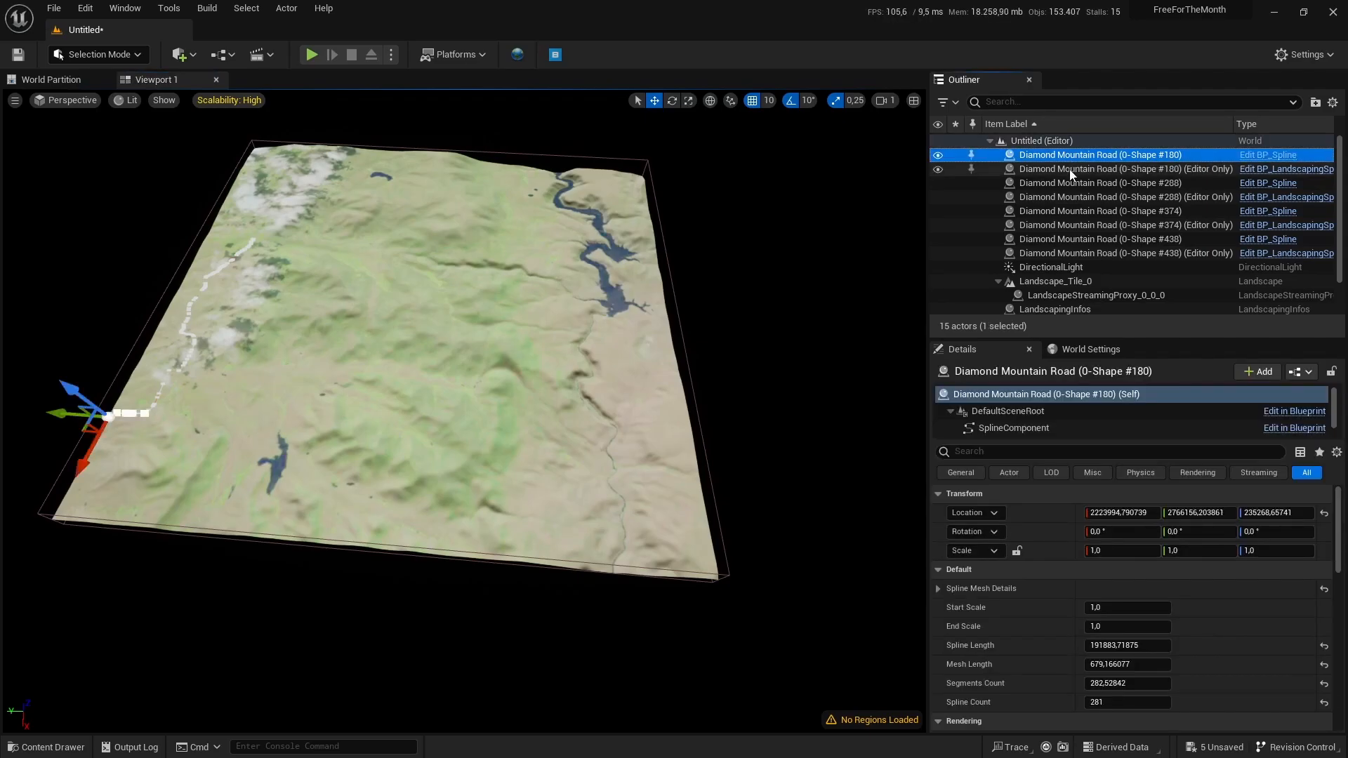
mouse_move(1070, 176)
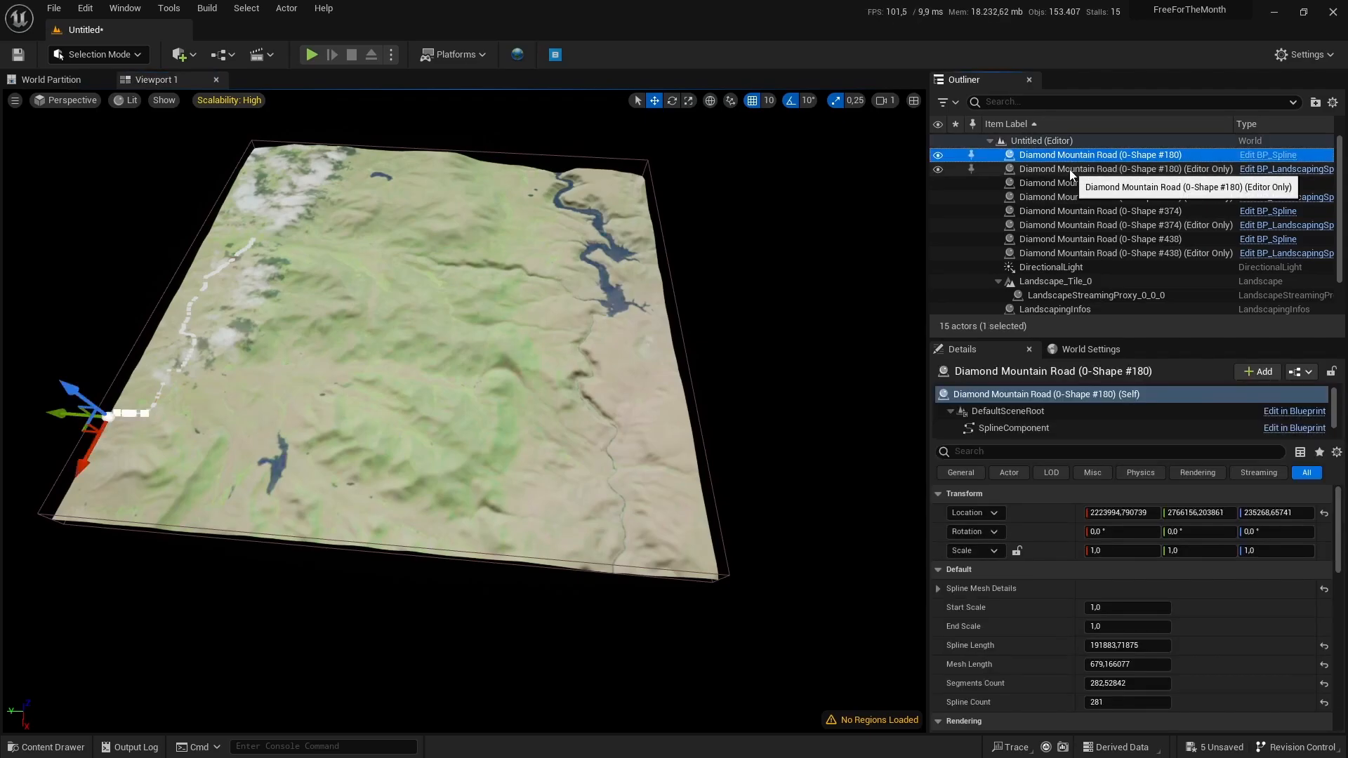
click(1117, 168)
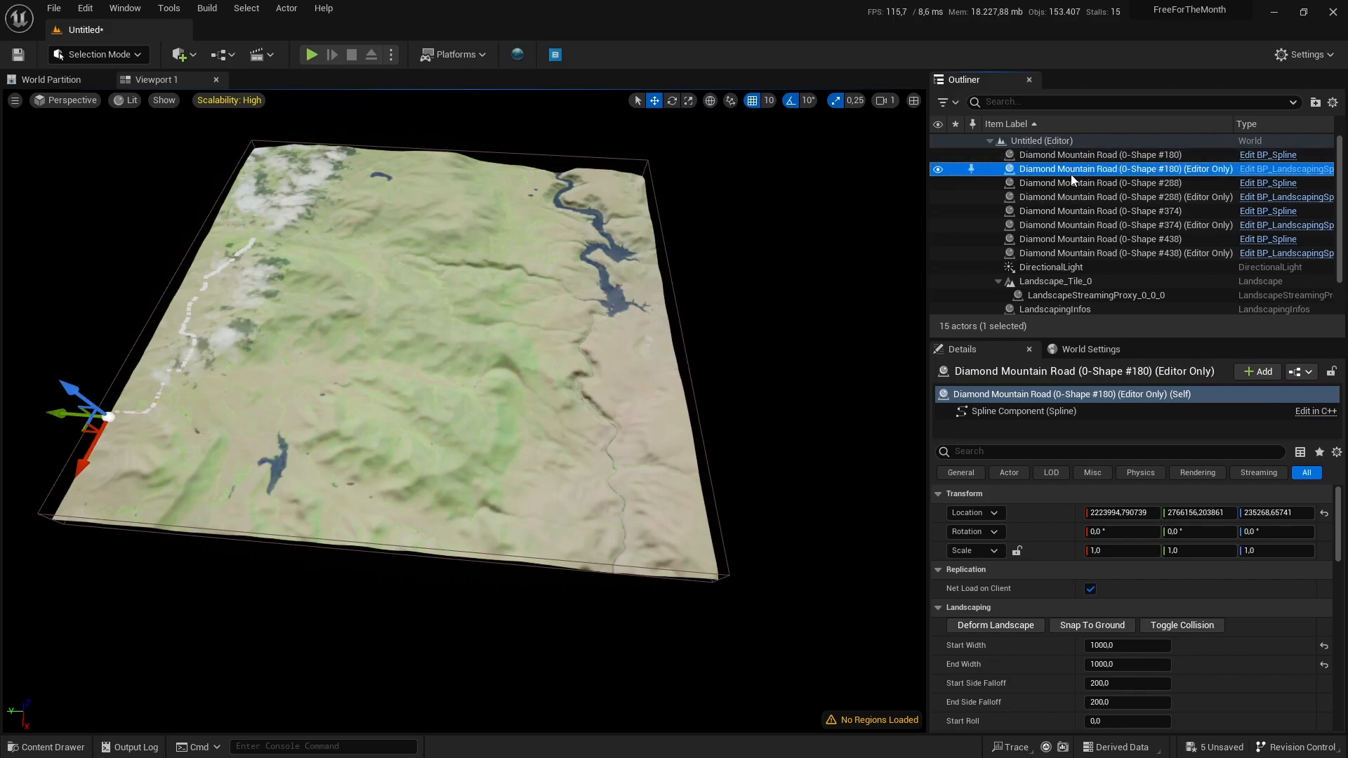
mouse_move(1053, 669)
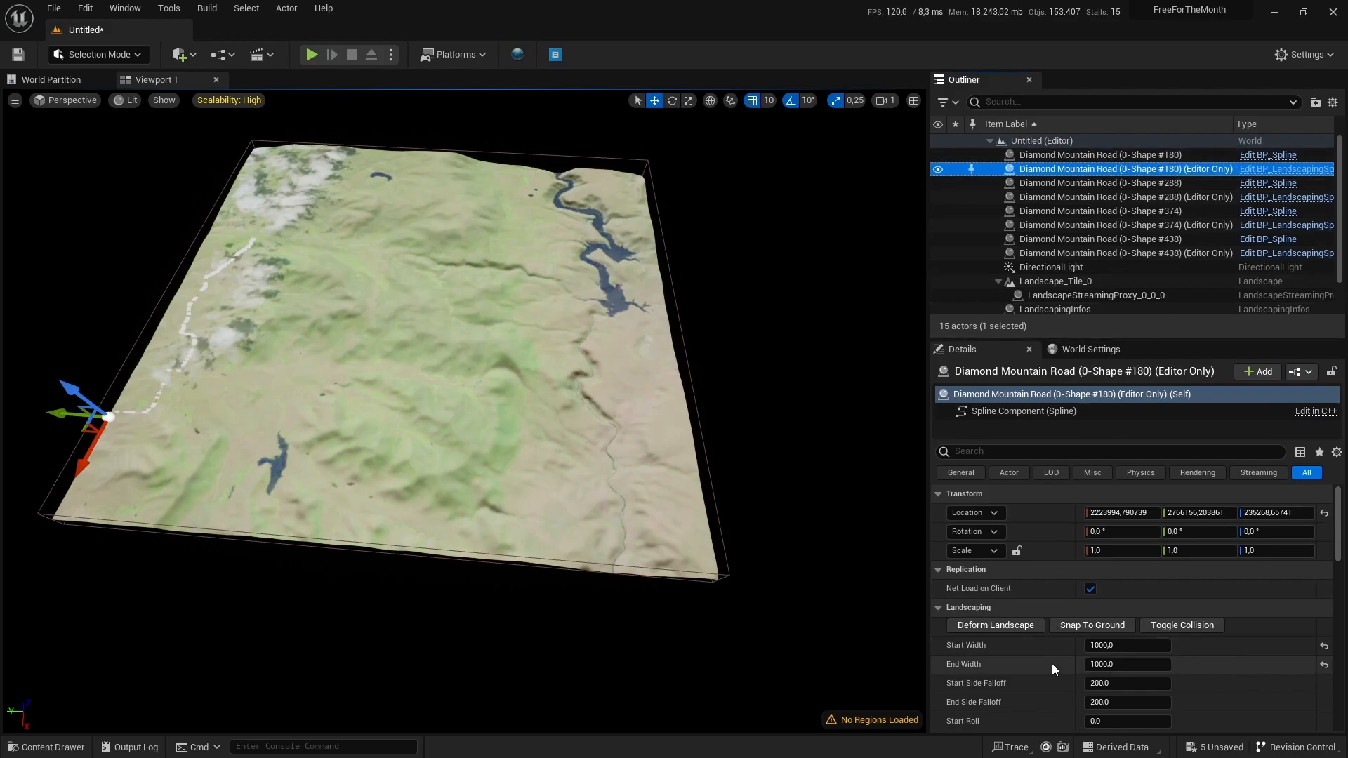
scroll(down, 3)
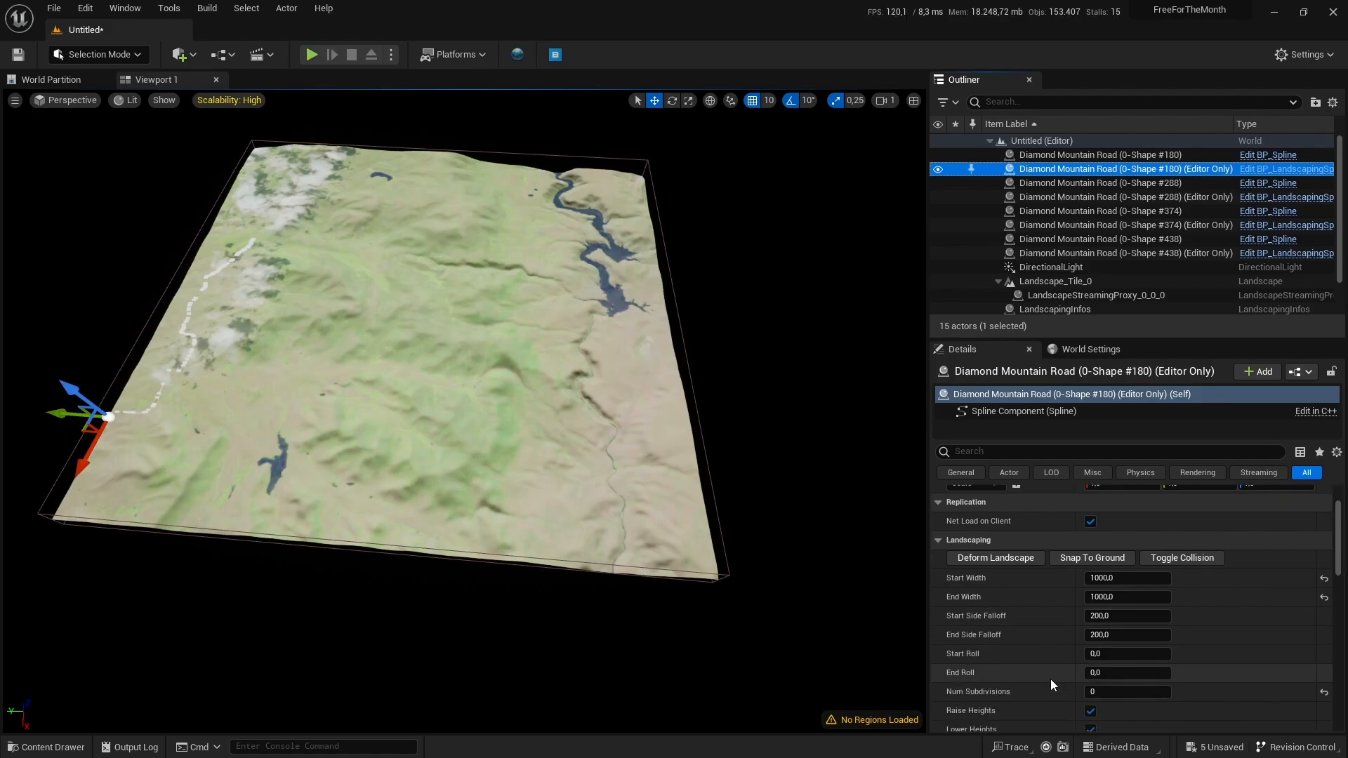
click(1100, 155)
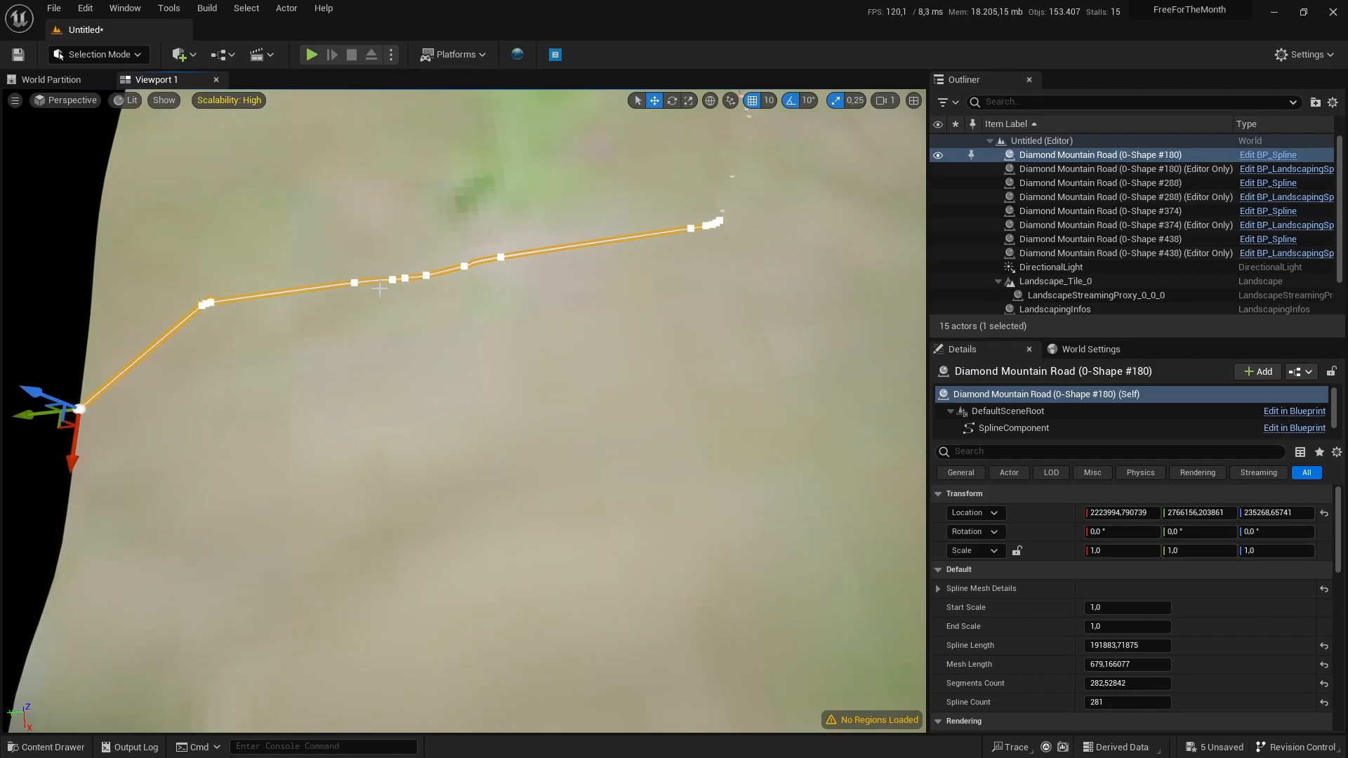
click(1095, 295)
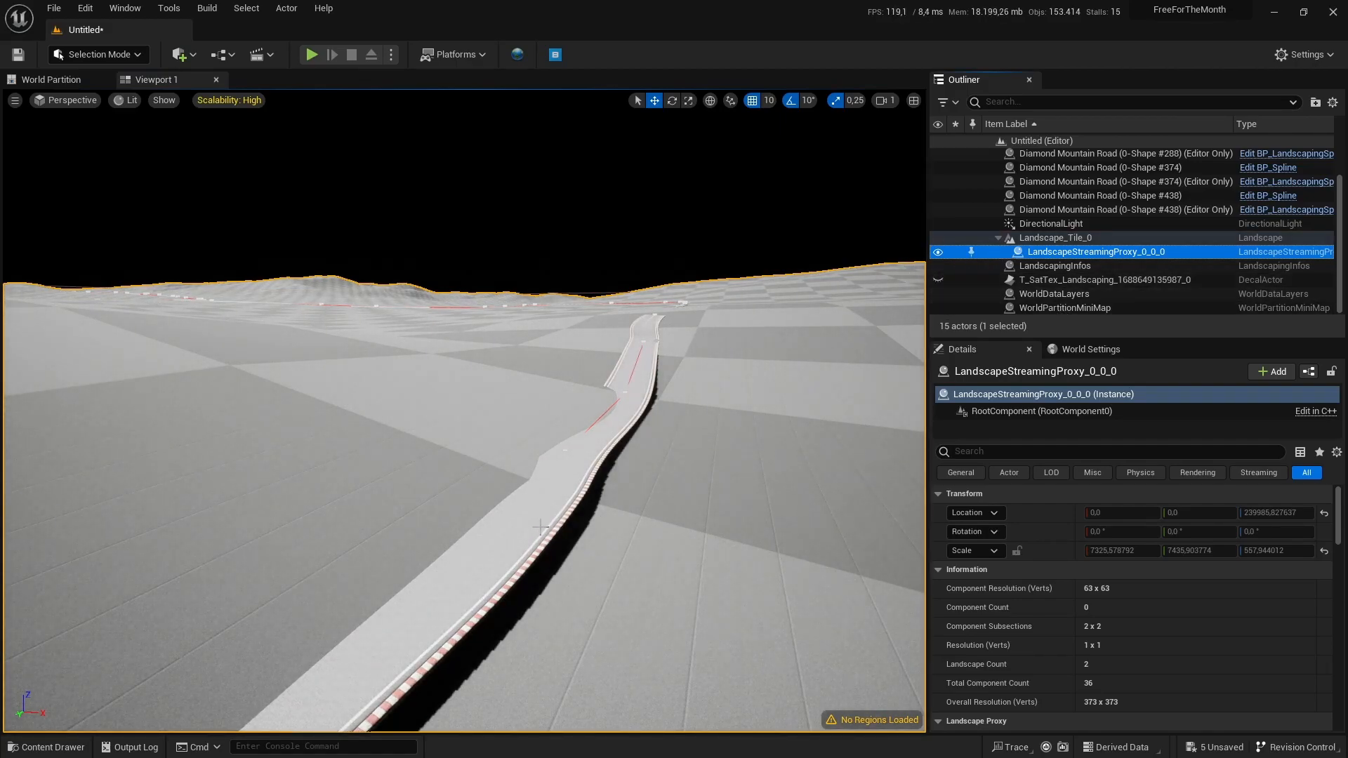
Set the Road material's Decal Response to None and apply it to the original material
click(1098, 153)
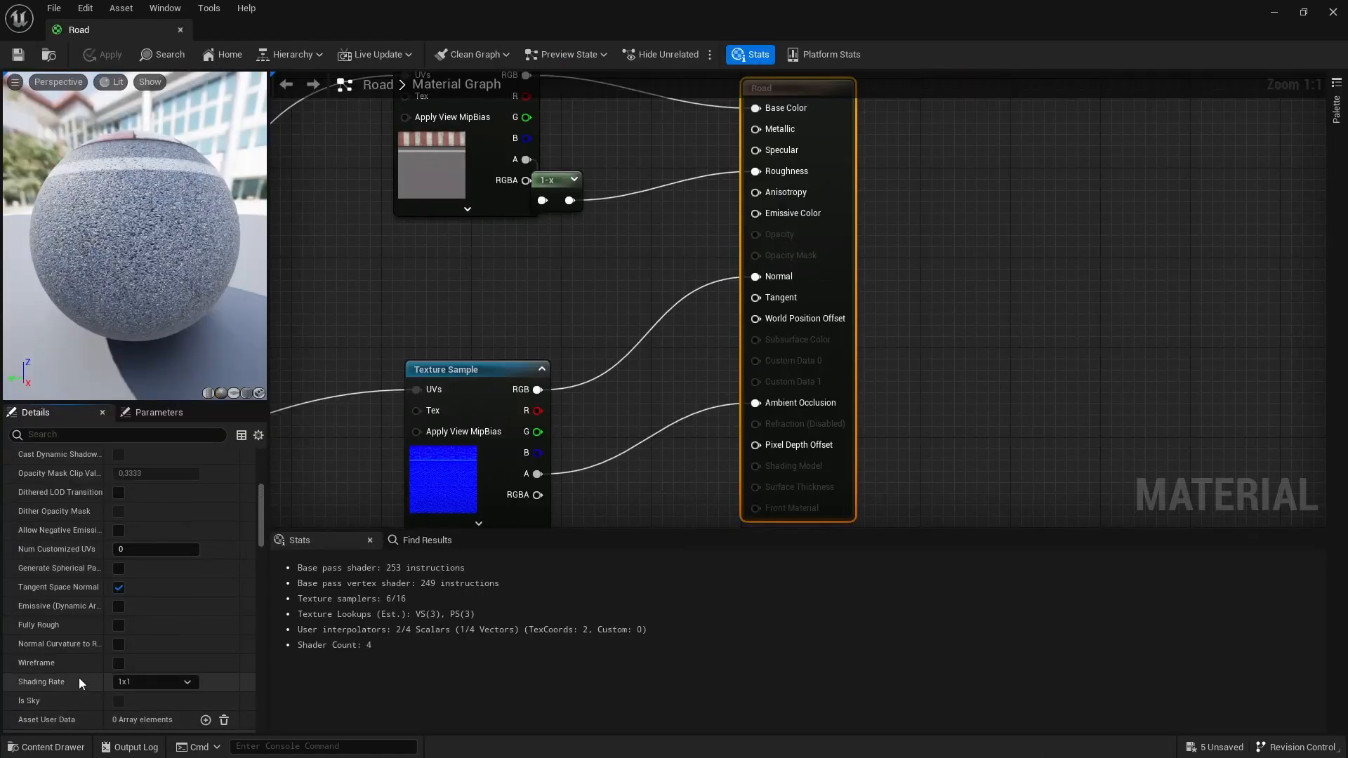
text(dec)
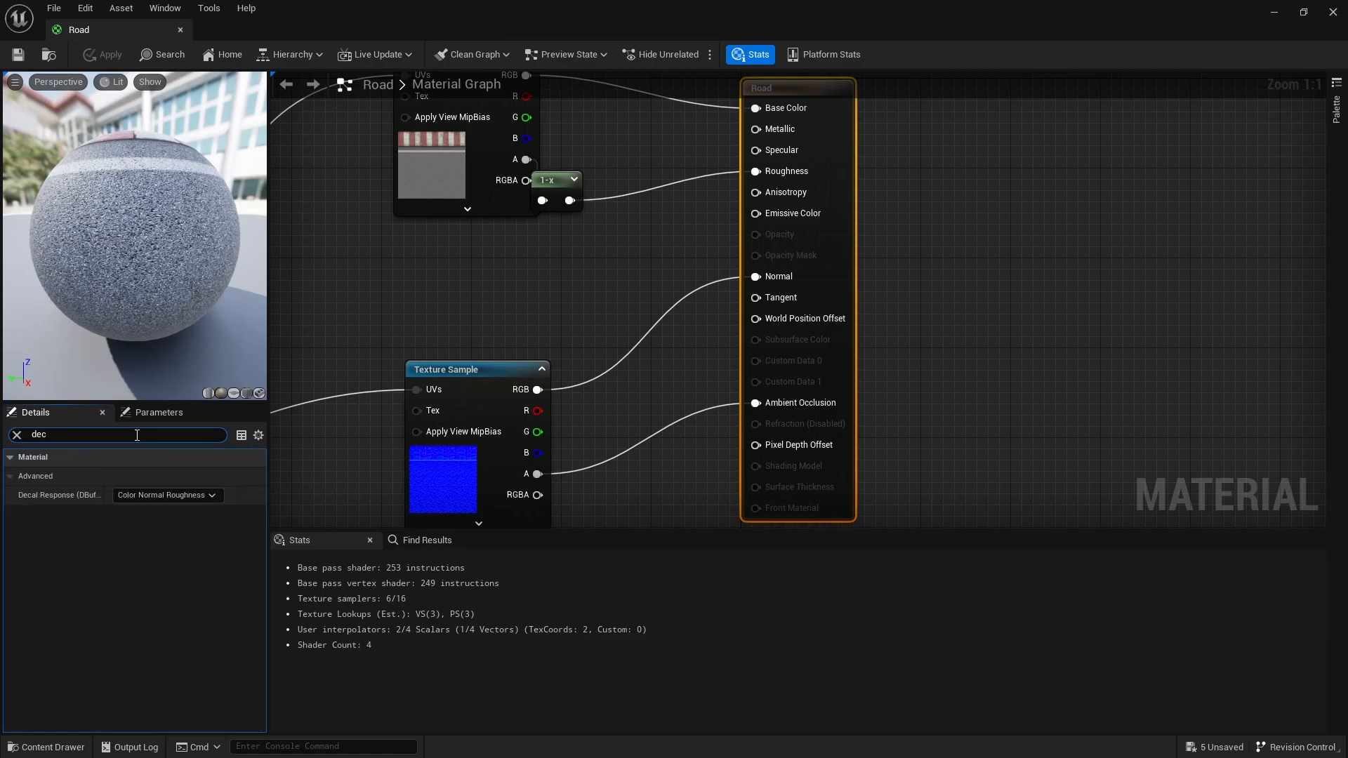
mouse_move(153, 498)
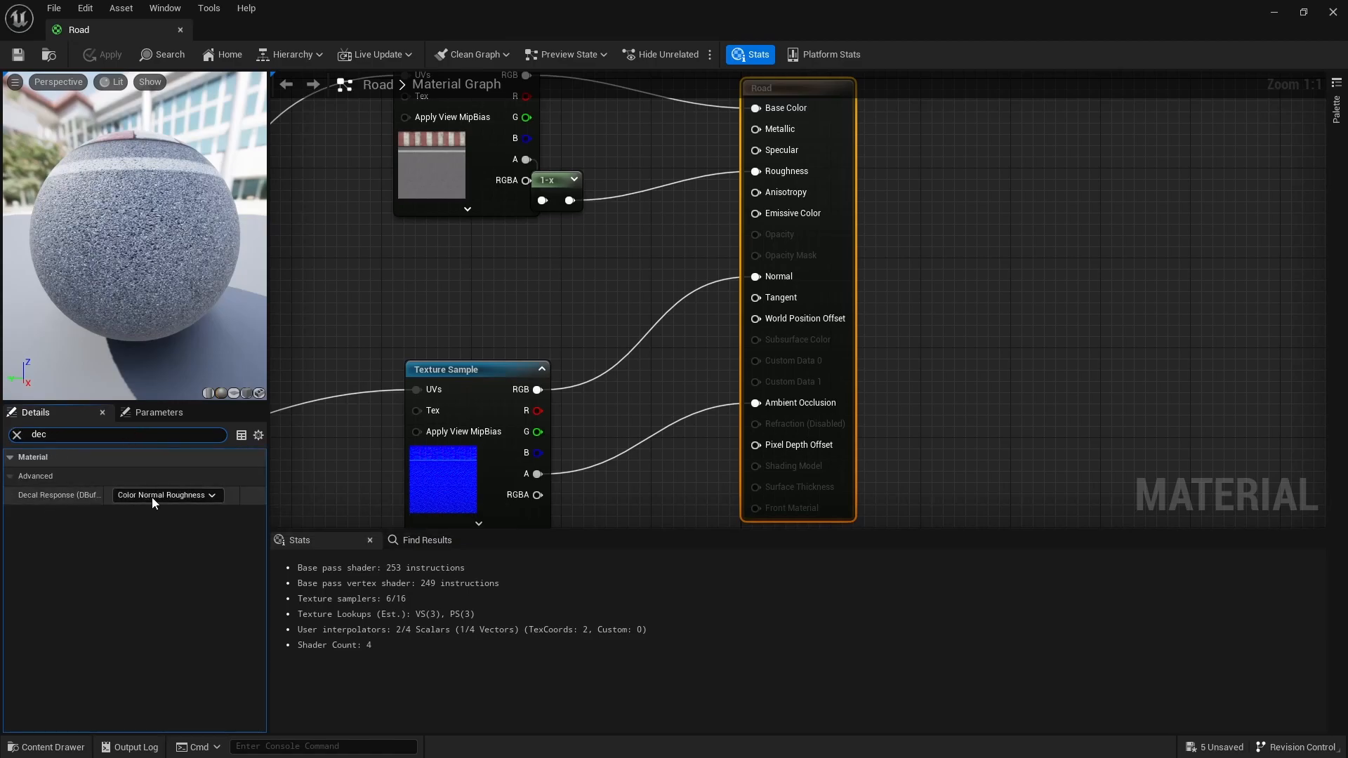
click(167, 494)
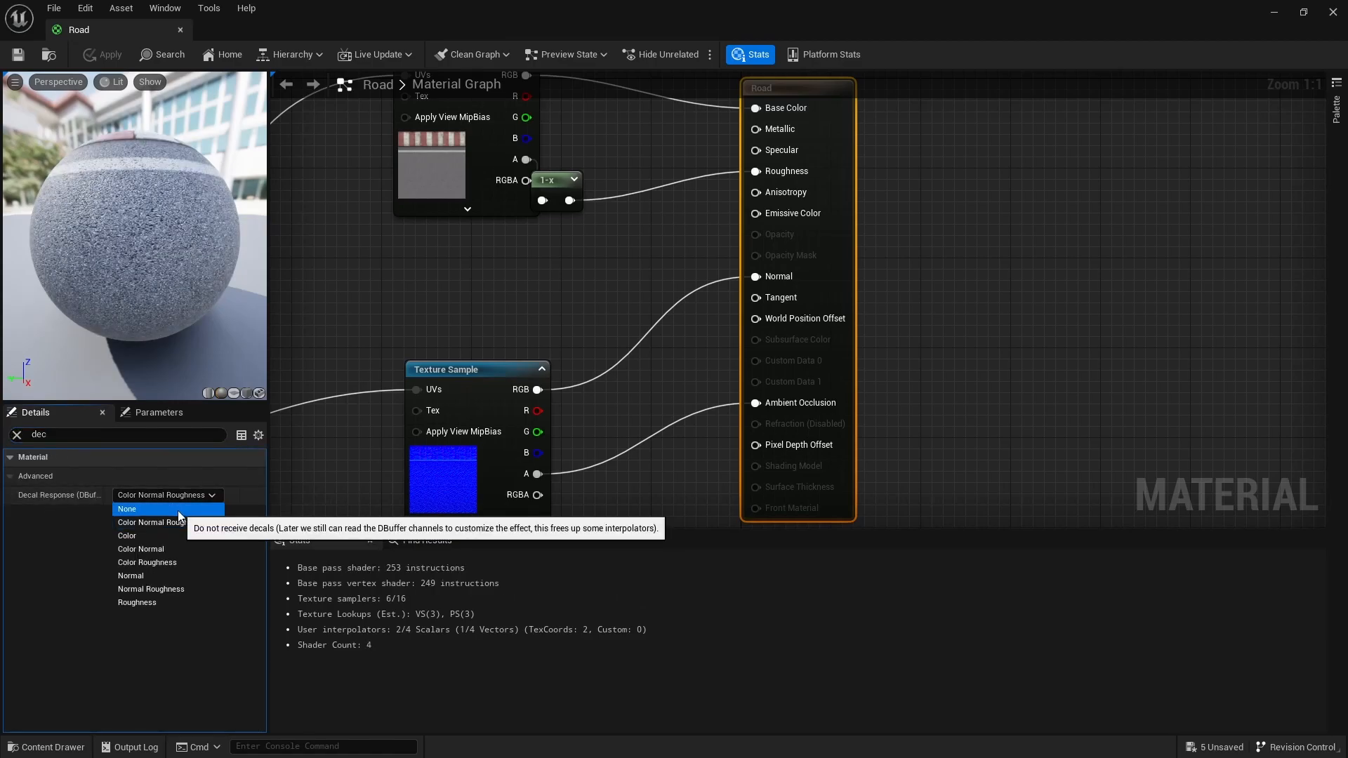
click(127, 508)
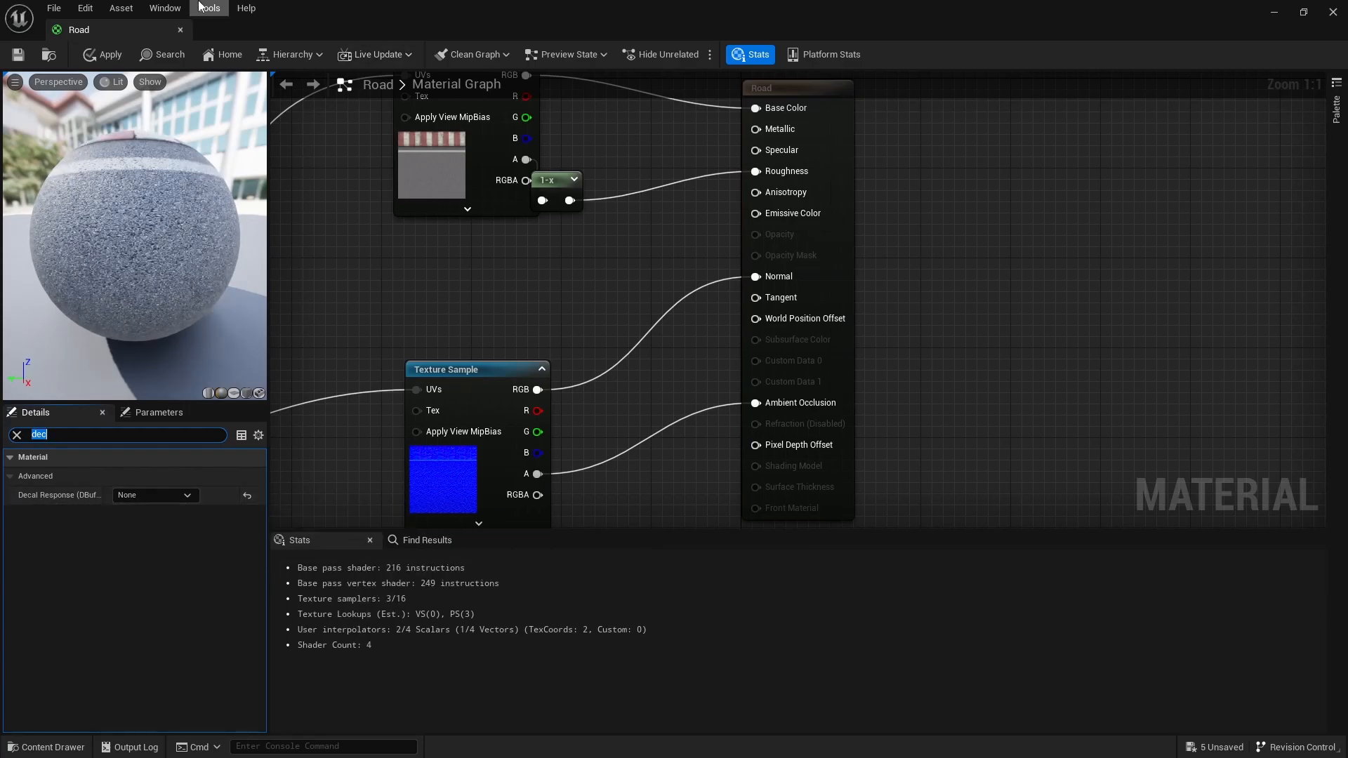
click(180, 30)
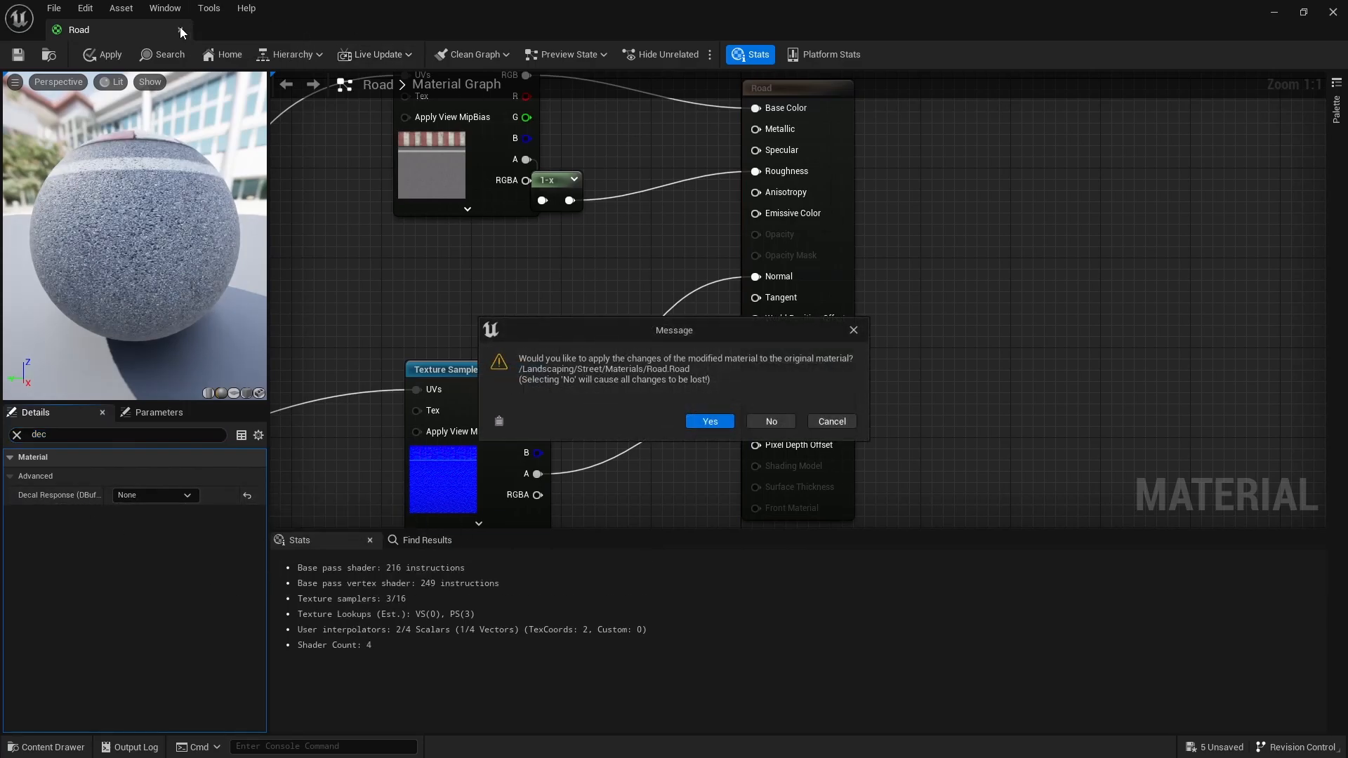
click(770, 421)
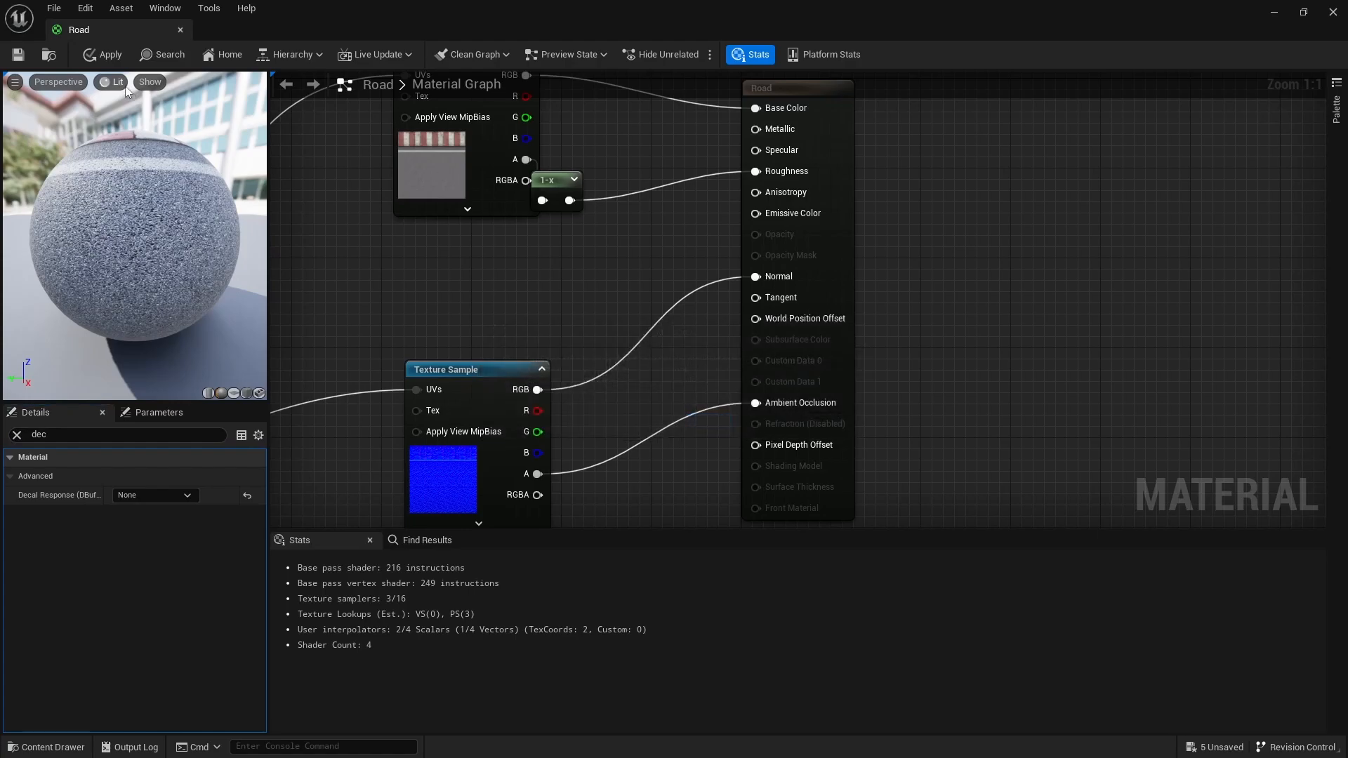
click(101, 54)
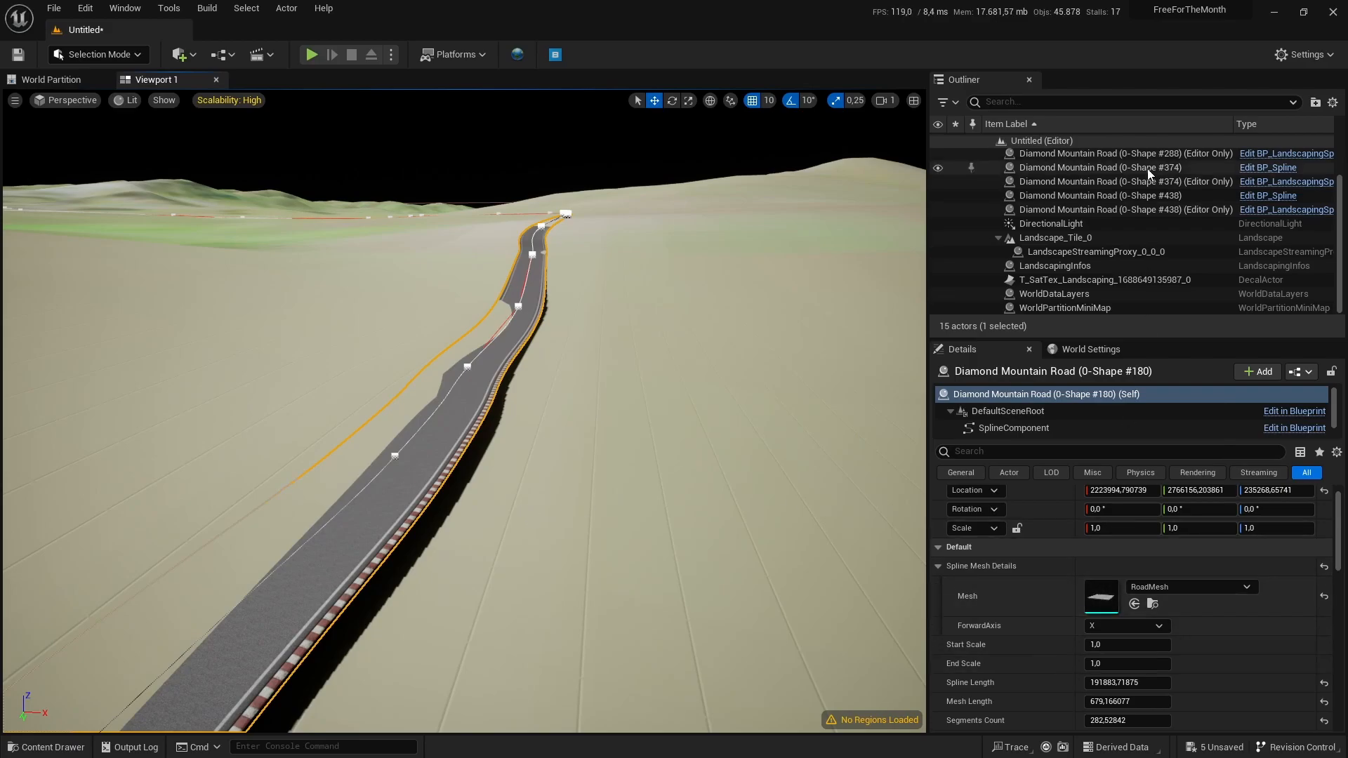
Set the Editor Only road spline's Start and End Width to 10000 and deform the landscape
click(1102, 169)
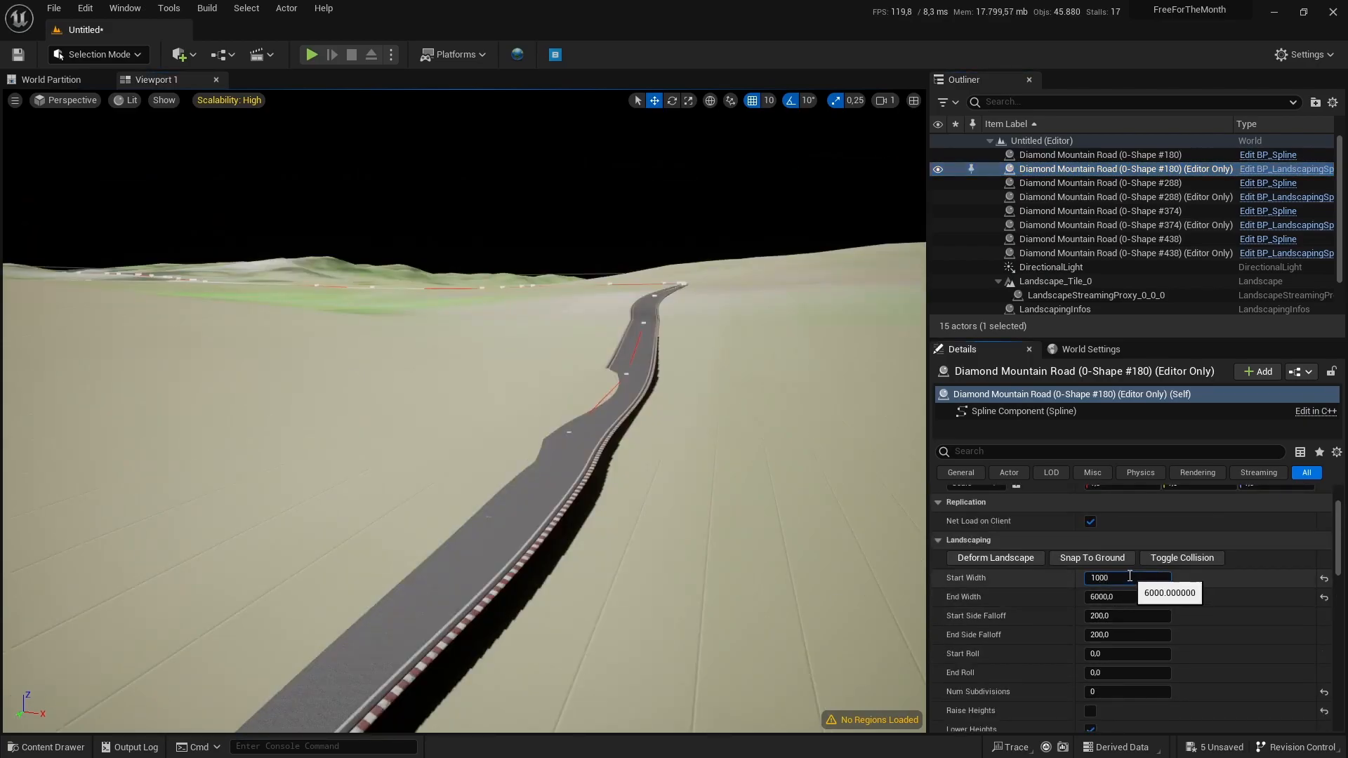
text(10000)
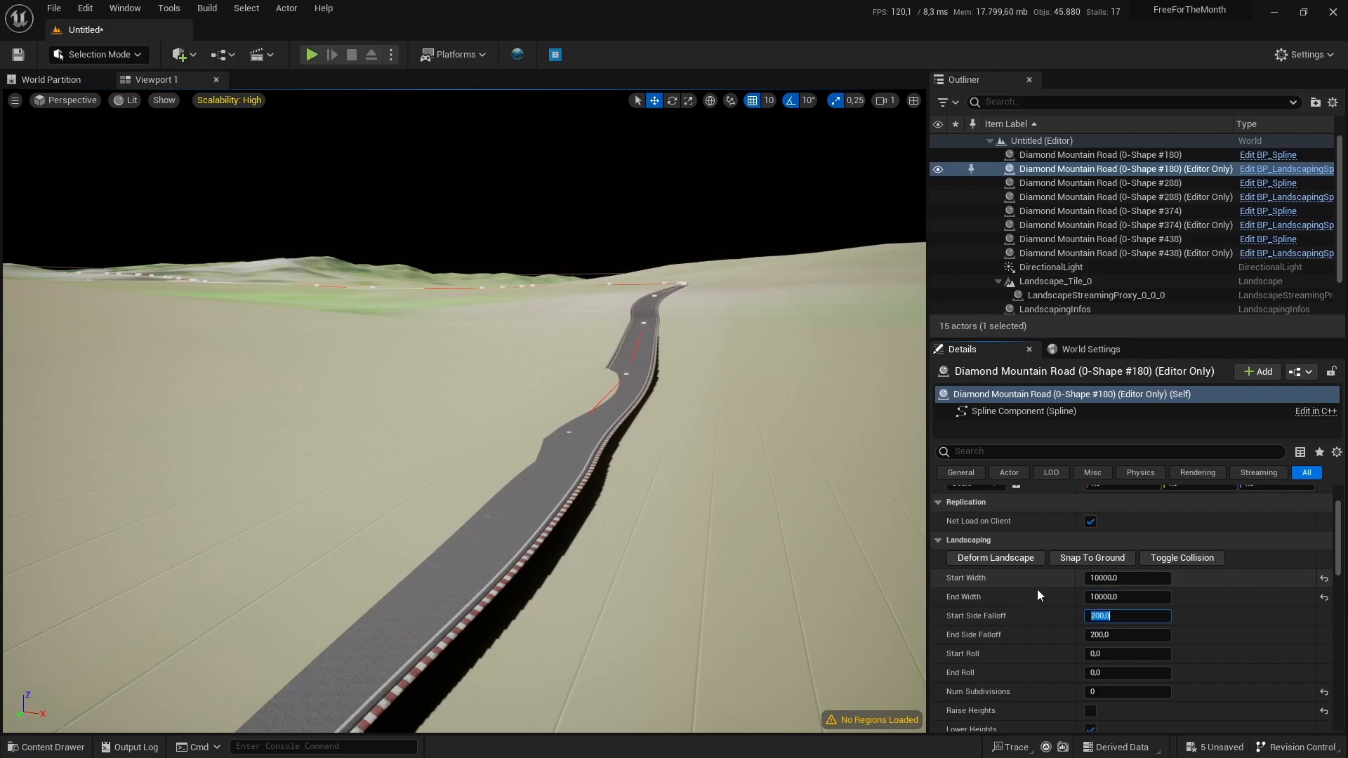
click(994, 513)
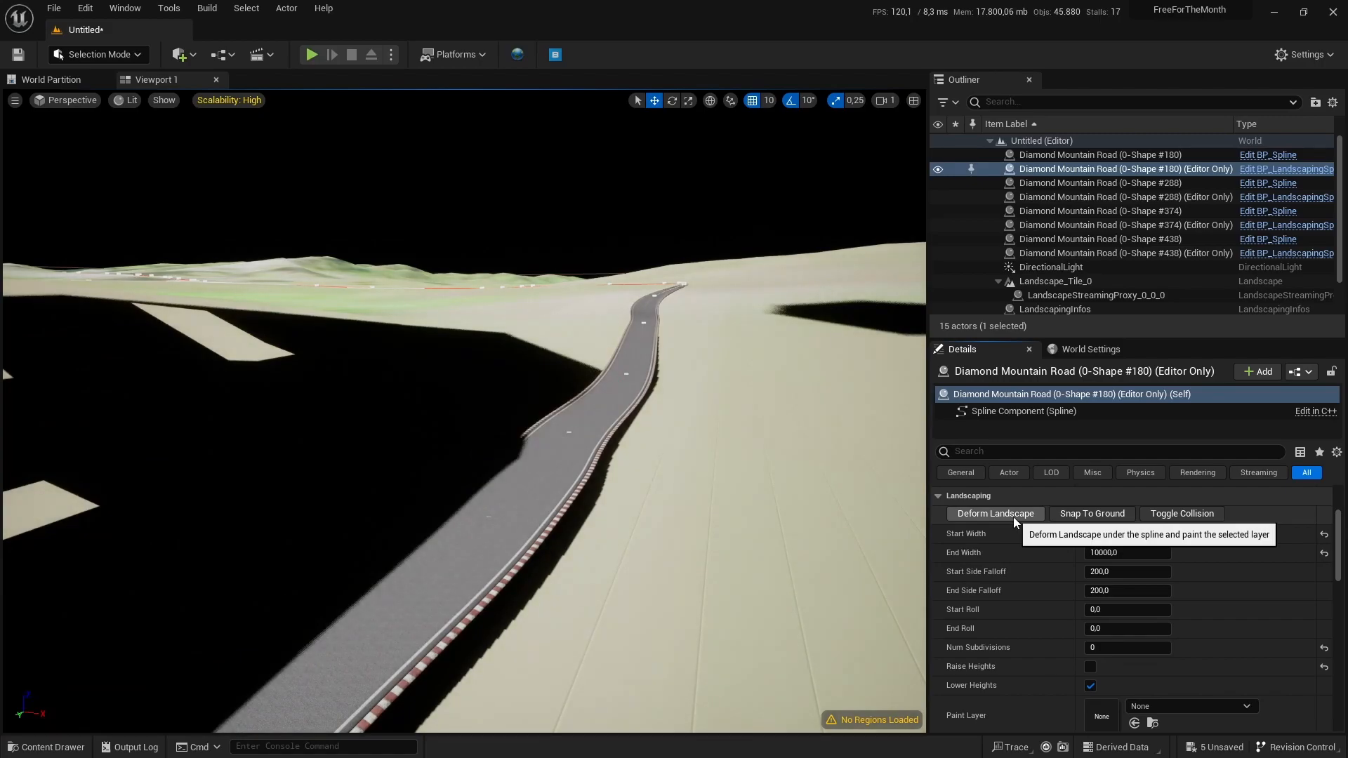